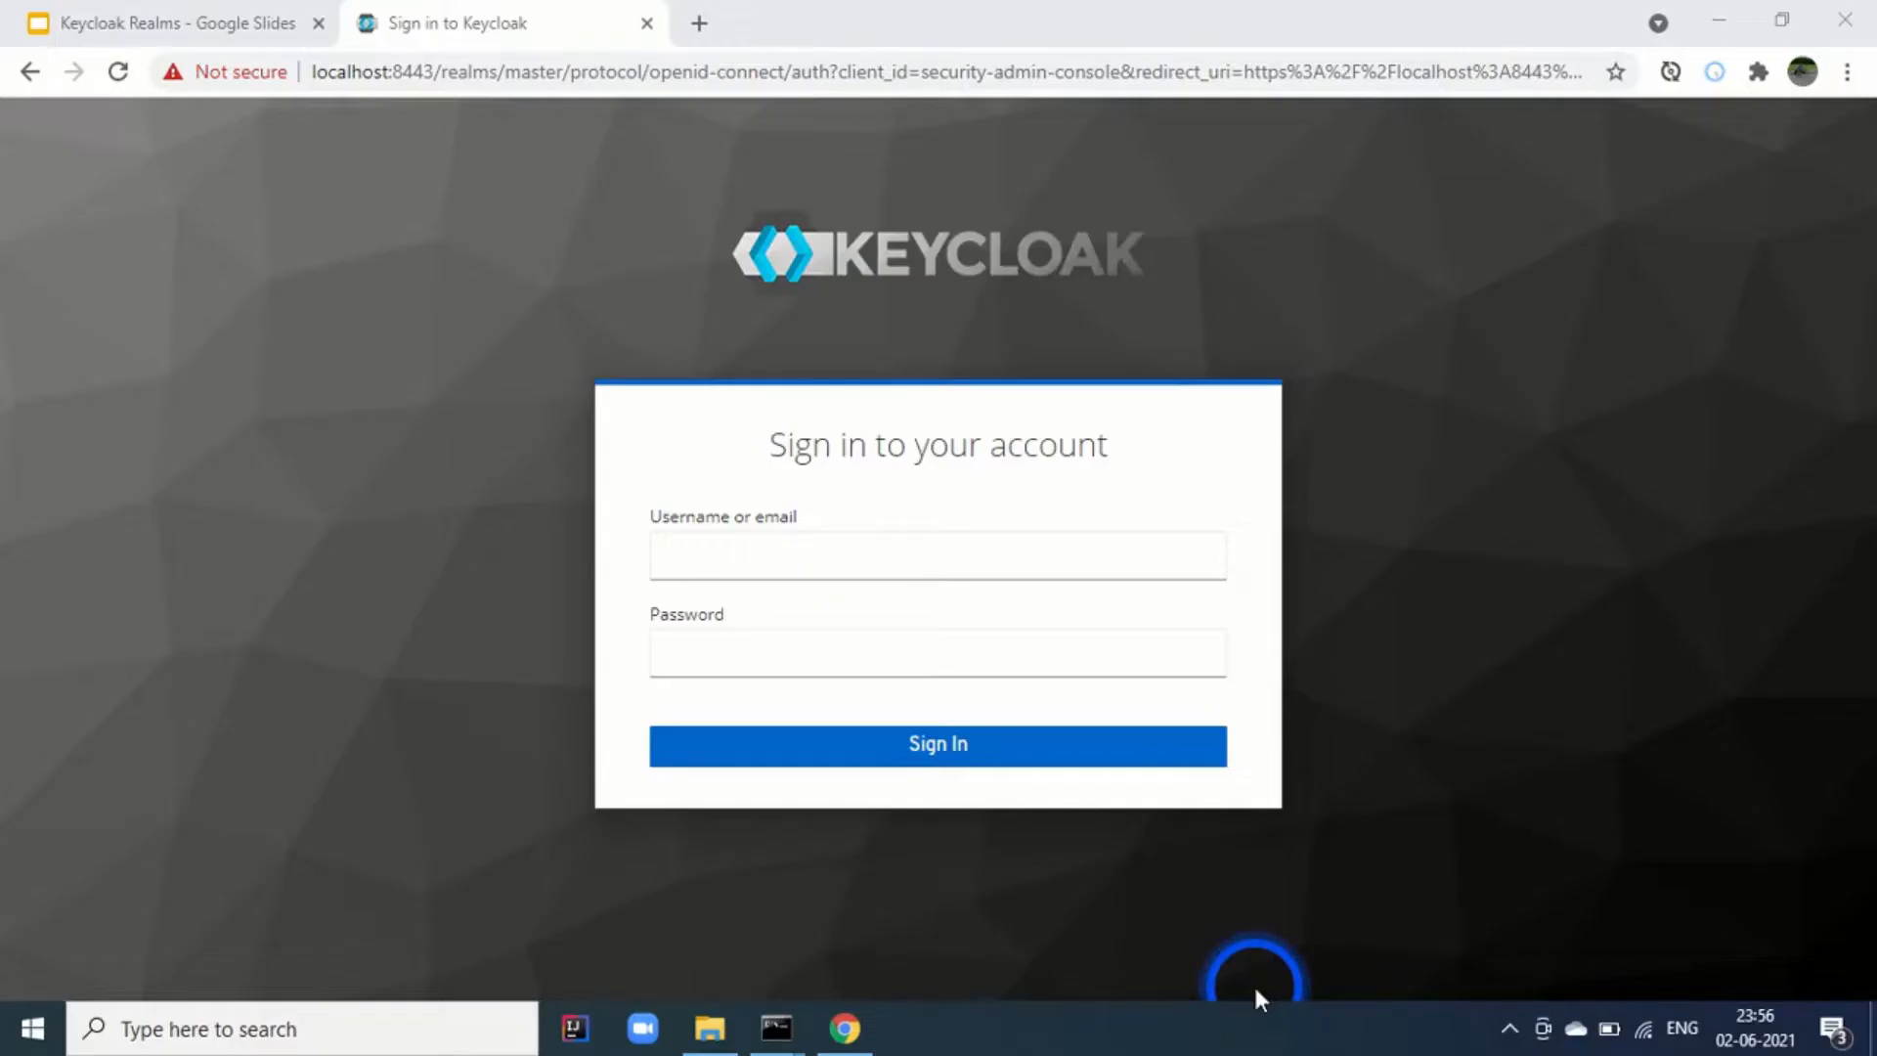
Sign in as admin and open the master realm's General settings
left_click(989, 565)
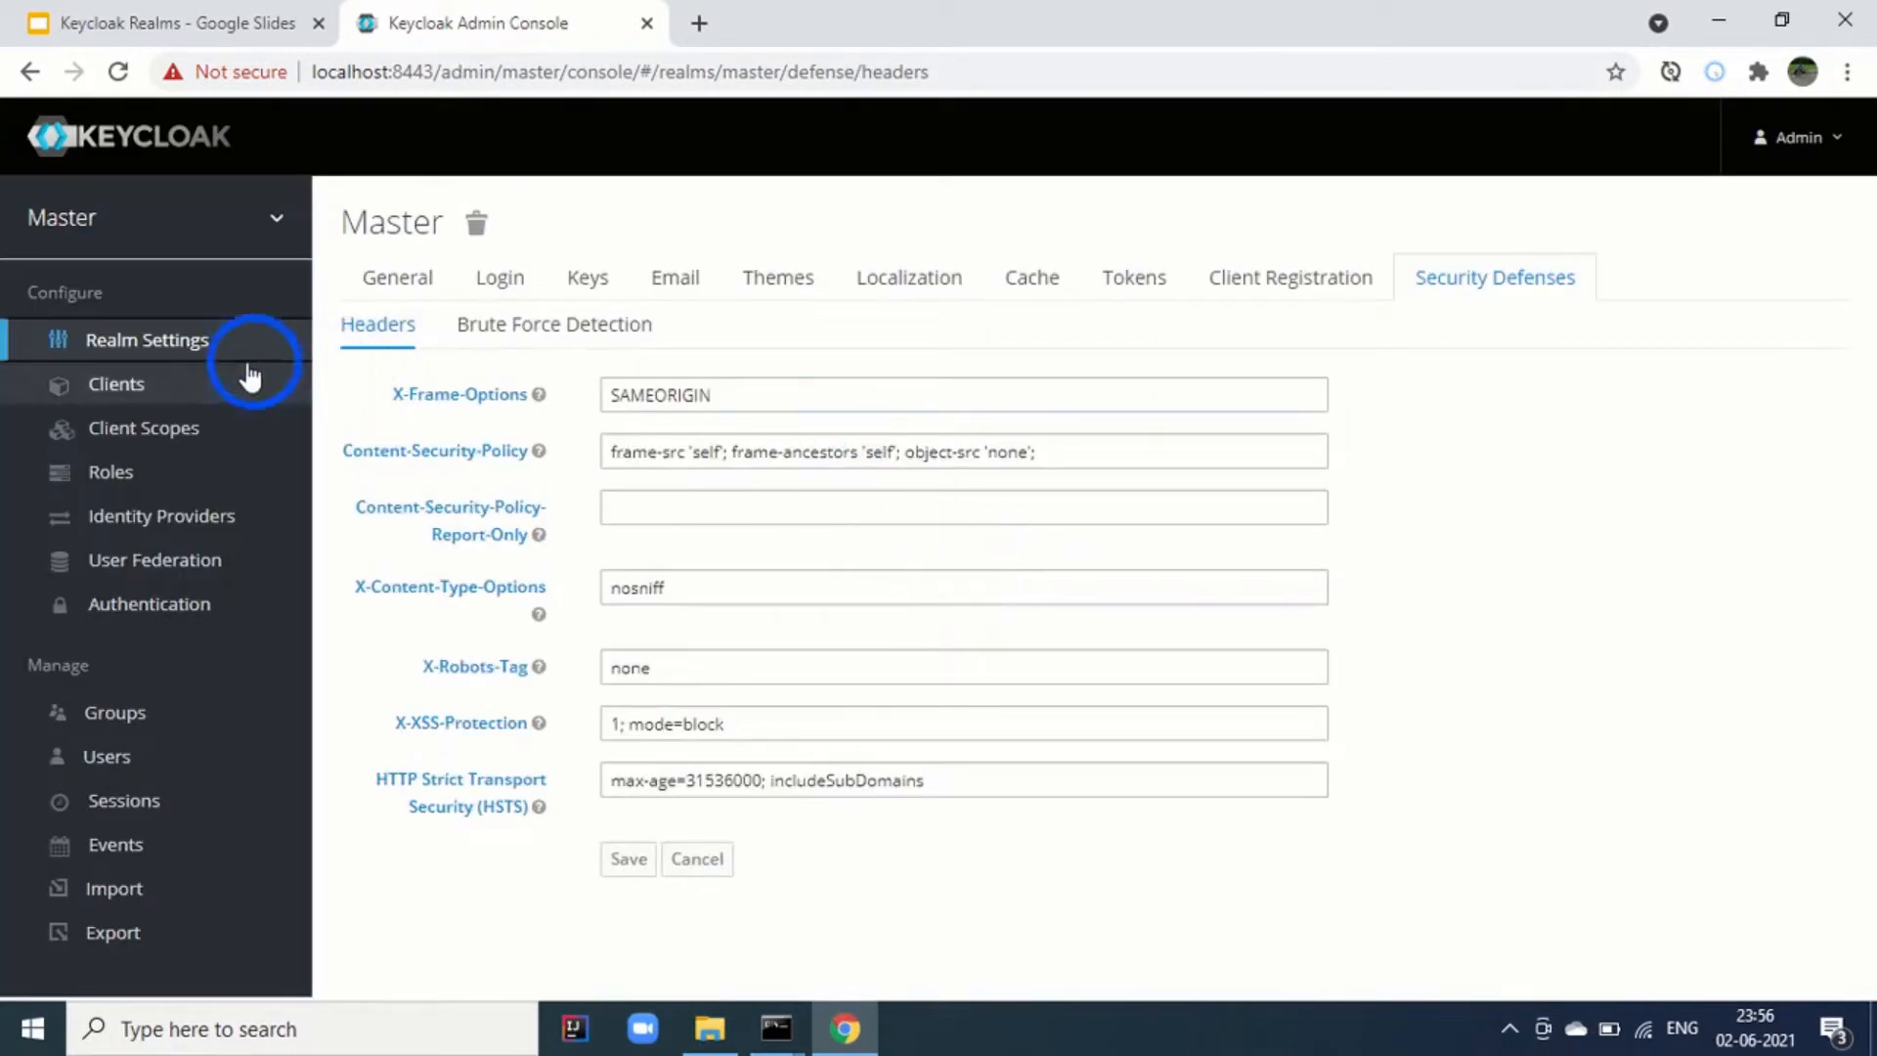
left_click(146, 339)
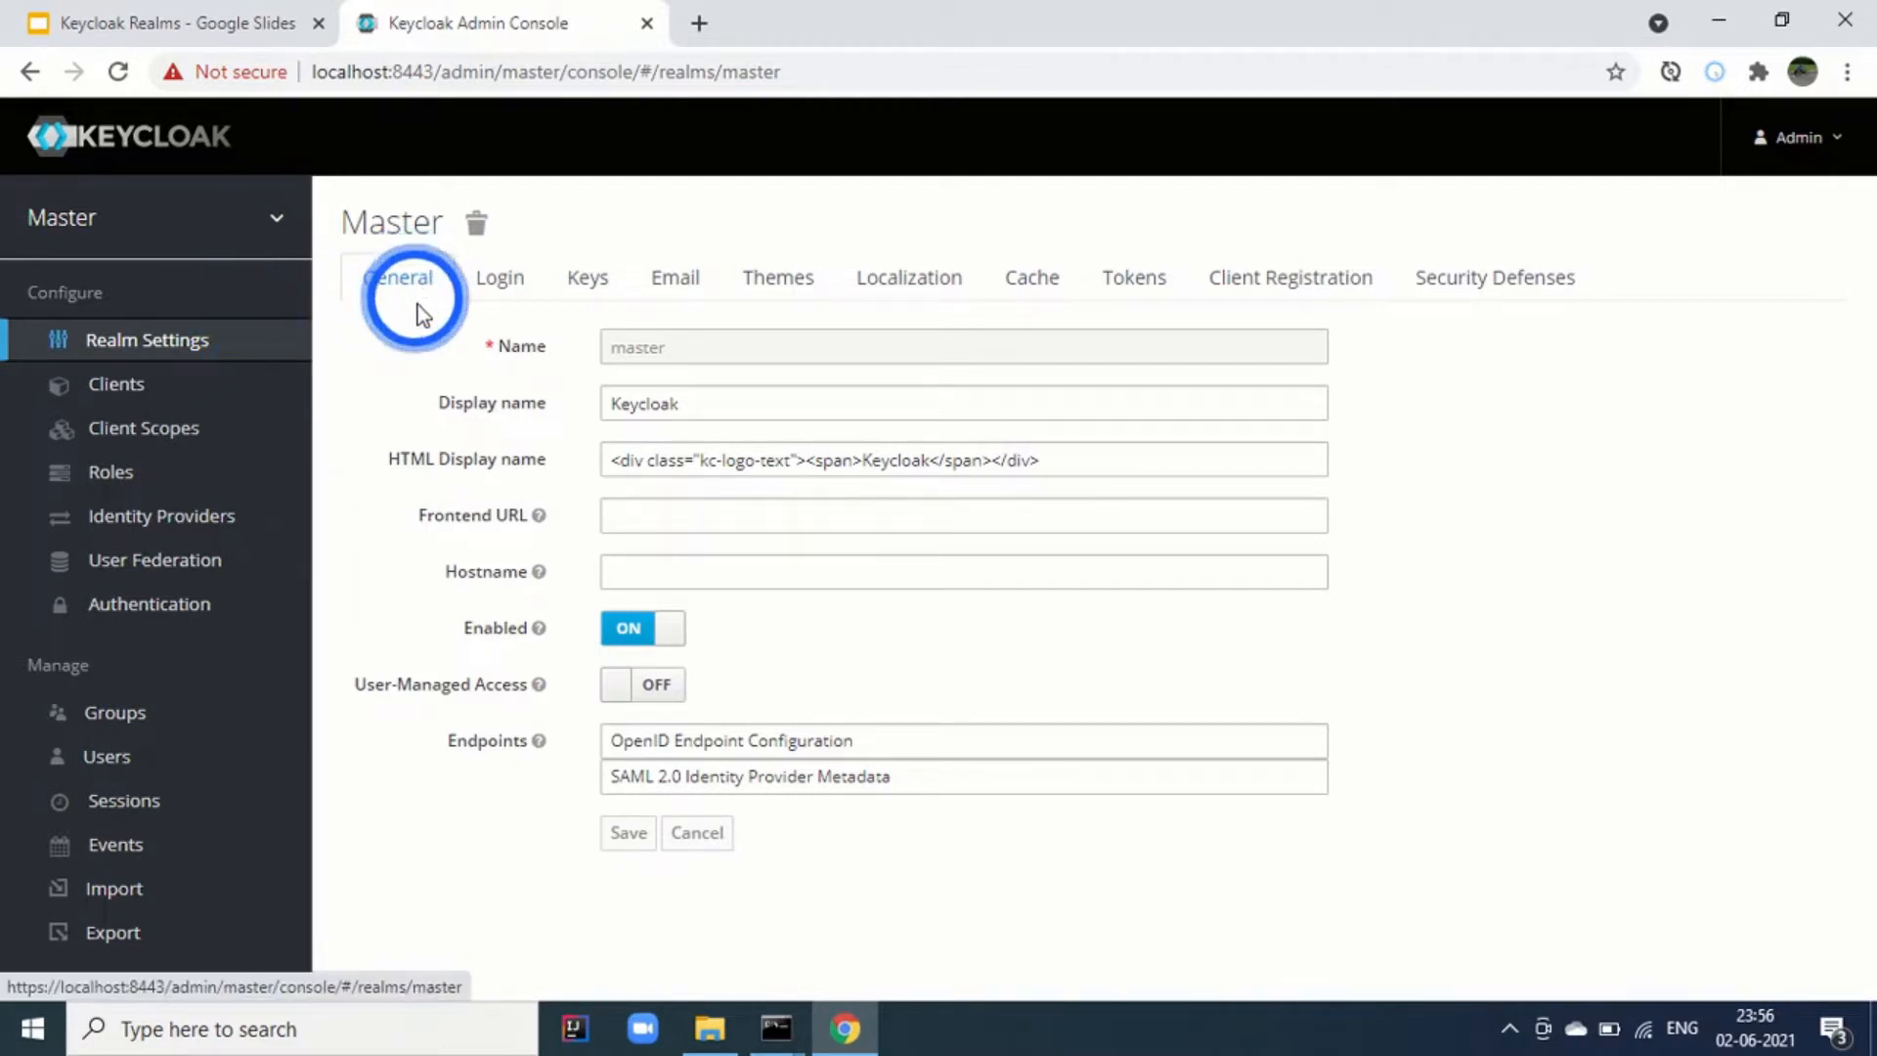
left_click(633, 404)
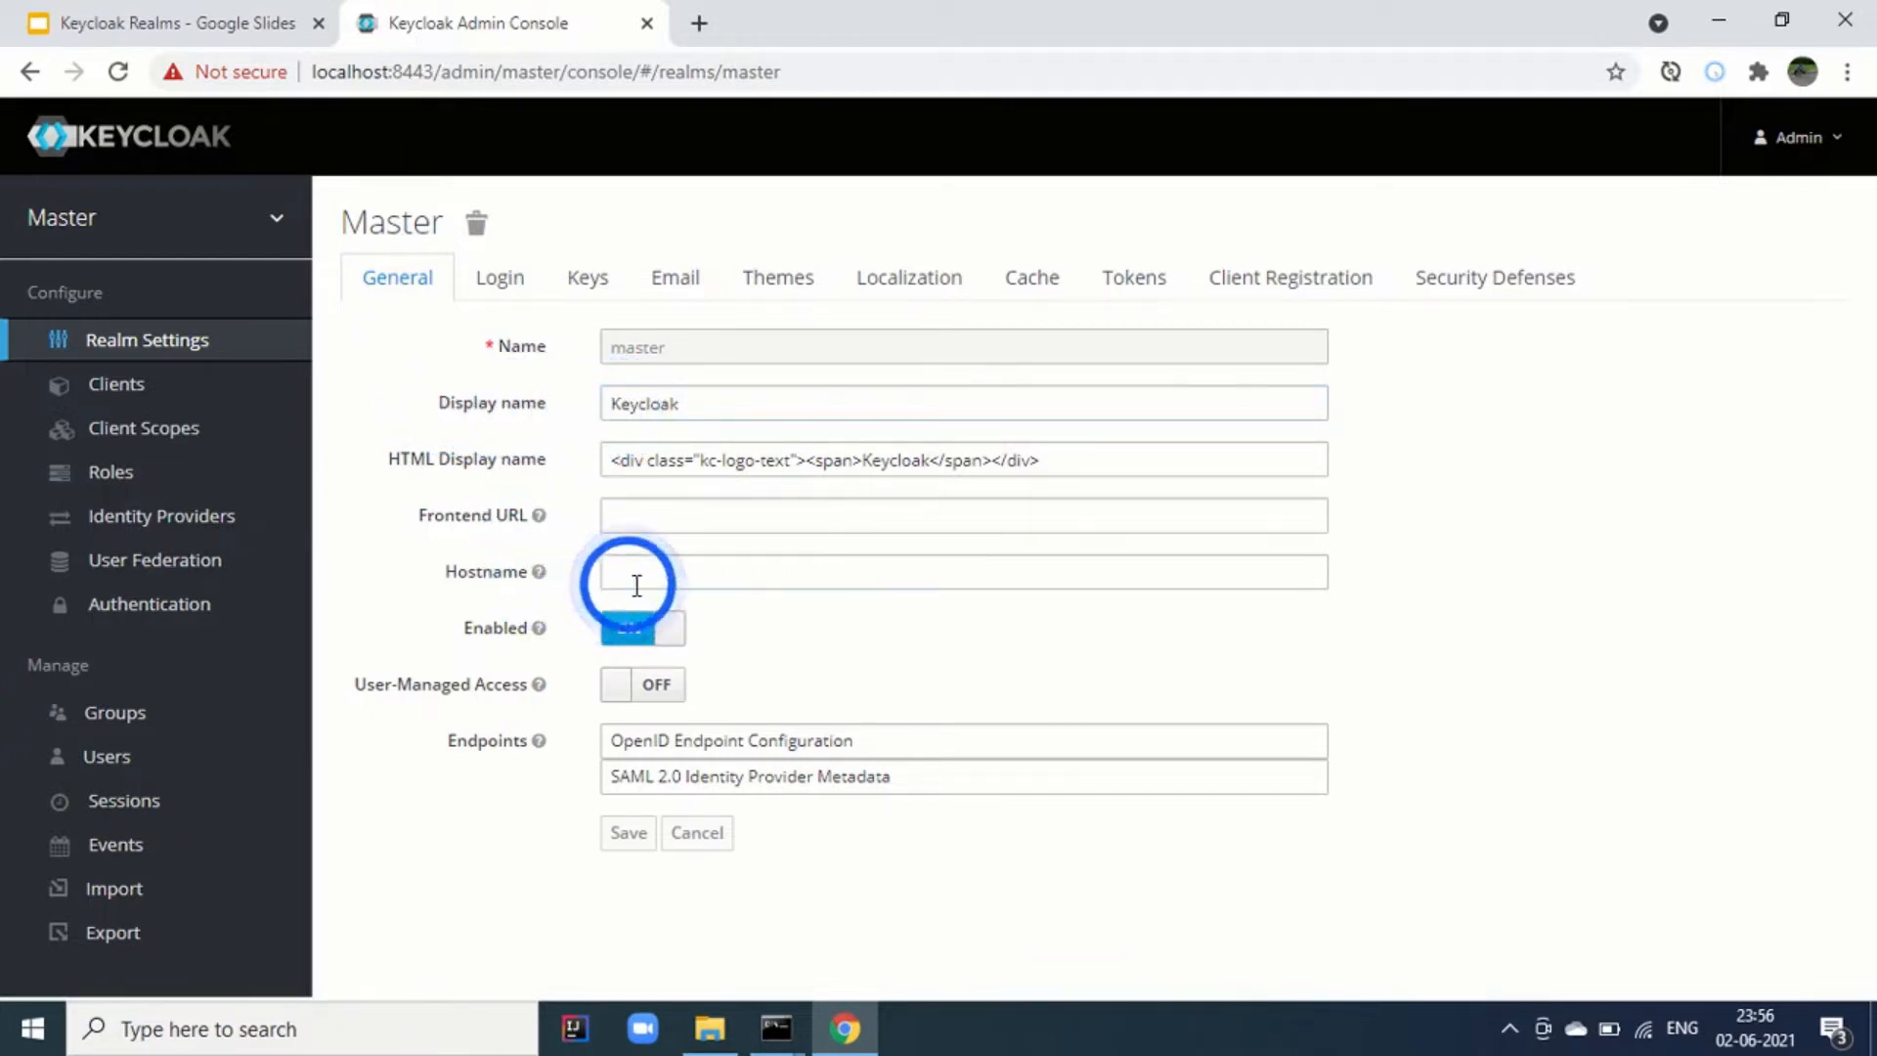
left_click(641, 586)
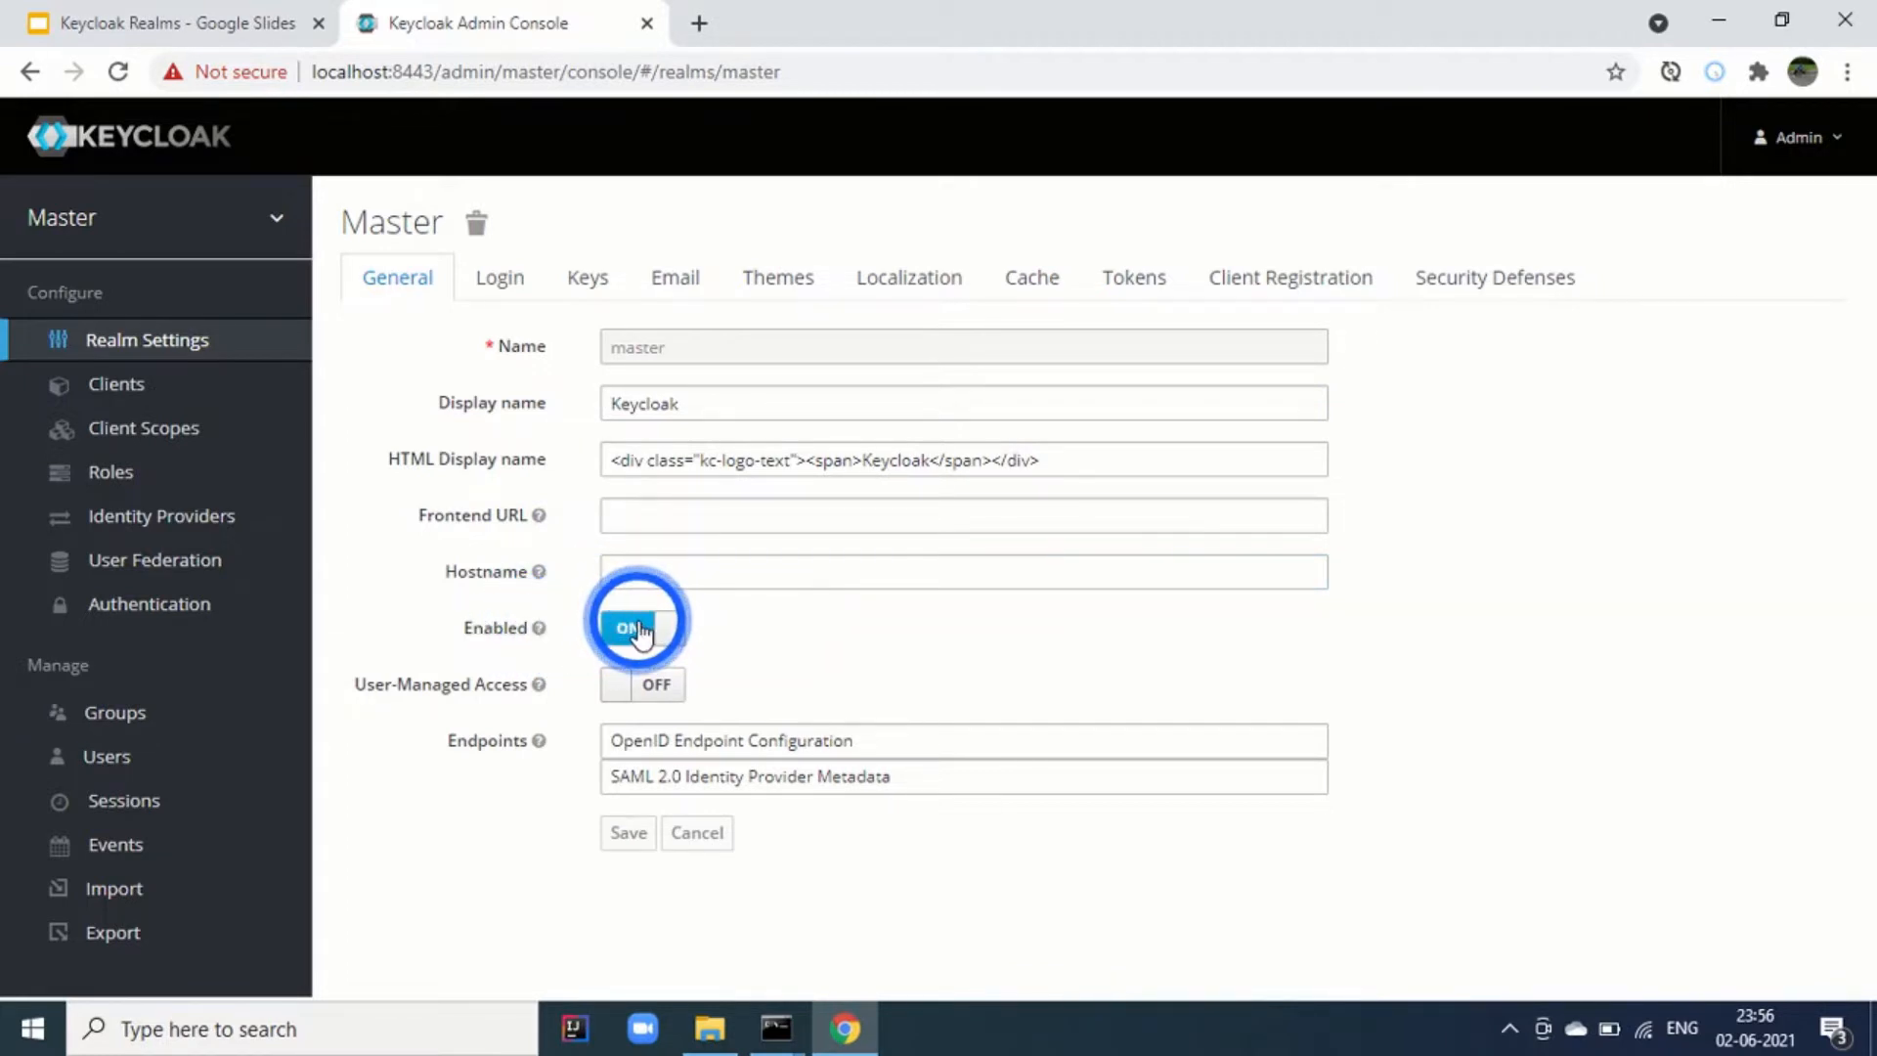
left_click(499, 278)
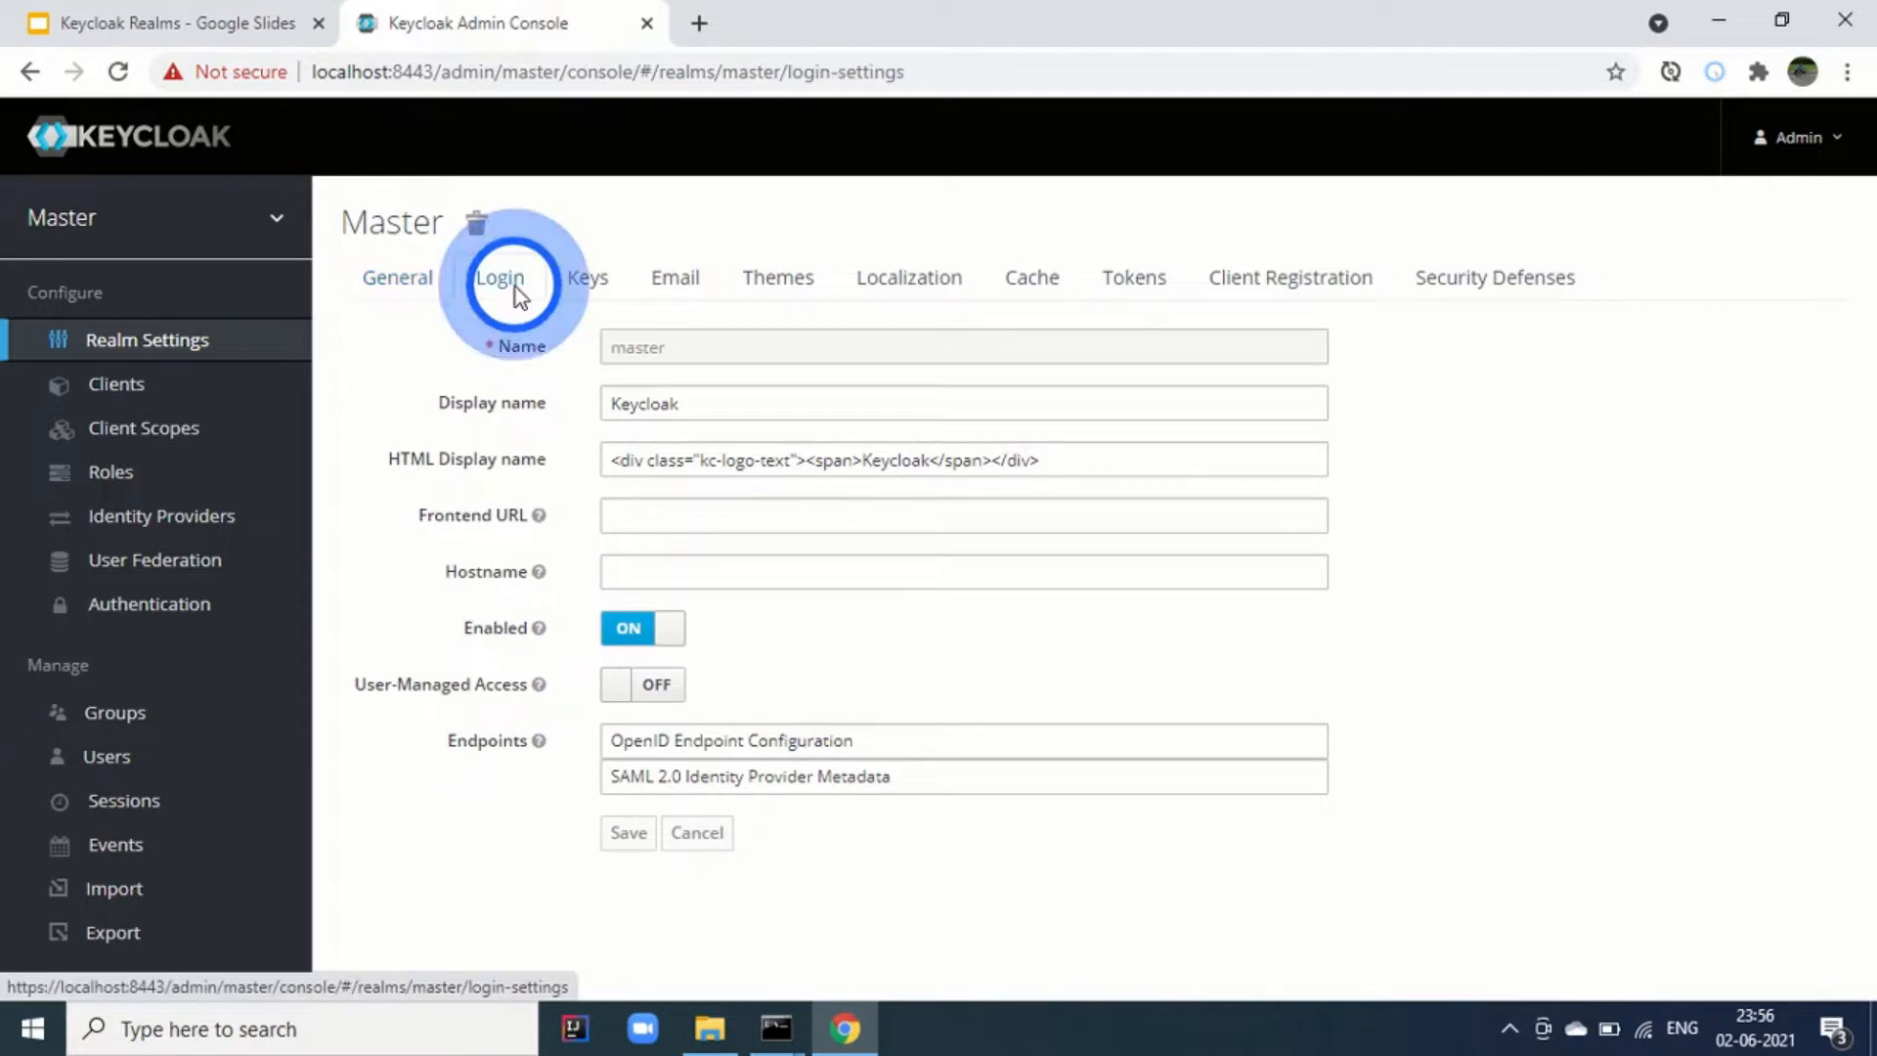
Show the master realm's Login settings: login by email on, SSL required for external requests
left_click(499, 278)
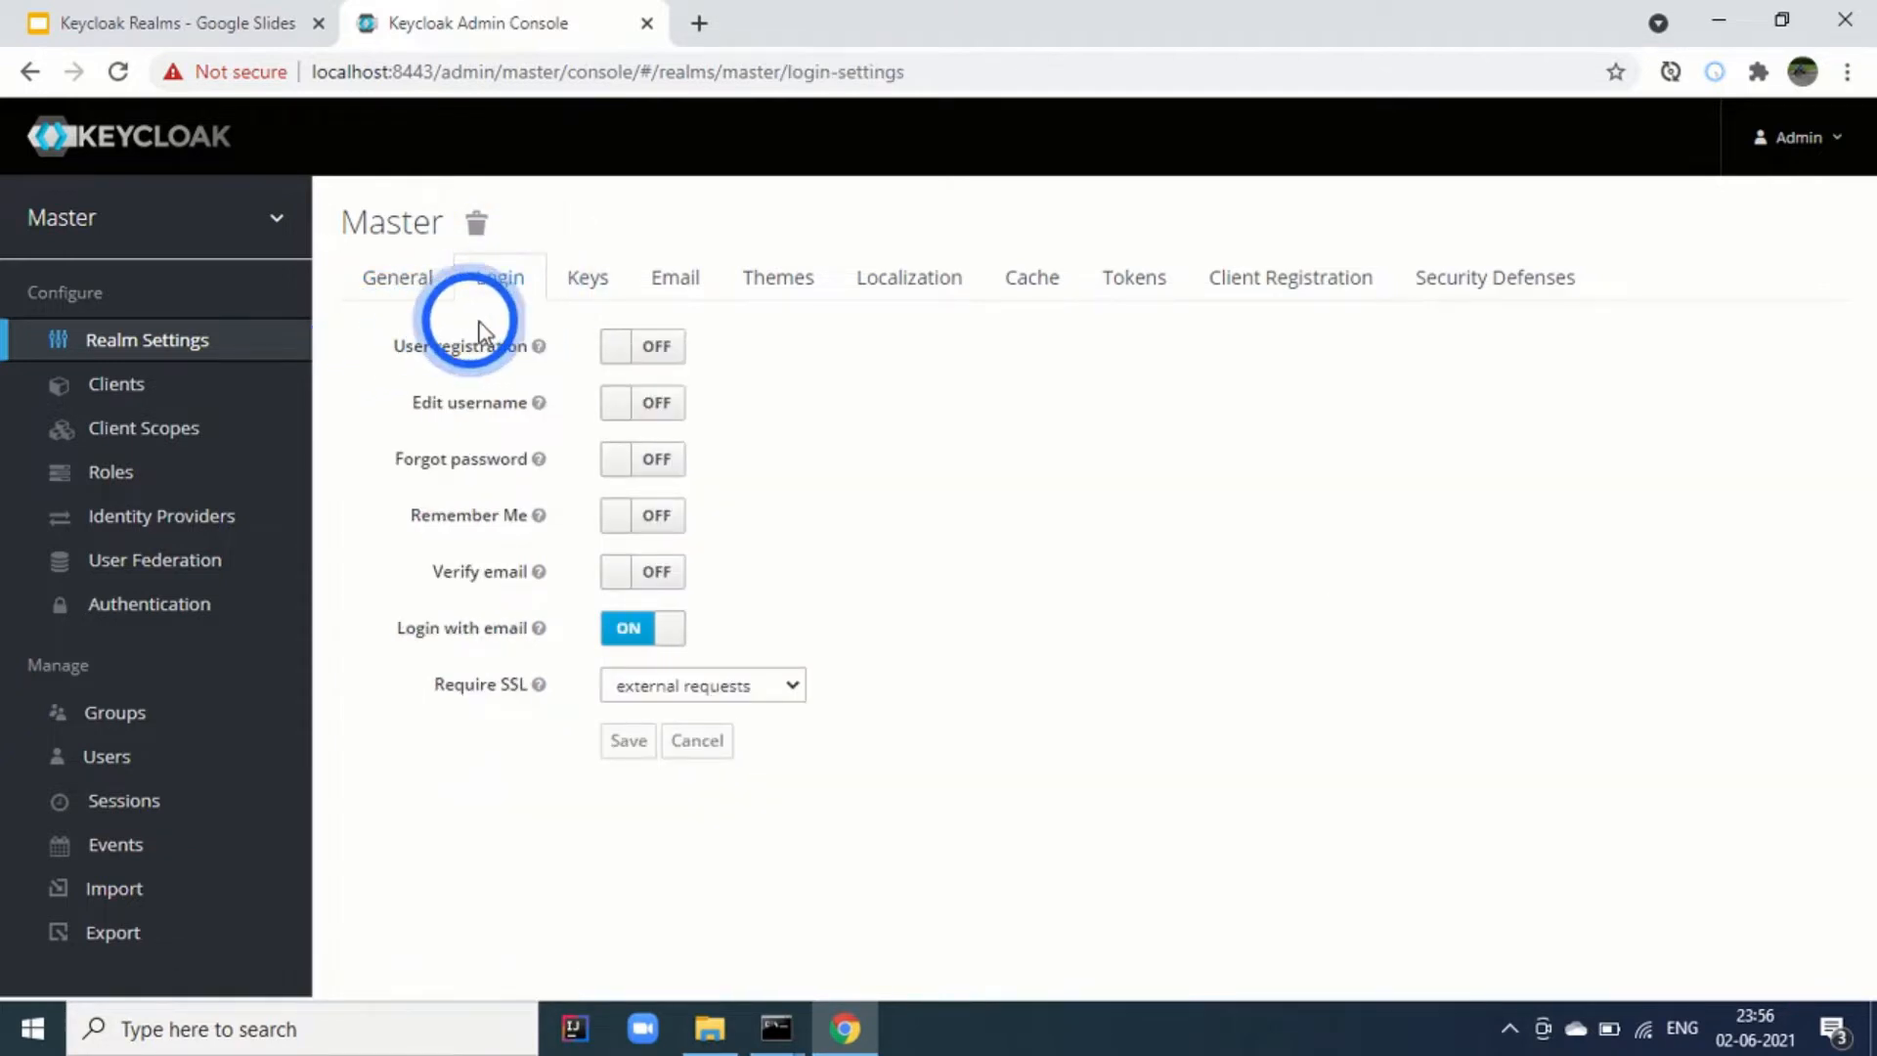
mouse_move(565, 332)
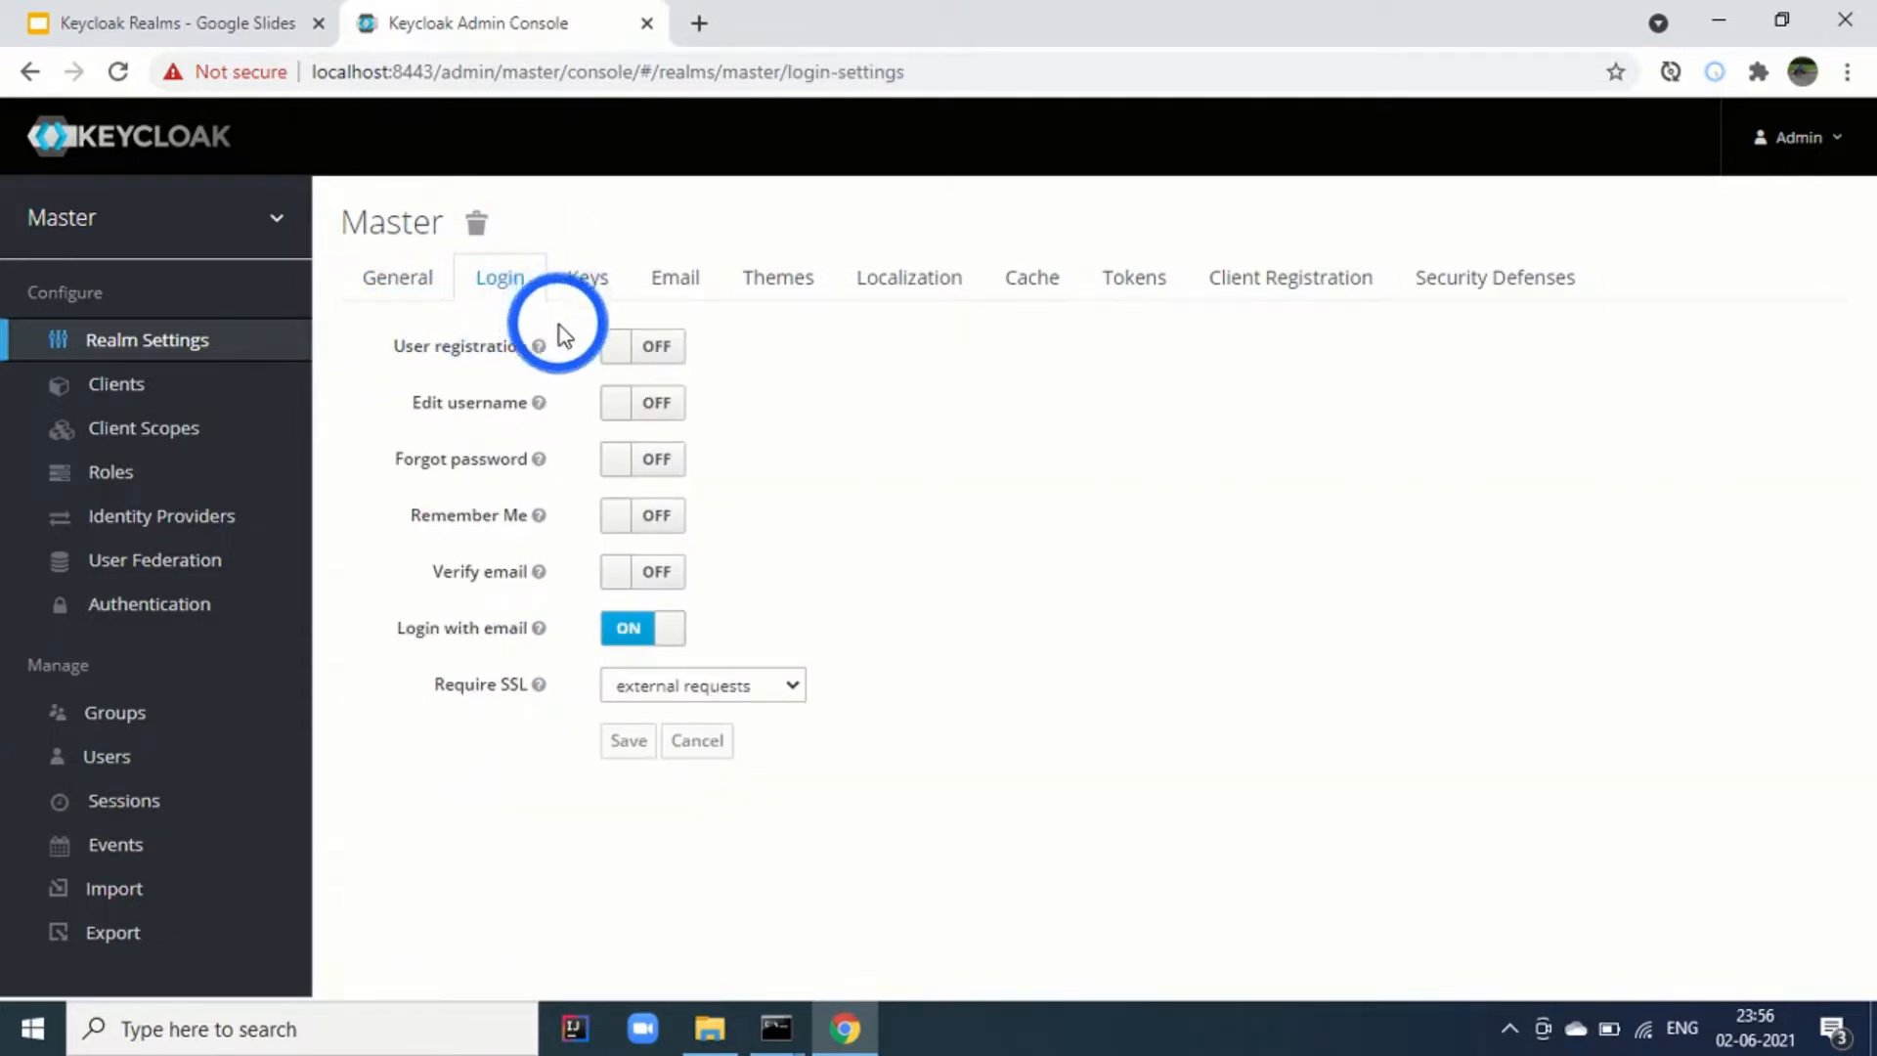
mouse_move(539, 347)
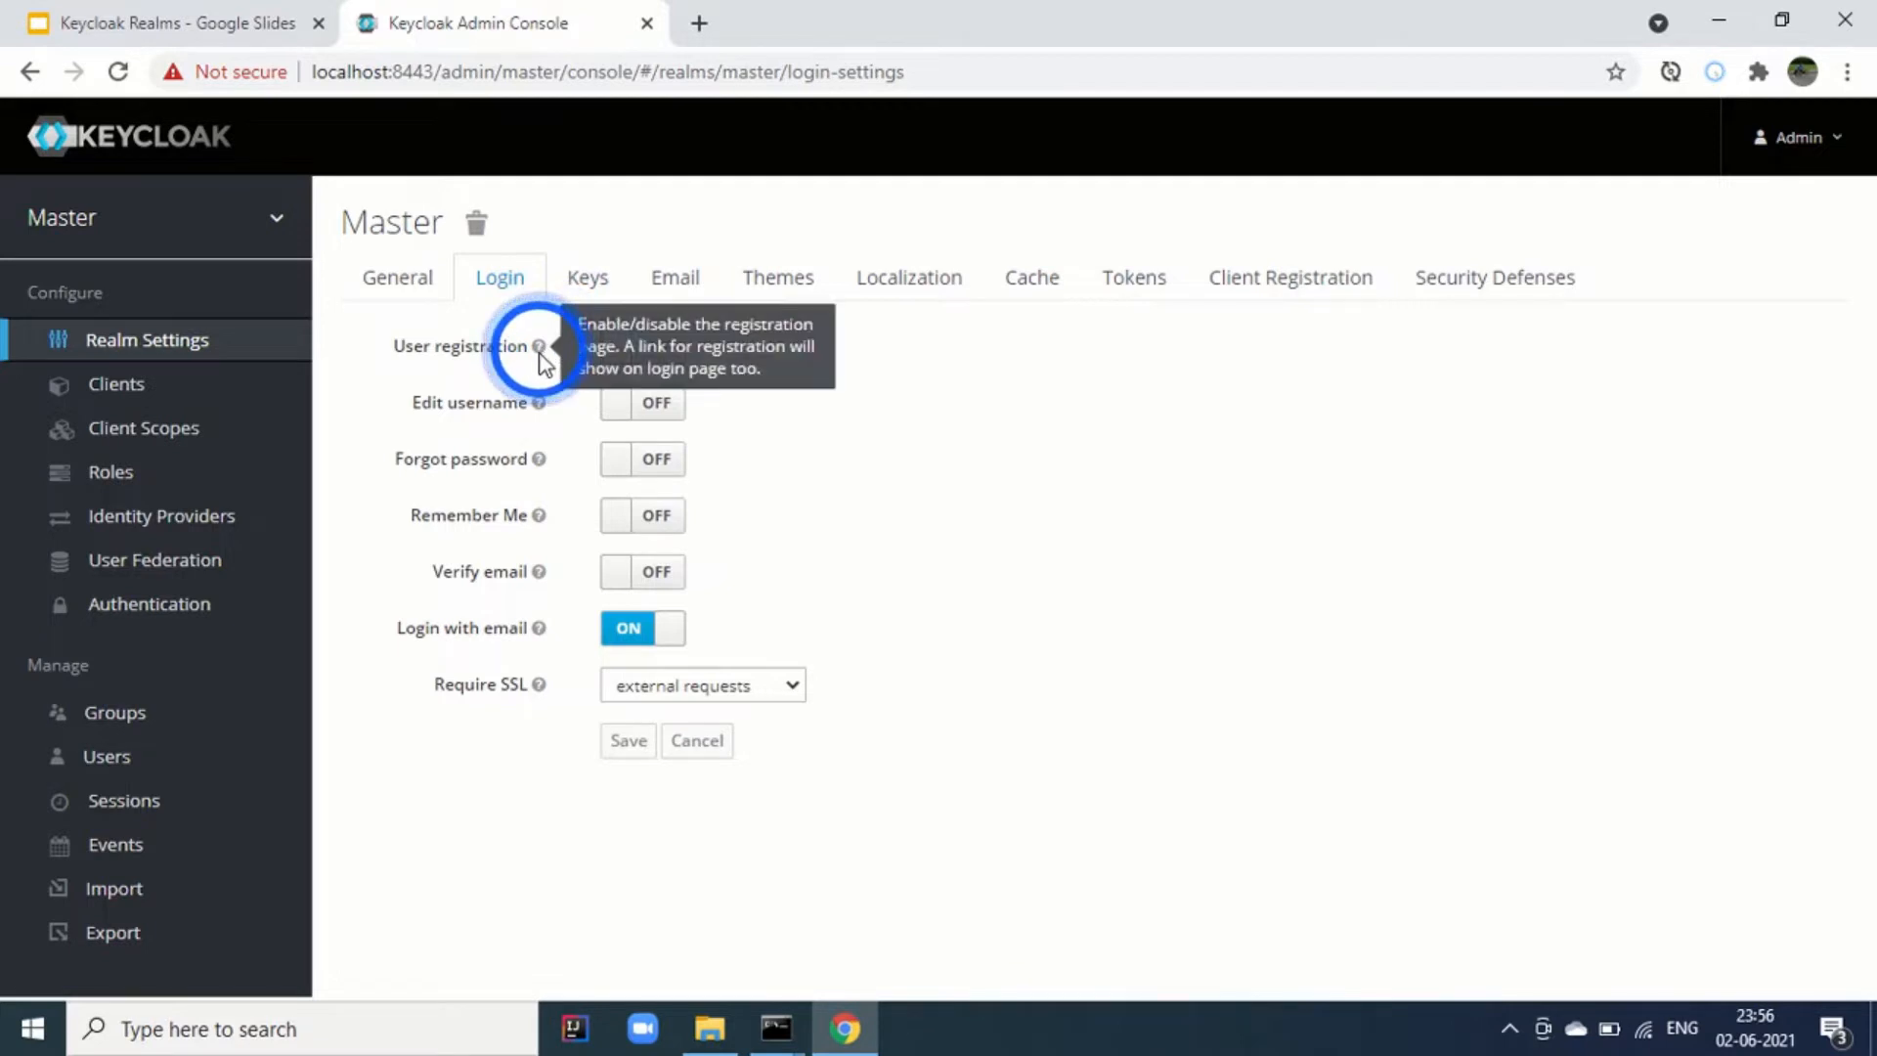
mouse_move(729, 365)
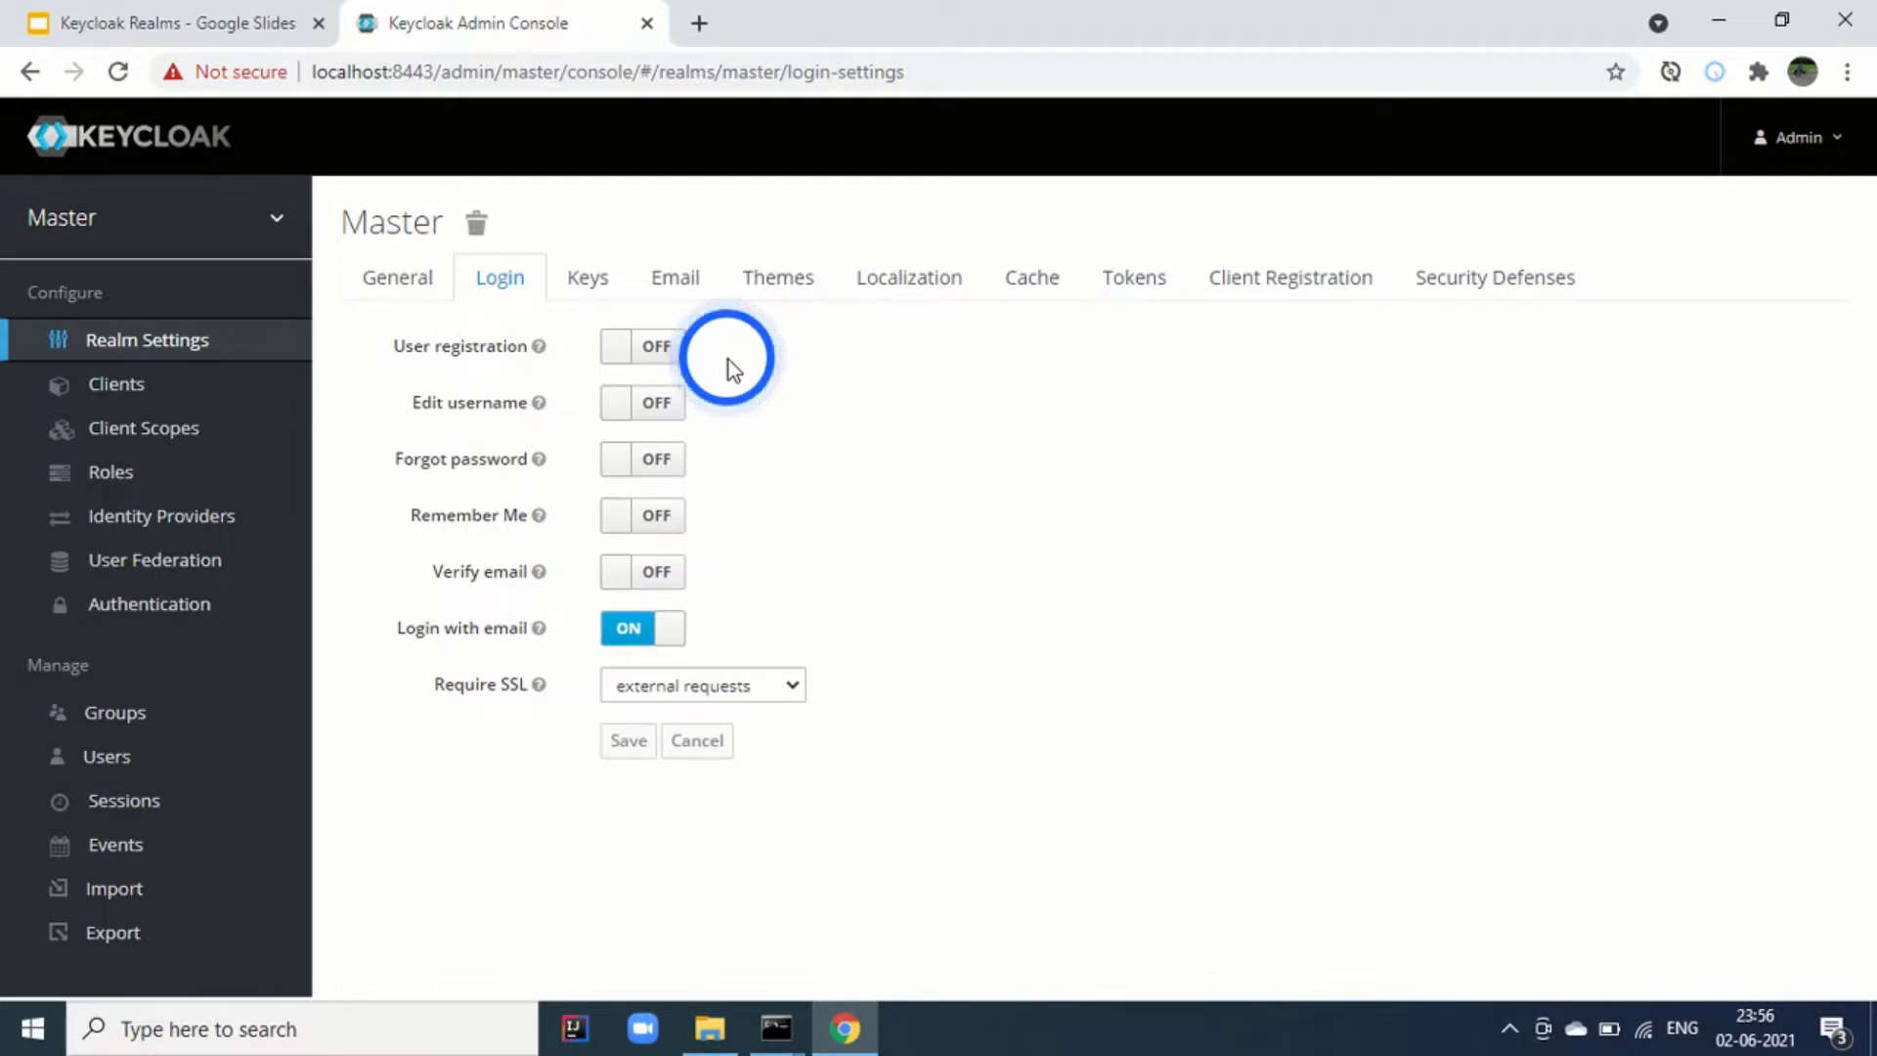
mouse_move(543, 424)
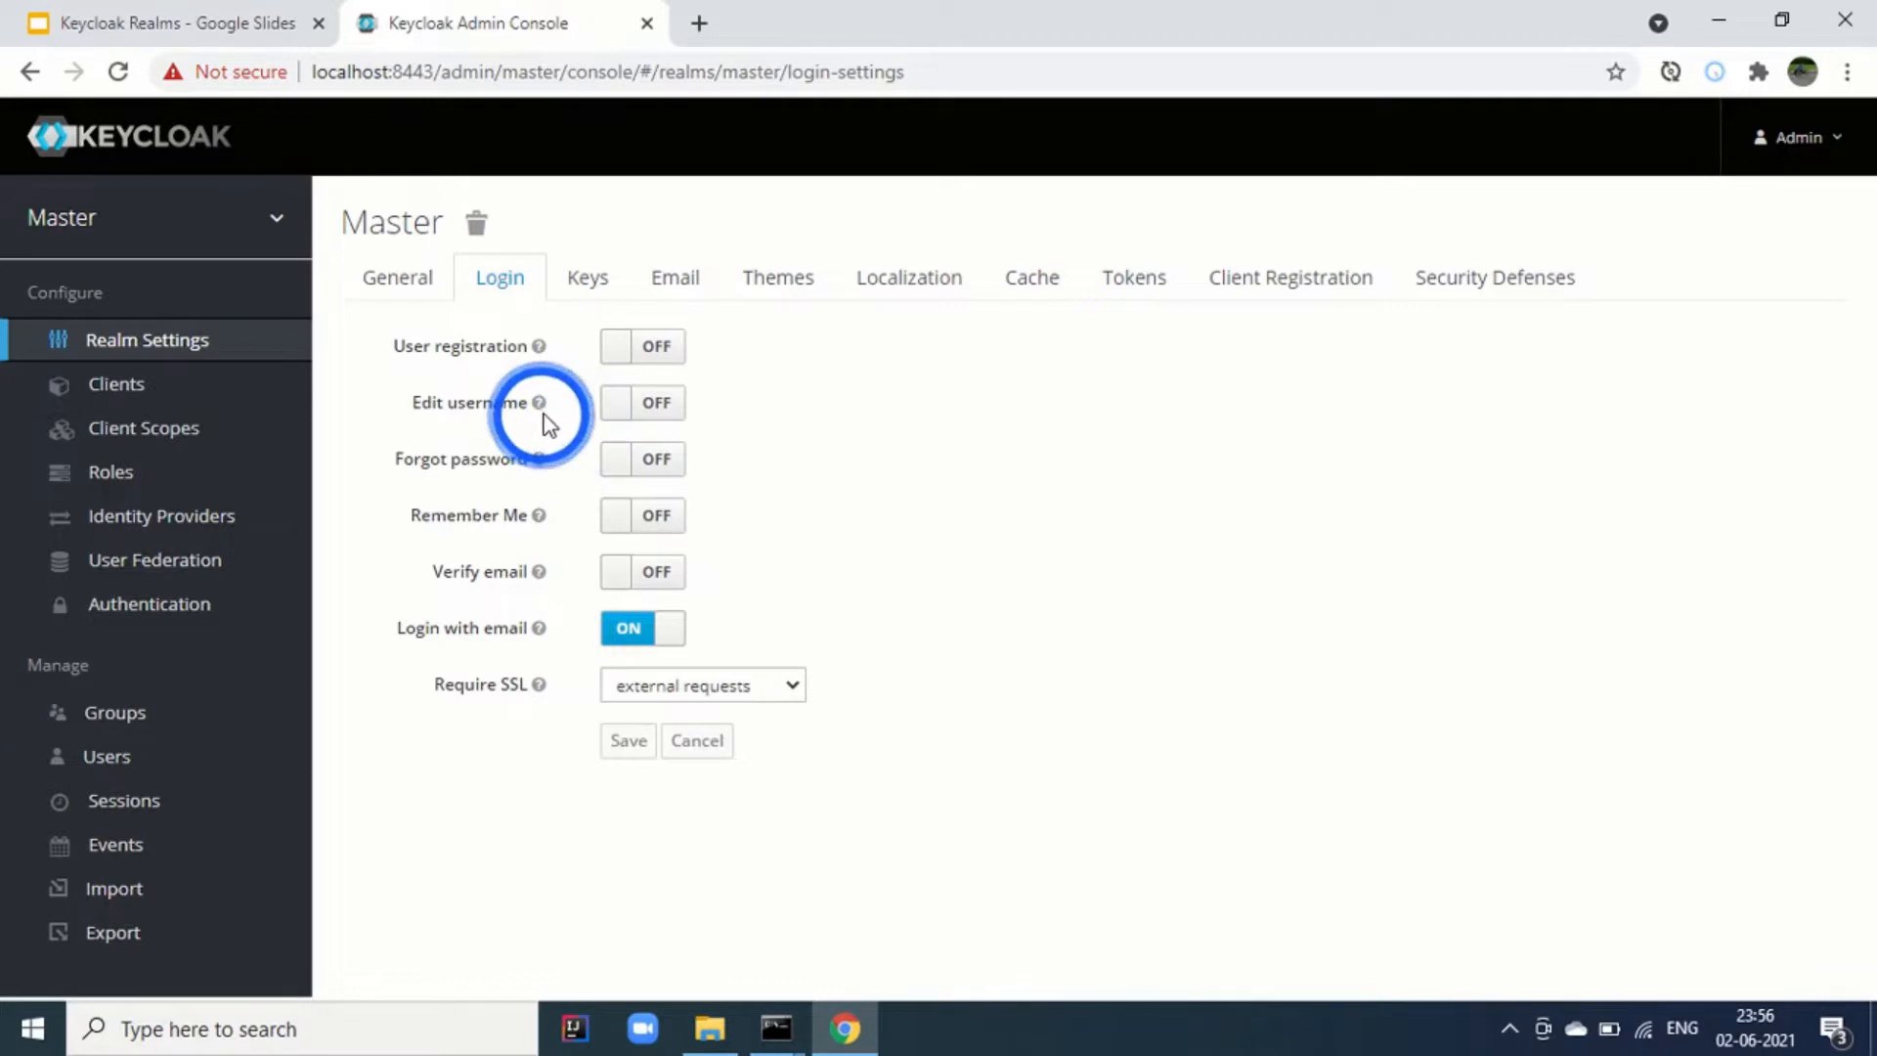
mouse_move(756, 430)
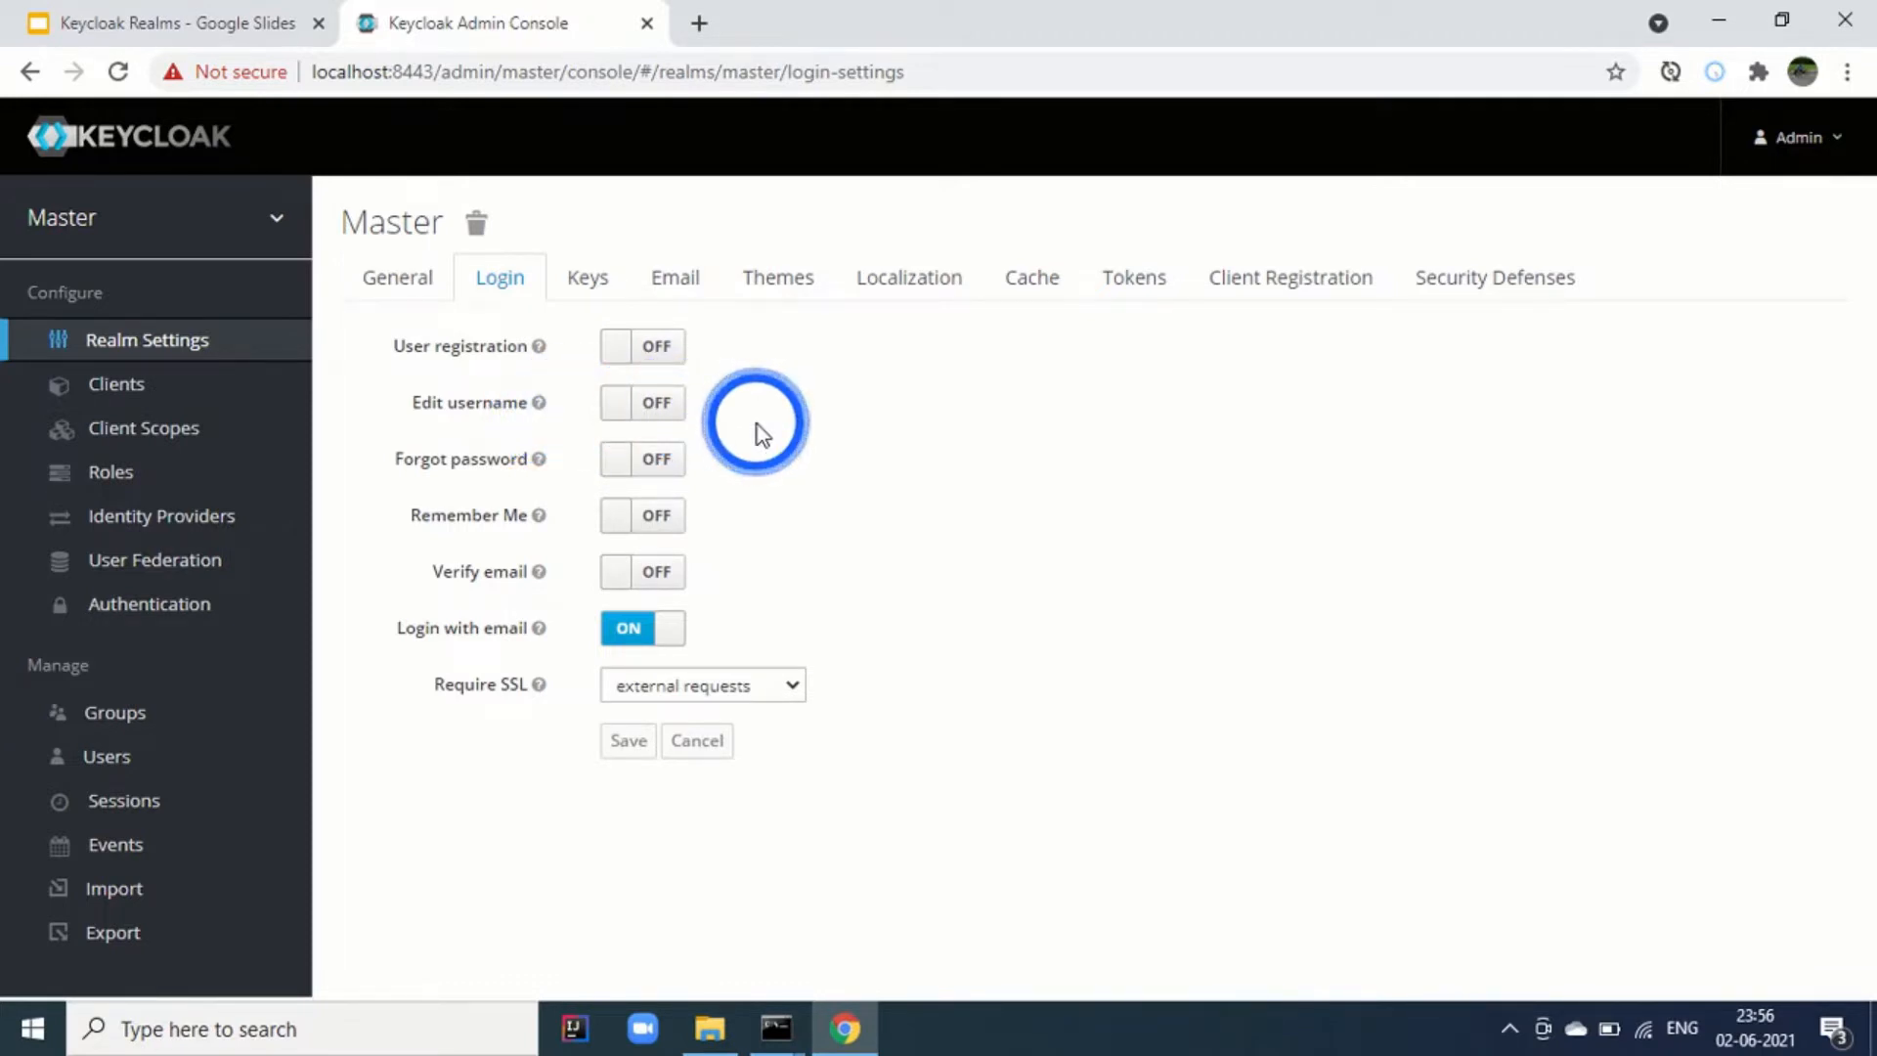
mouse_move(575, 481)
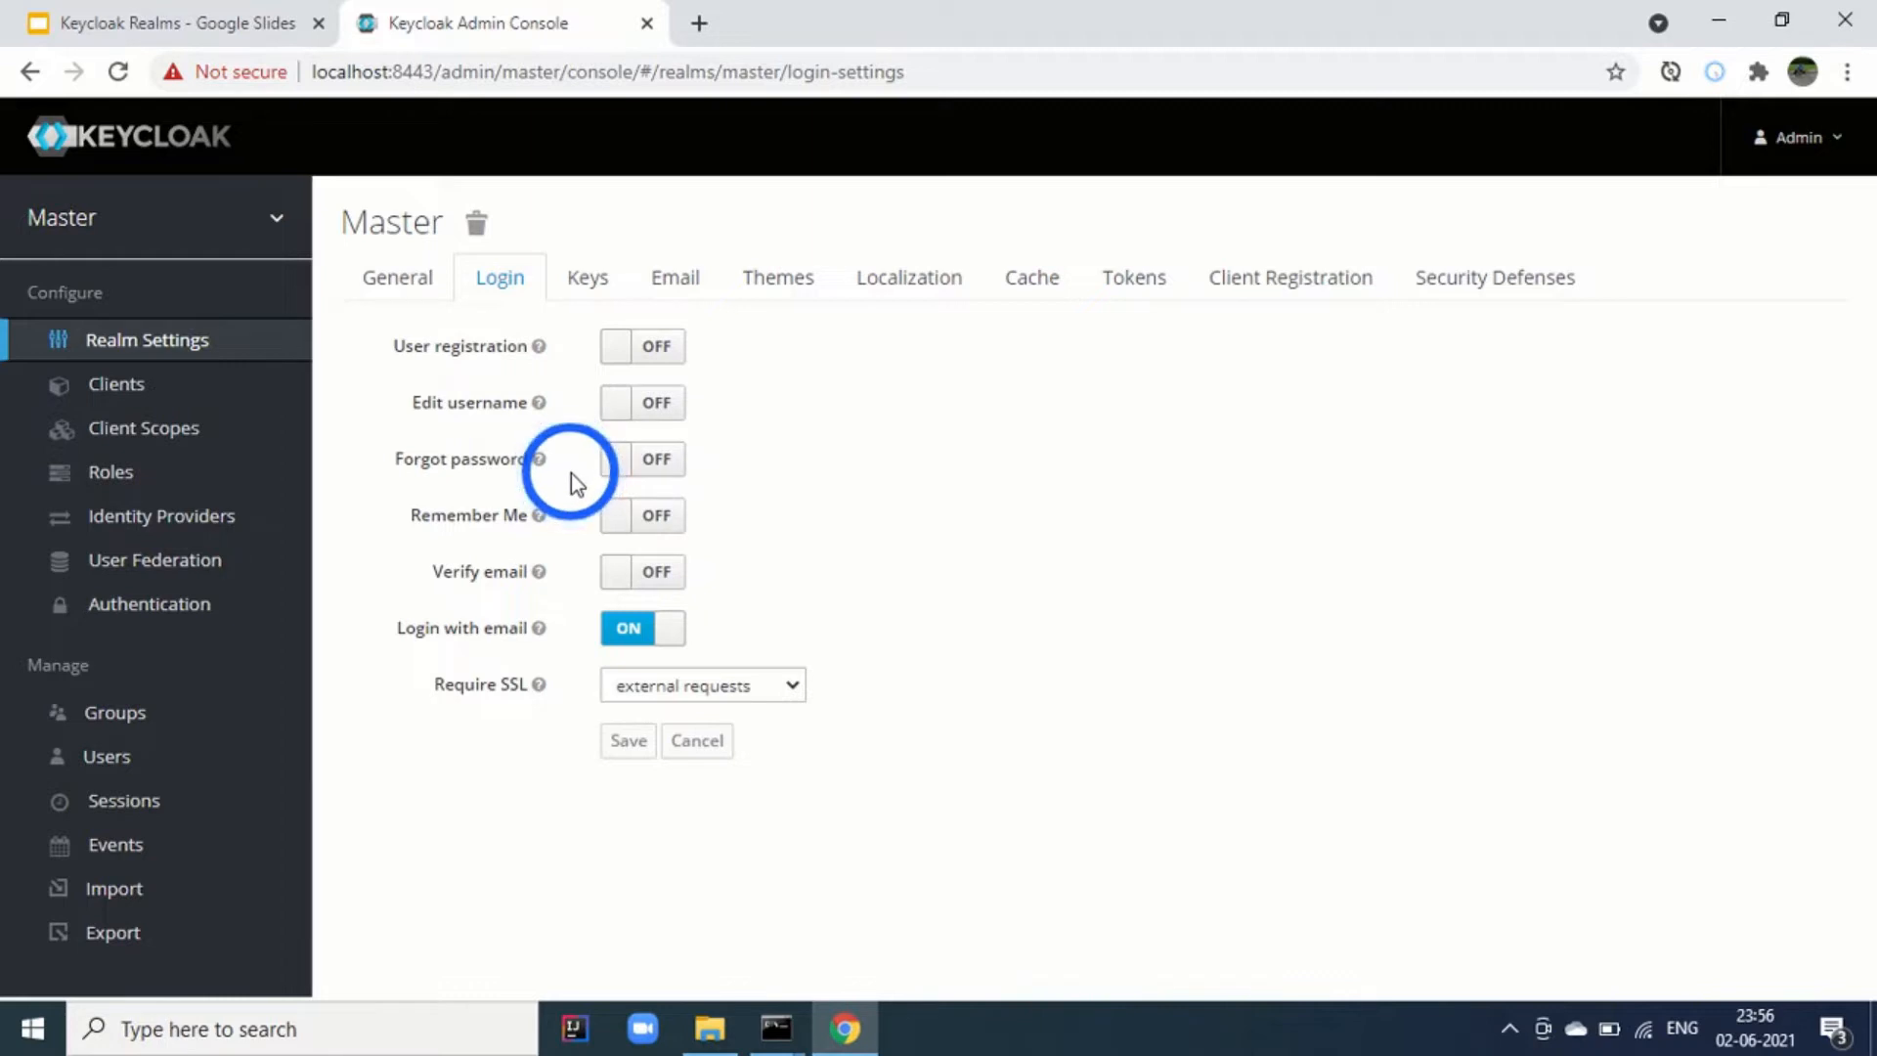
mouse_move(537, 515)
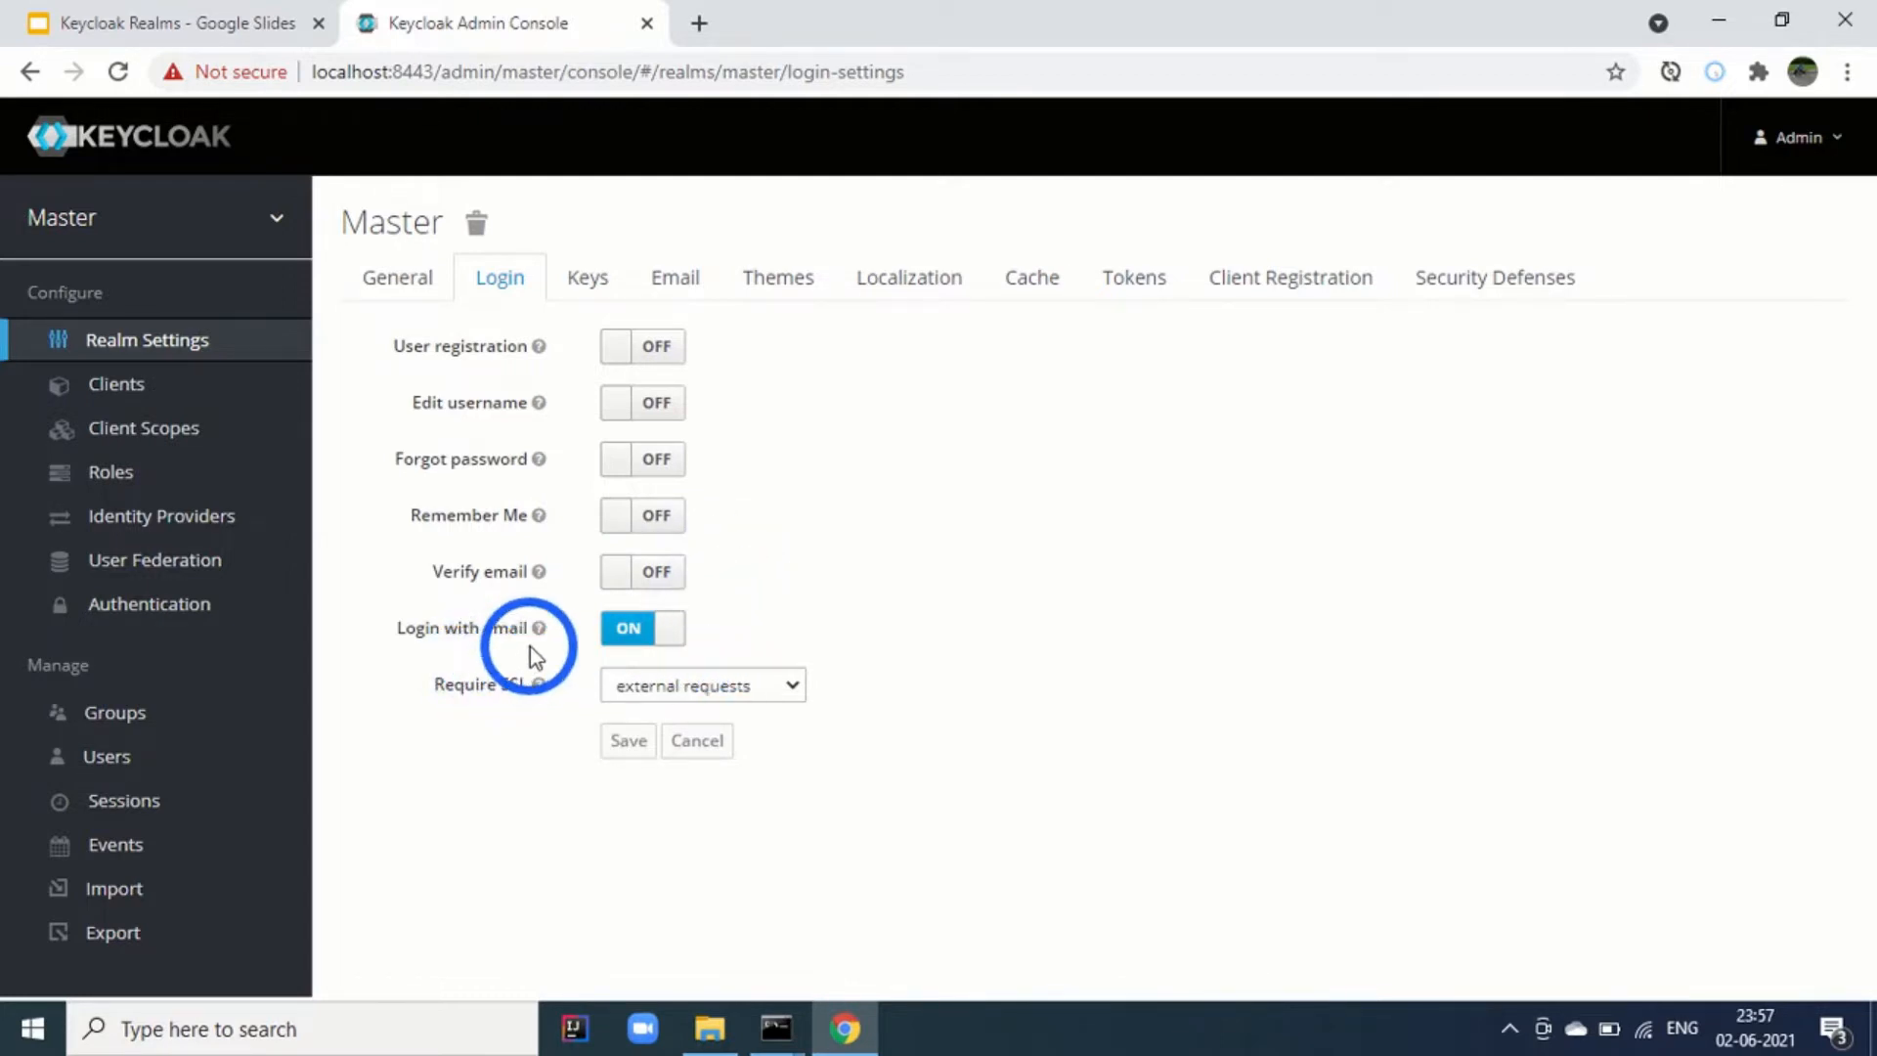
mouse_move(704, 686)
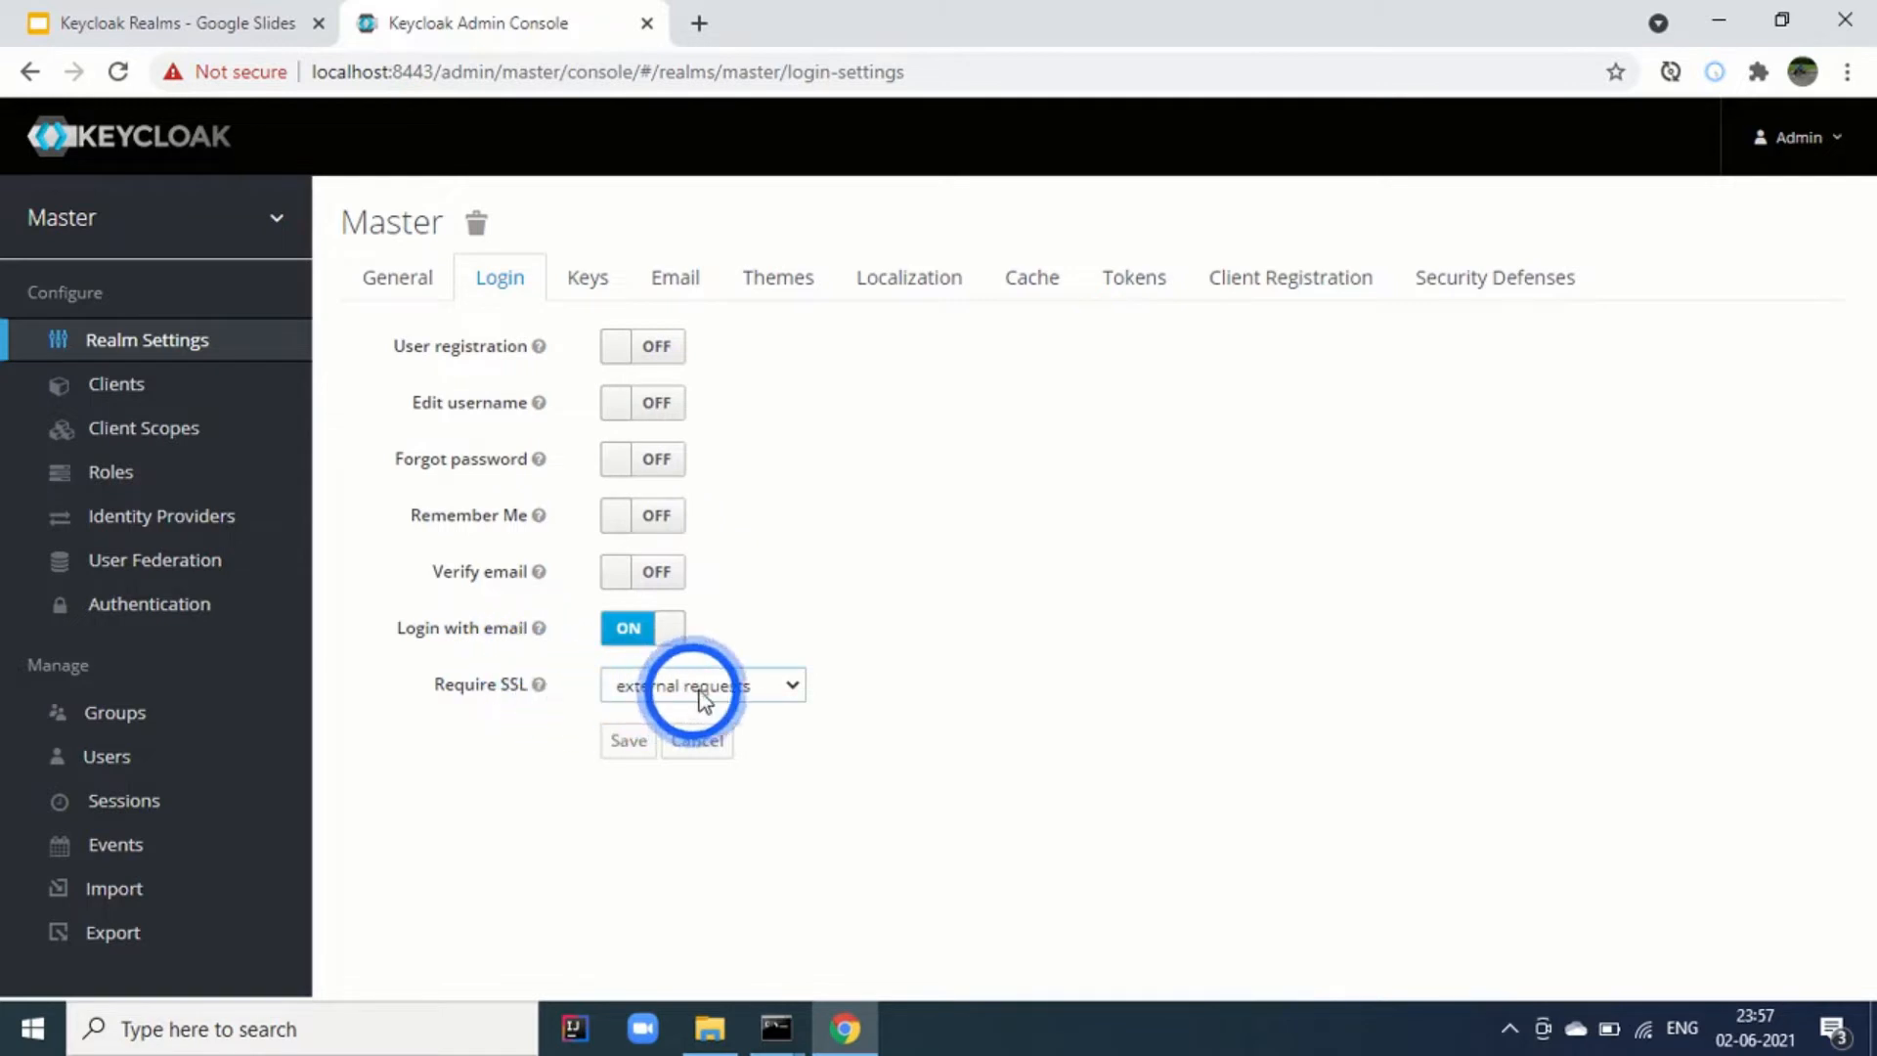
mouse_move(823, 612)
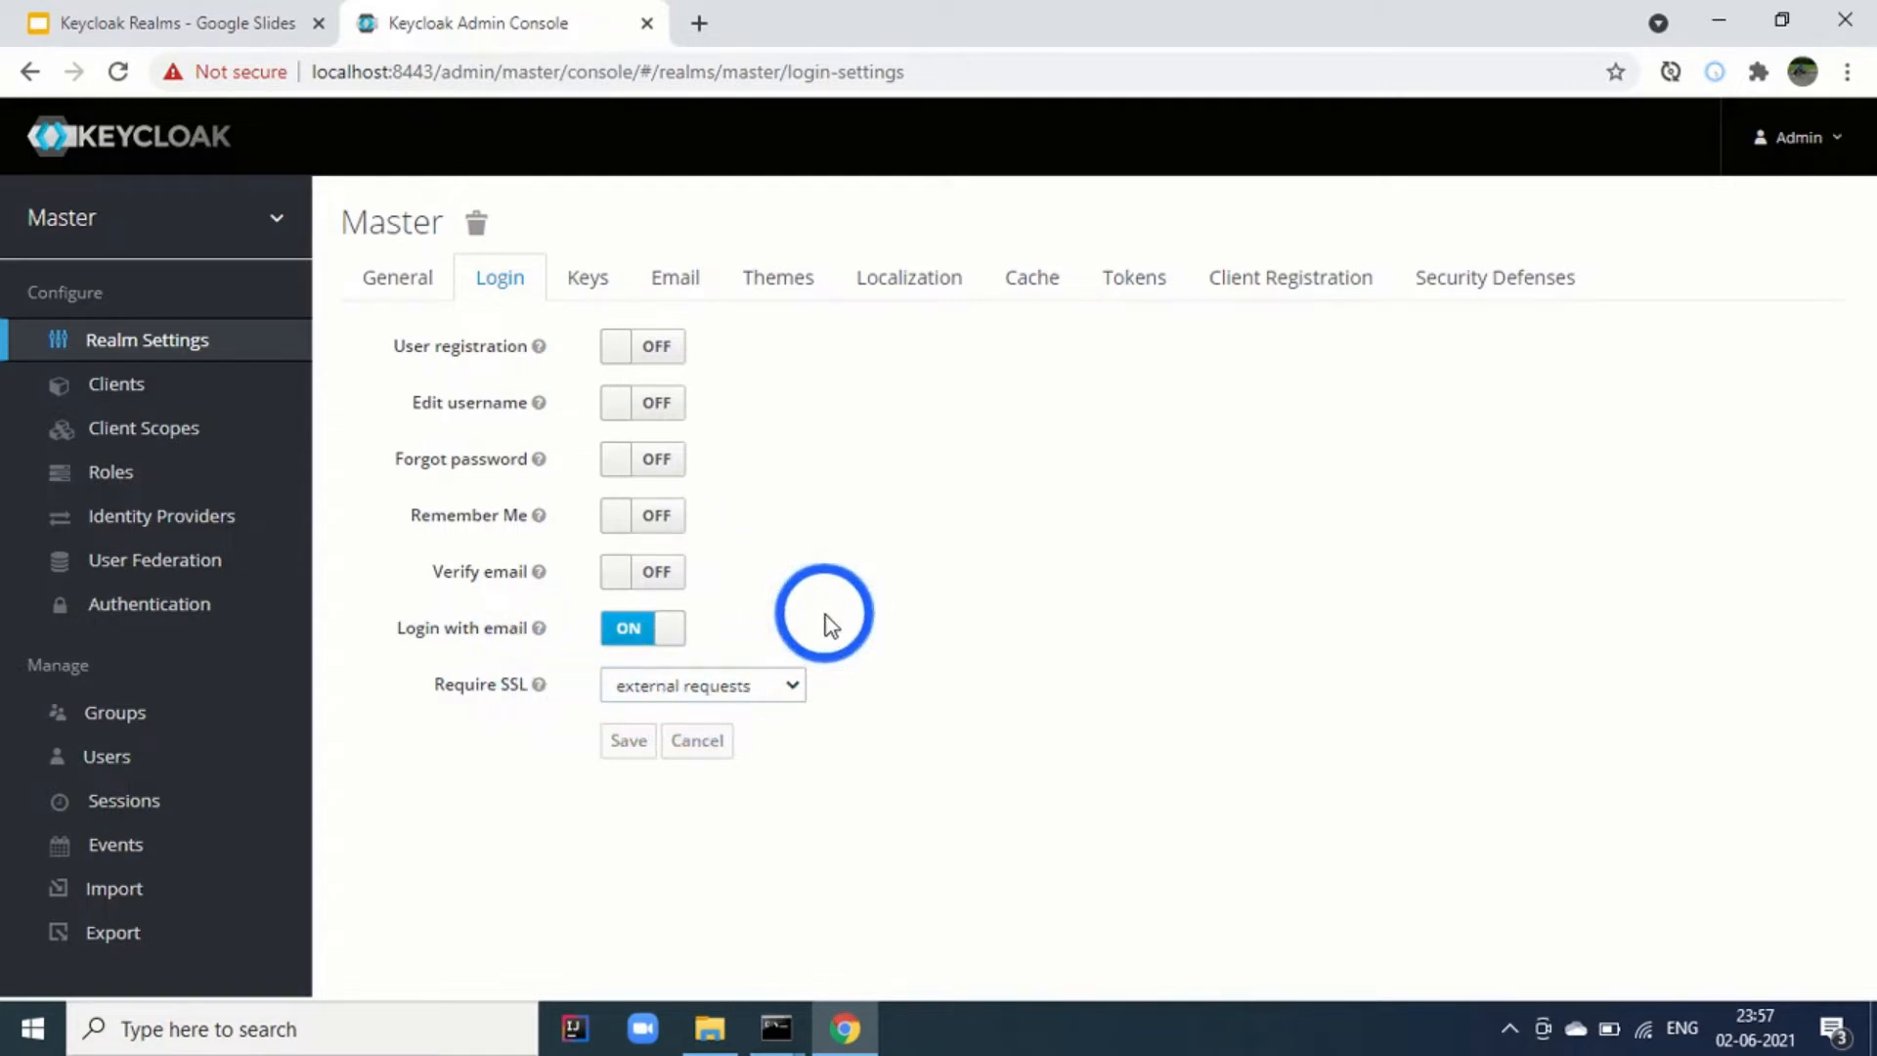
mouse_move(579, 716)
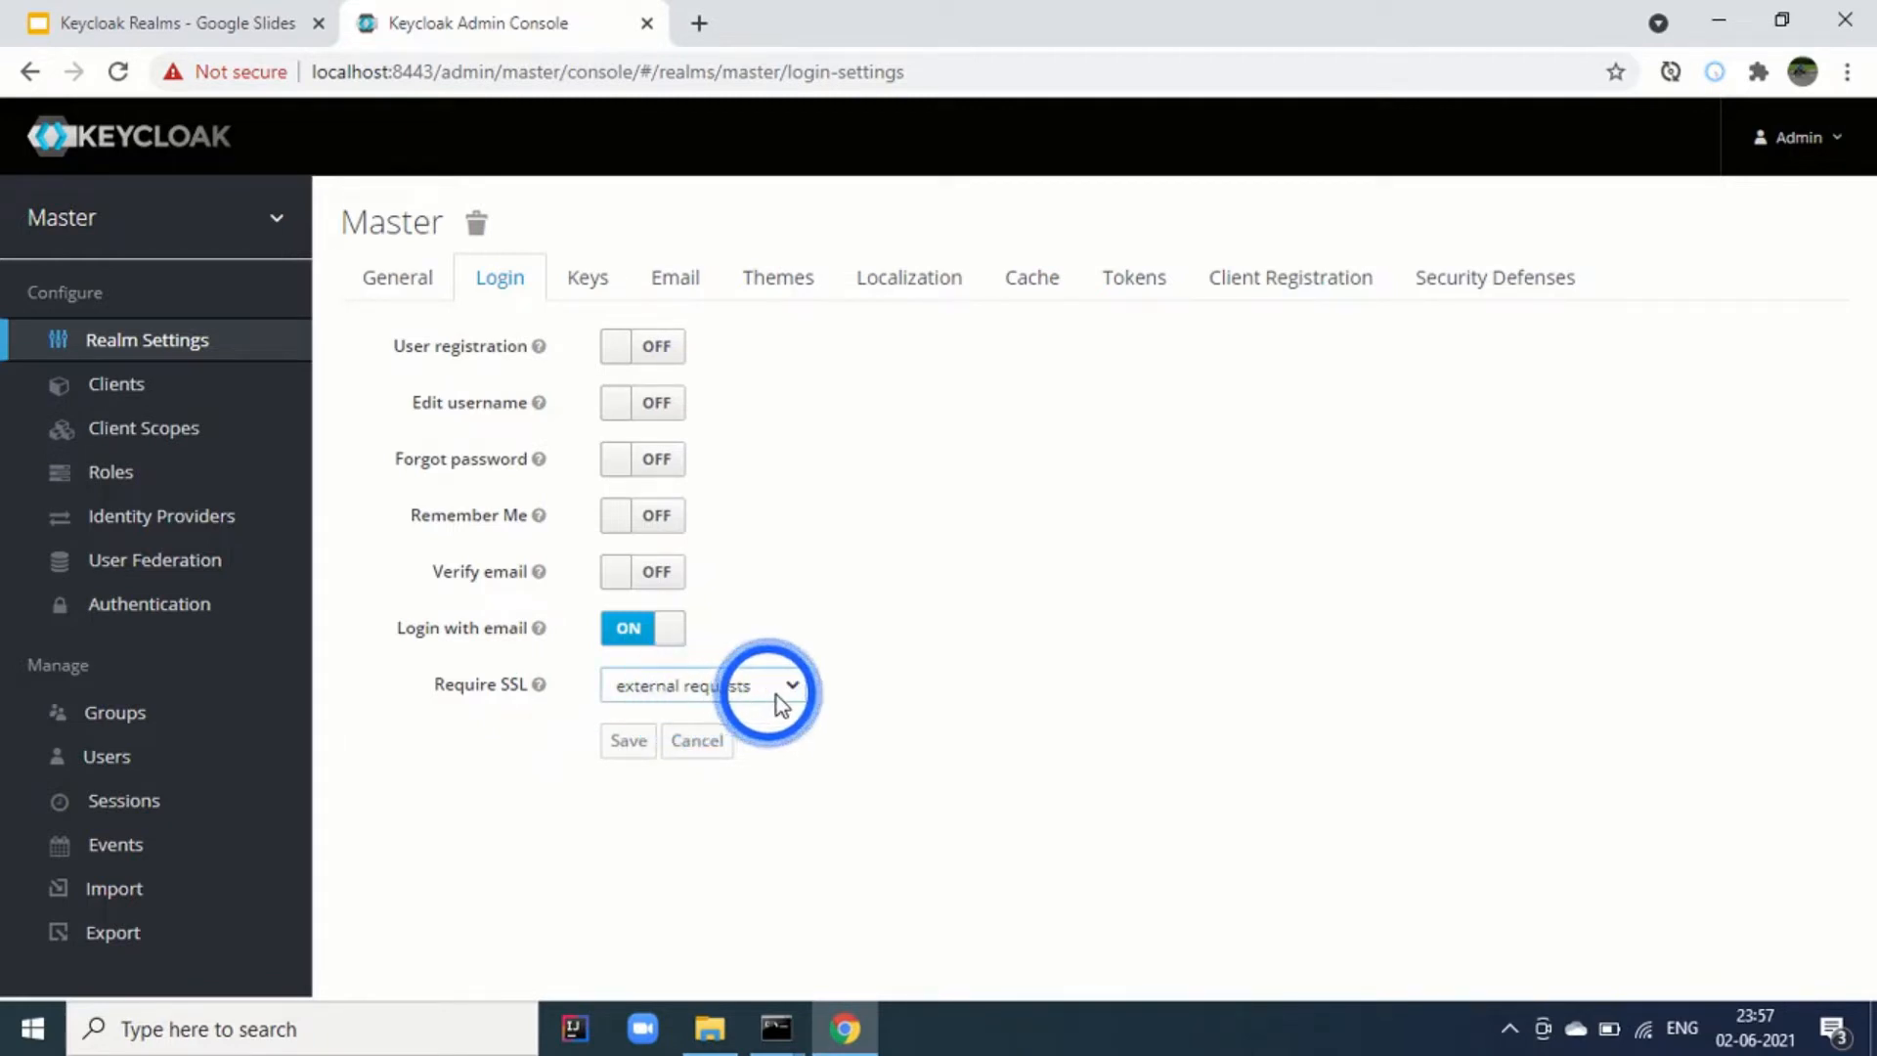
left_click(702, 685)
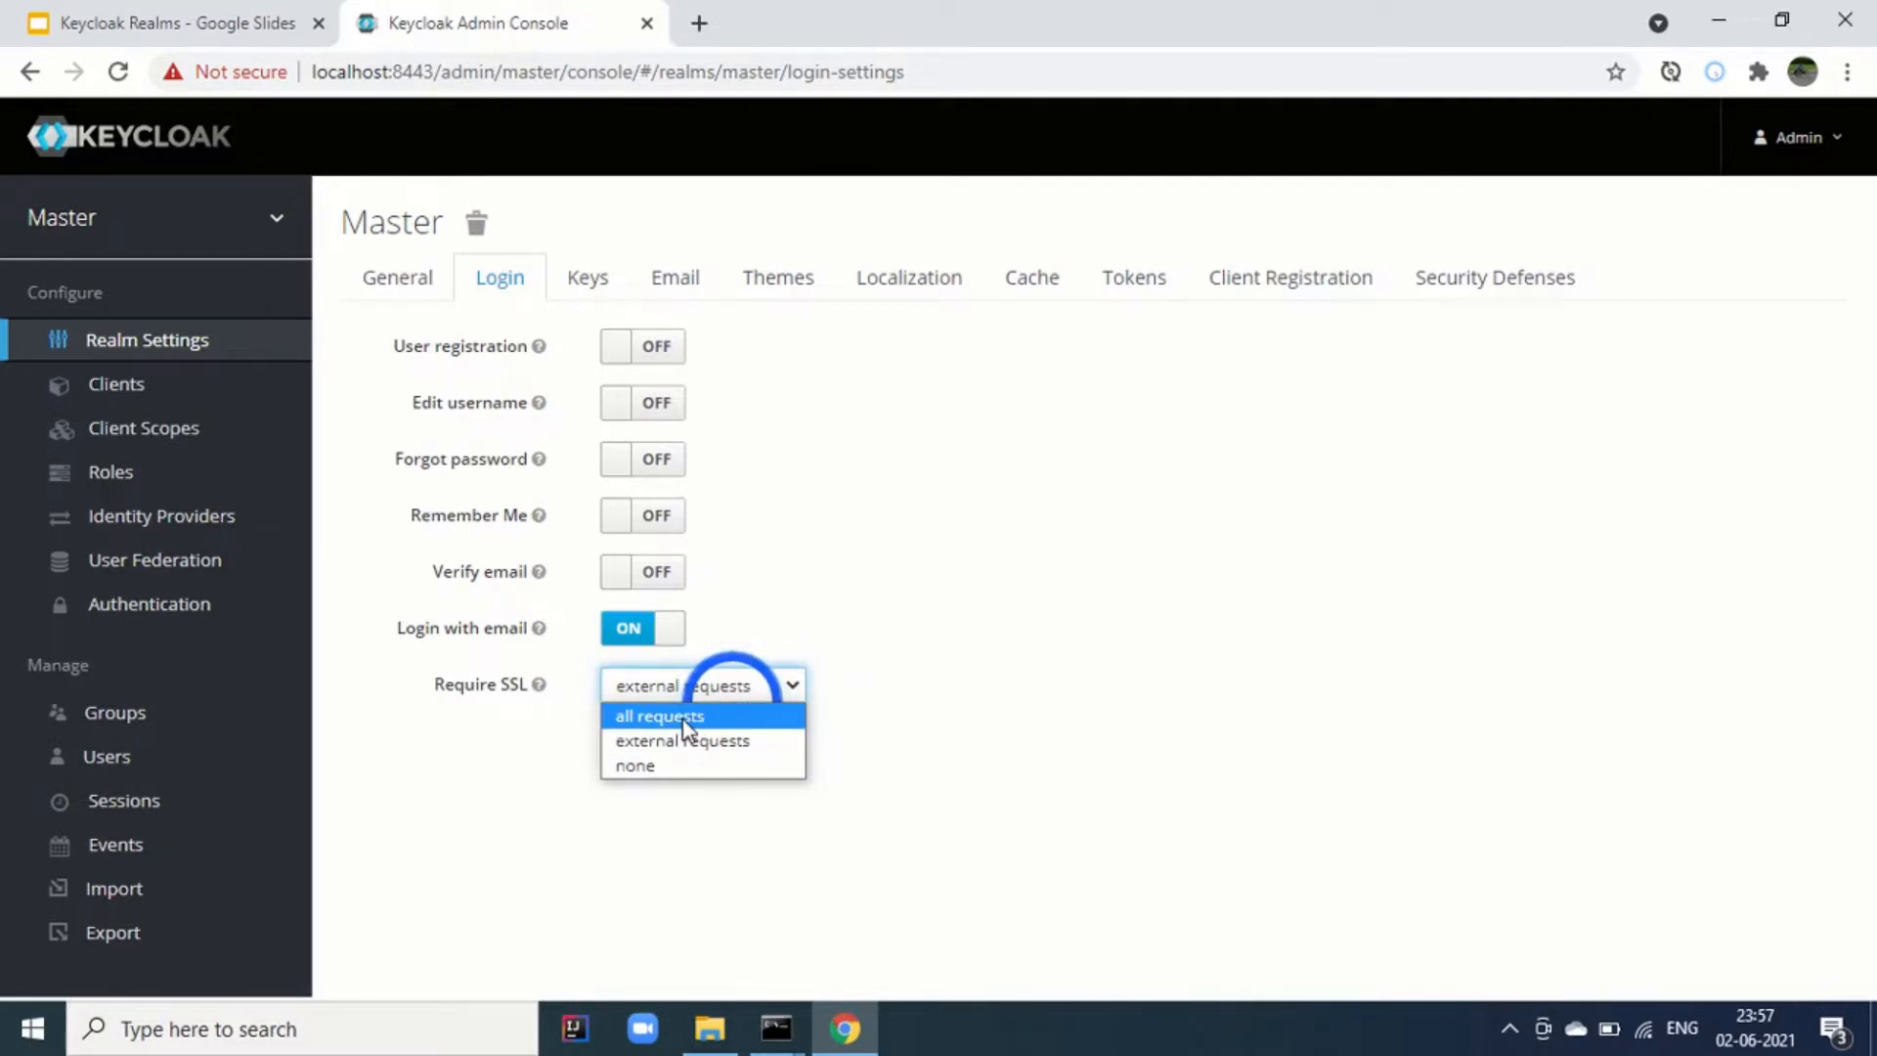
mouse_move(674, 741)
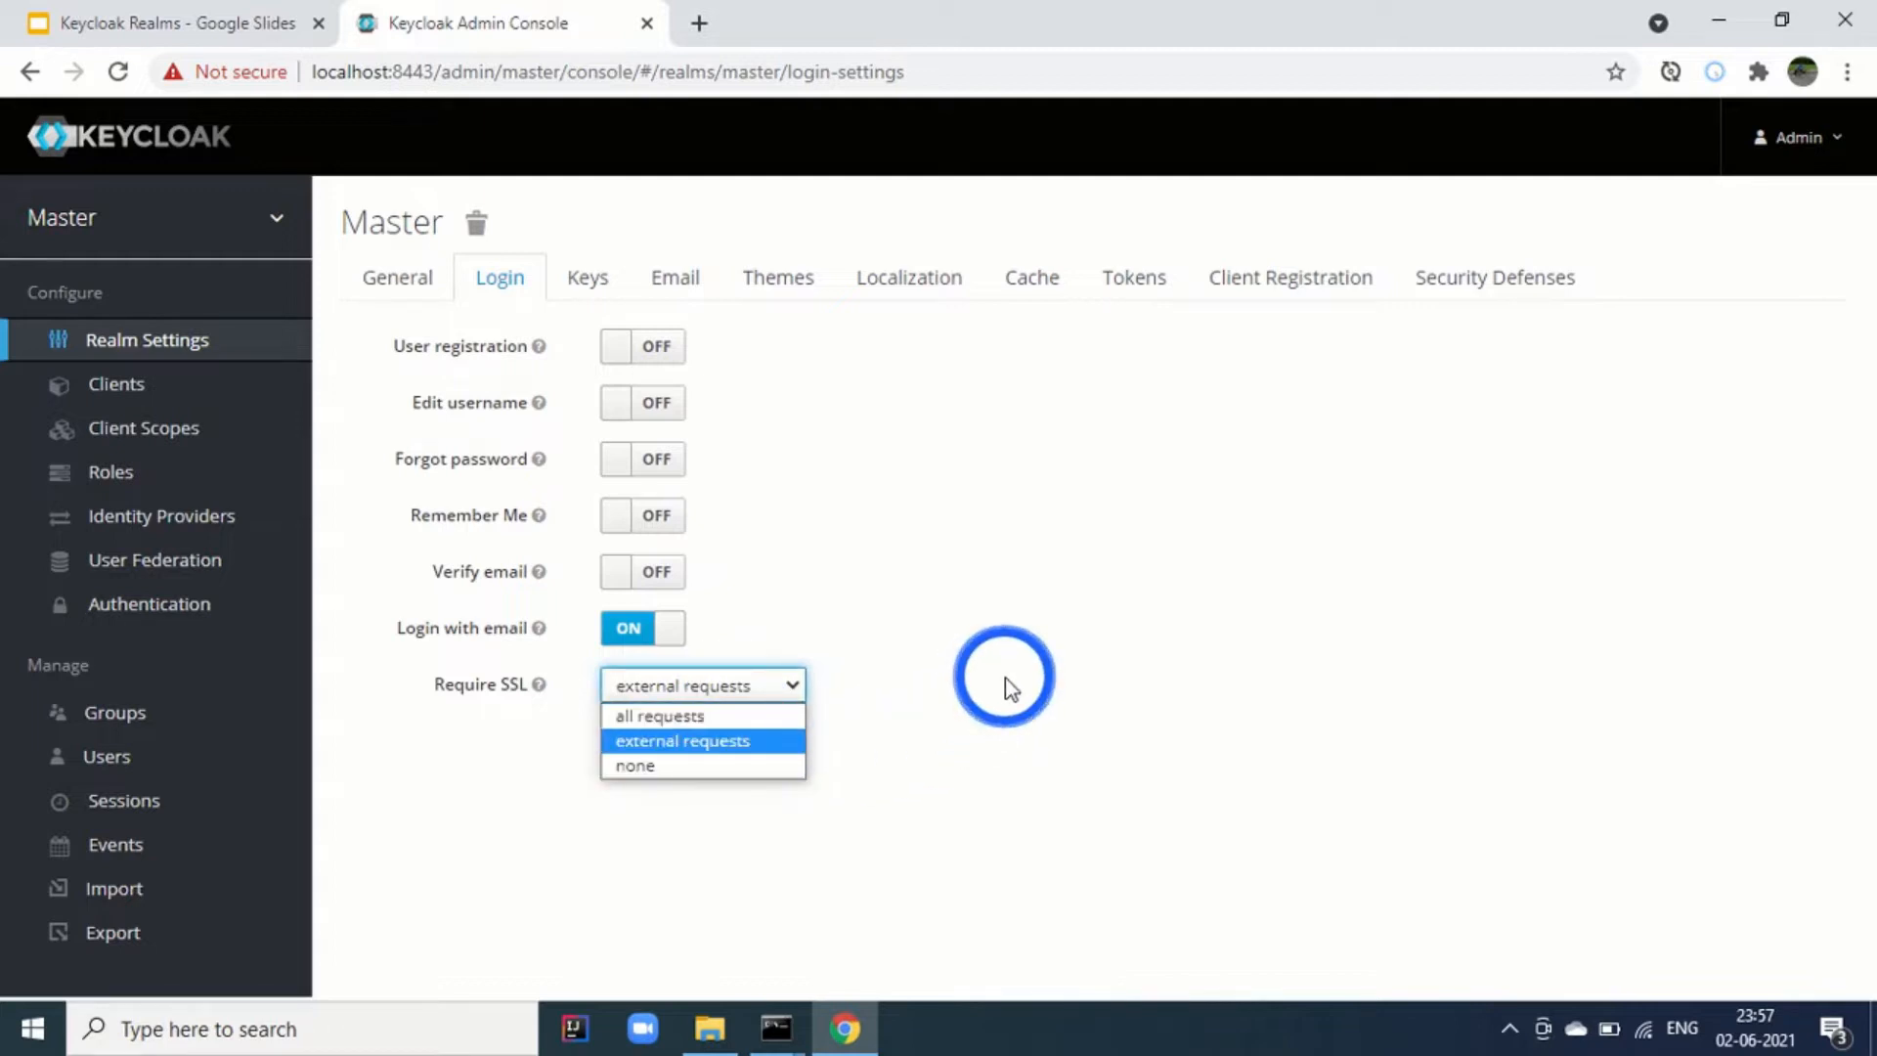
left_click(703, 741)
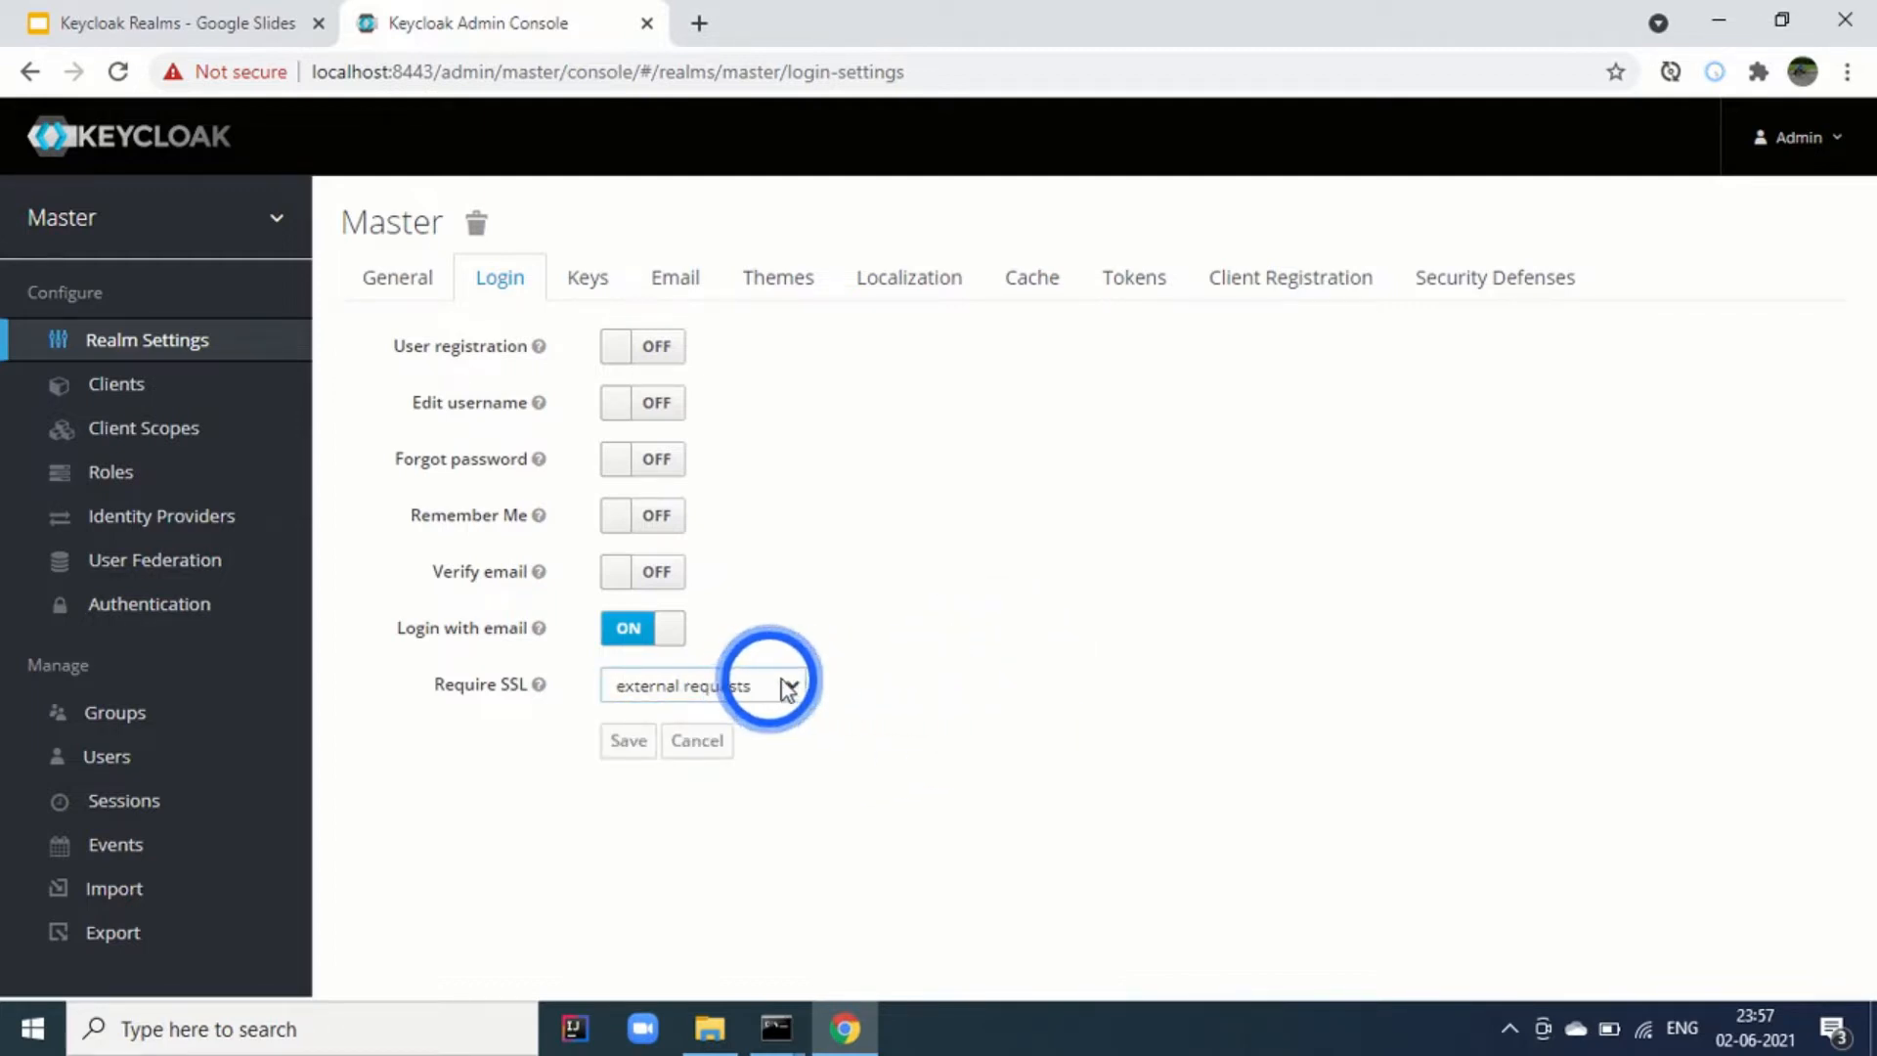
left_click(587, 277)
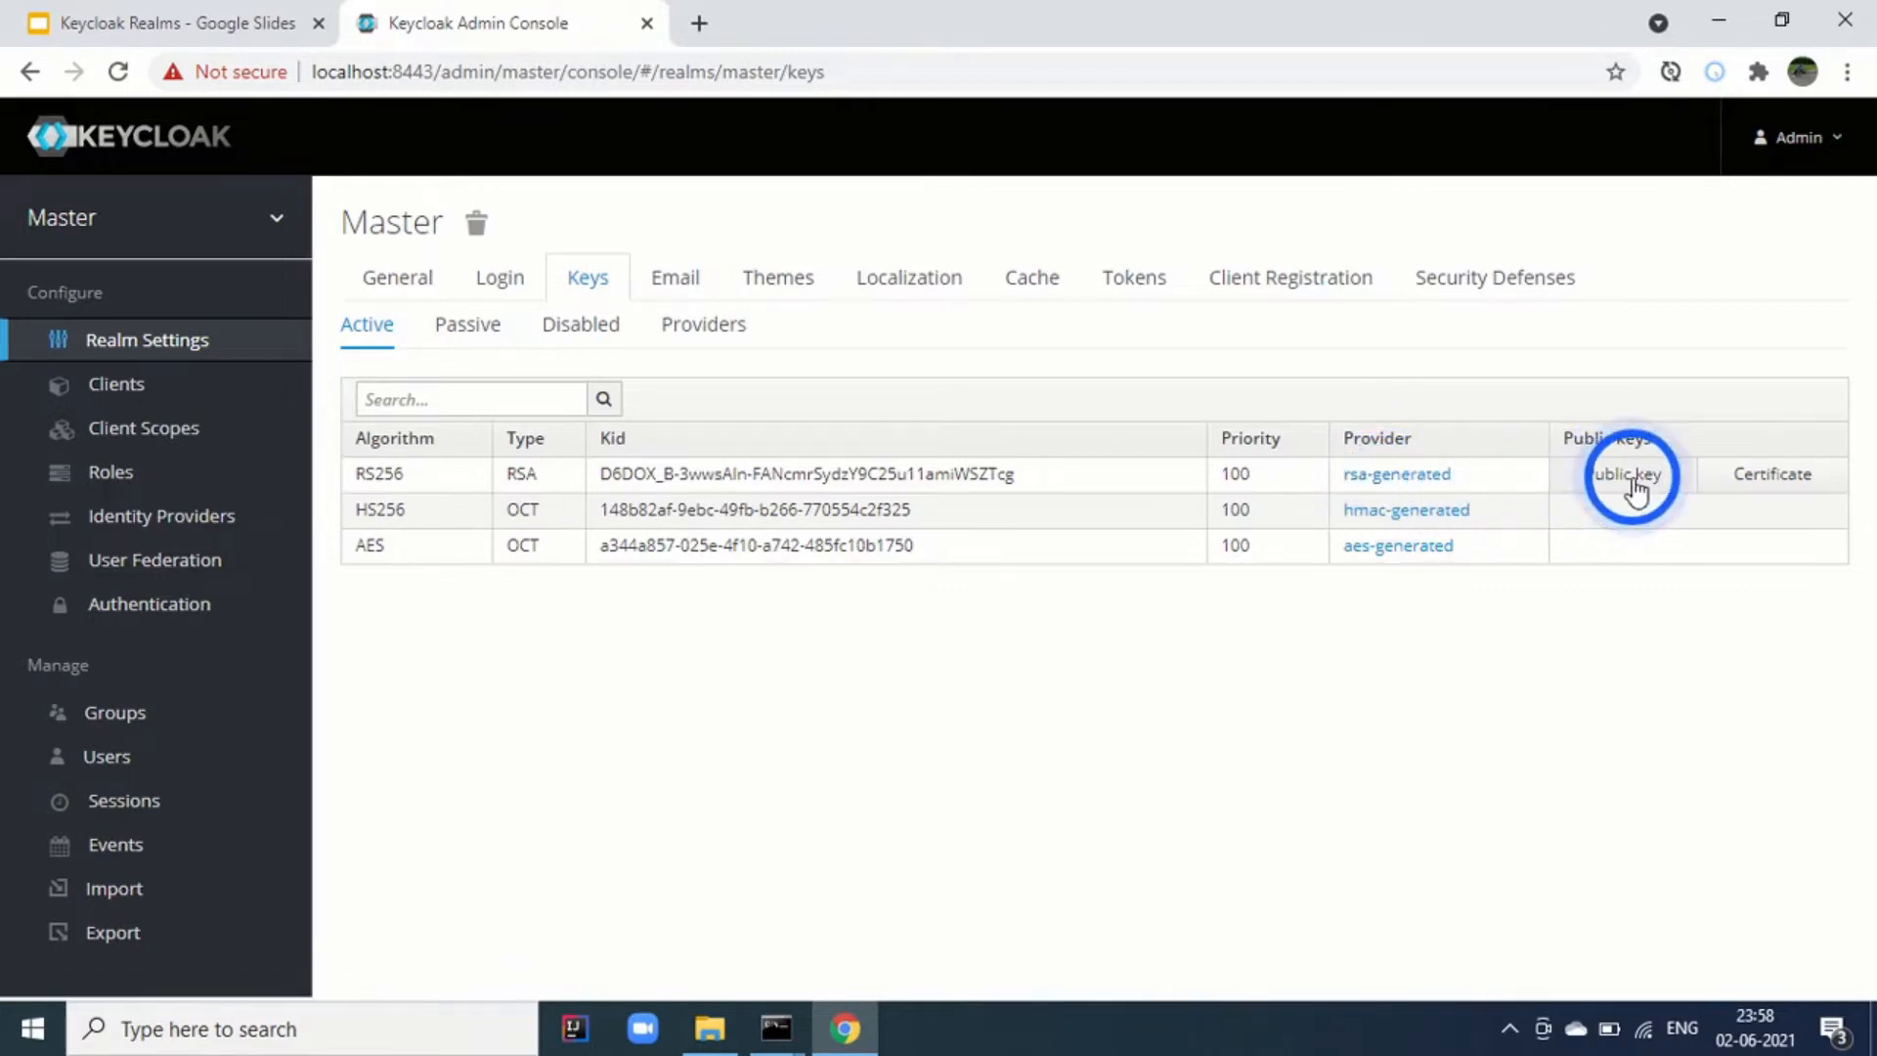
View the RSA public key, then check the Passive, Disabled and Providers key lists
left_click(1619, 474)
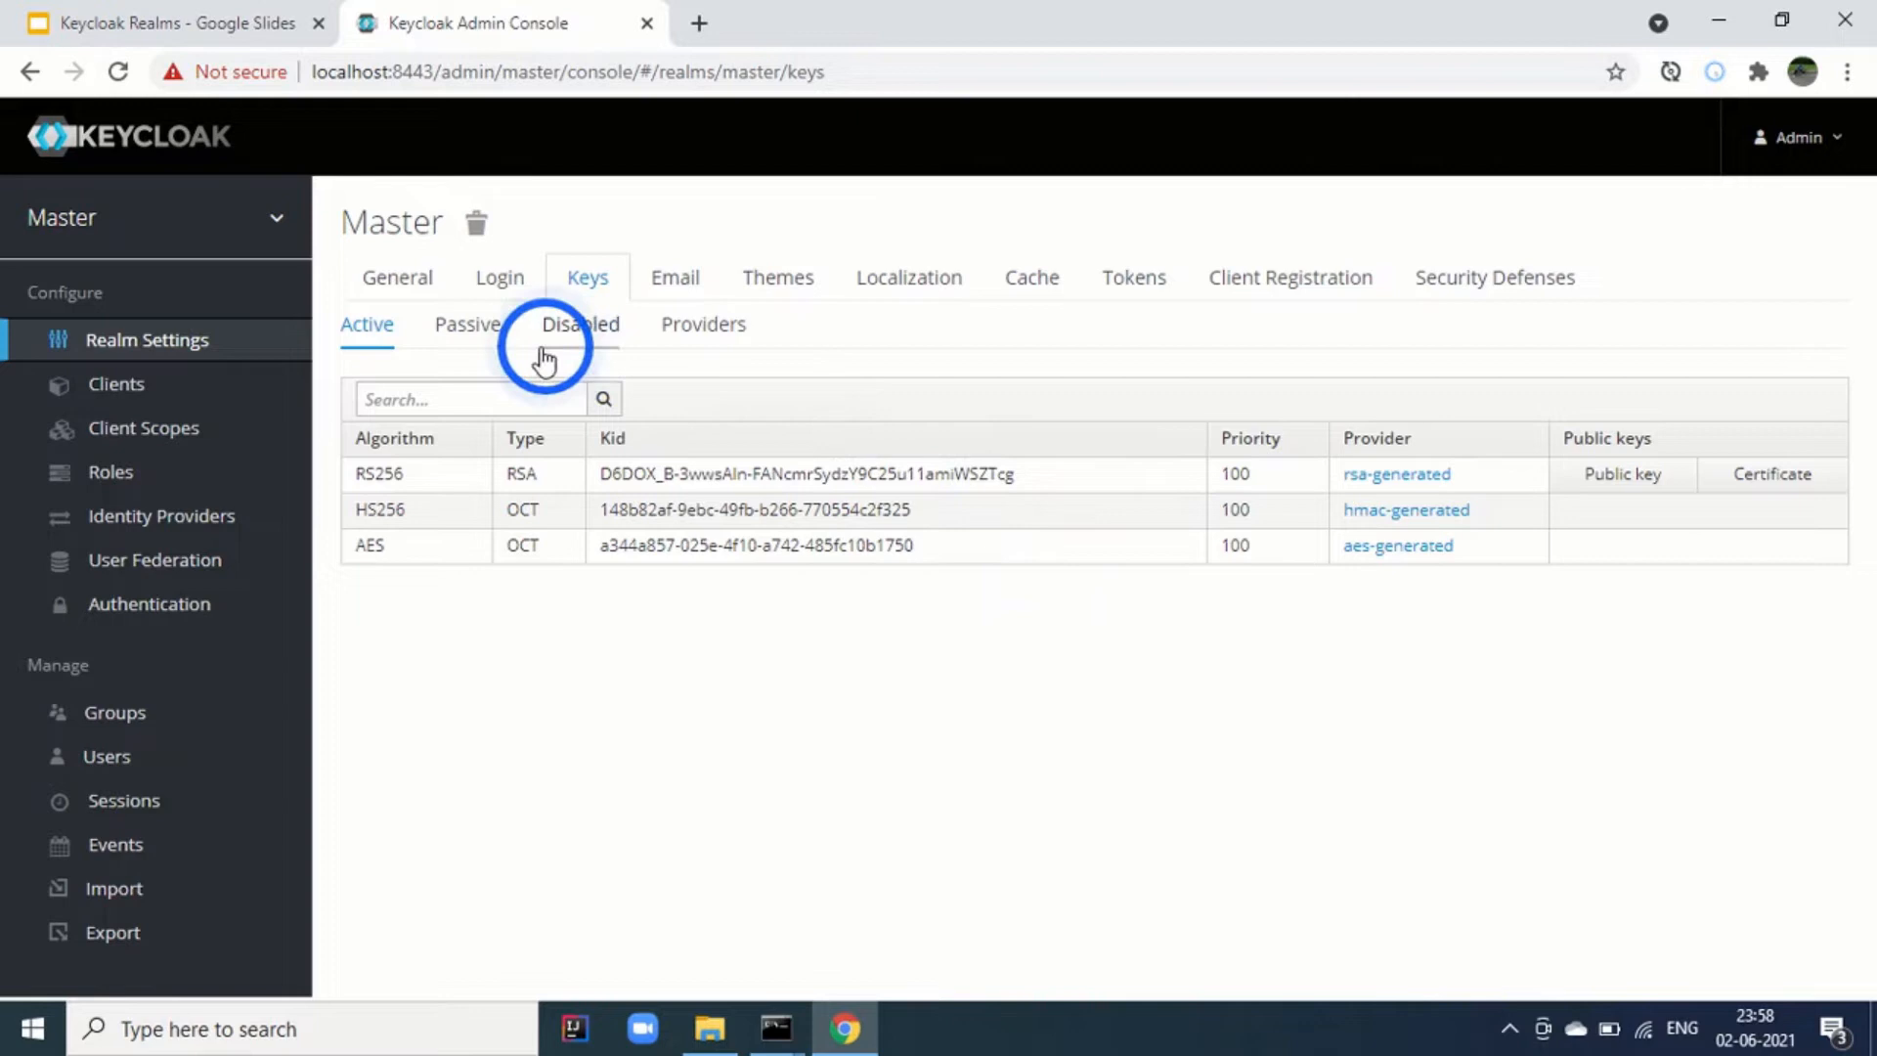
left_click(468, 325)
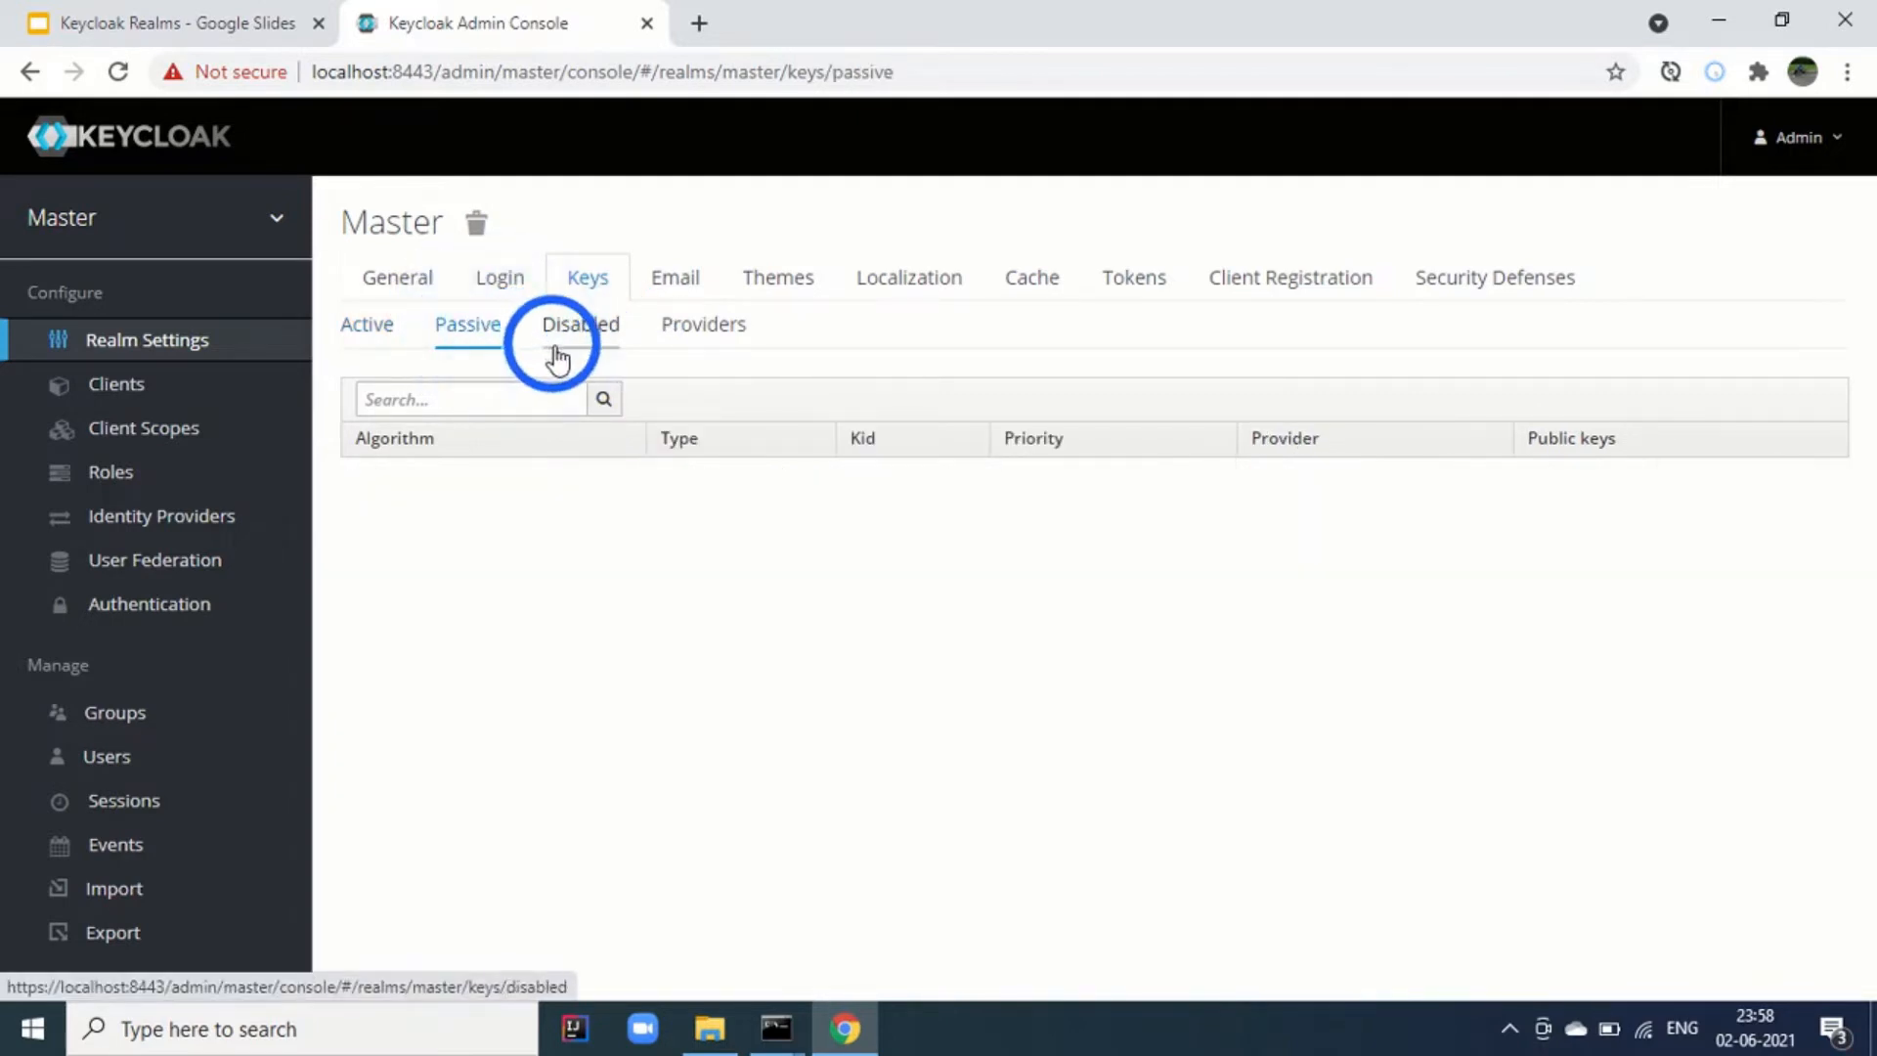
left_click(580, 325)
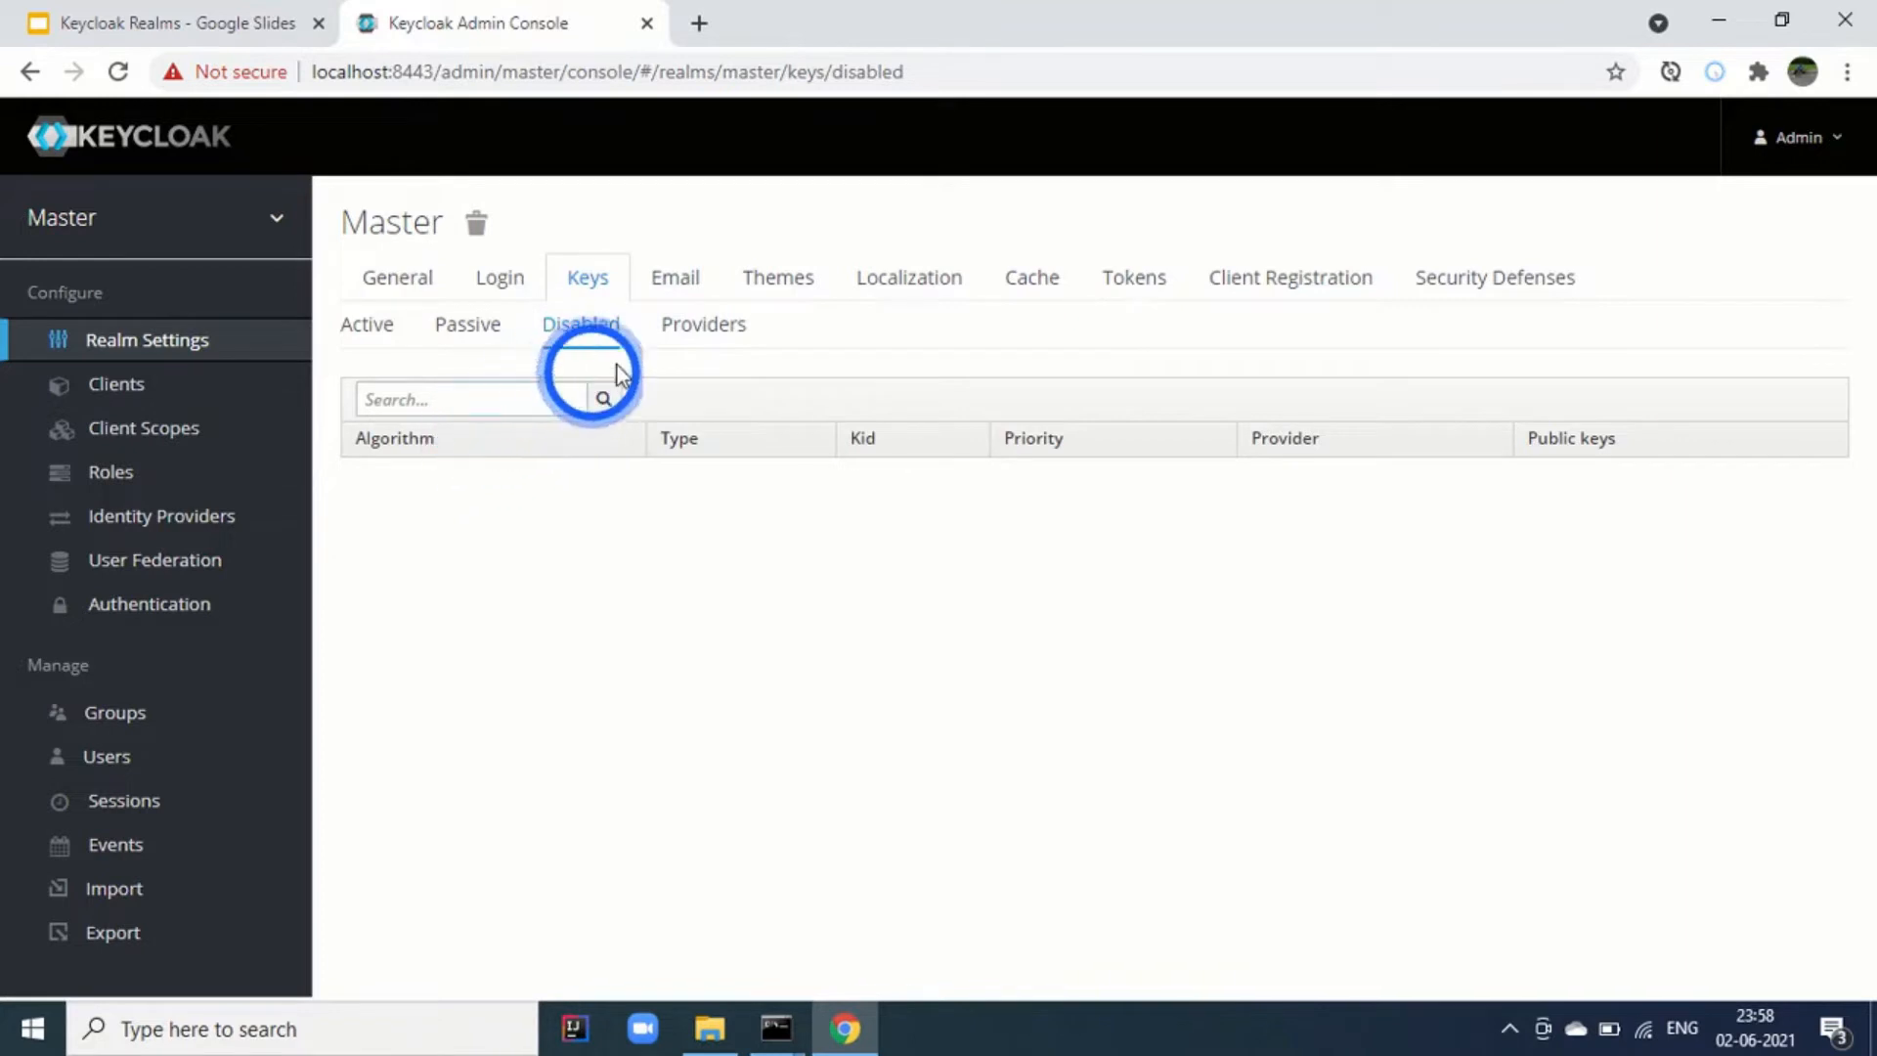
left_click(703, 324)
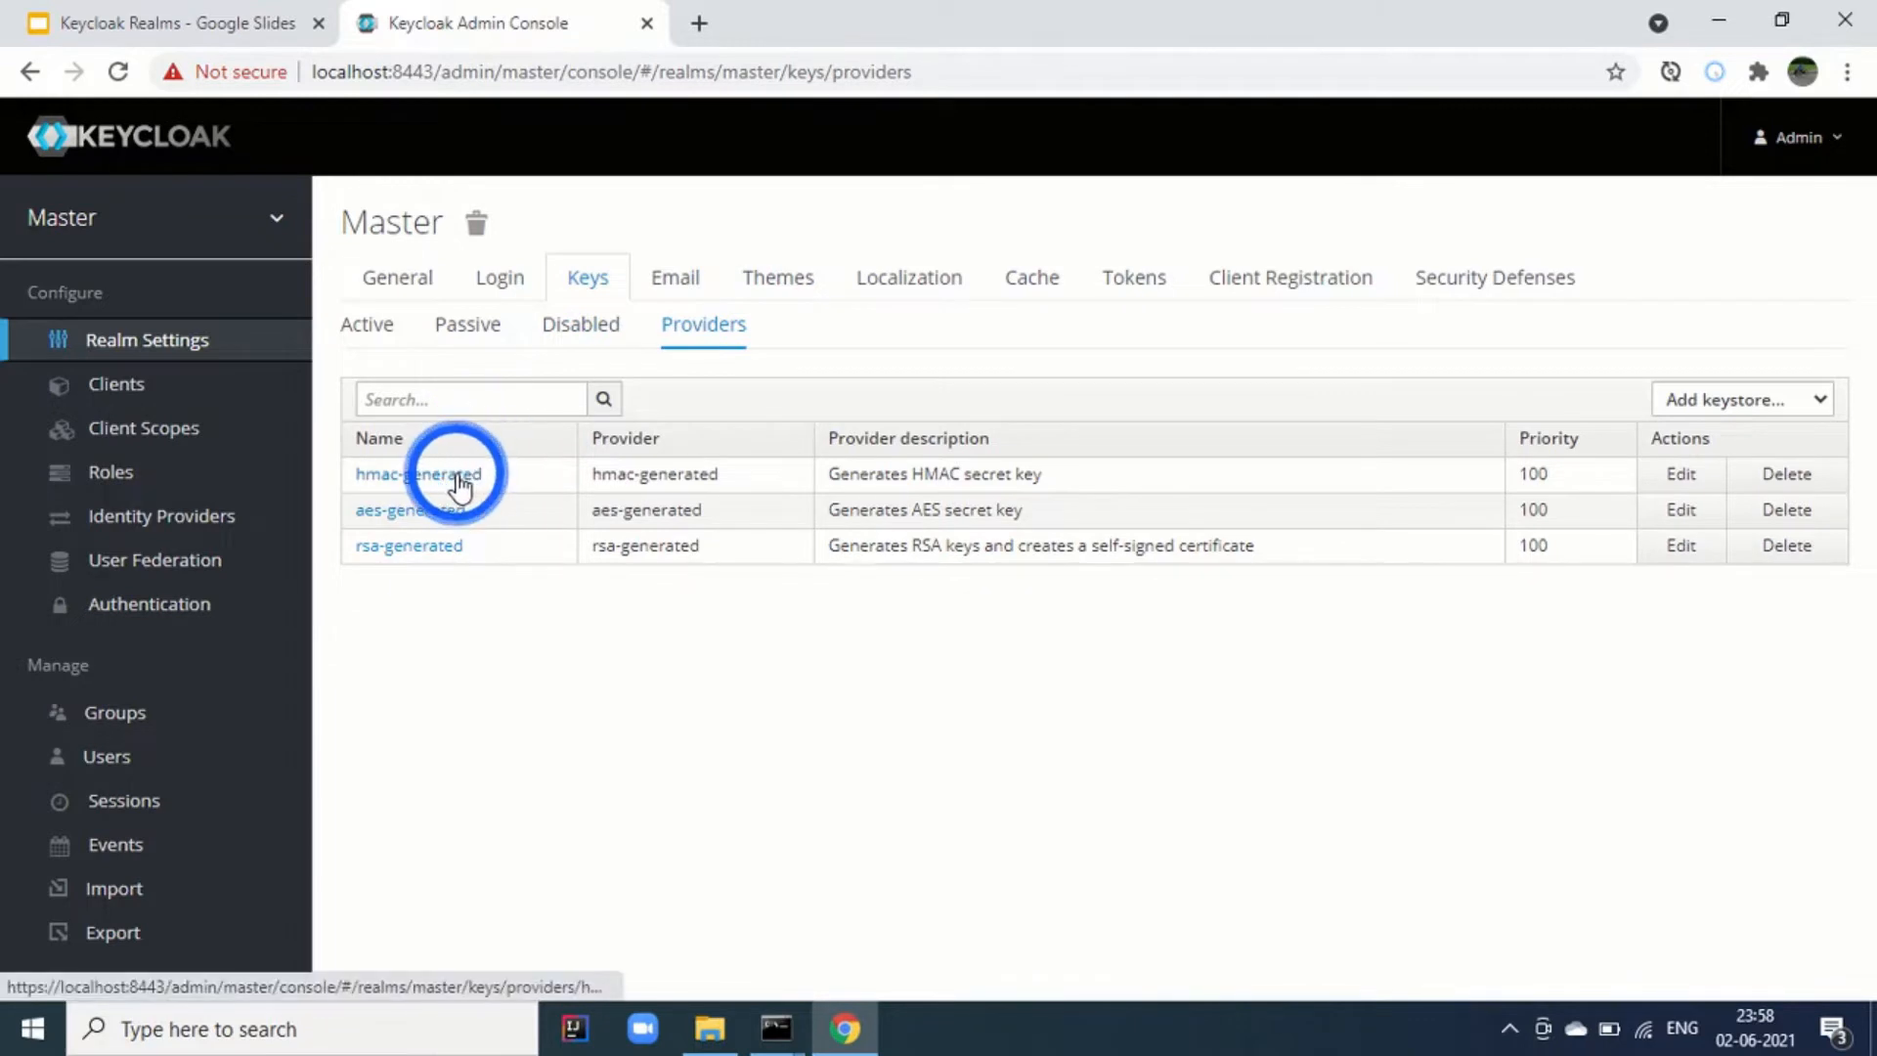
mouse_move(637, 580)
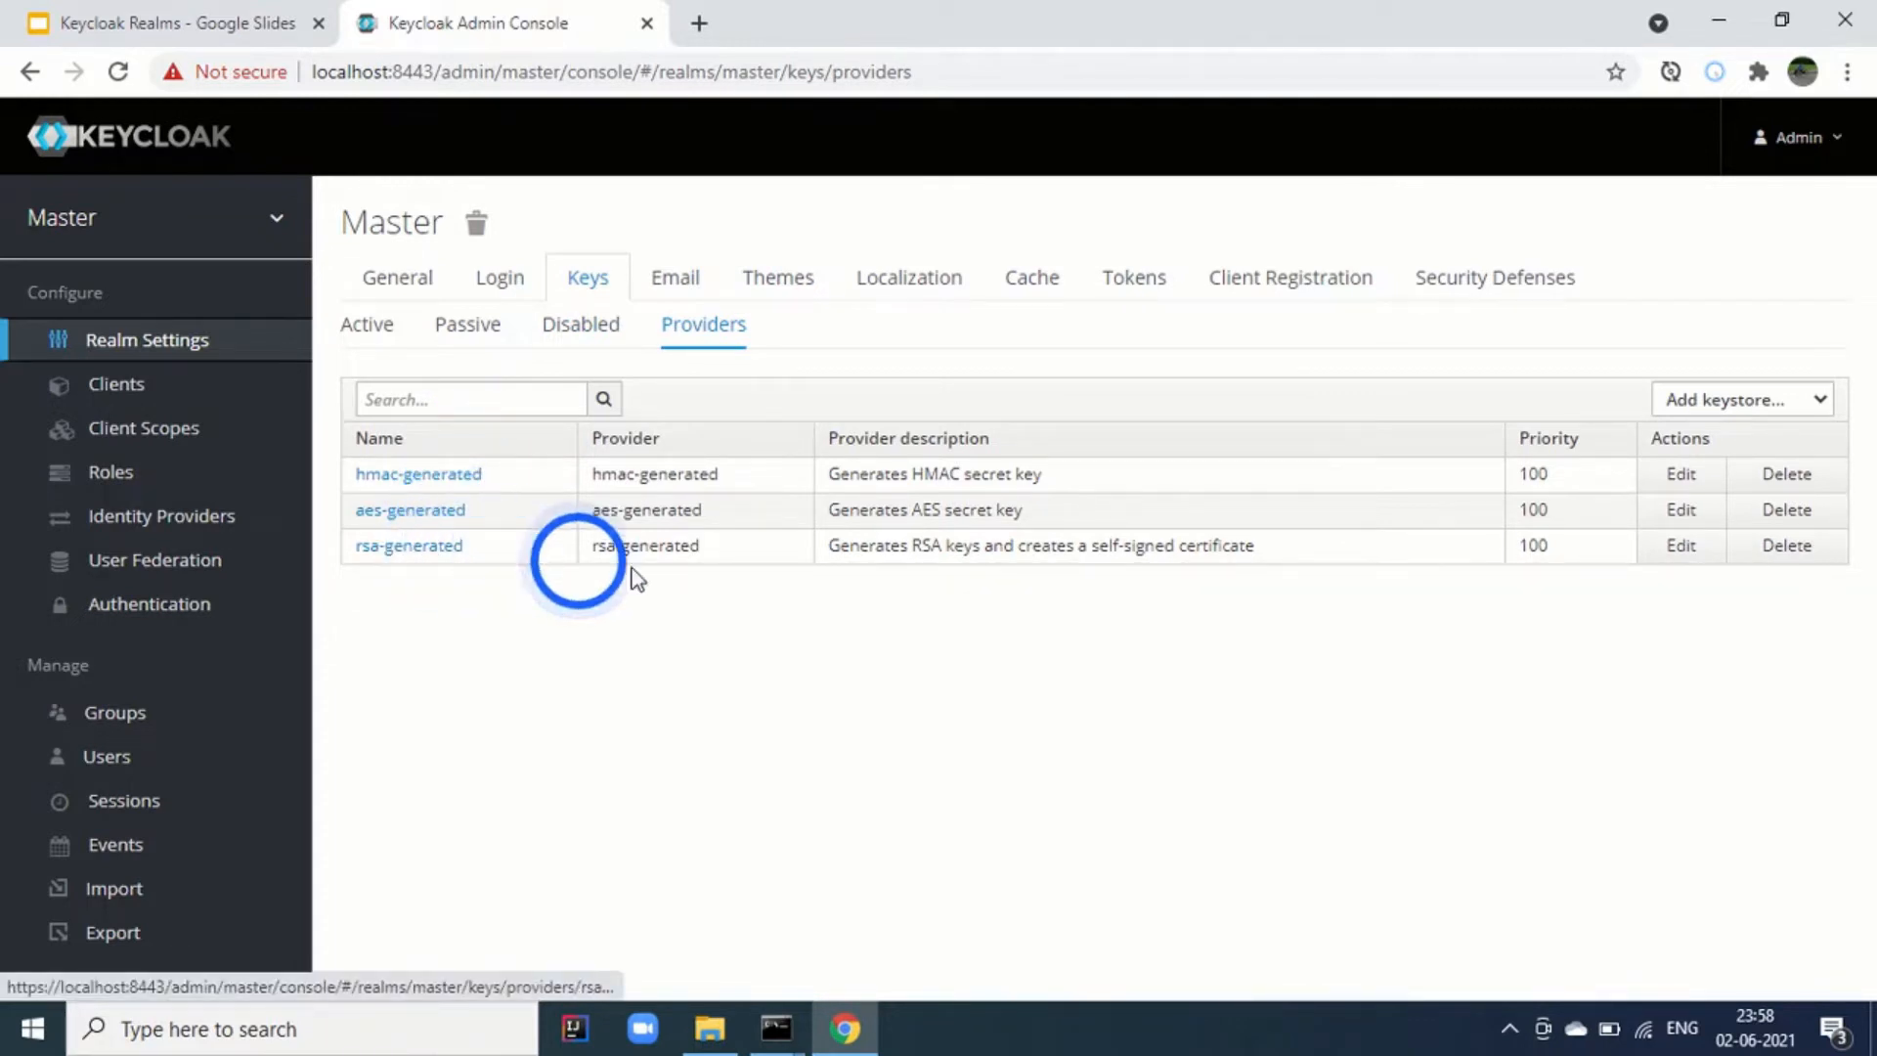
Review hmac-generated settings (secret size 64, HS256) unchanged and go back to Providers
left_click(418, 473)
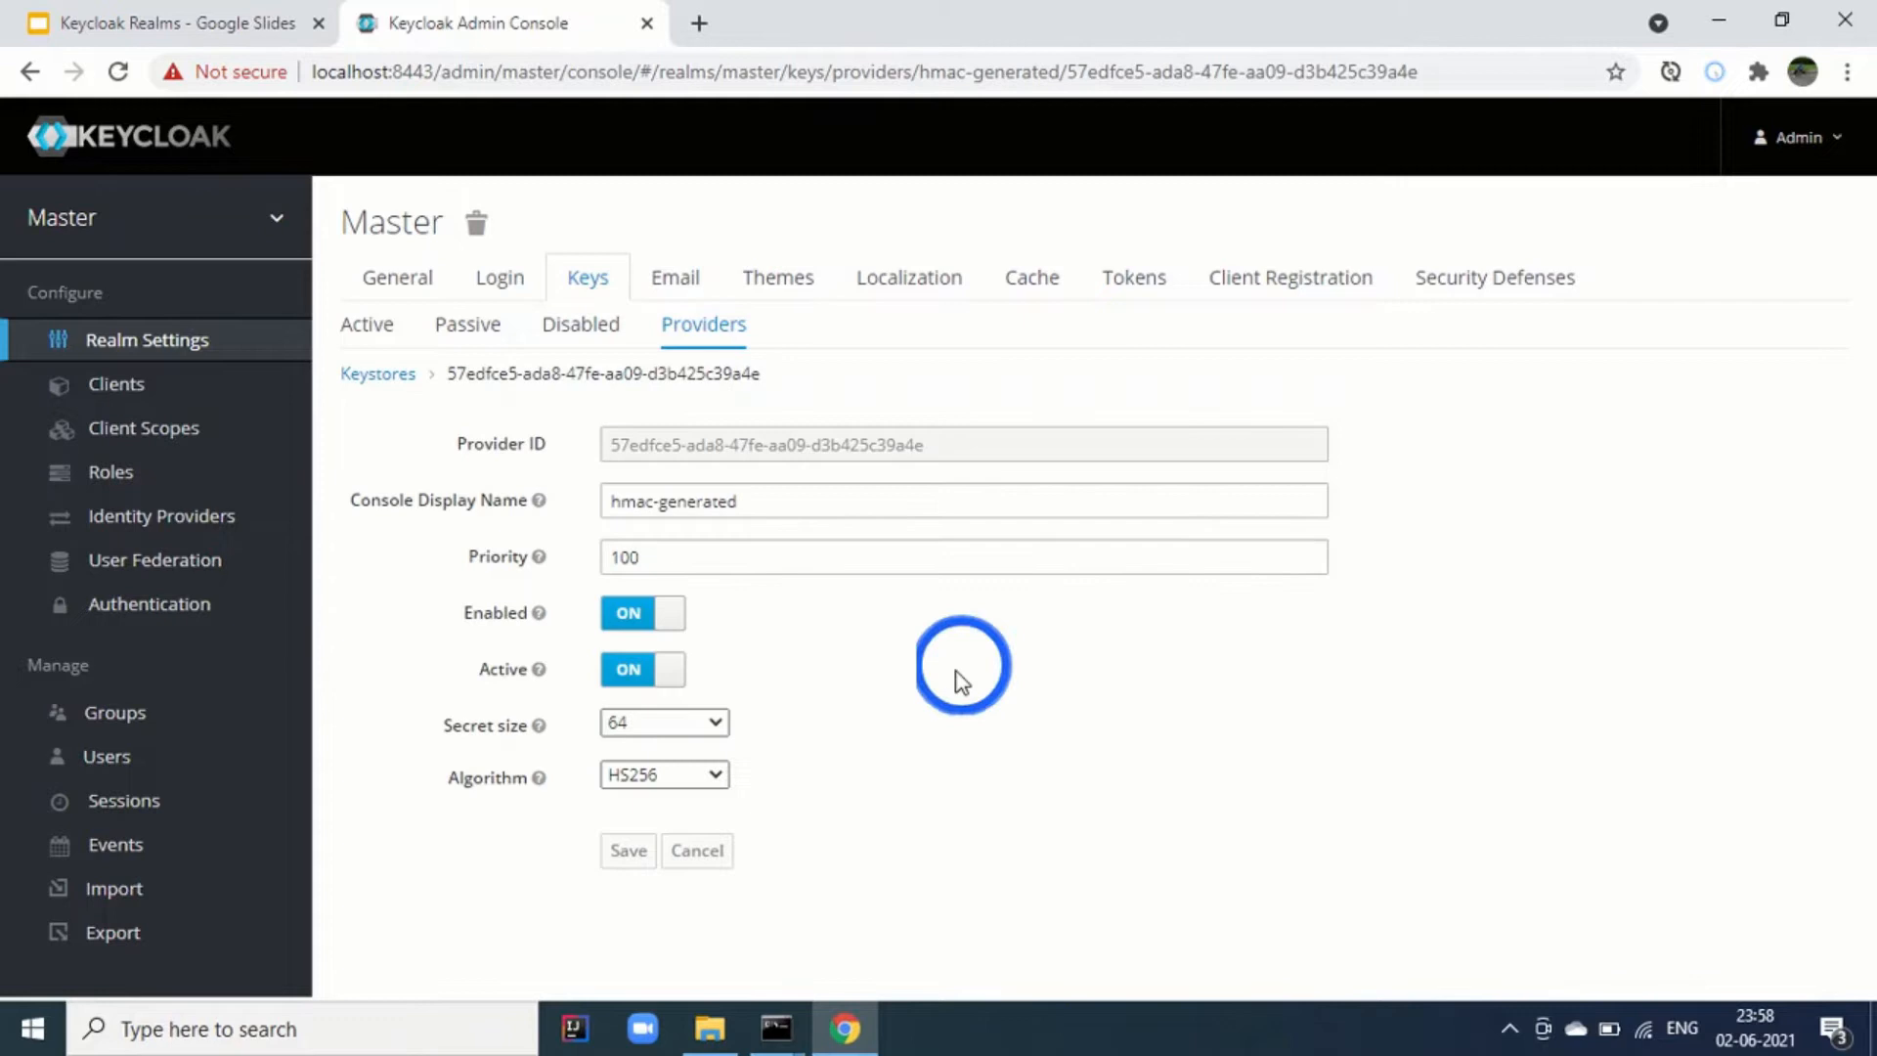
mouse_move(539, 699)
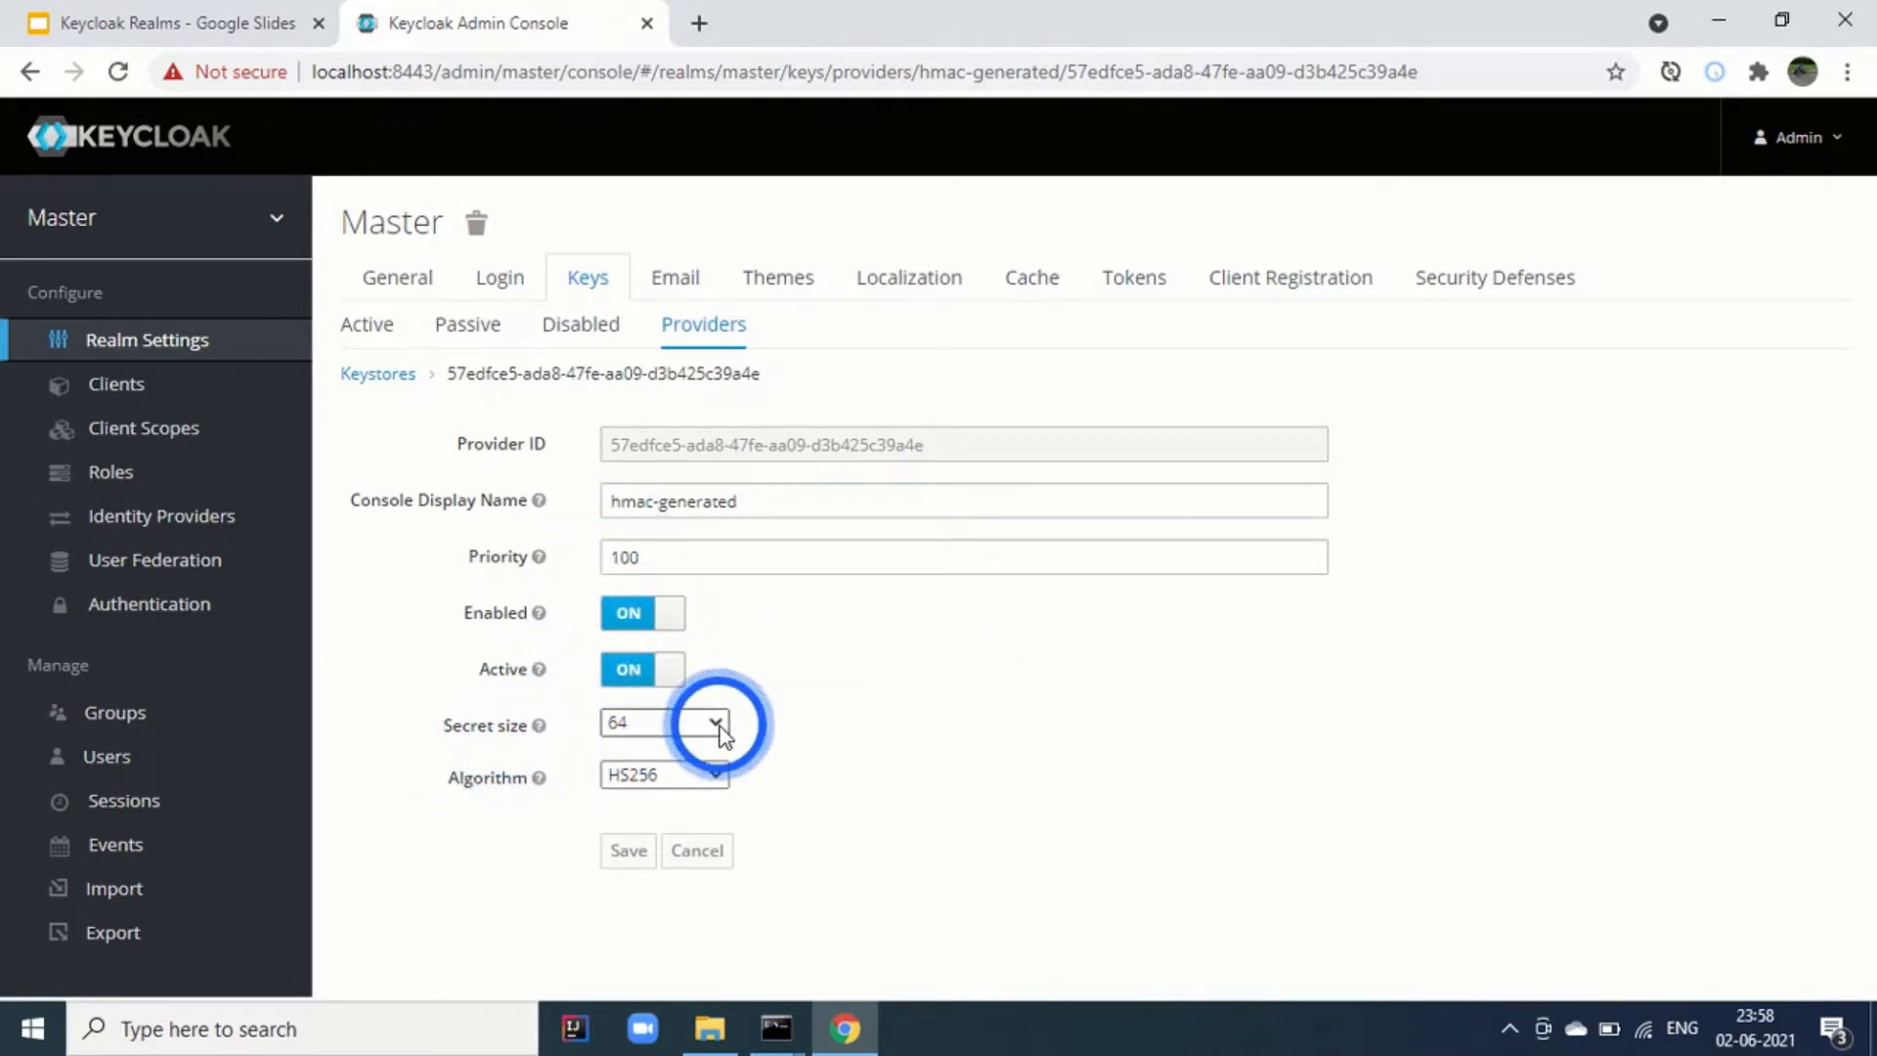
left_click(712, 722)
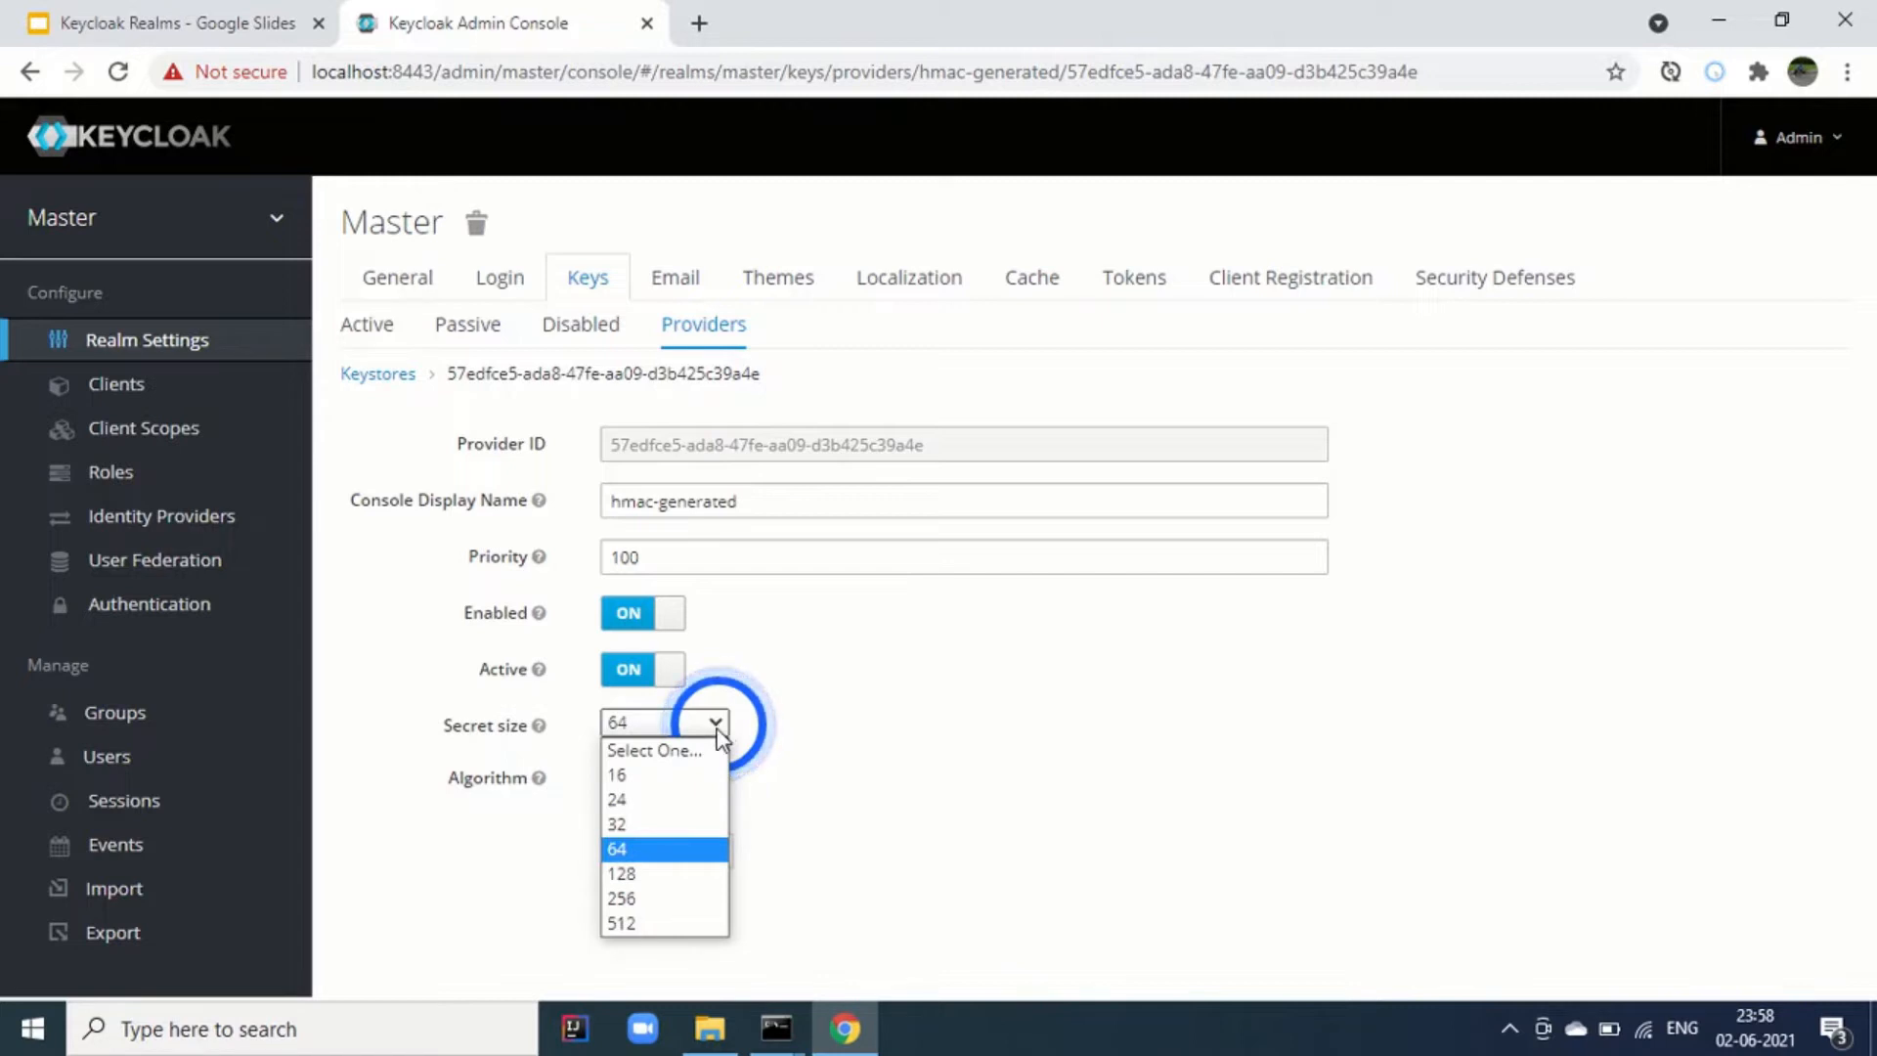
mouse_move(664, 887)
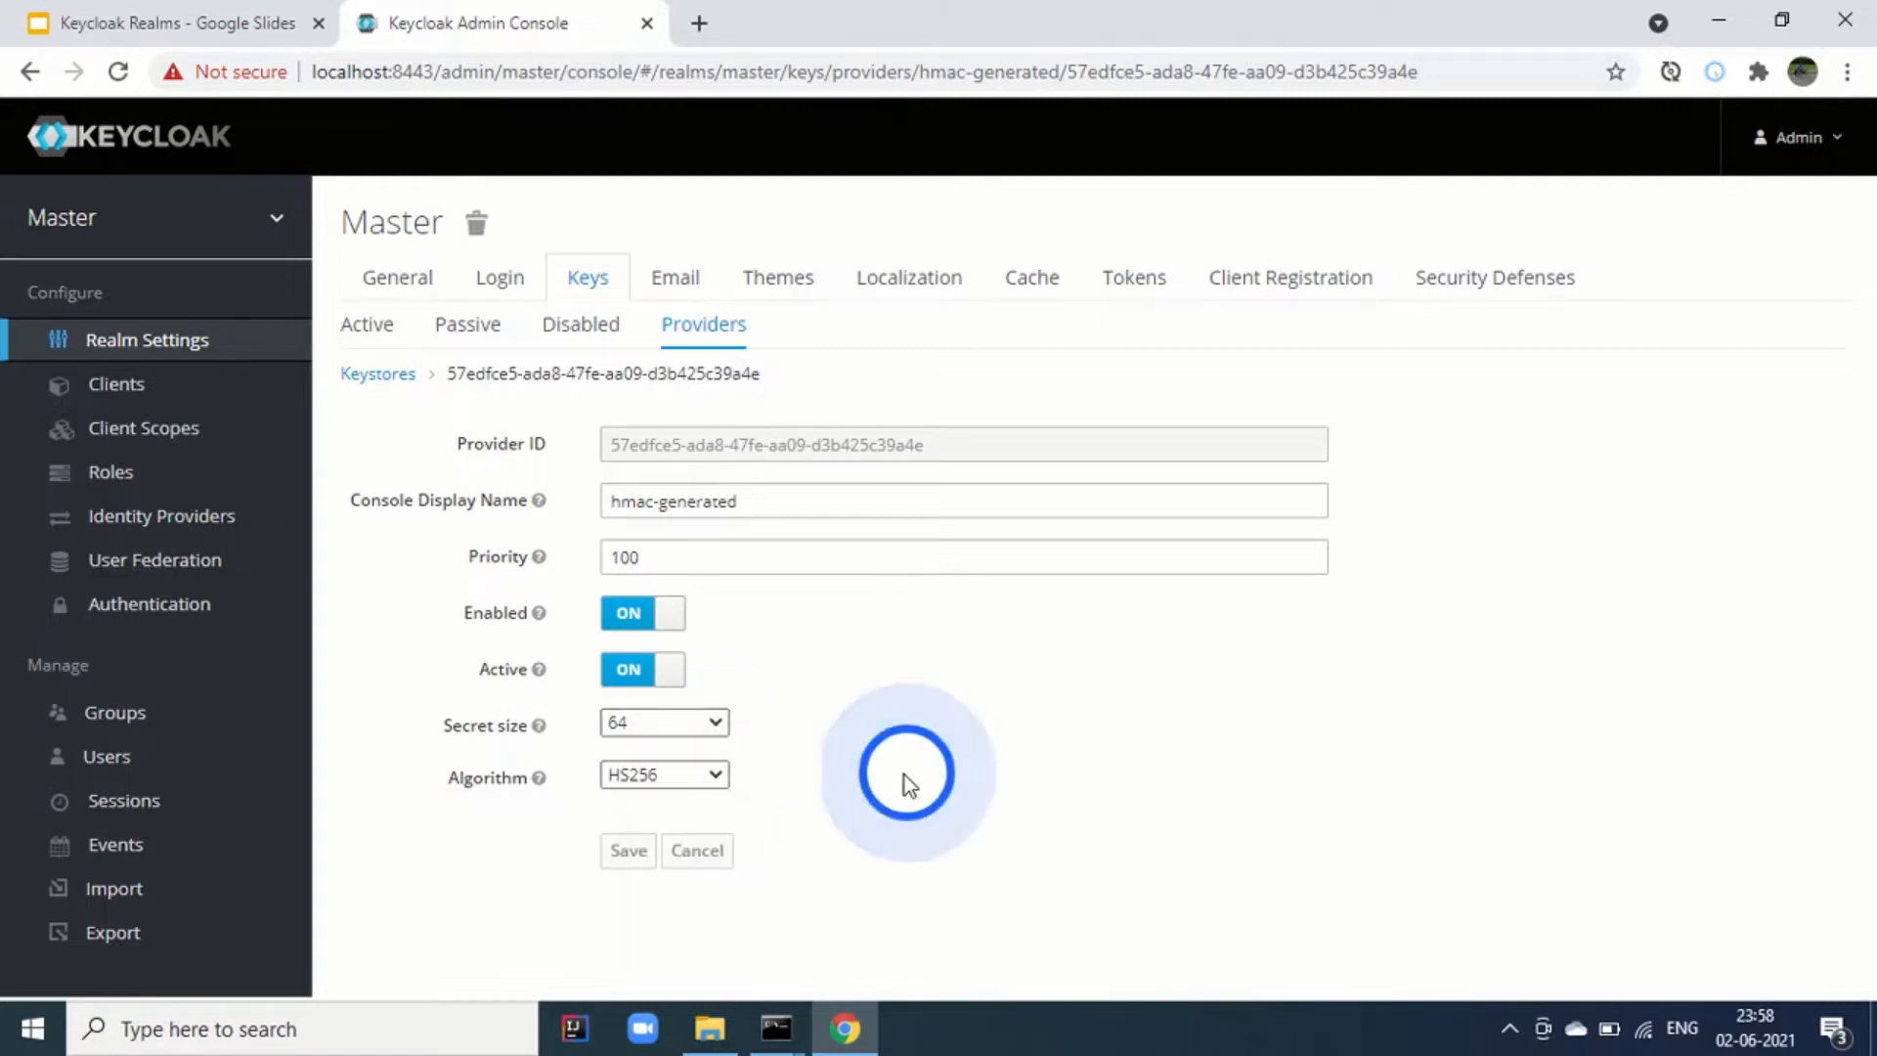
left_click(664, 775)
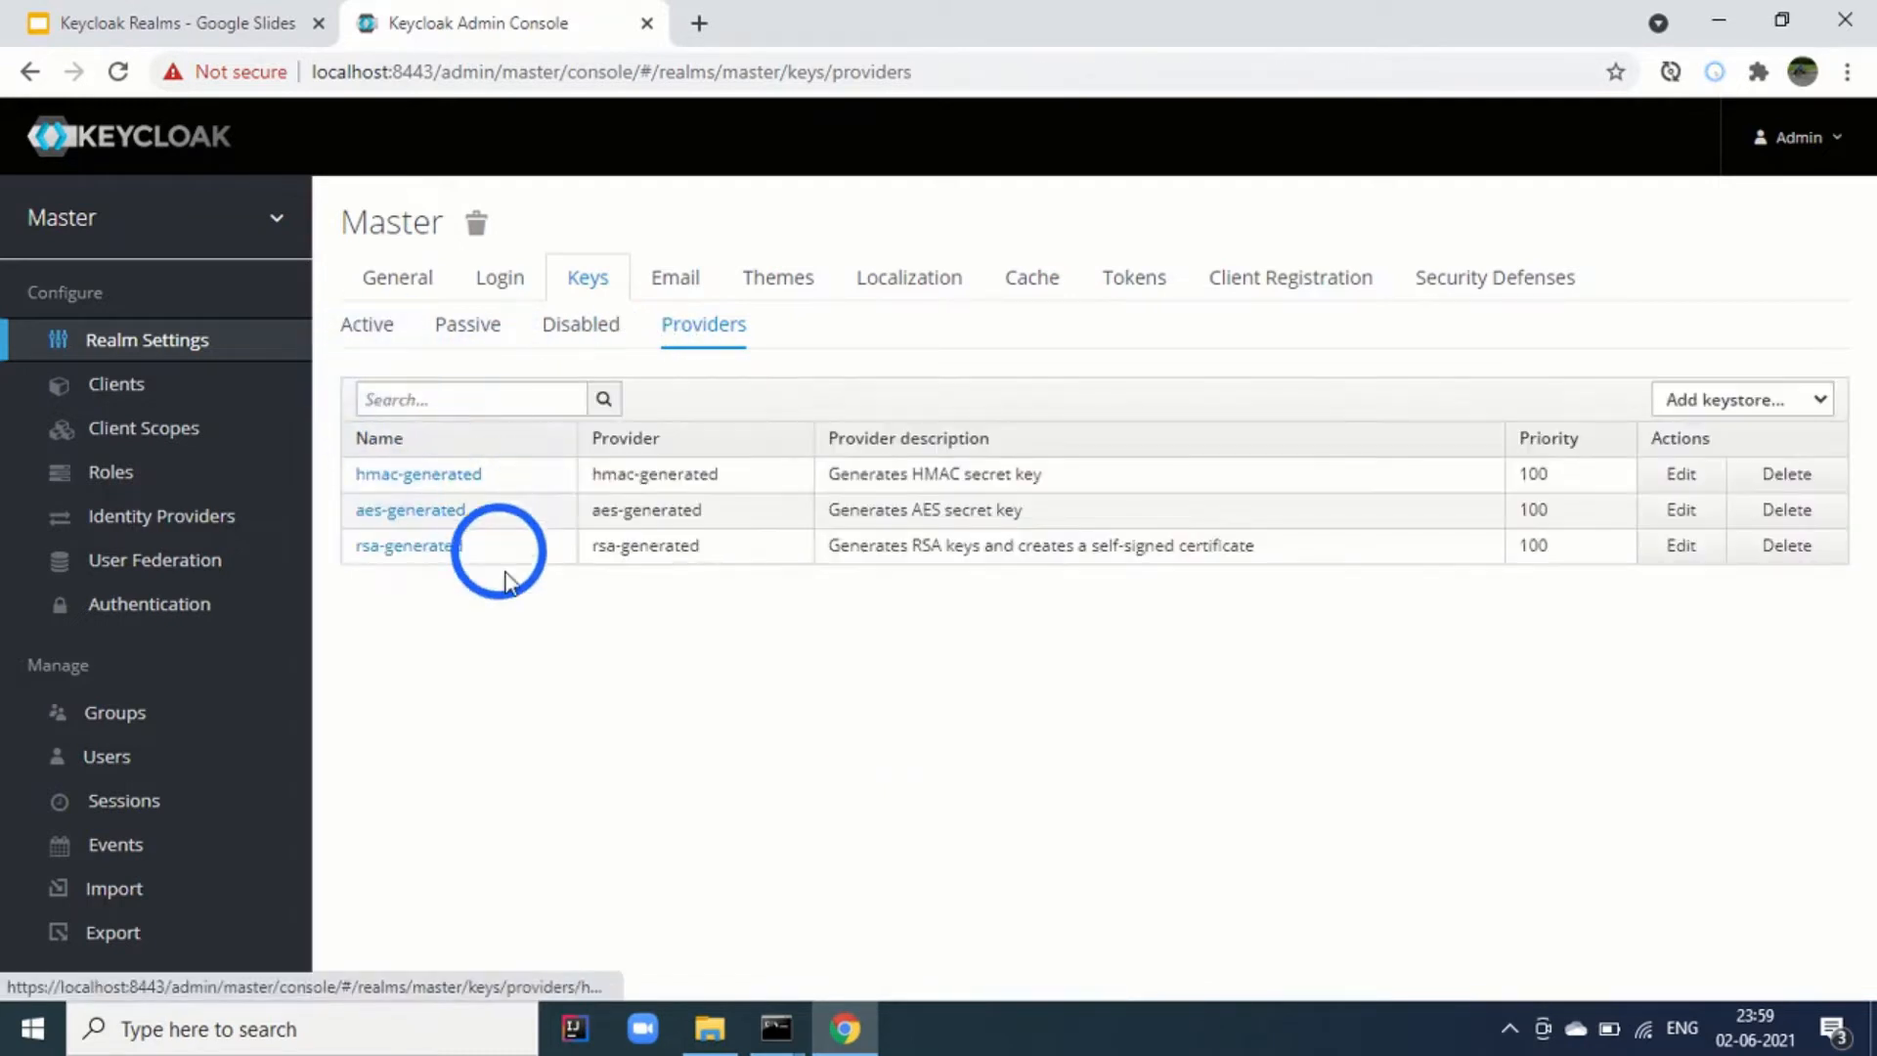
Inspect rsa-generated's Algorithm and Key size options, keeping RS256 and 2048
left_click(402, 546)
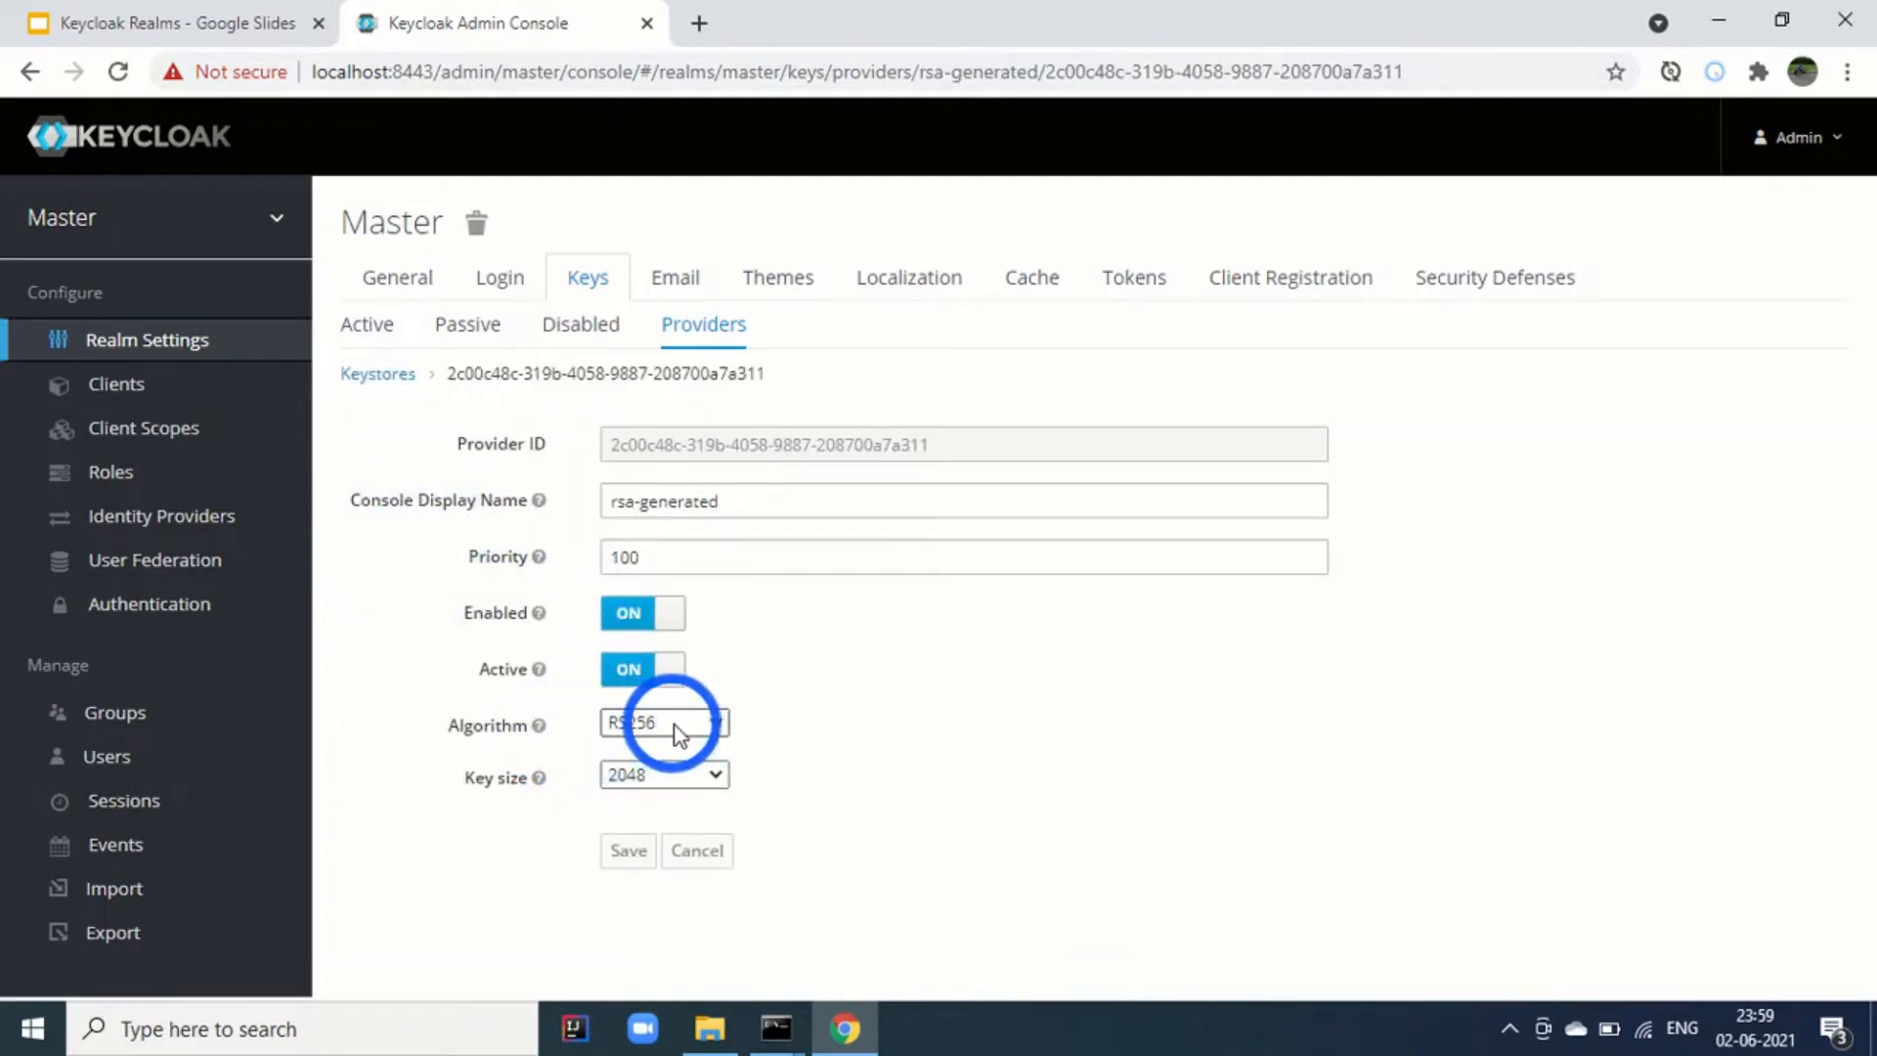
left_click(719, 723)
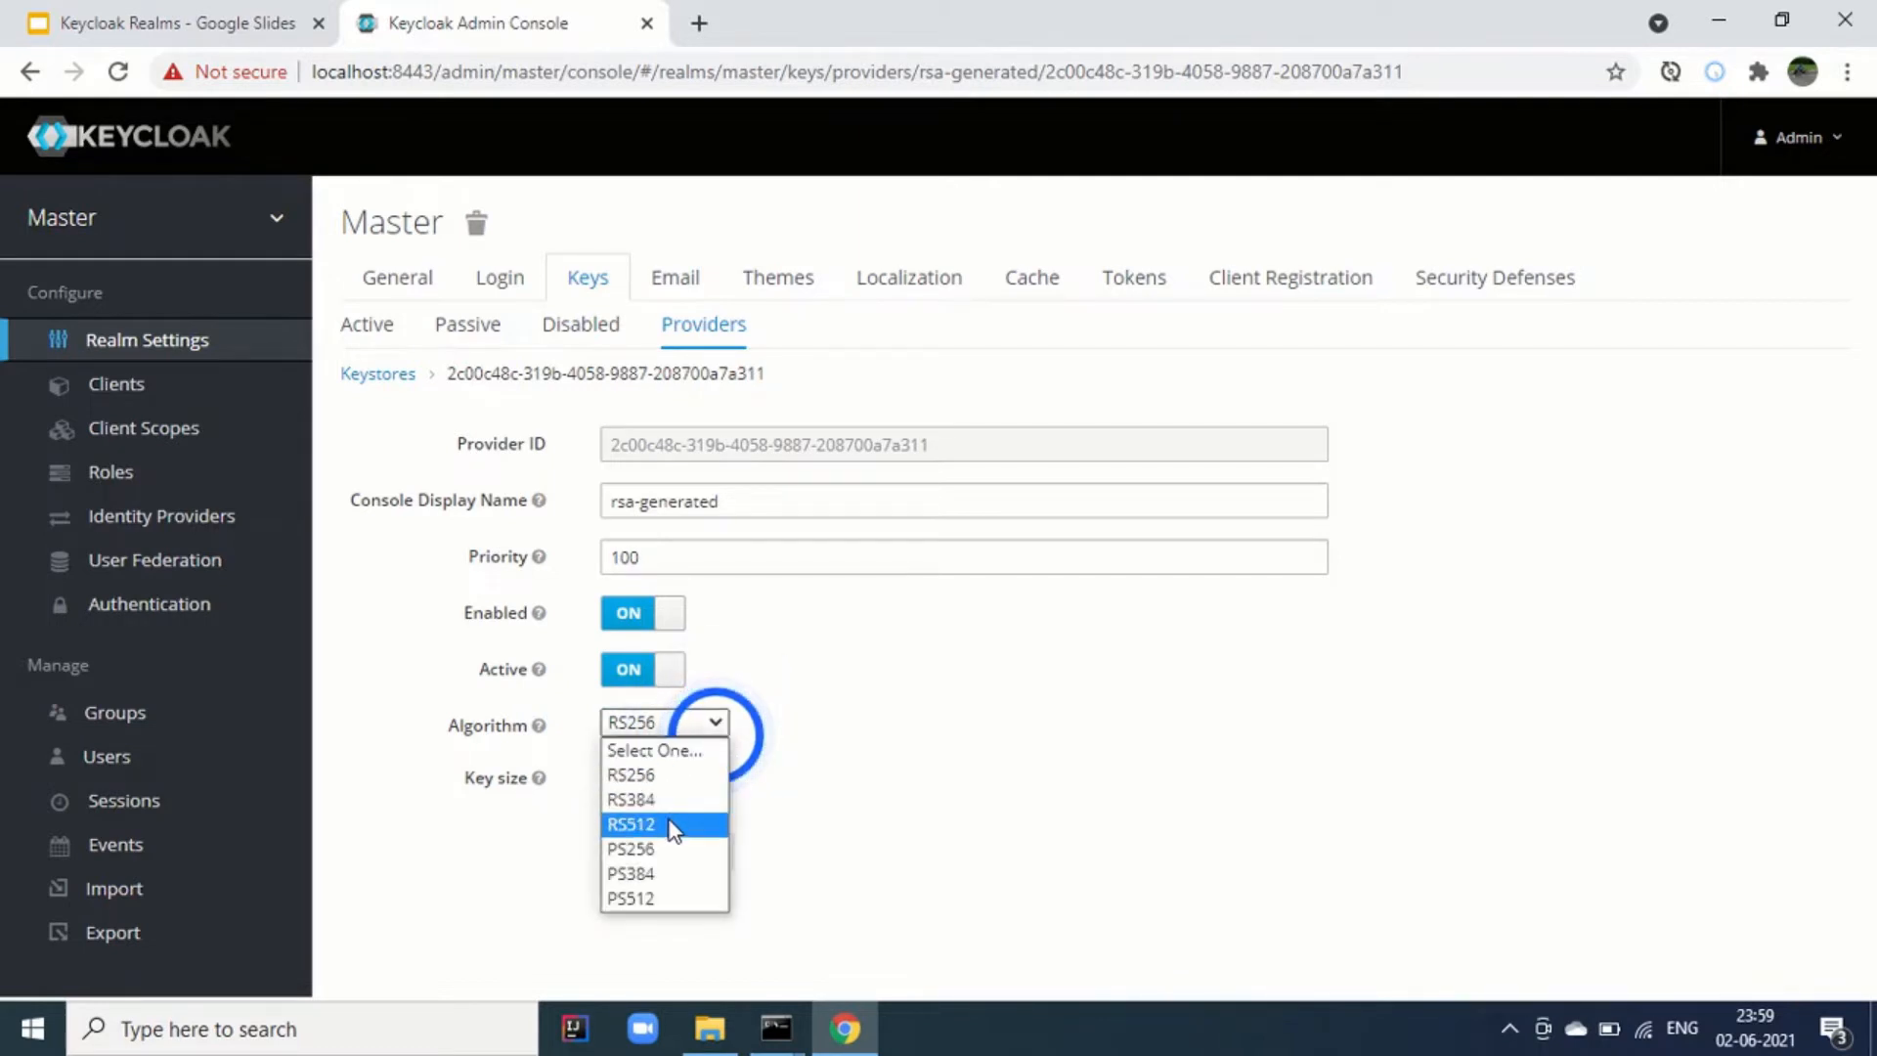
mouse_move(670, 861)
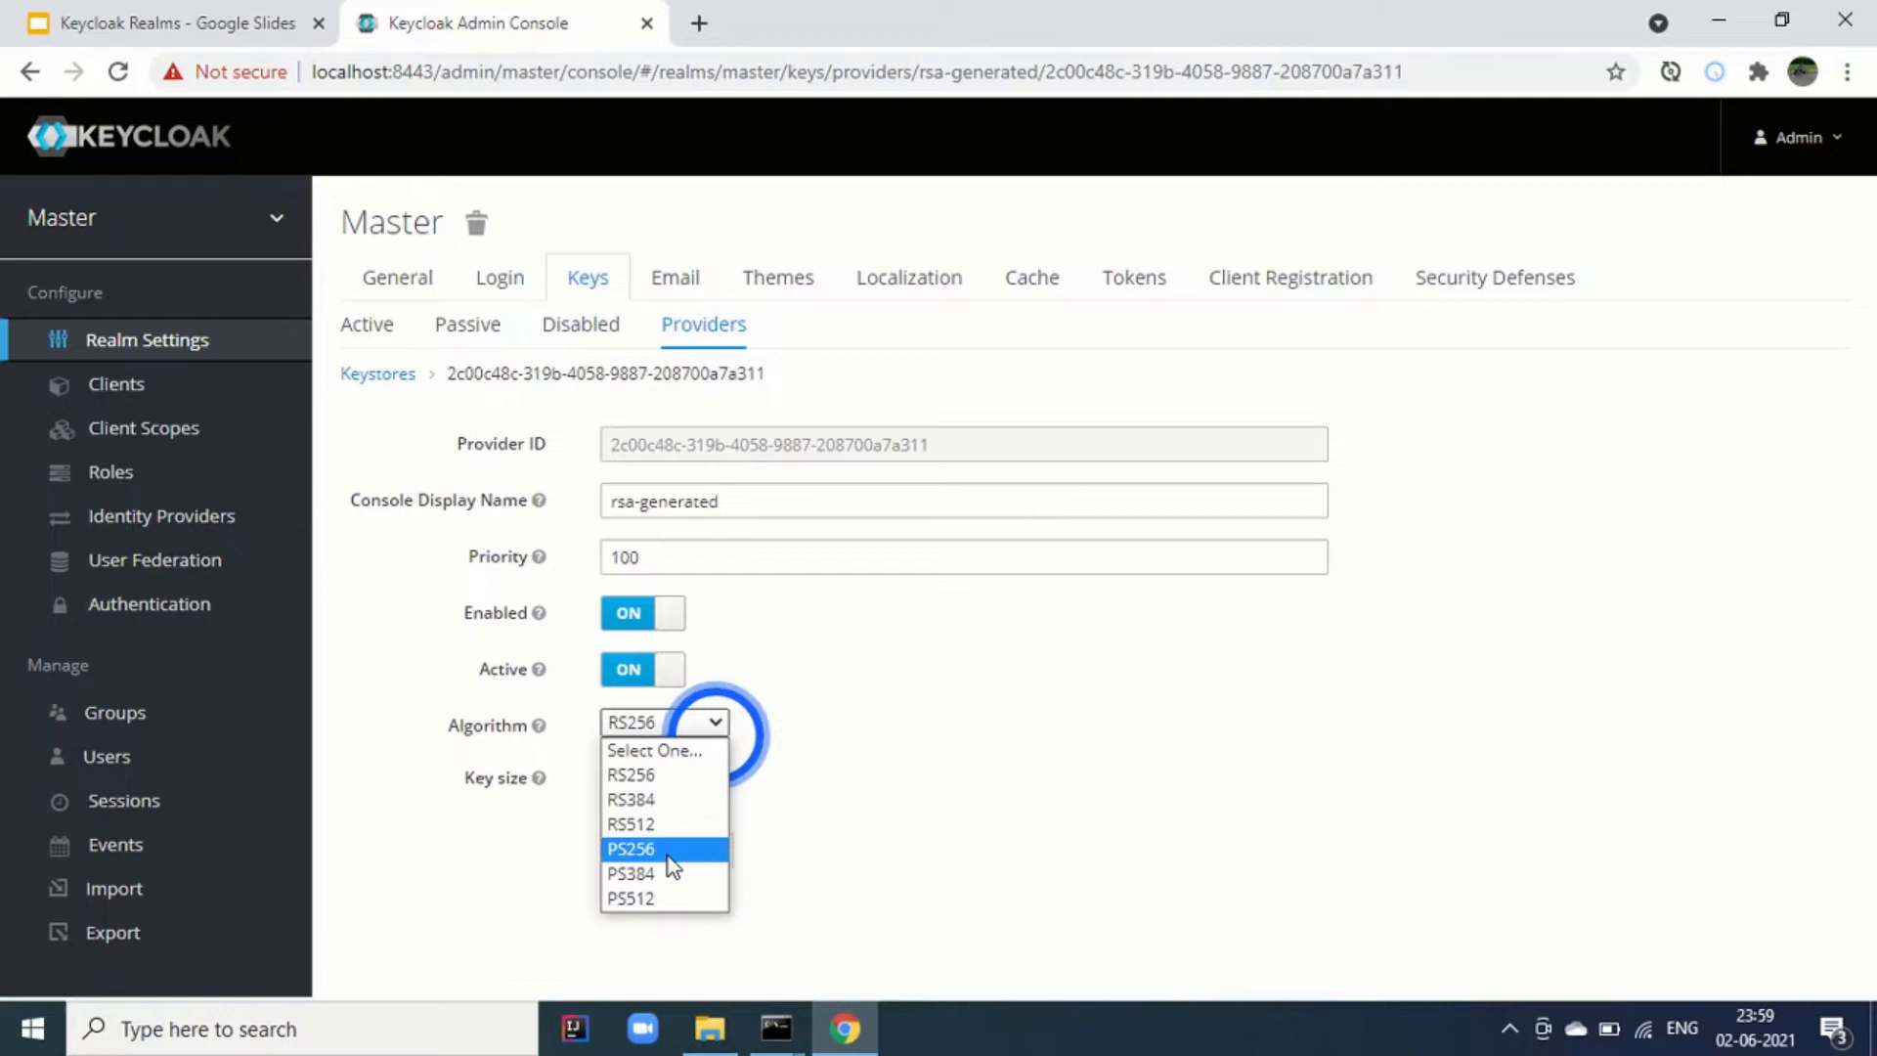
left_click(662, 775)
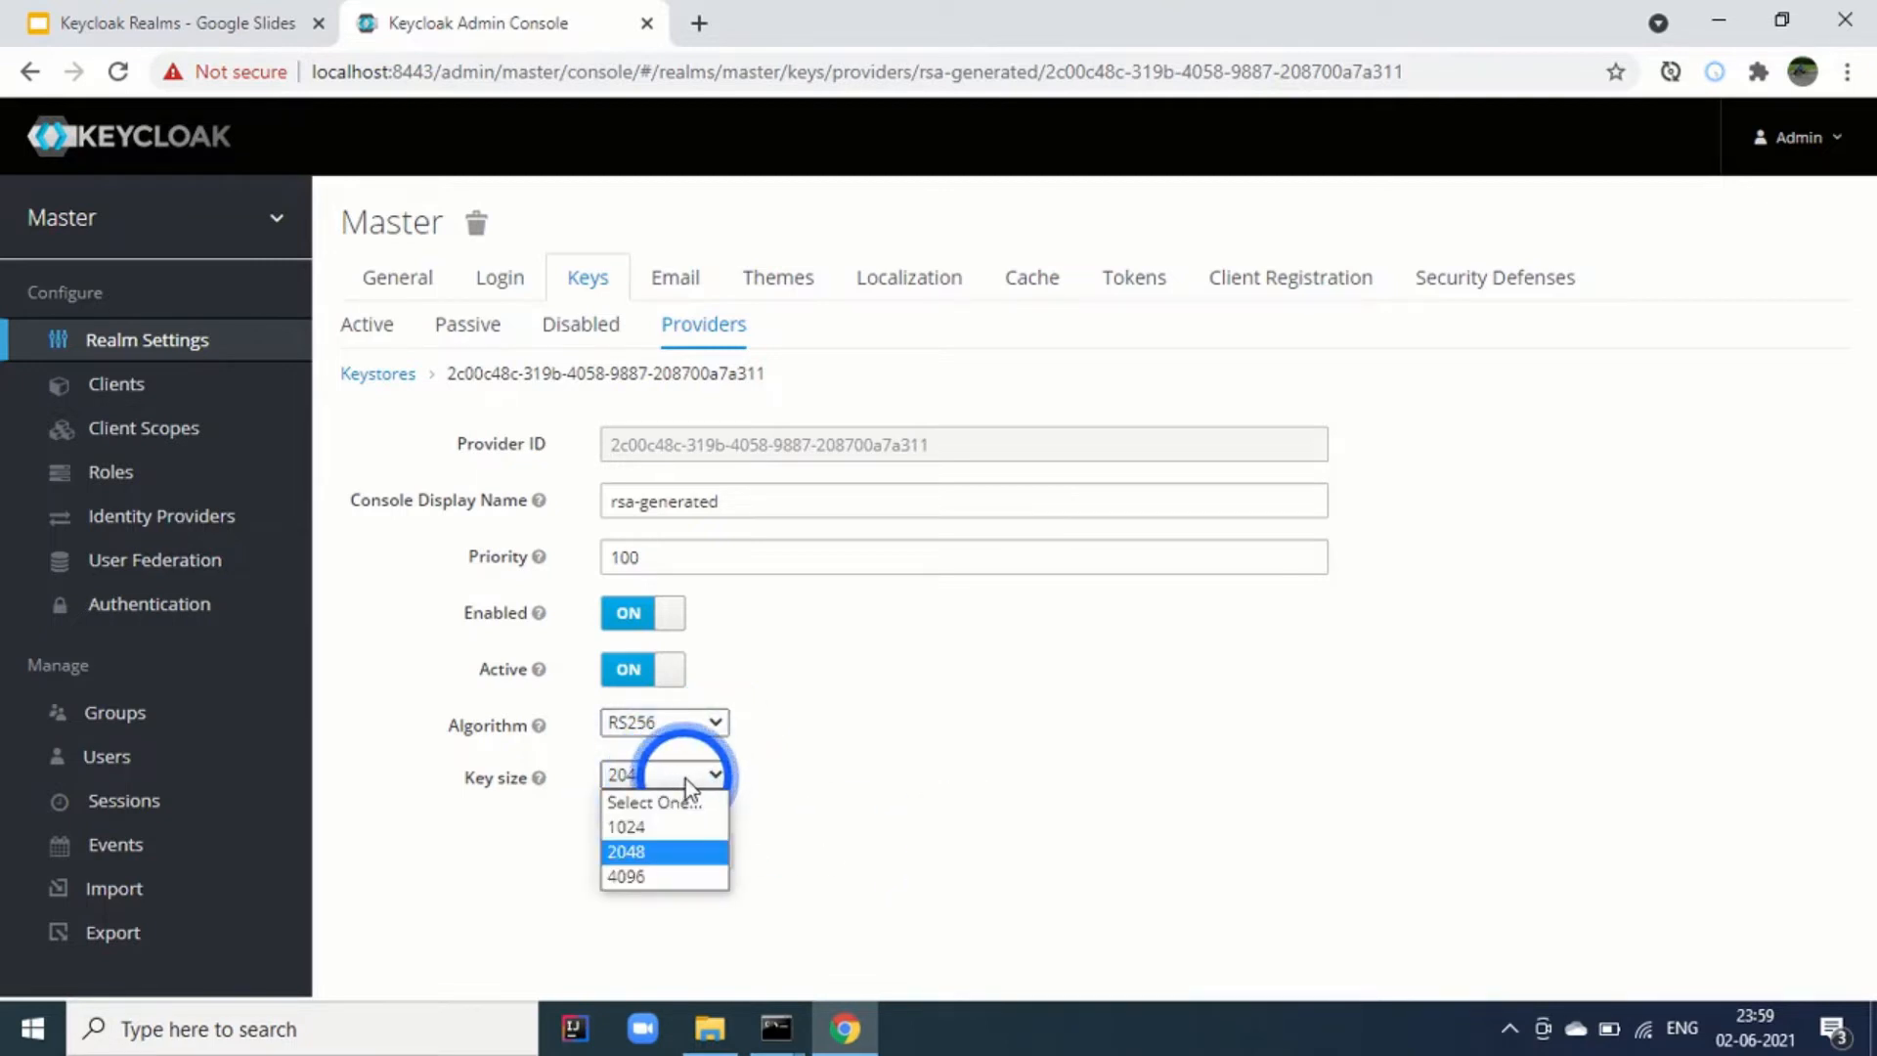
left_click(625, 851)
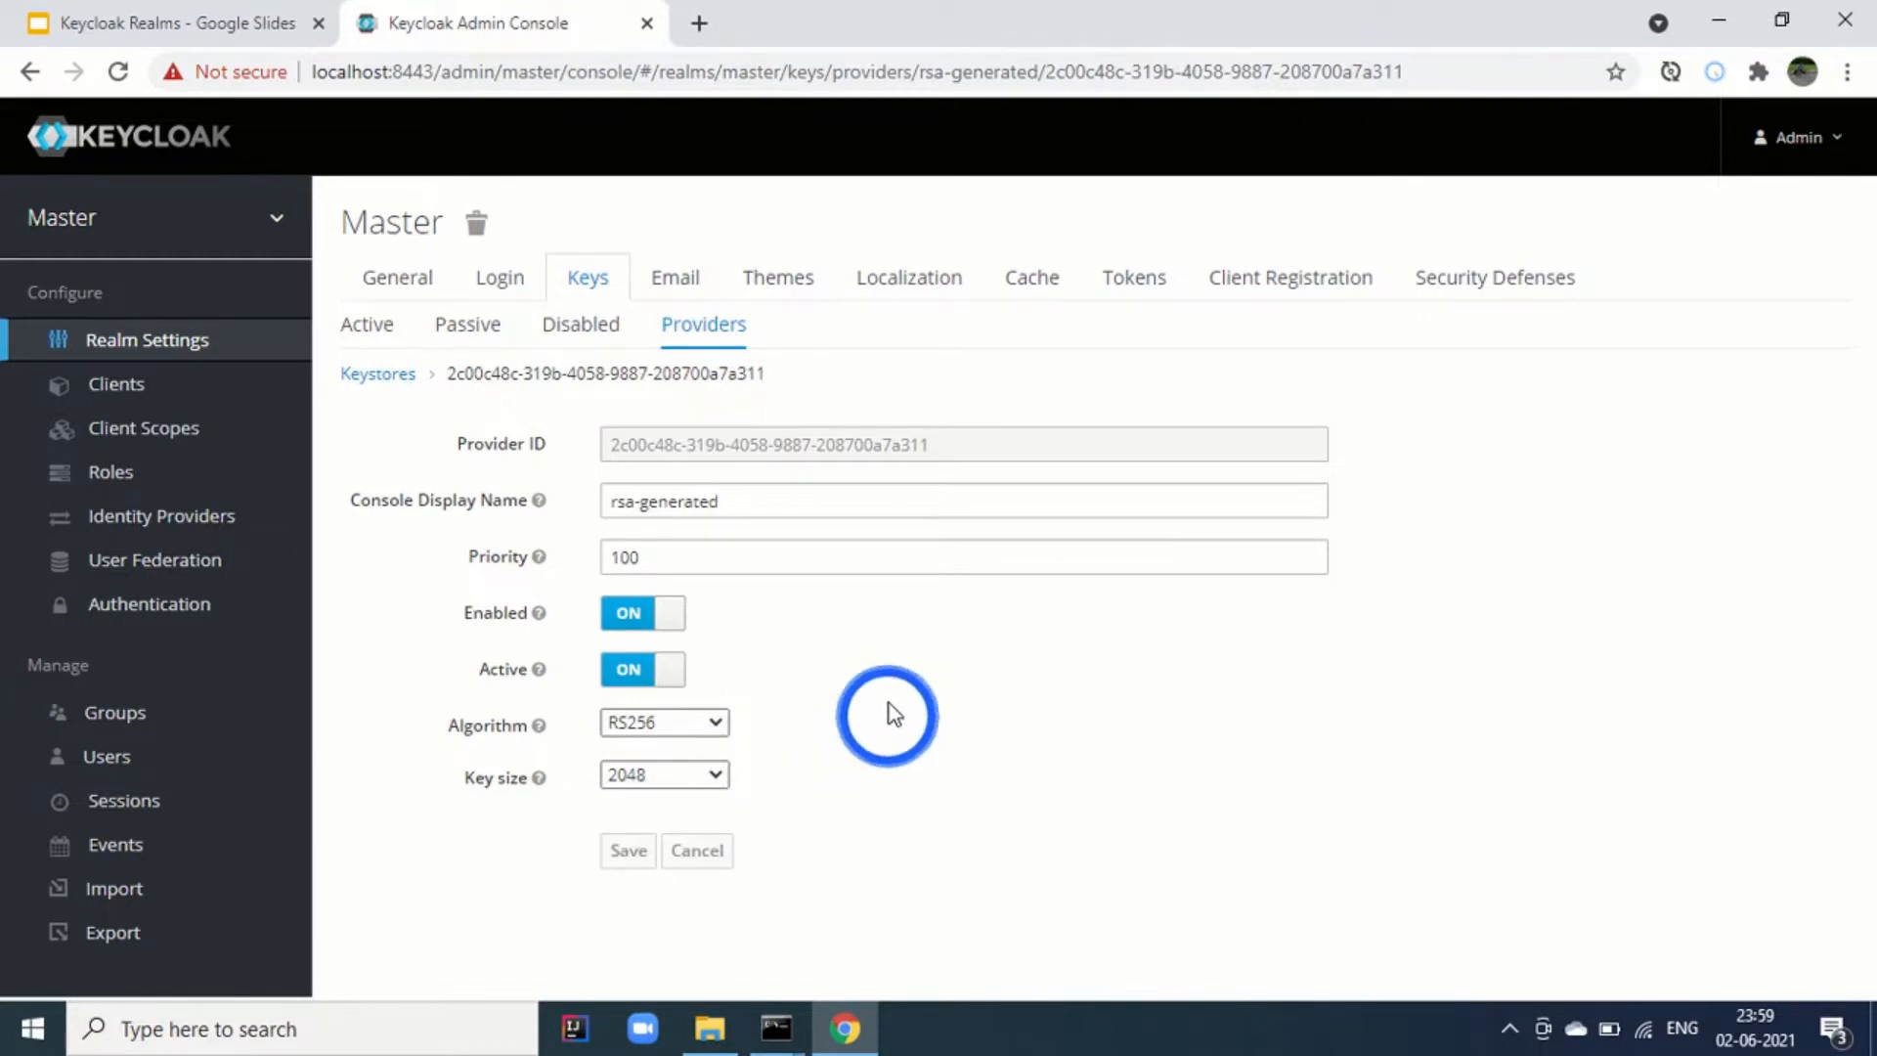
left_click(675, 278)
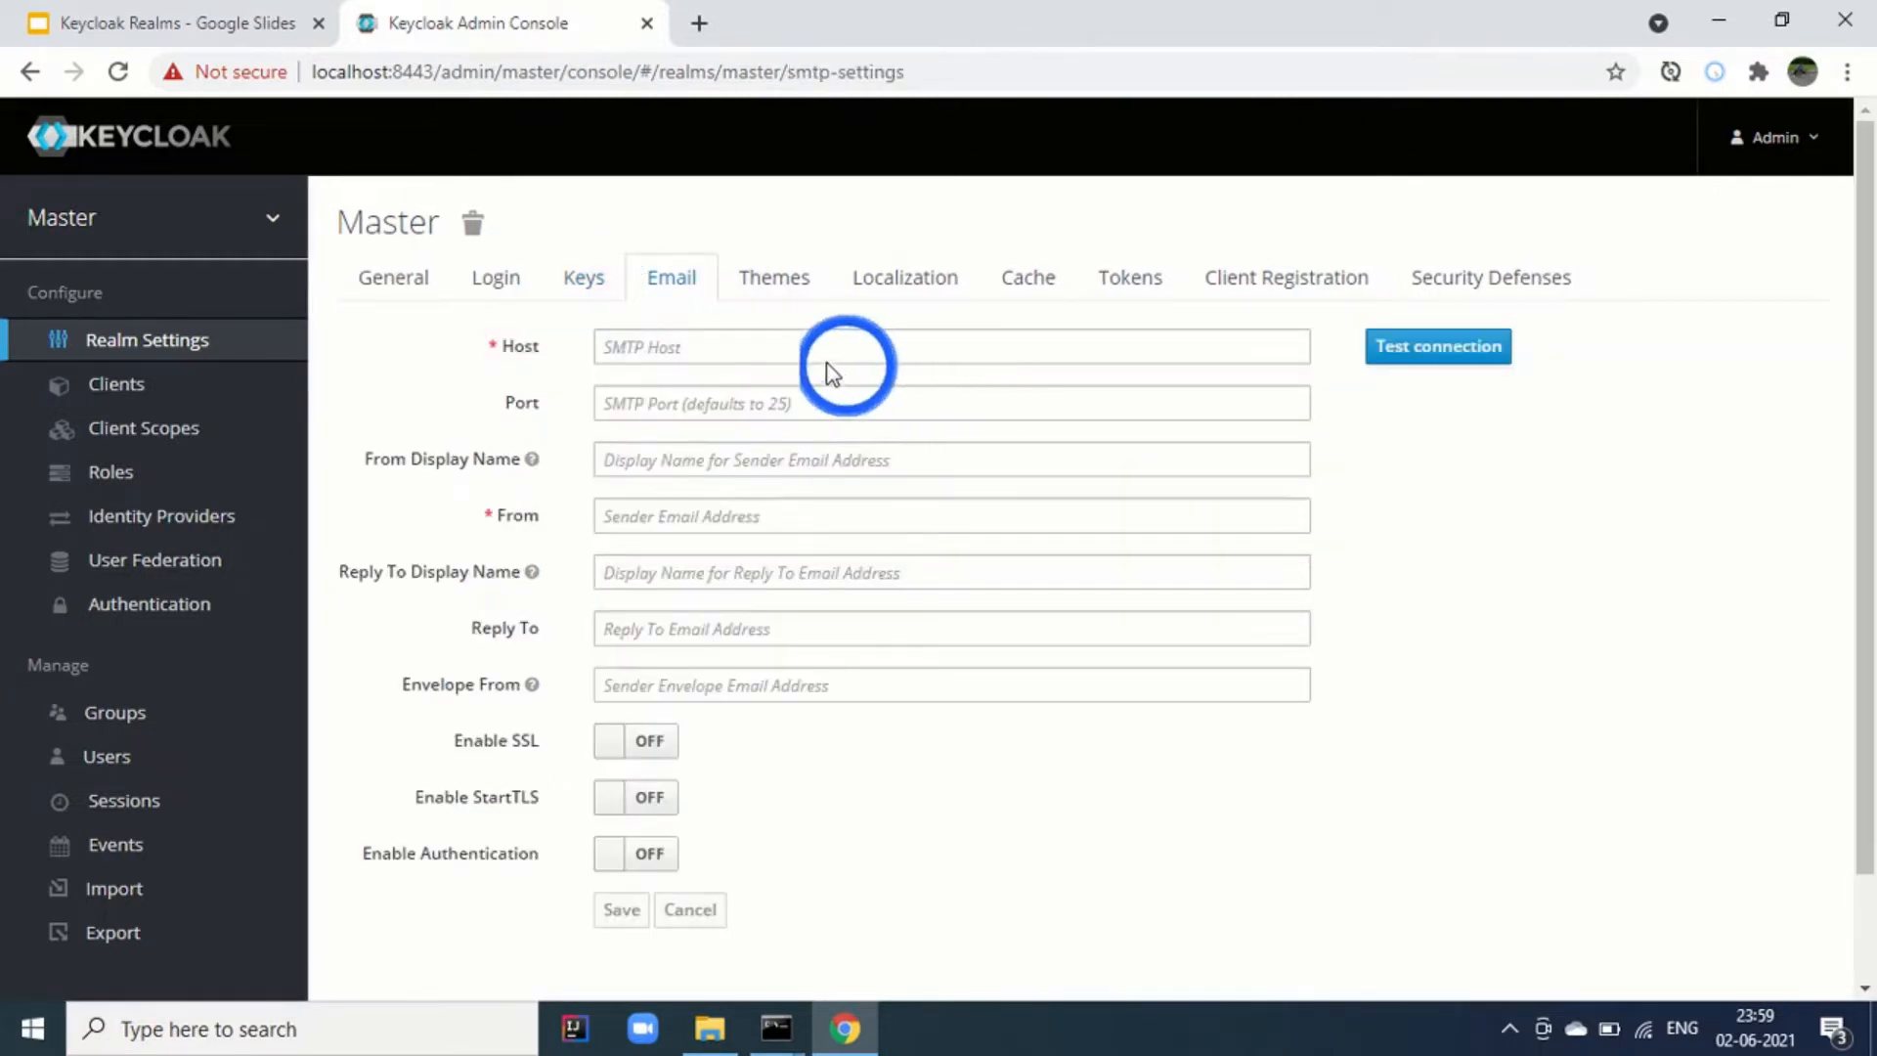
left_click(652, 347)
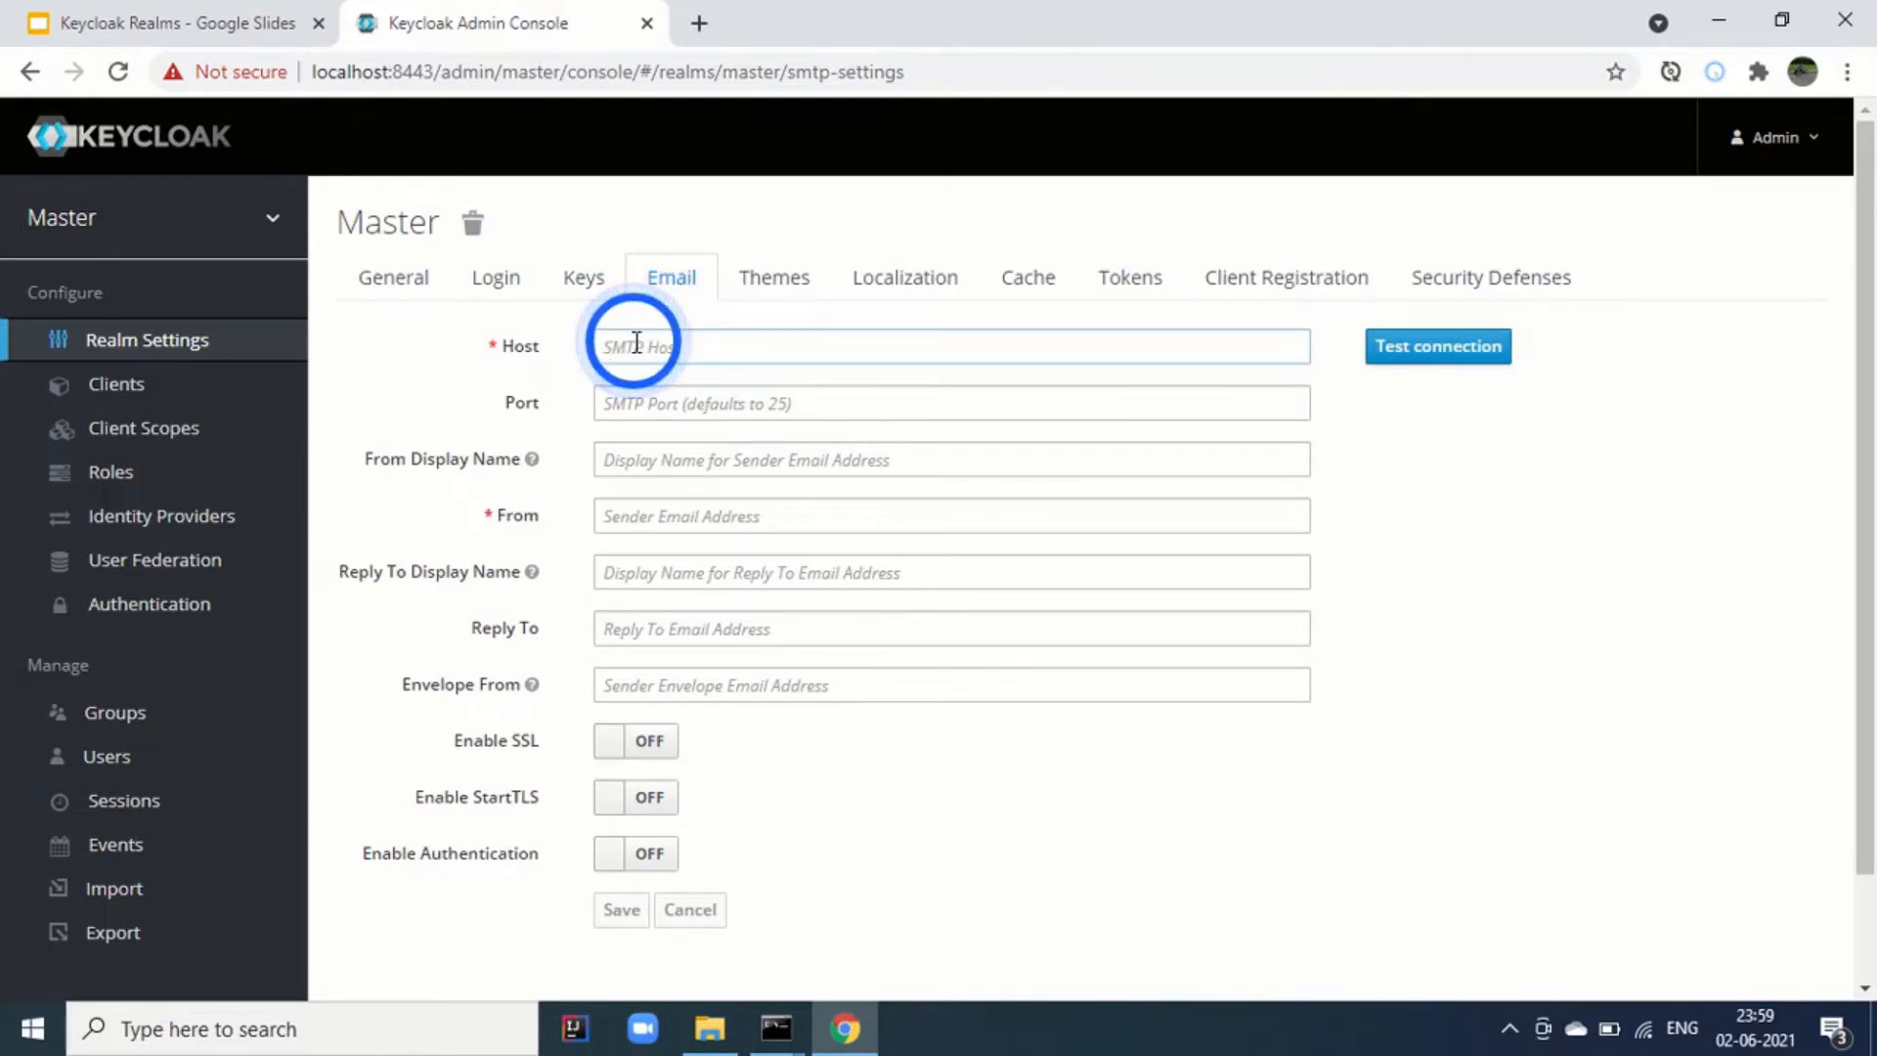
type("localhost")
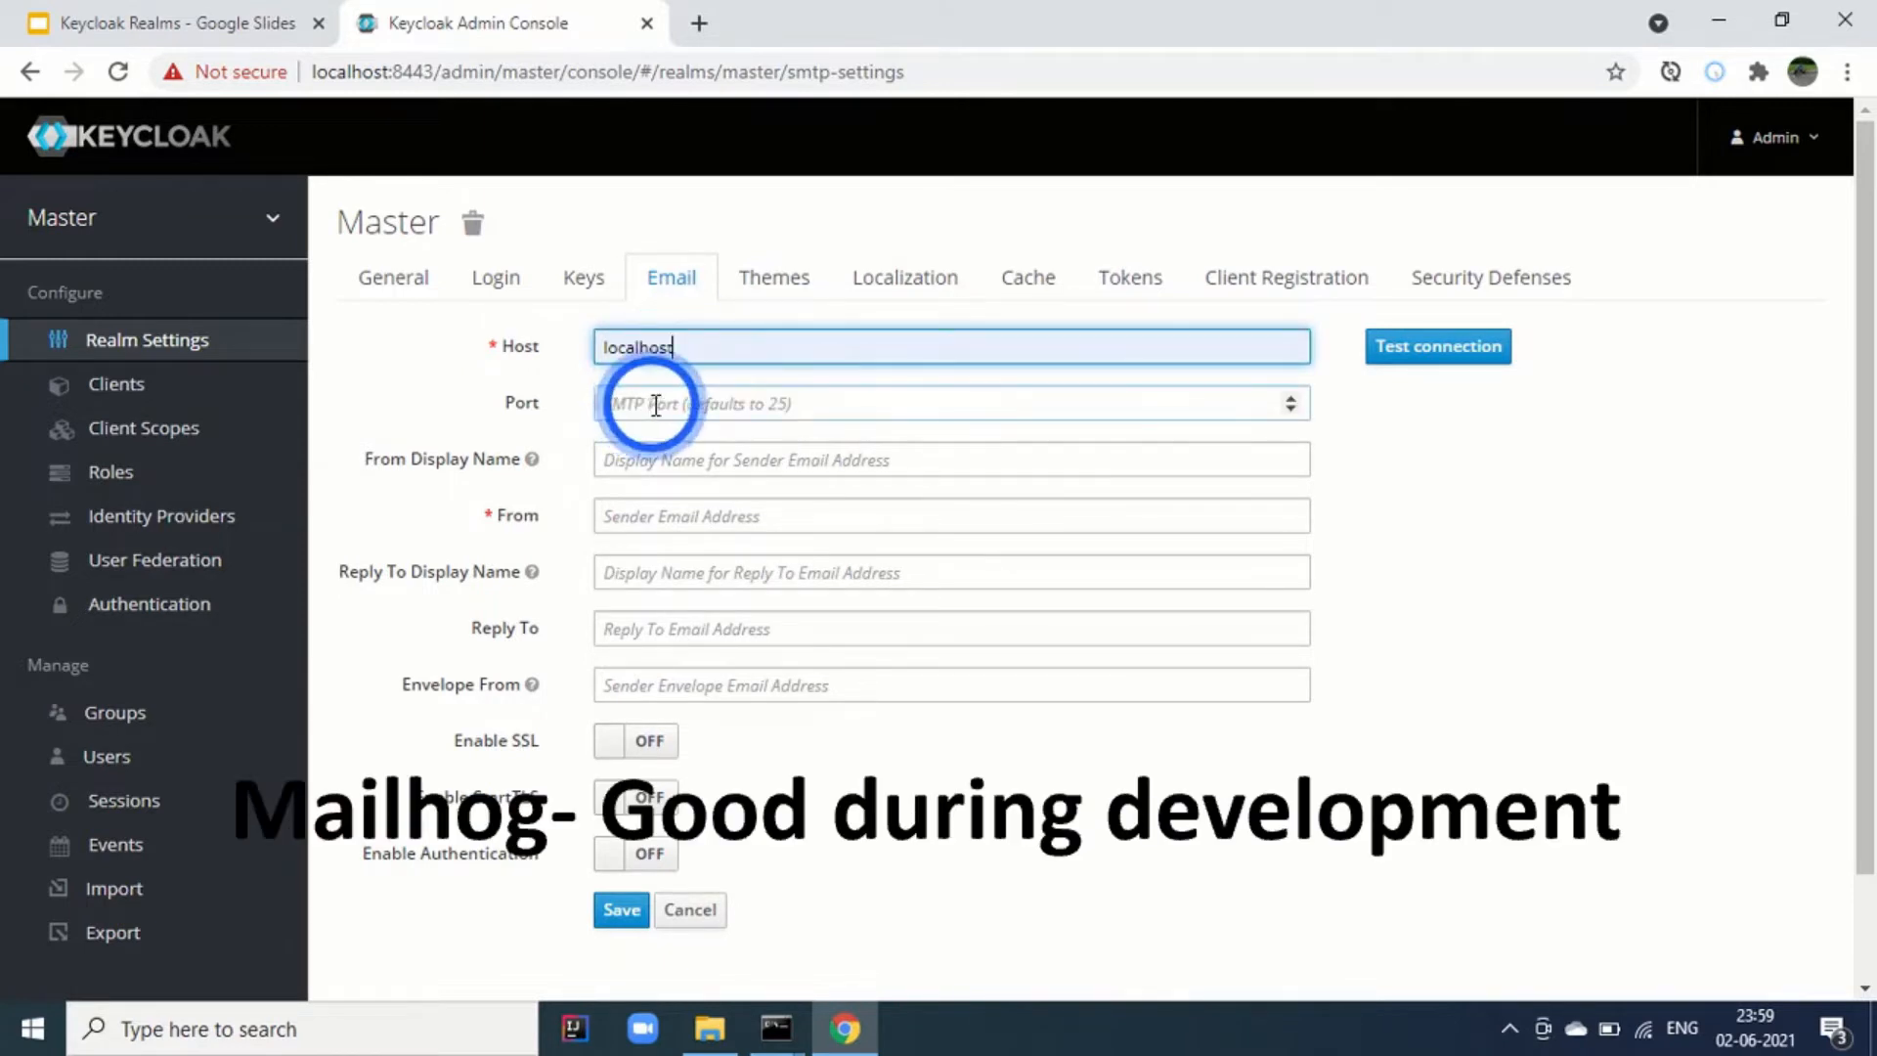
type("1025")
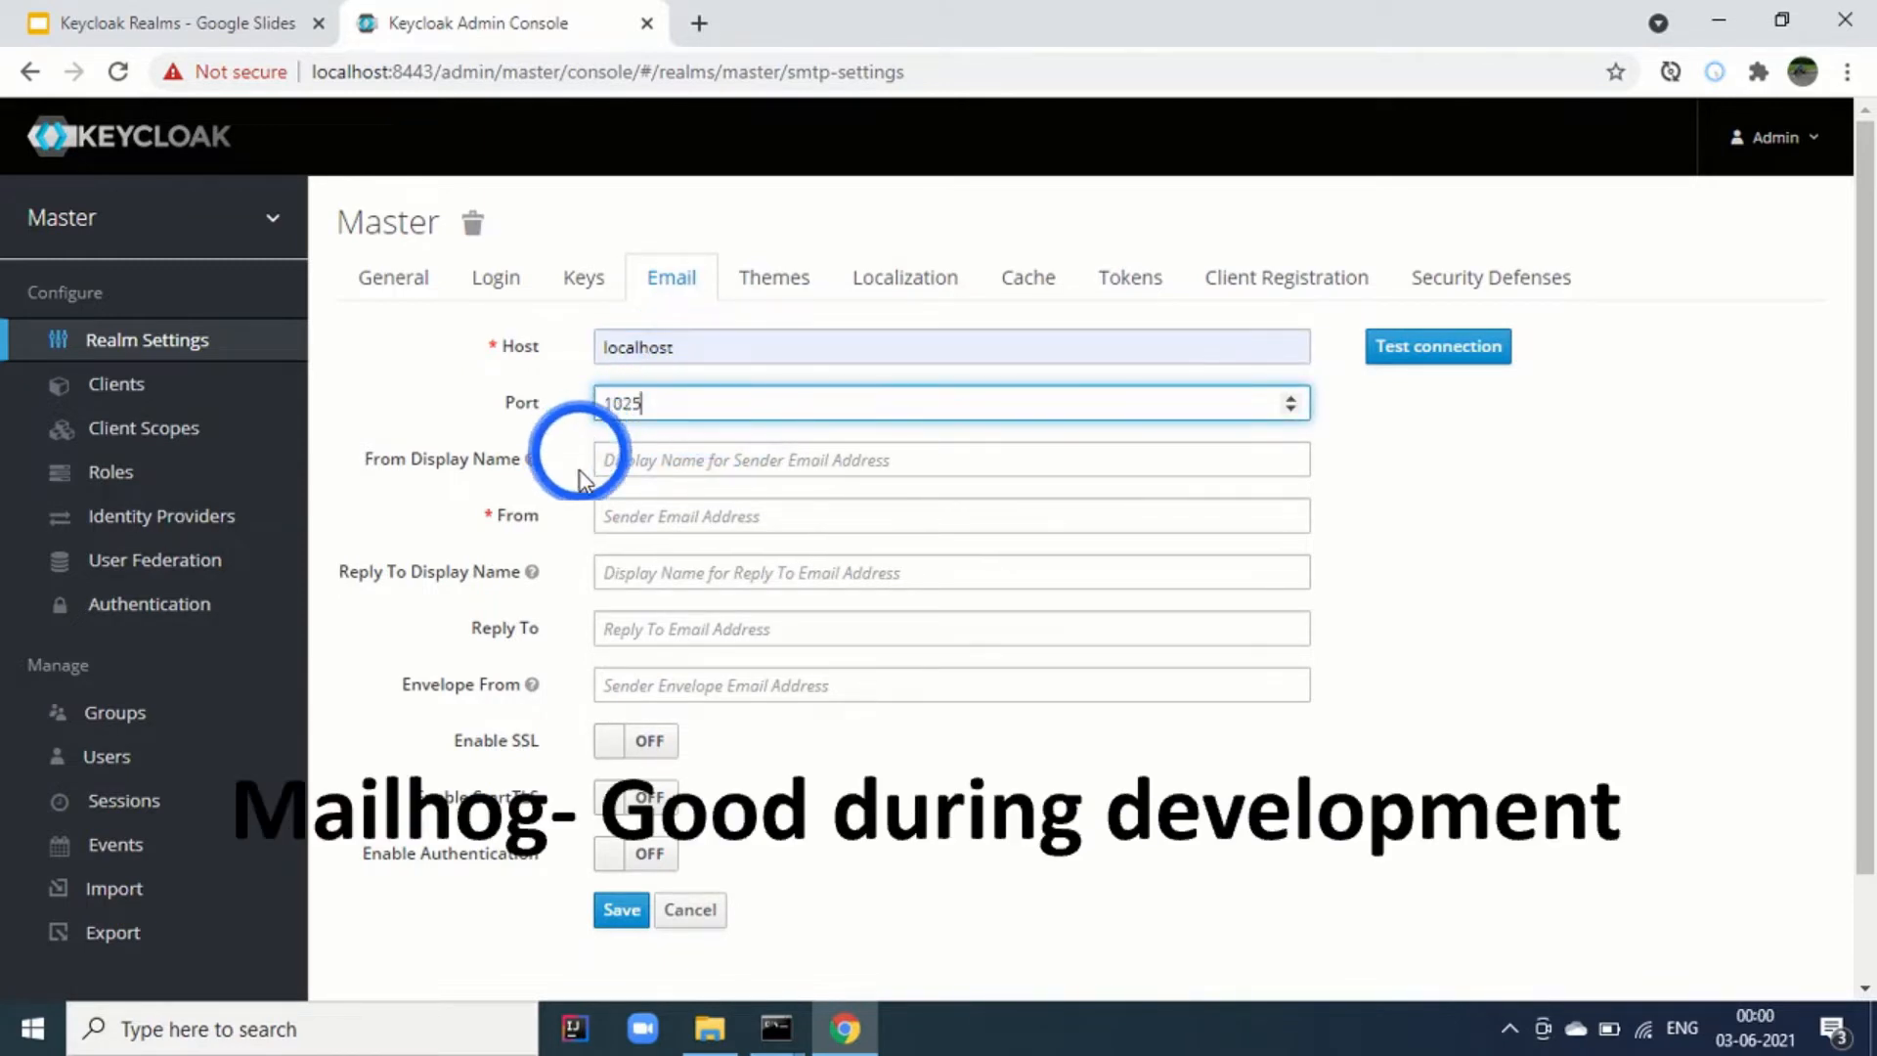
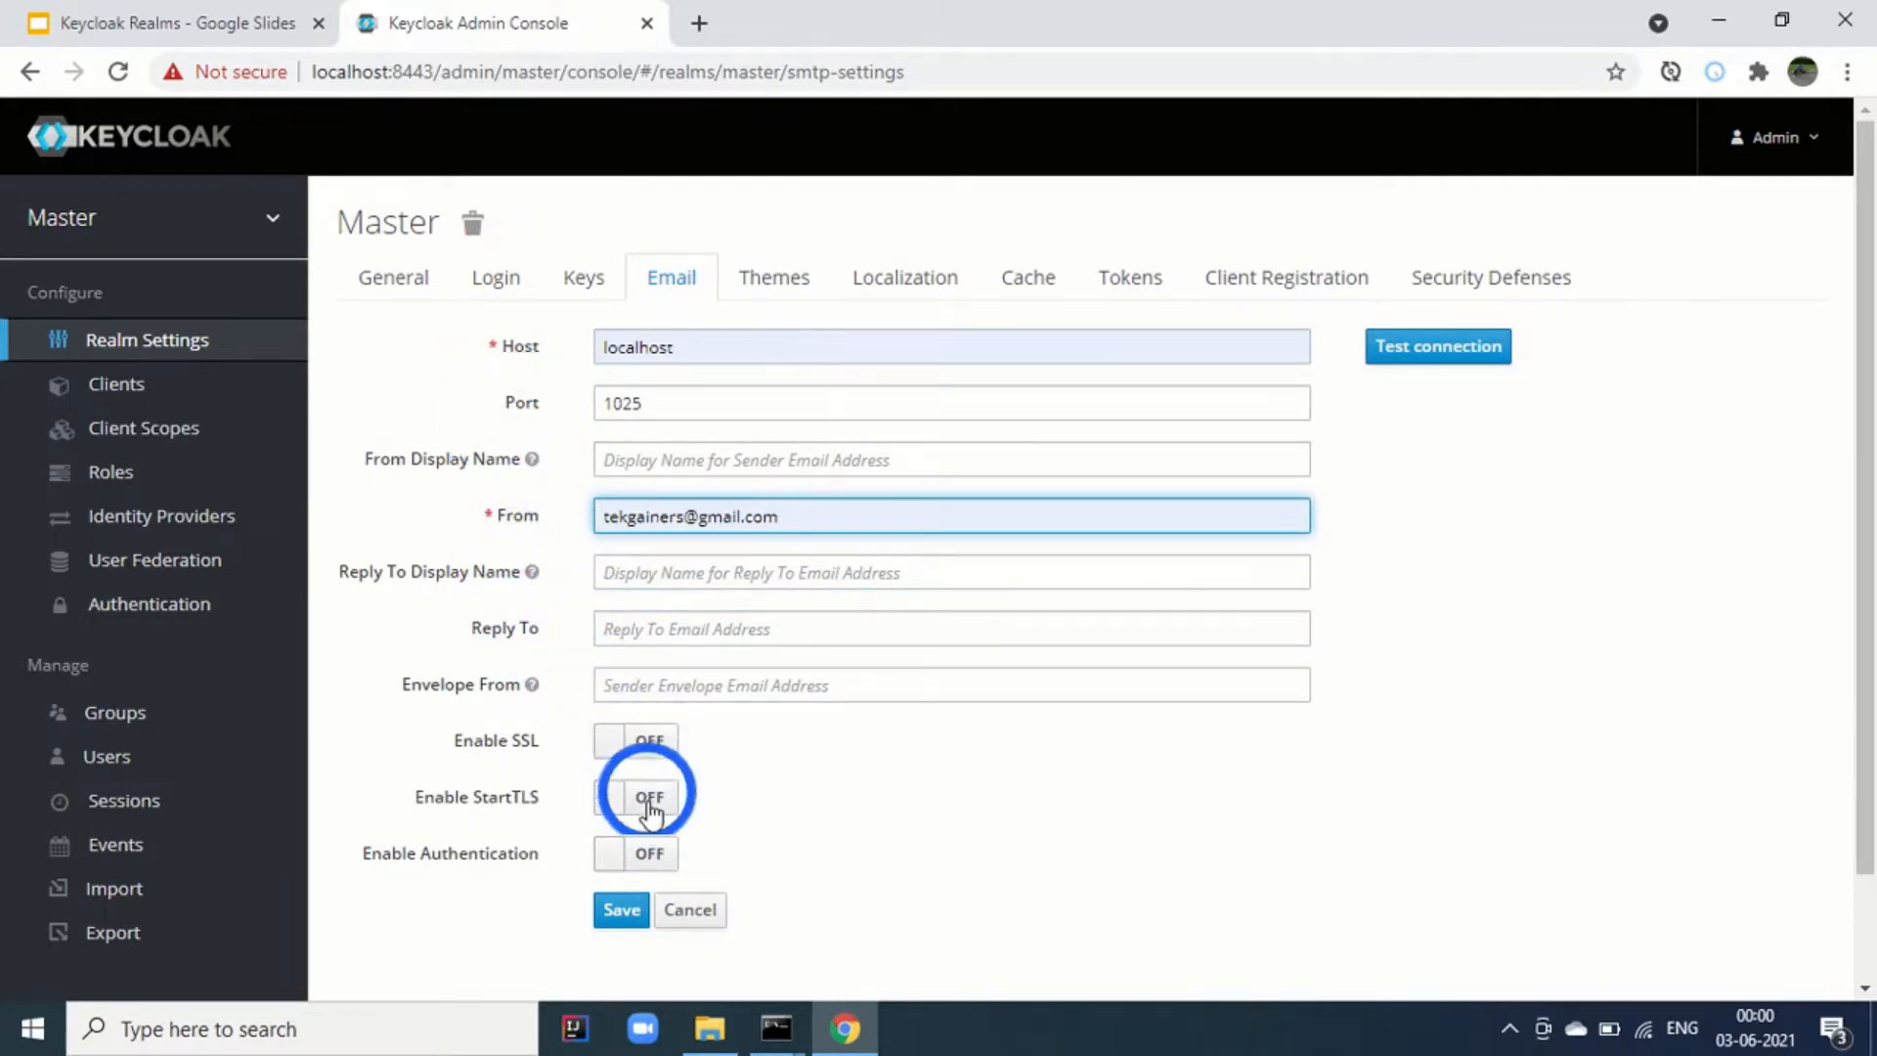
left_click(620, 798)
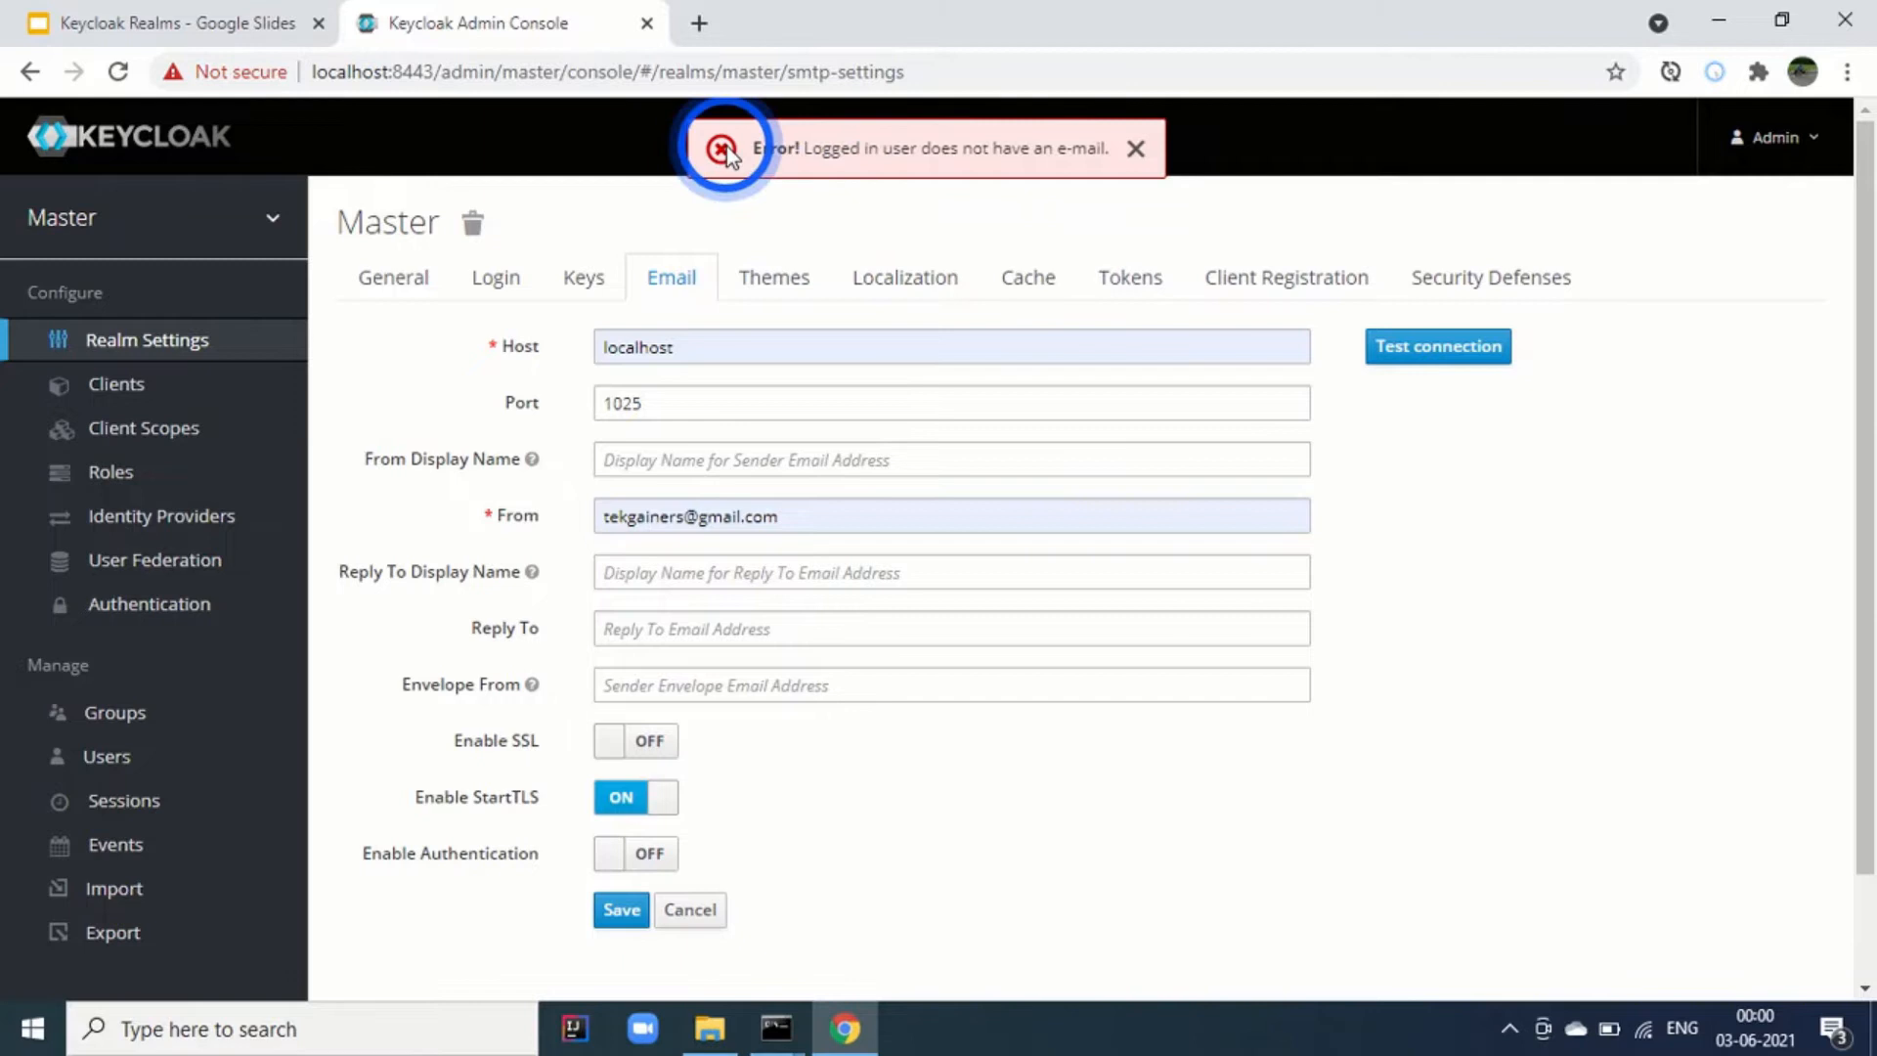
left_click(1136, 148)
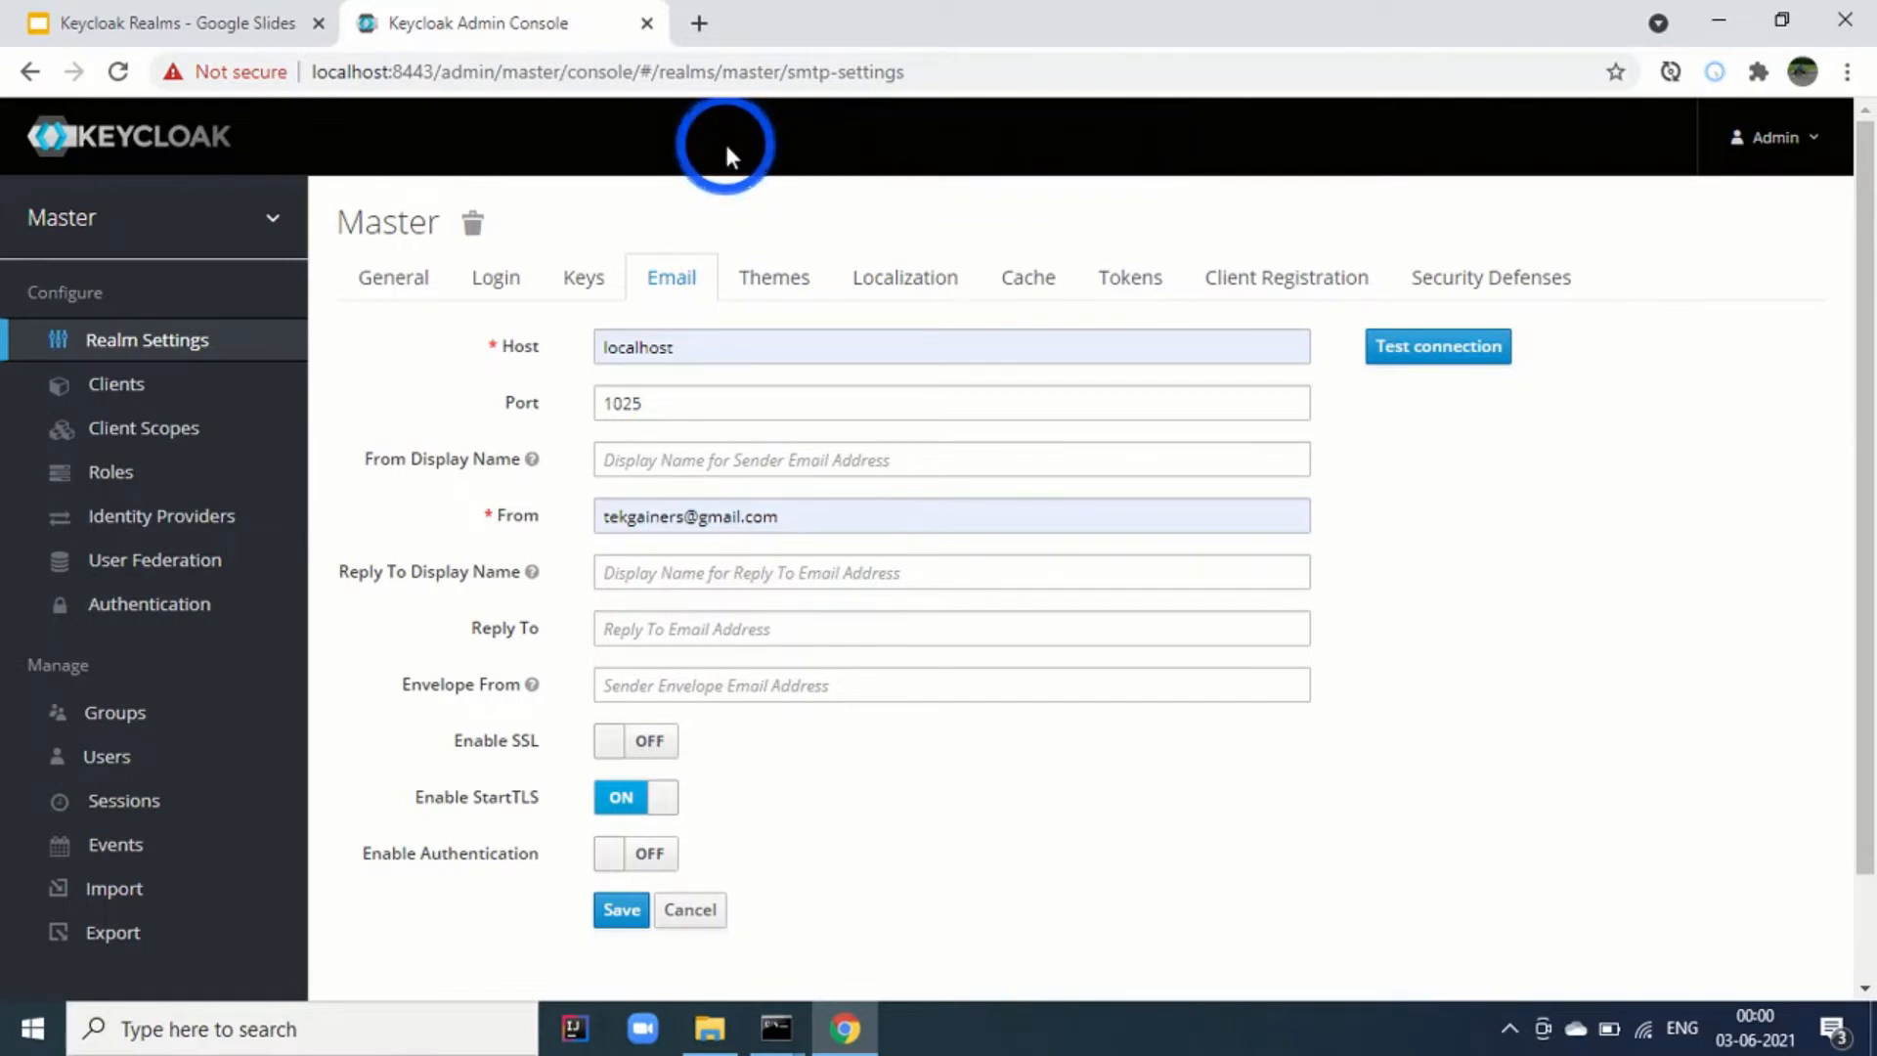
mouse_move(1376, 385)
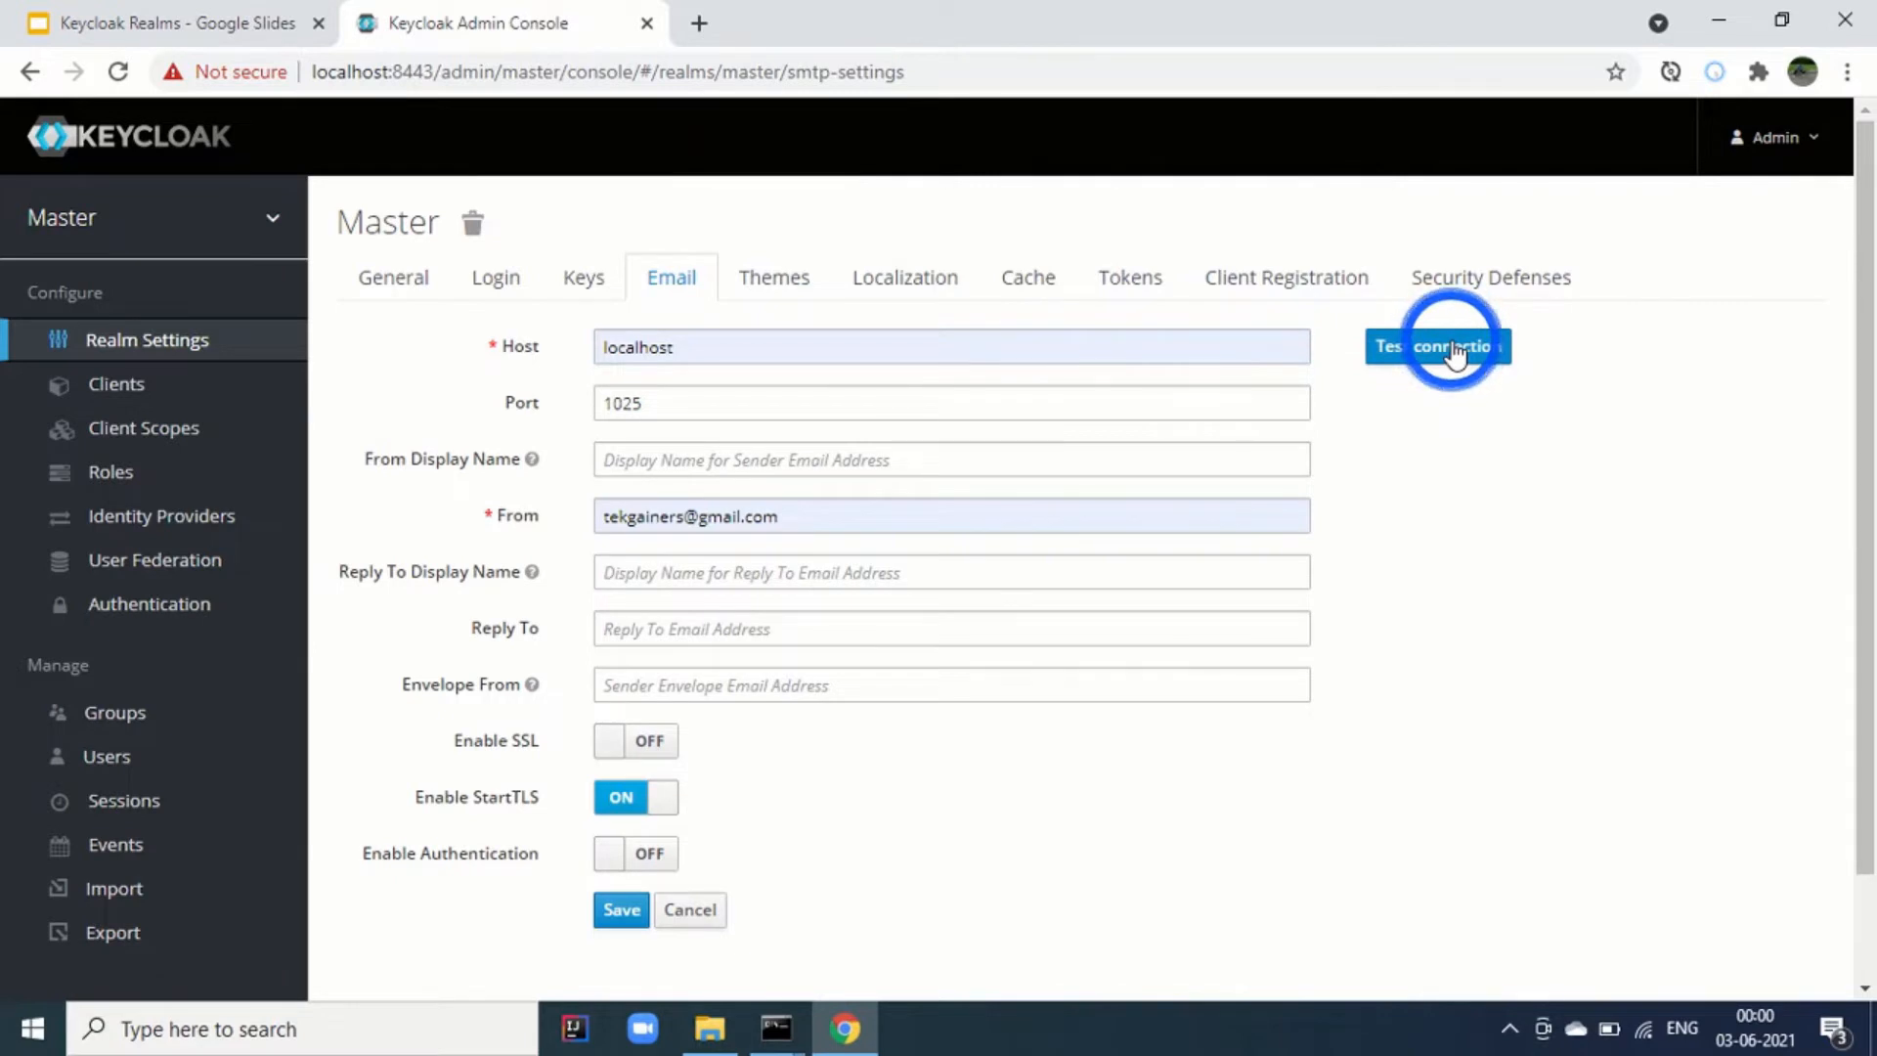
mouse_move(879, 298)
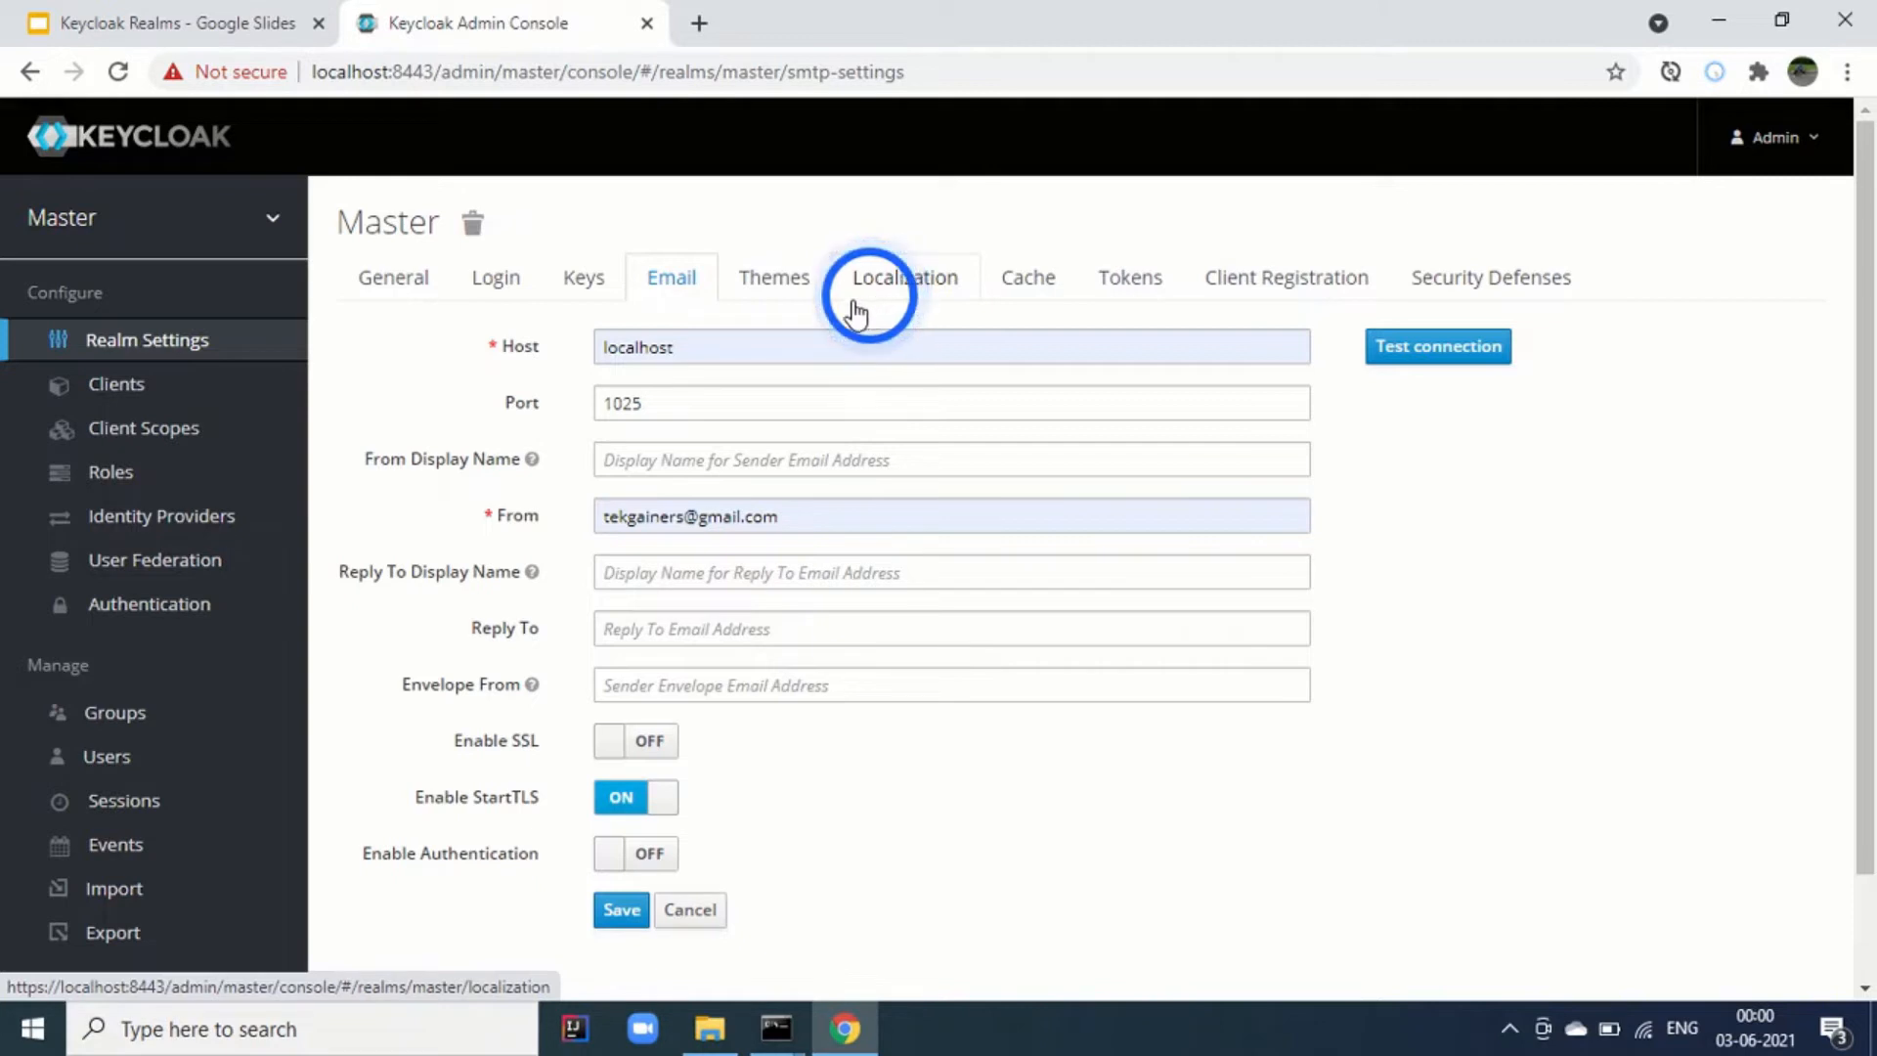
mouse_move(268, 678)
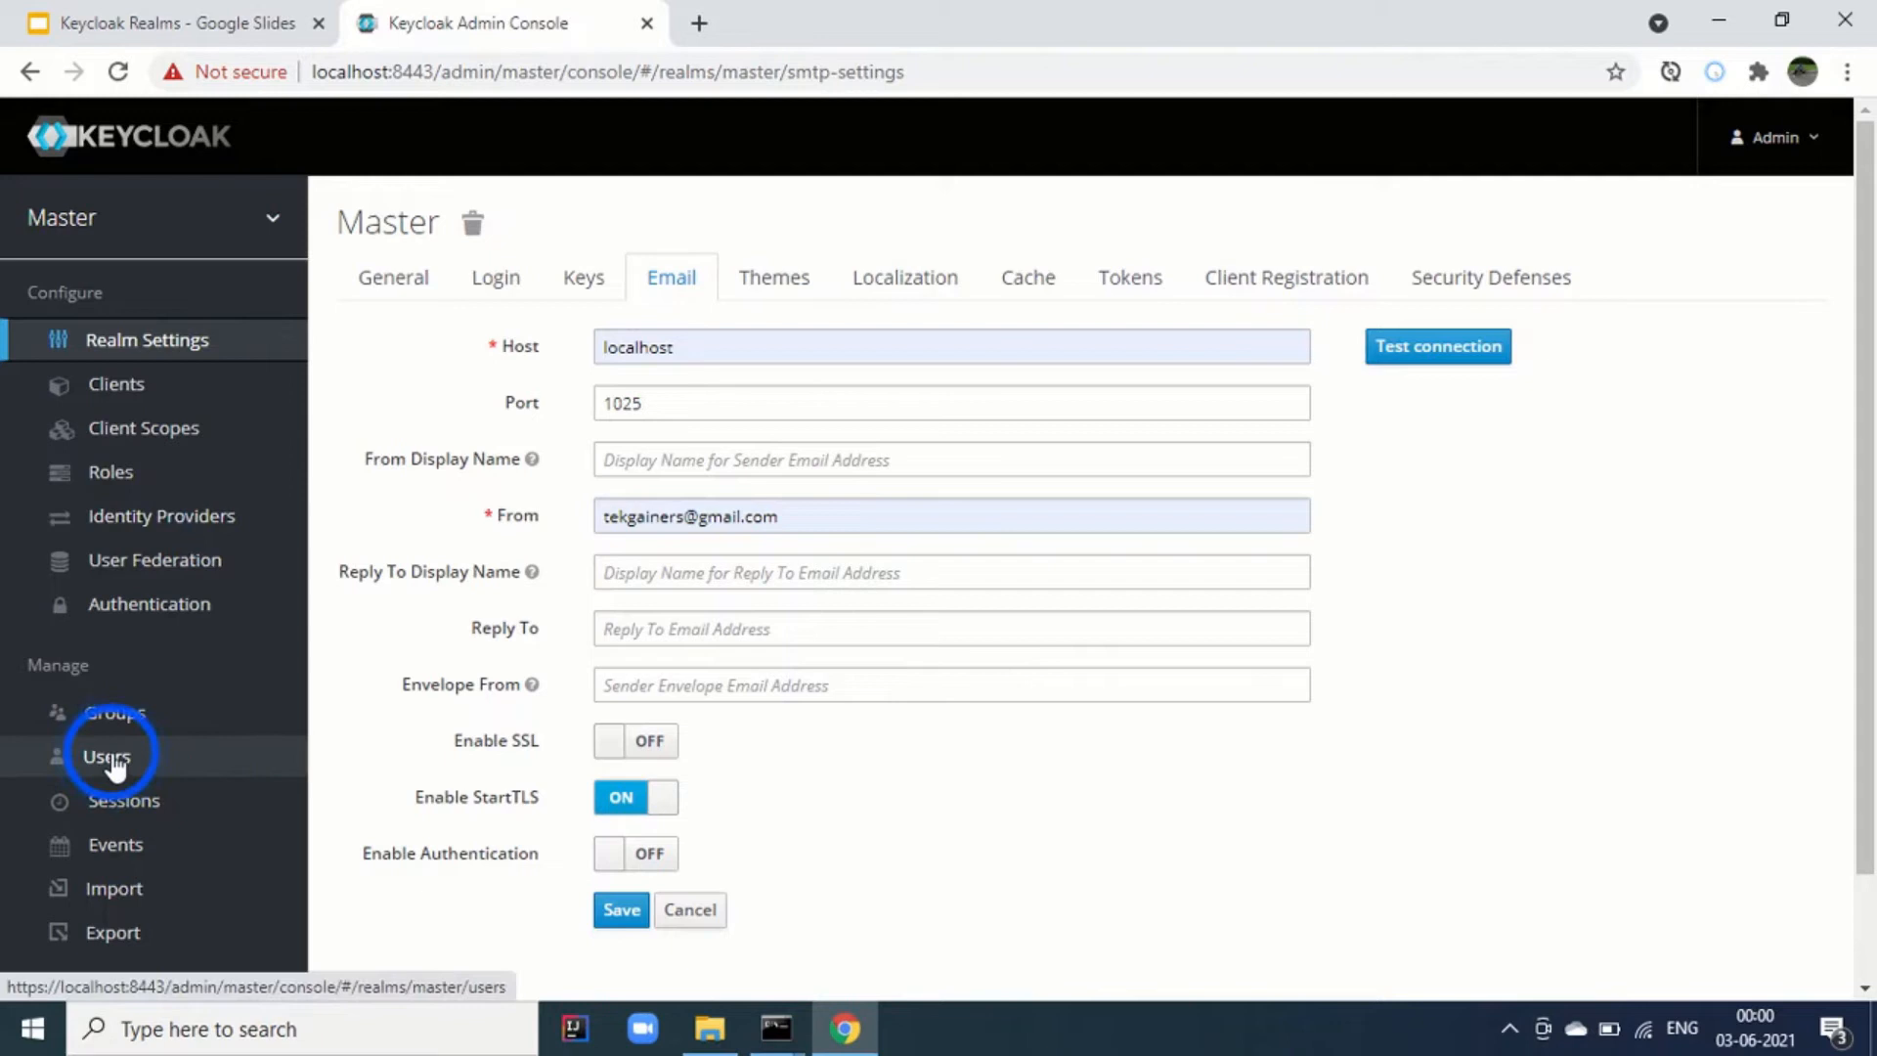
left_click(104, 755)
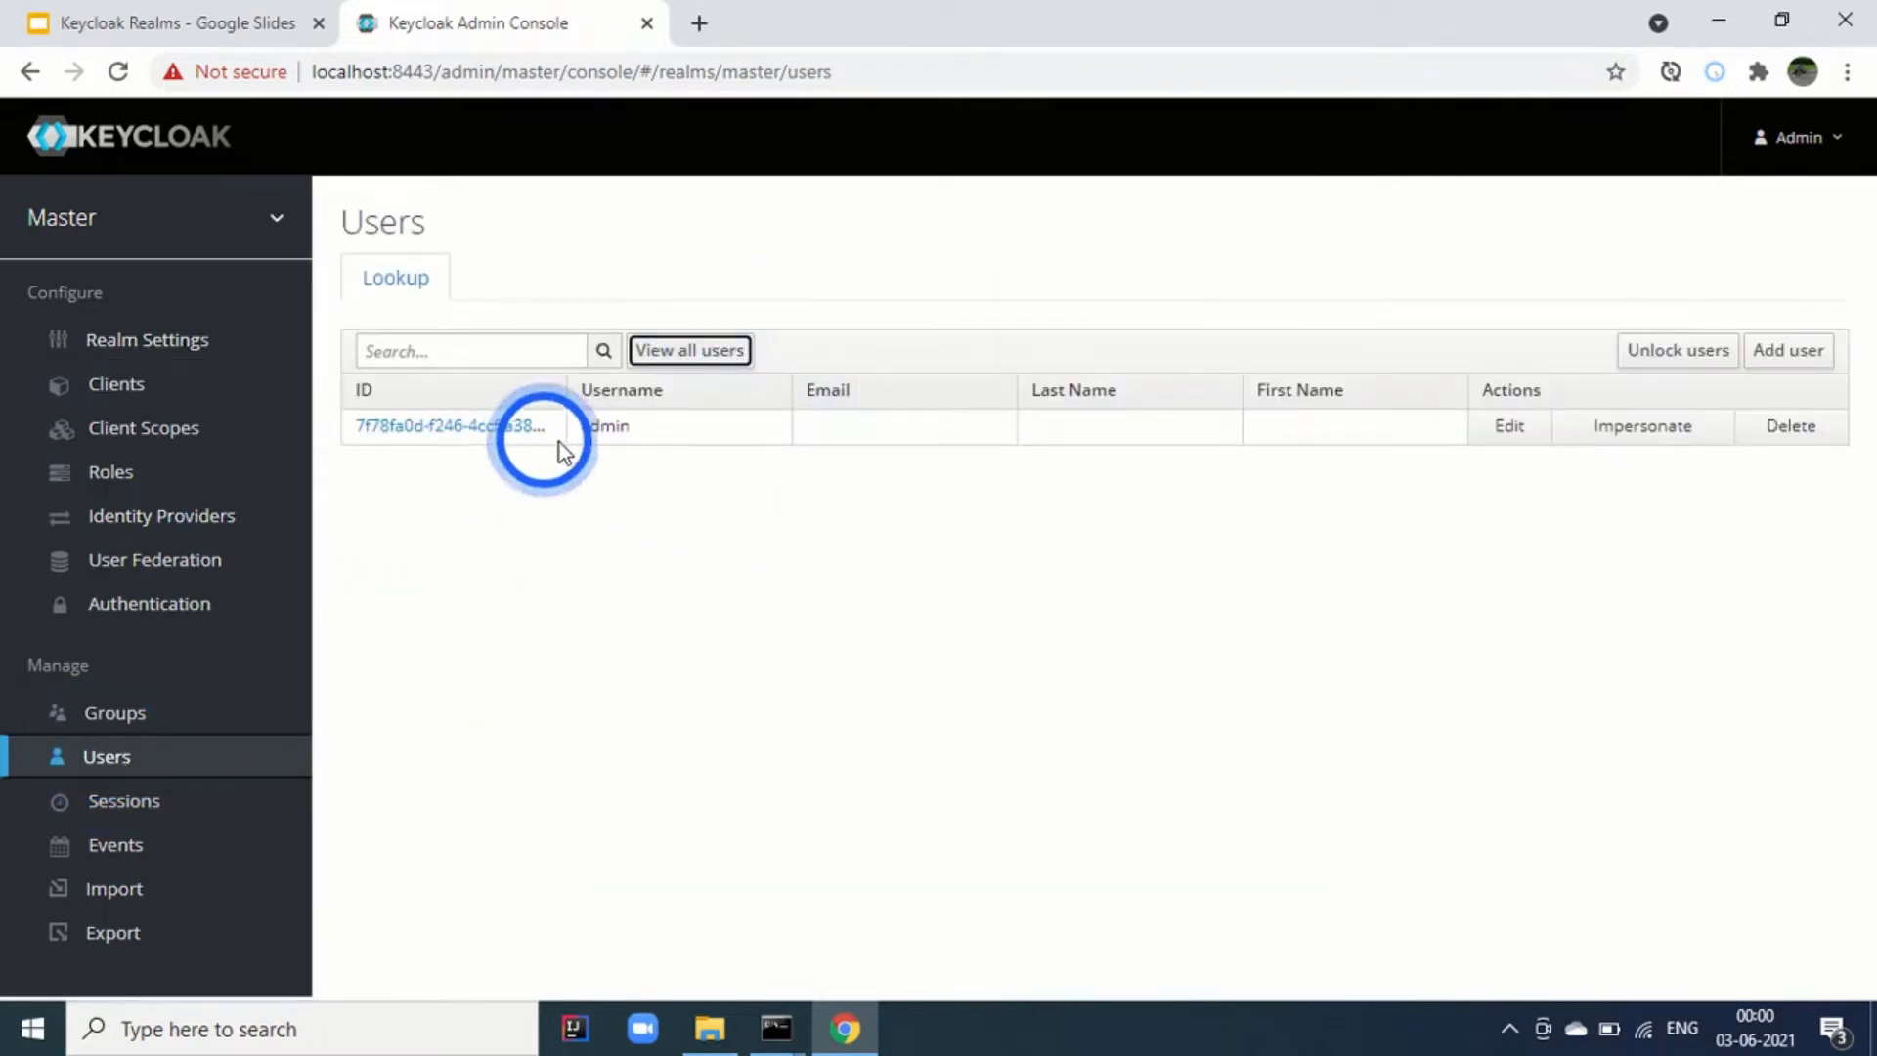
left_click(449, 425)
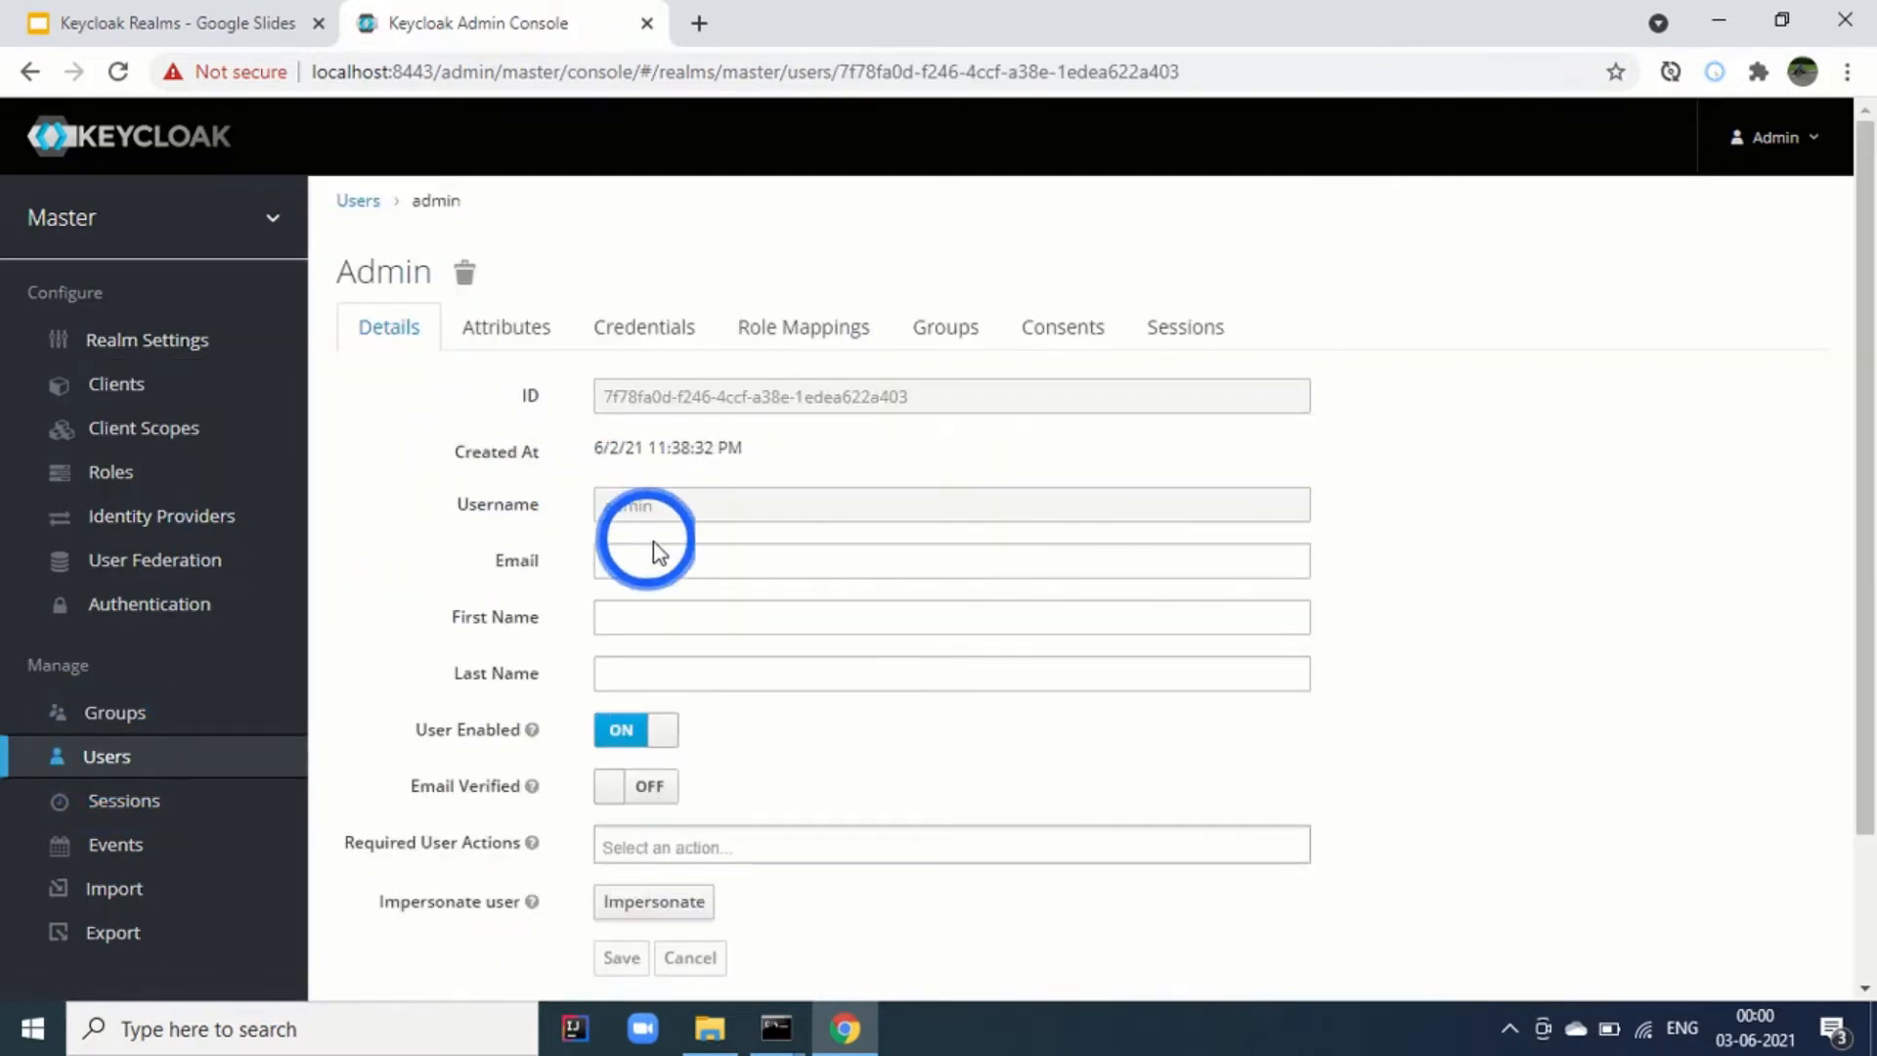
left_click(664, 548)
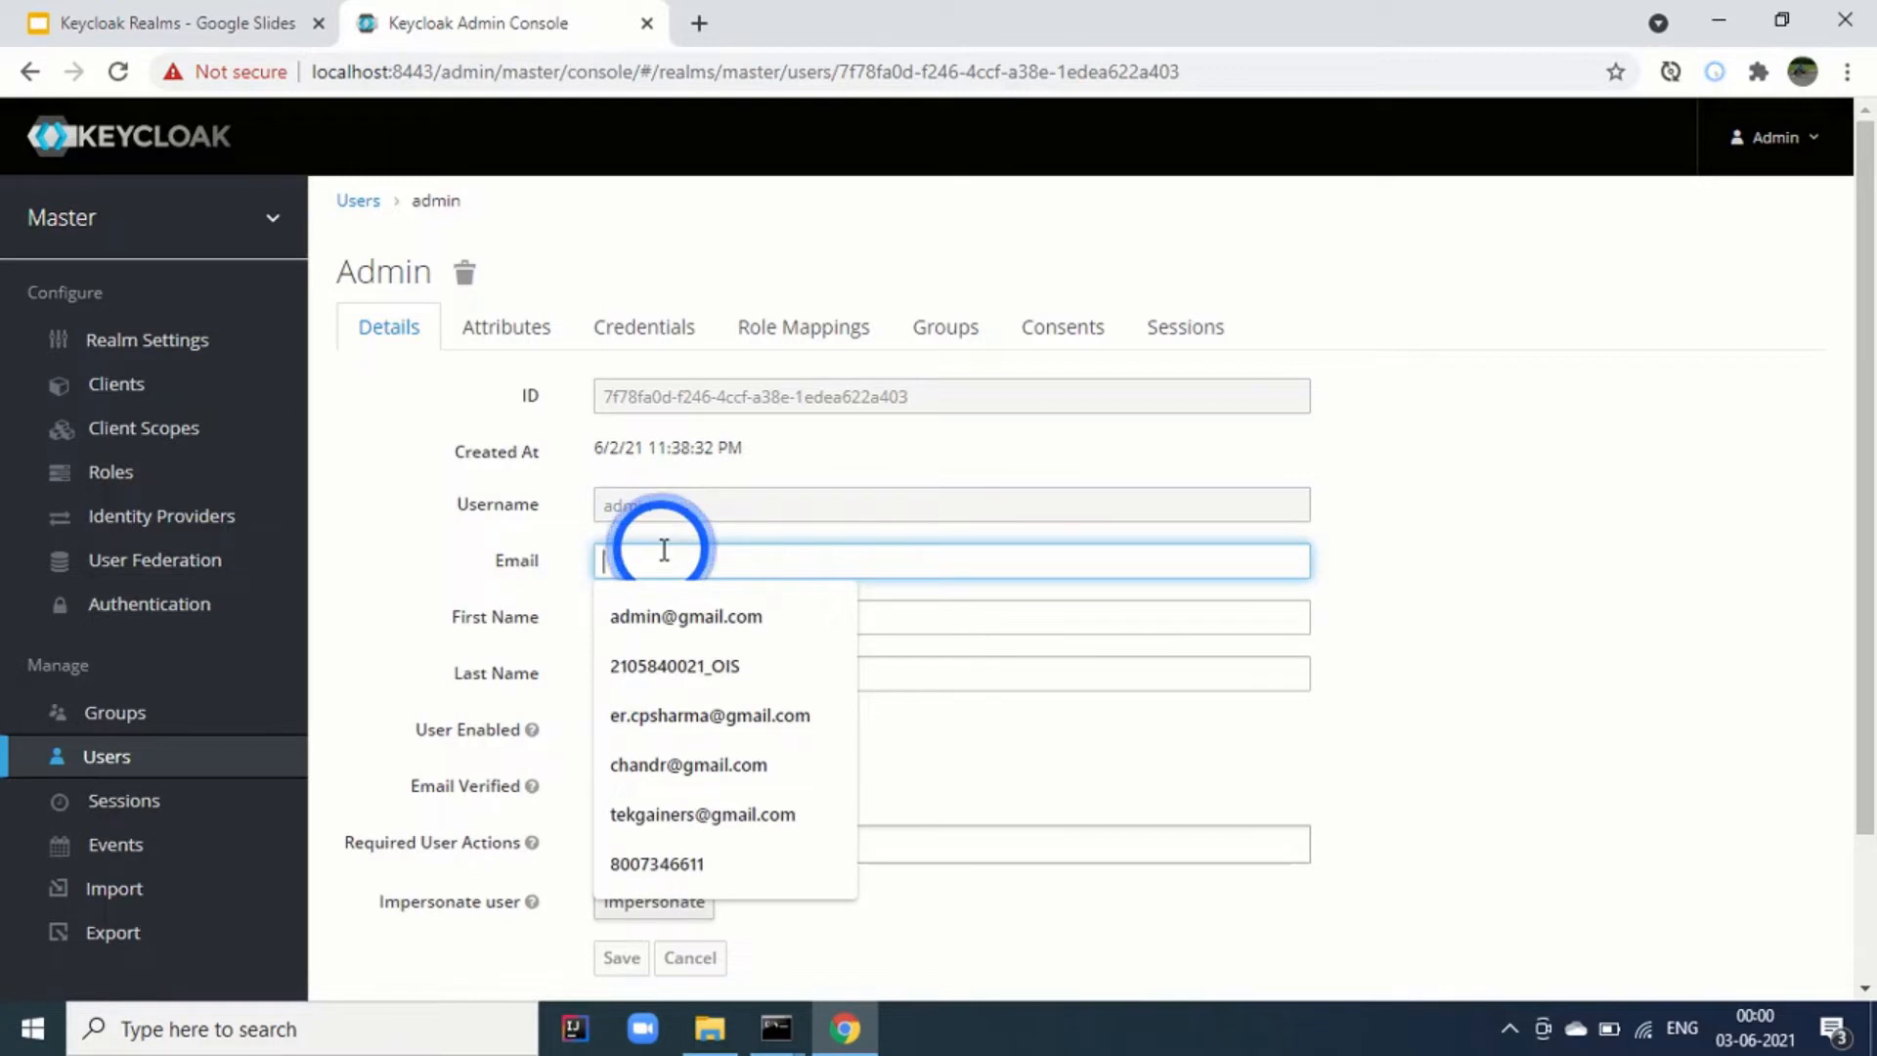
type("admin")
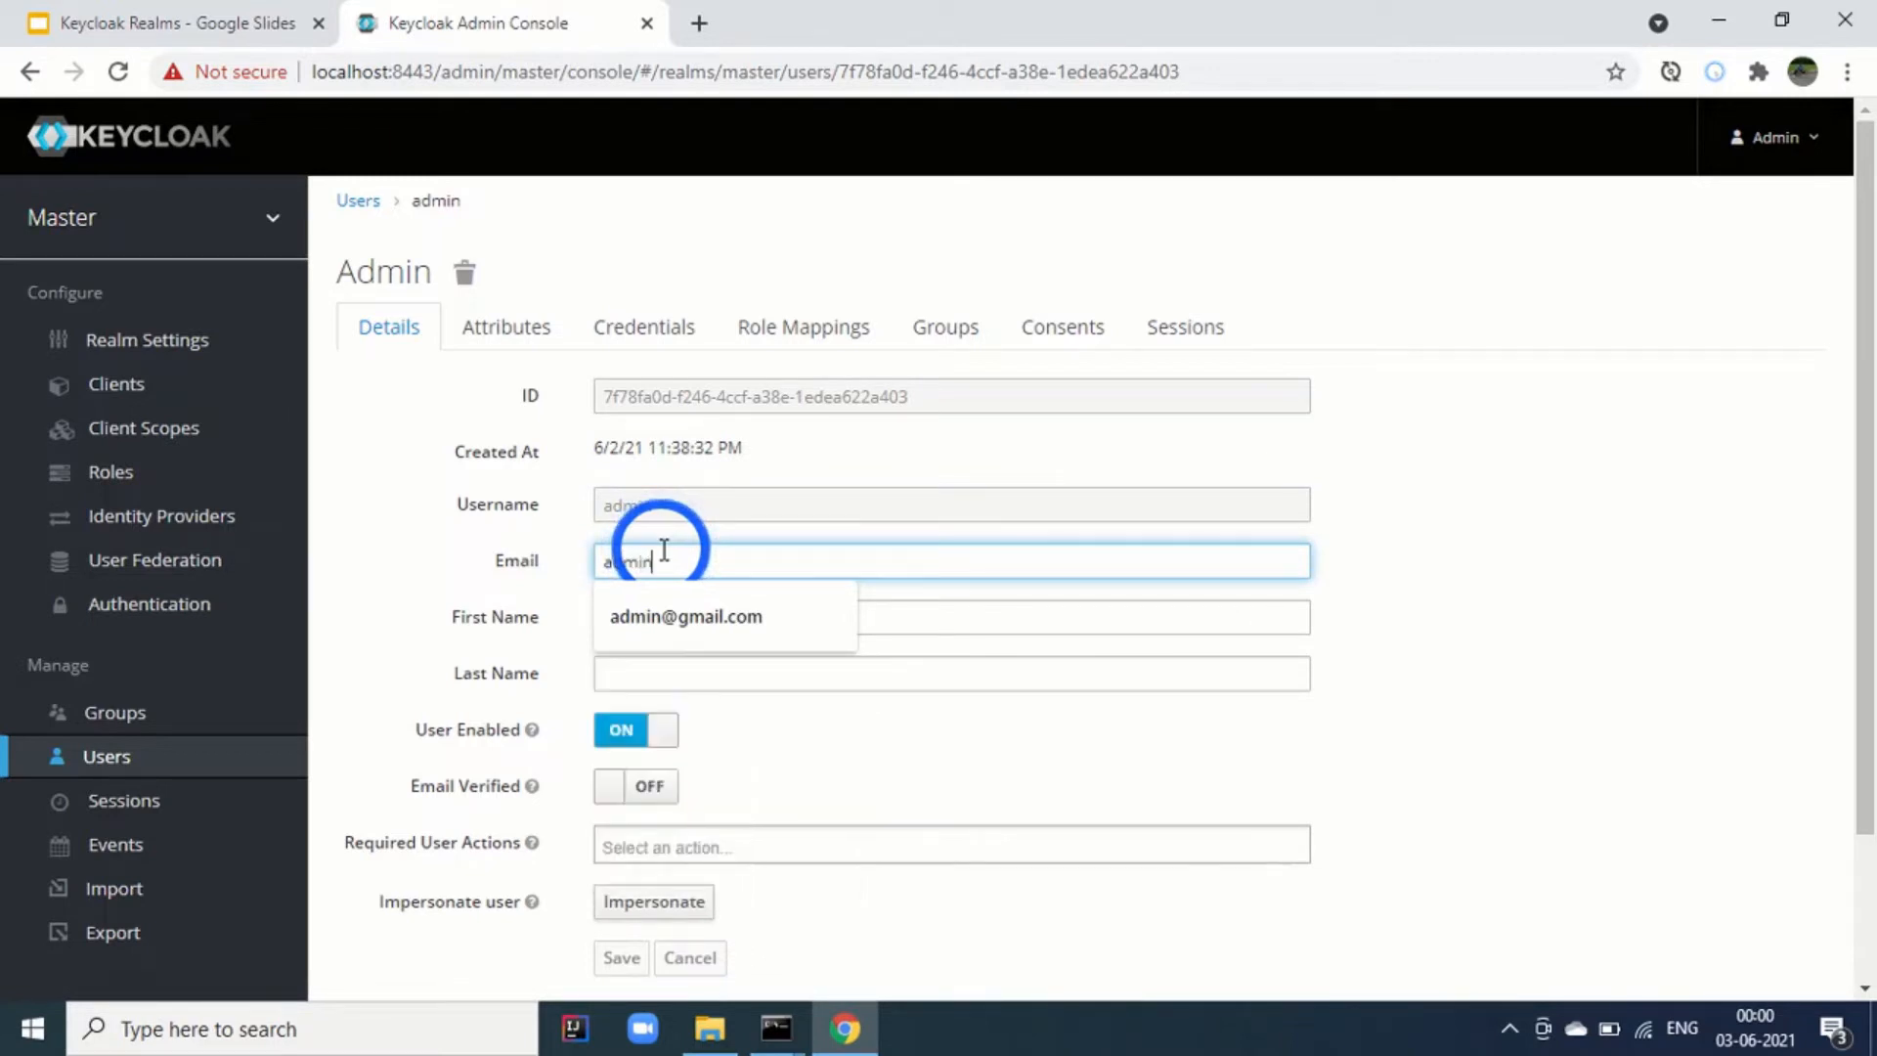
left_click(685, 616)
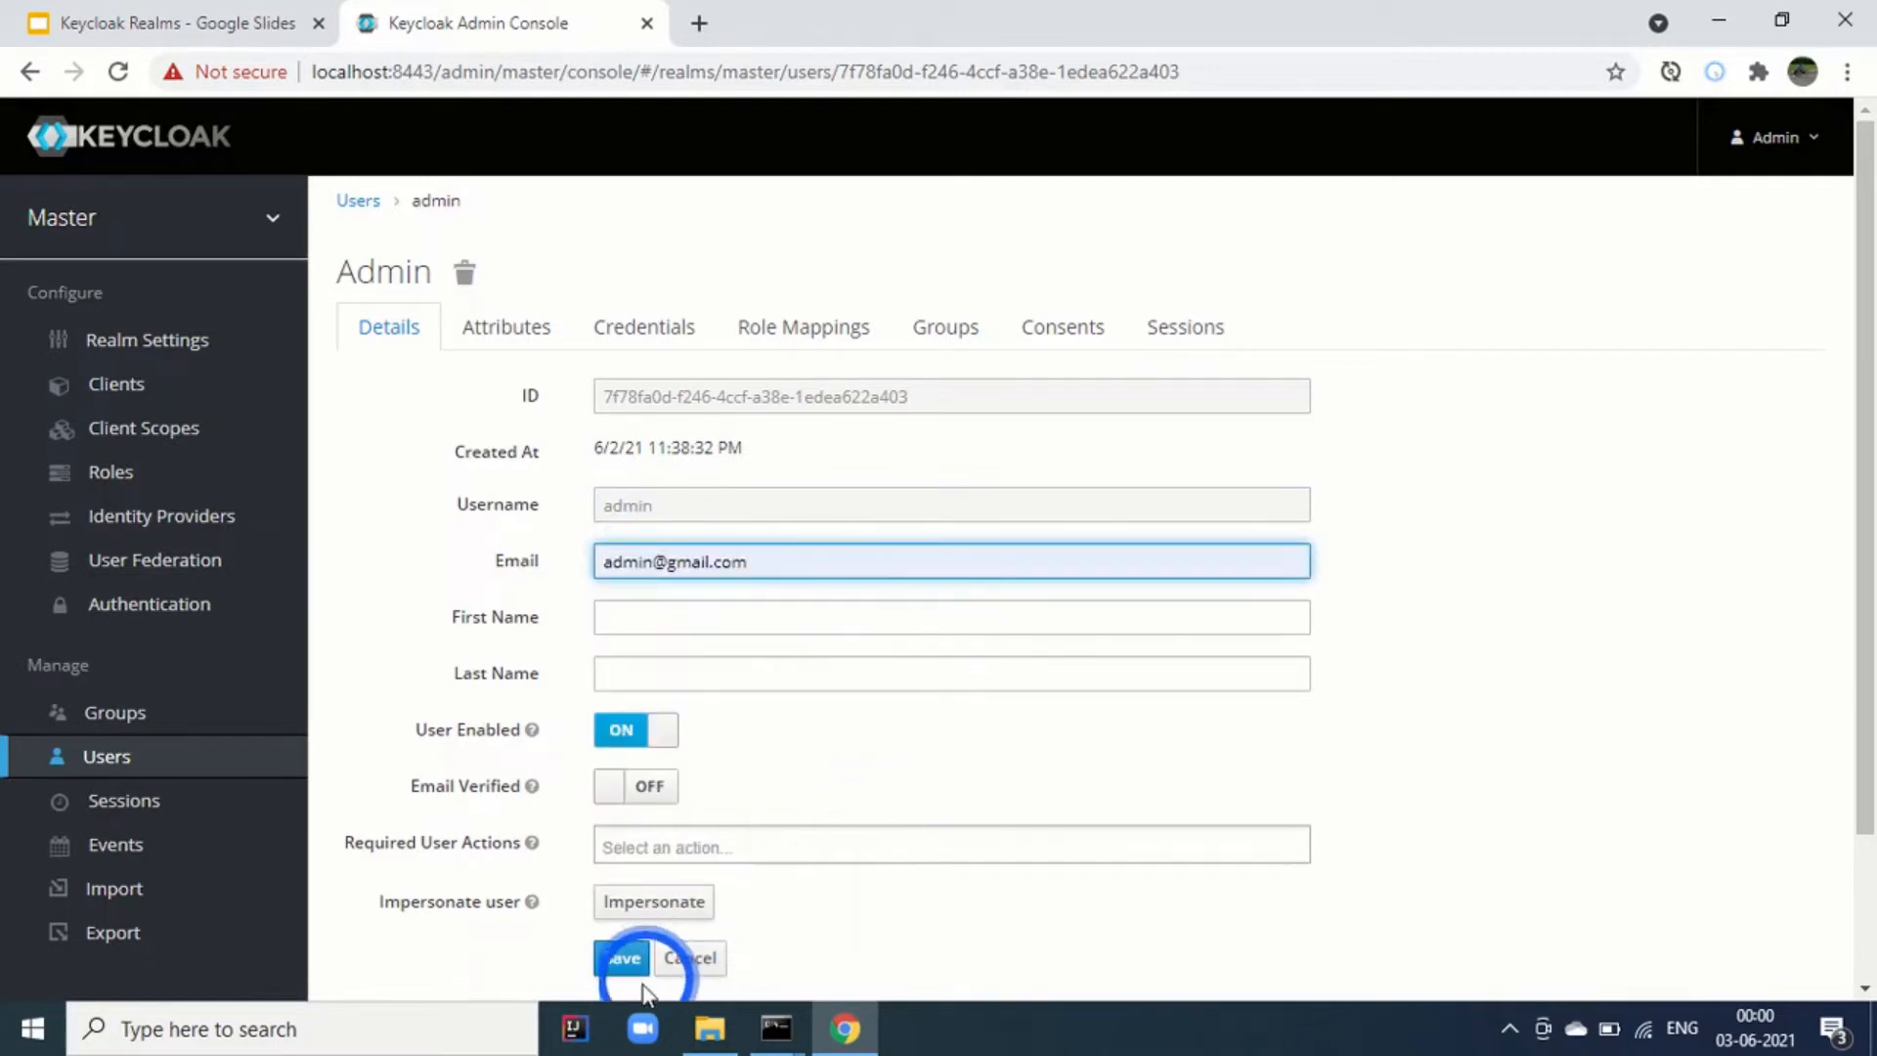
left_click(620, 958)
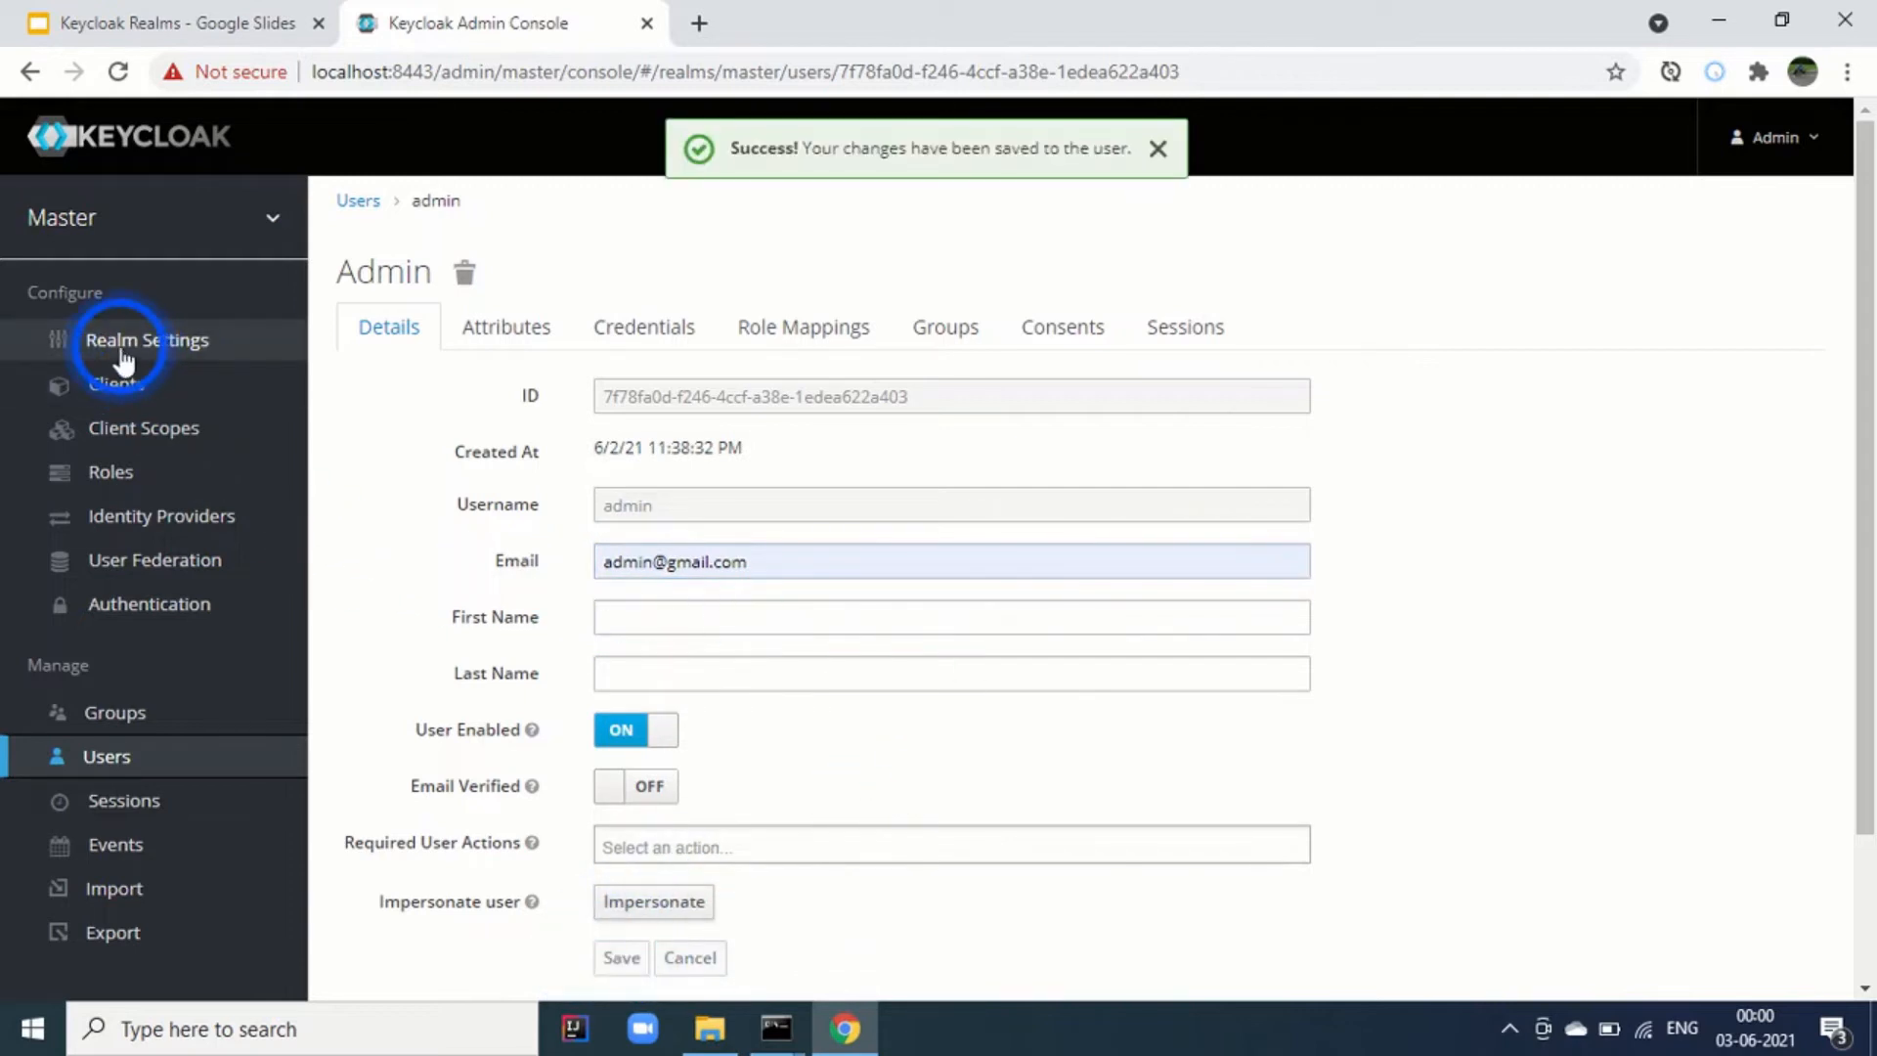
Re-enter port 1025 and the sender address, run a successful SMTP test, then open a new tab
left_click(147, 339)
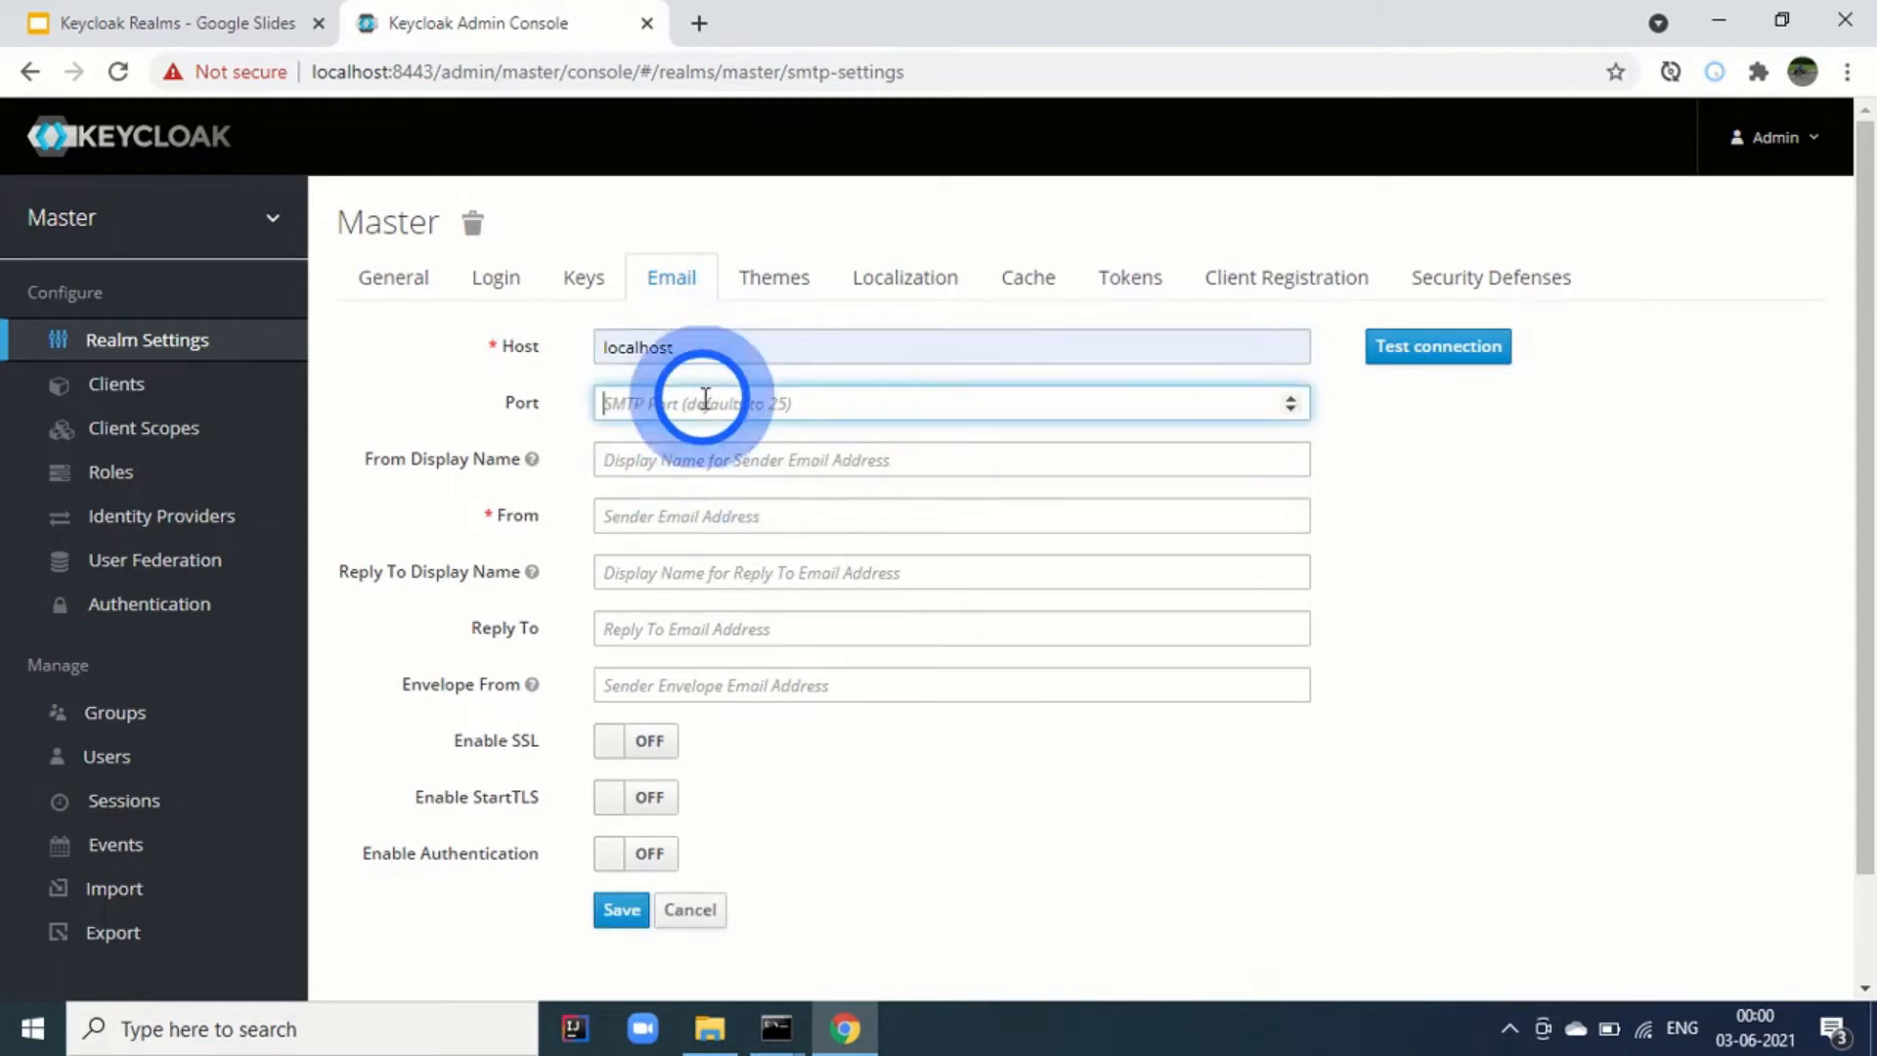
type("1025")
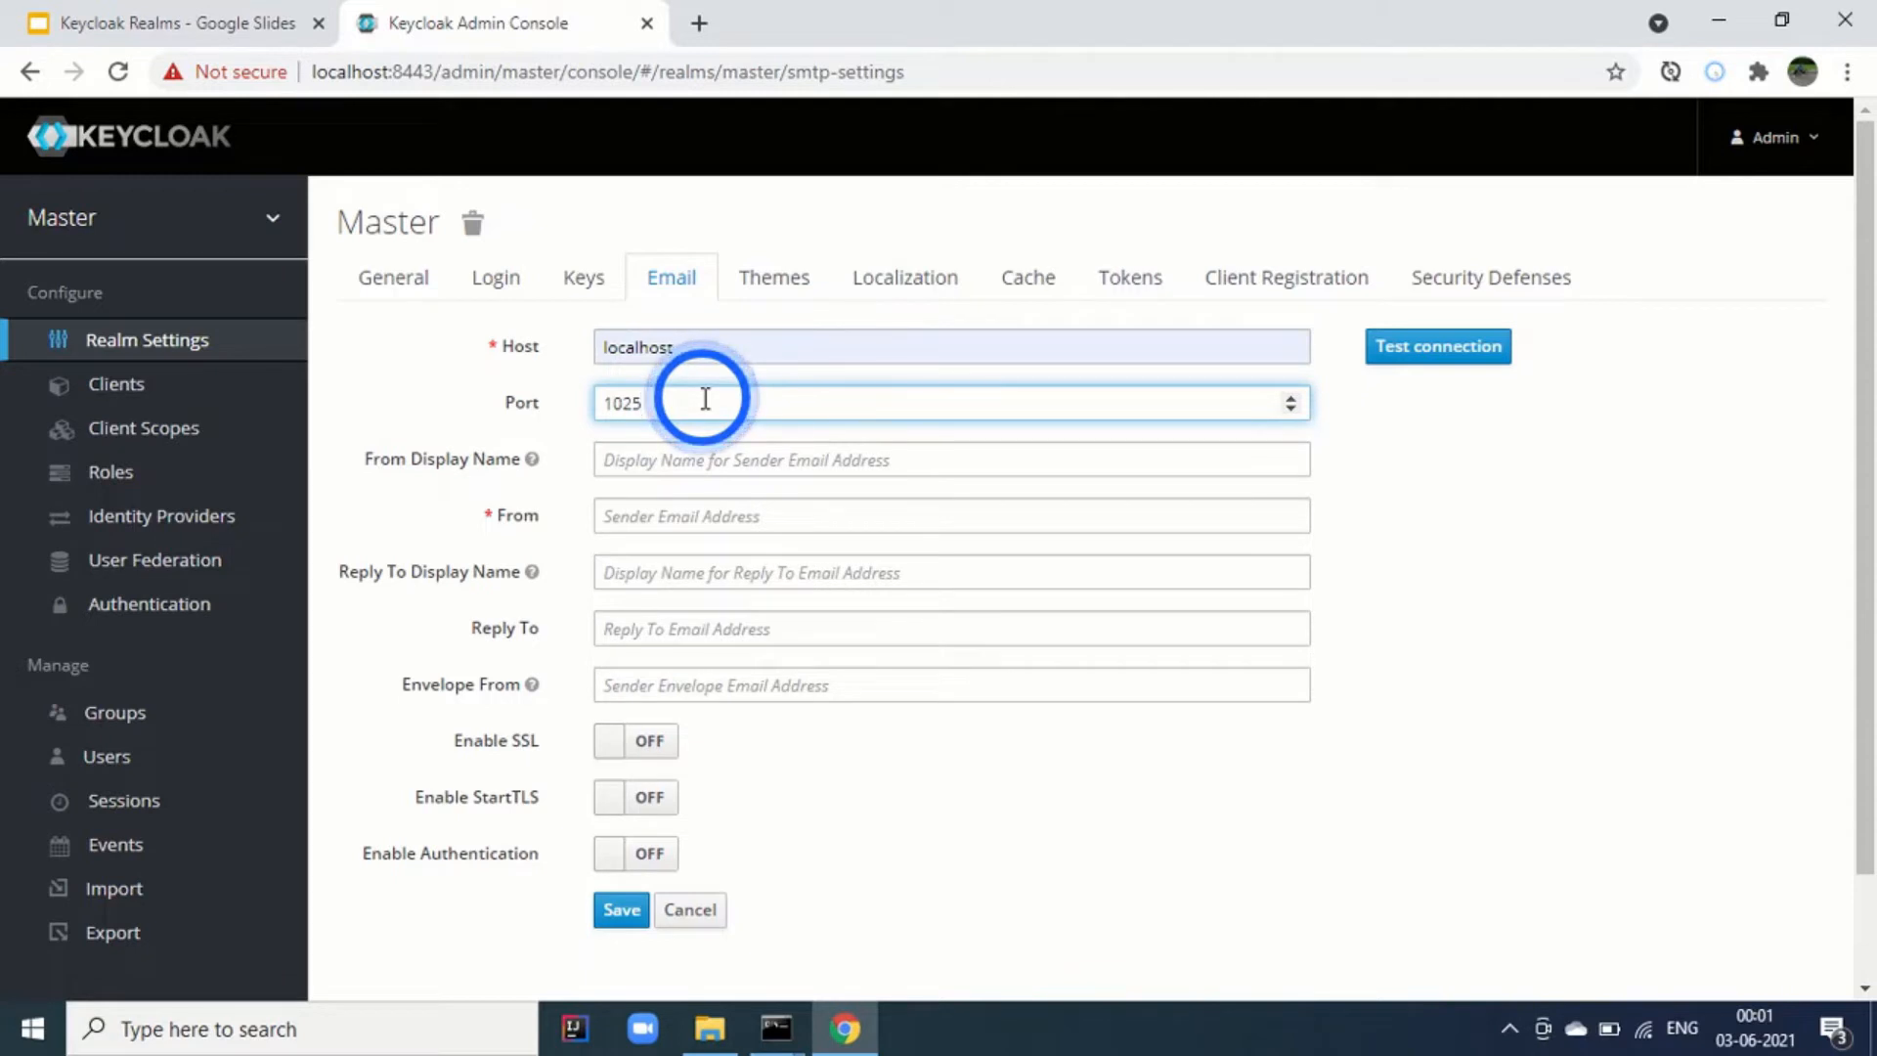
left_click(807, 516)
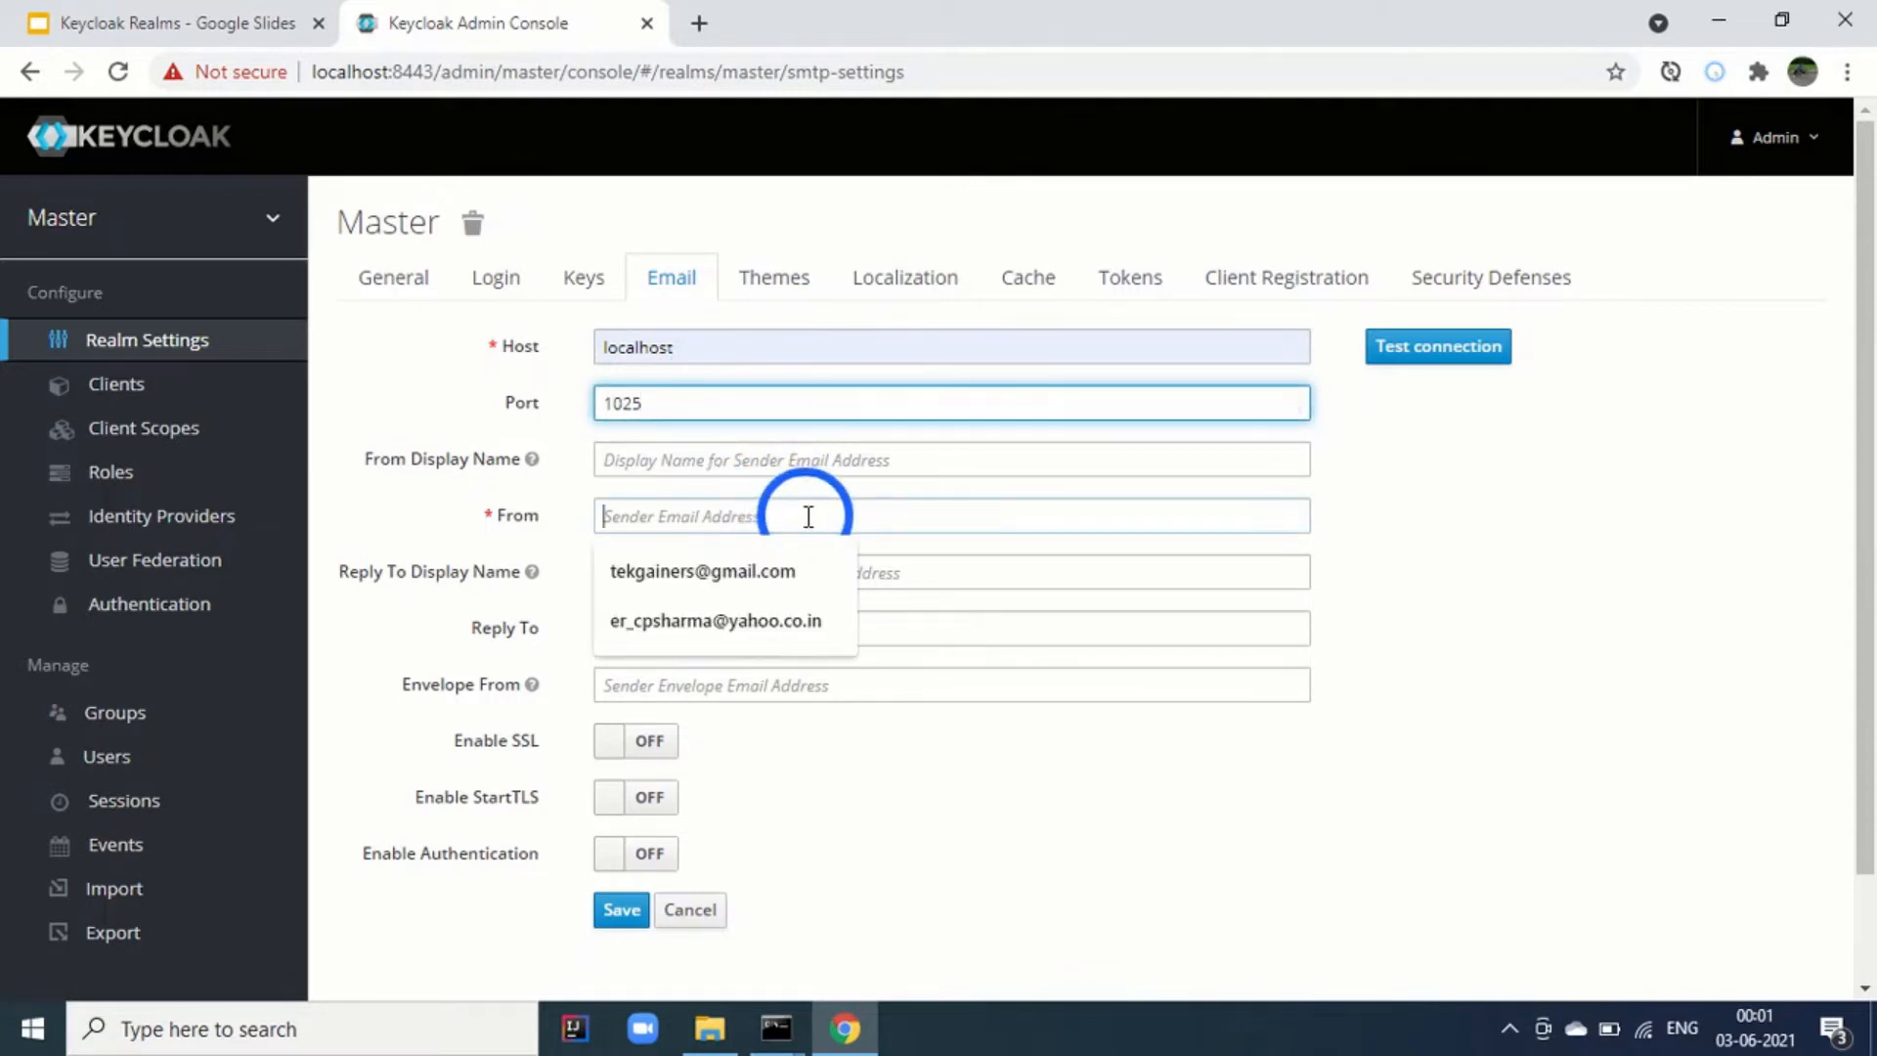
left_click(702, 571)
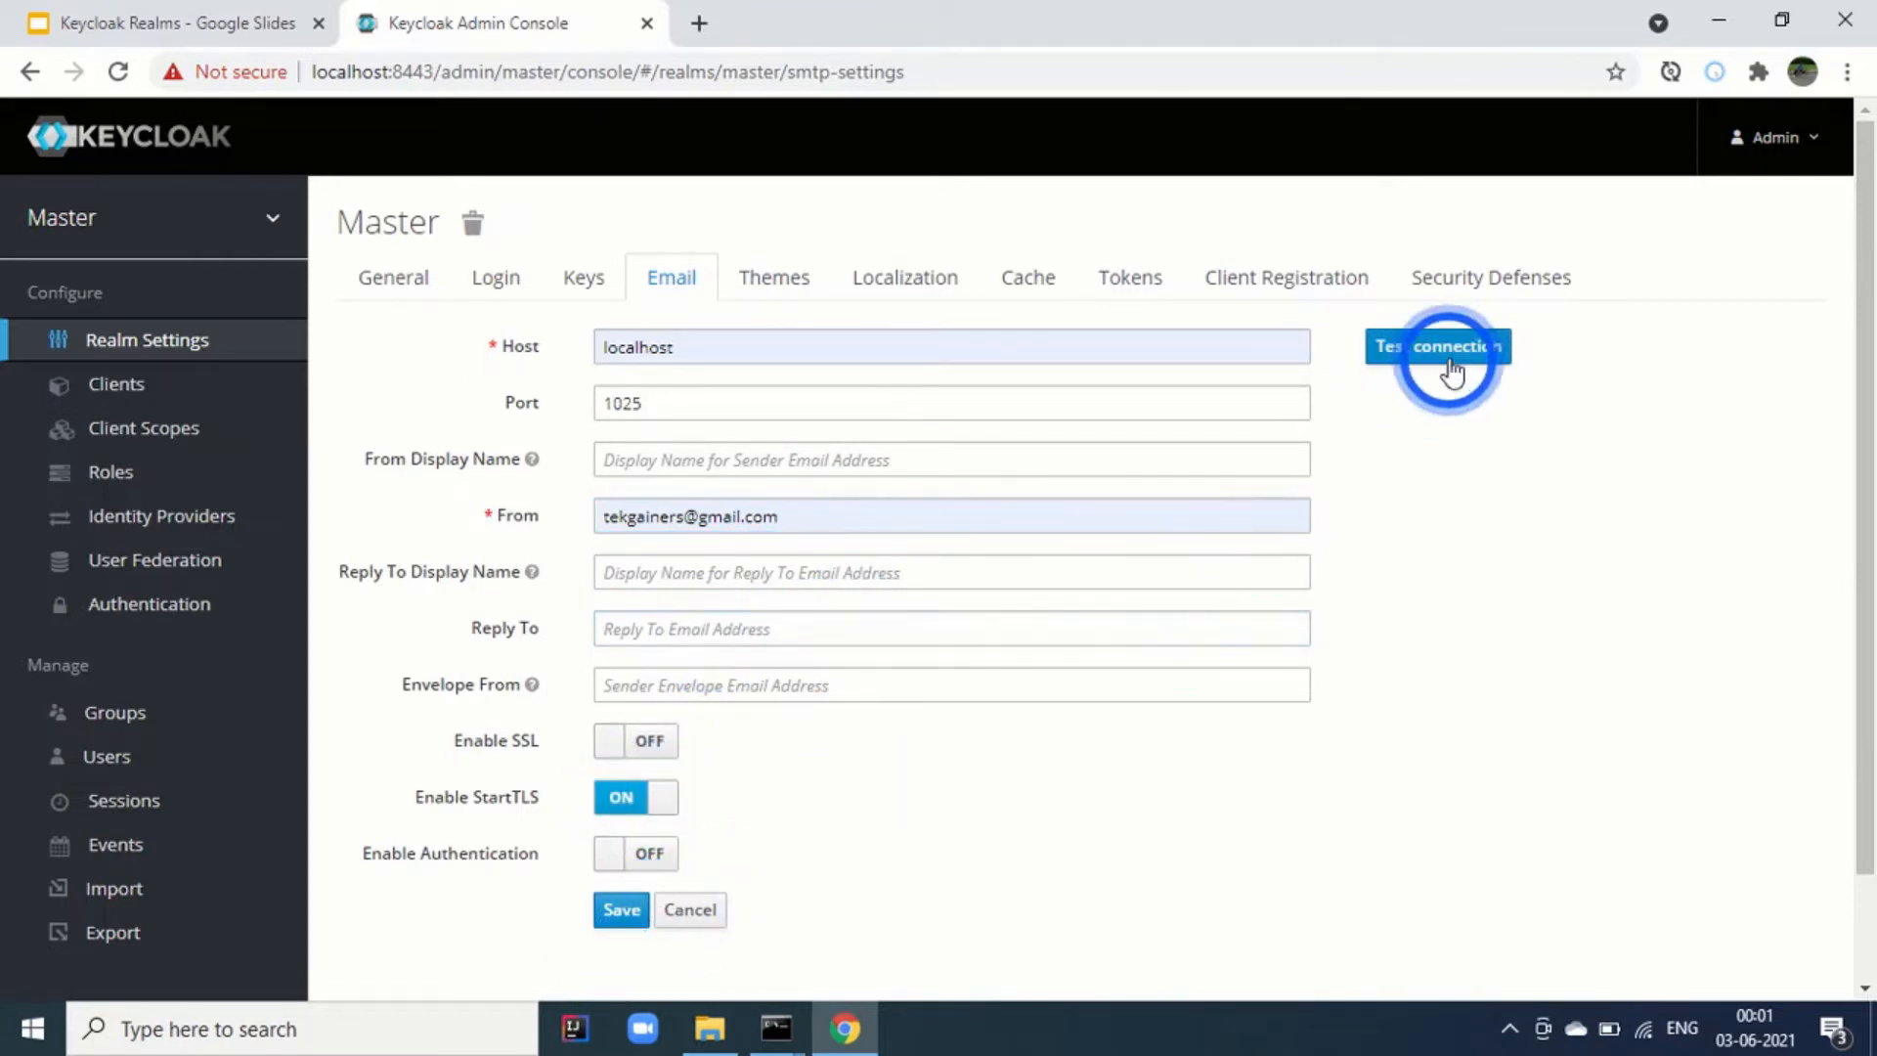
left_click(1437, 346)
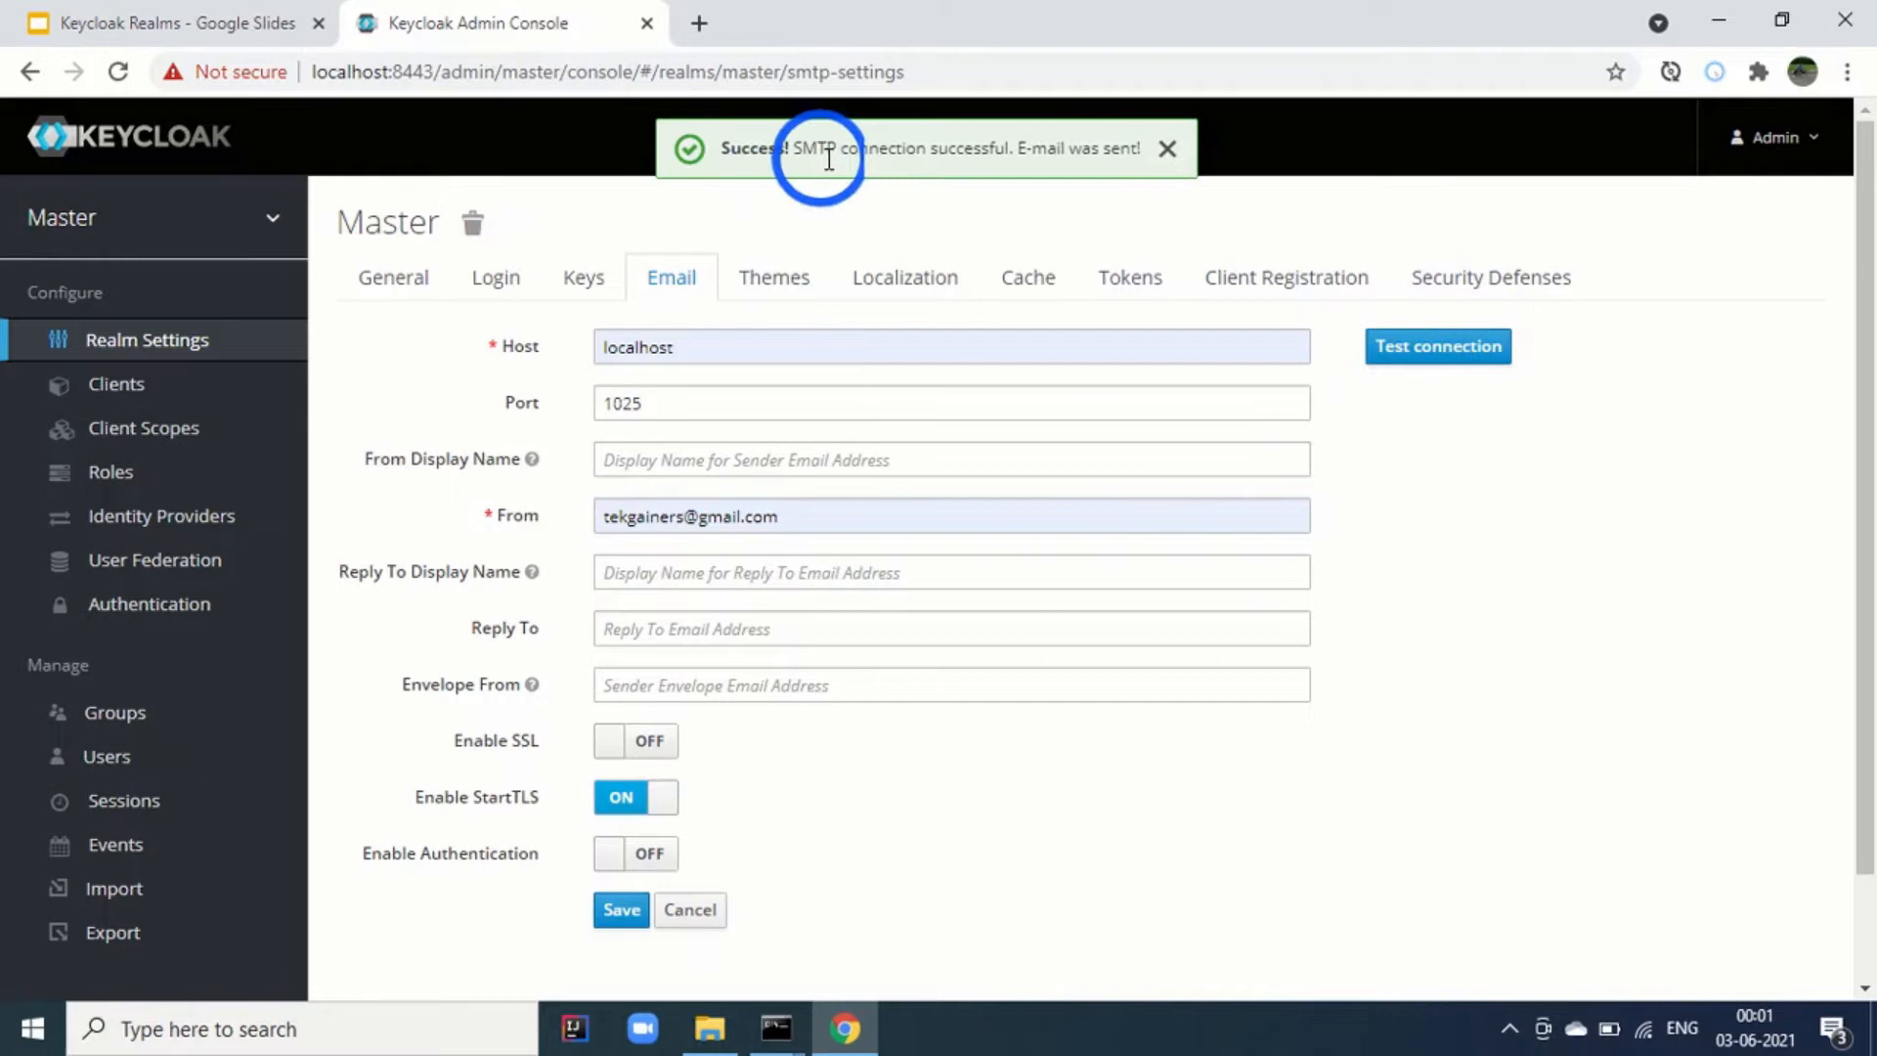
mouse_move(1054, 214)
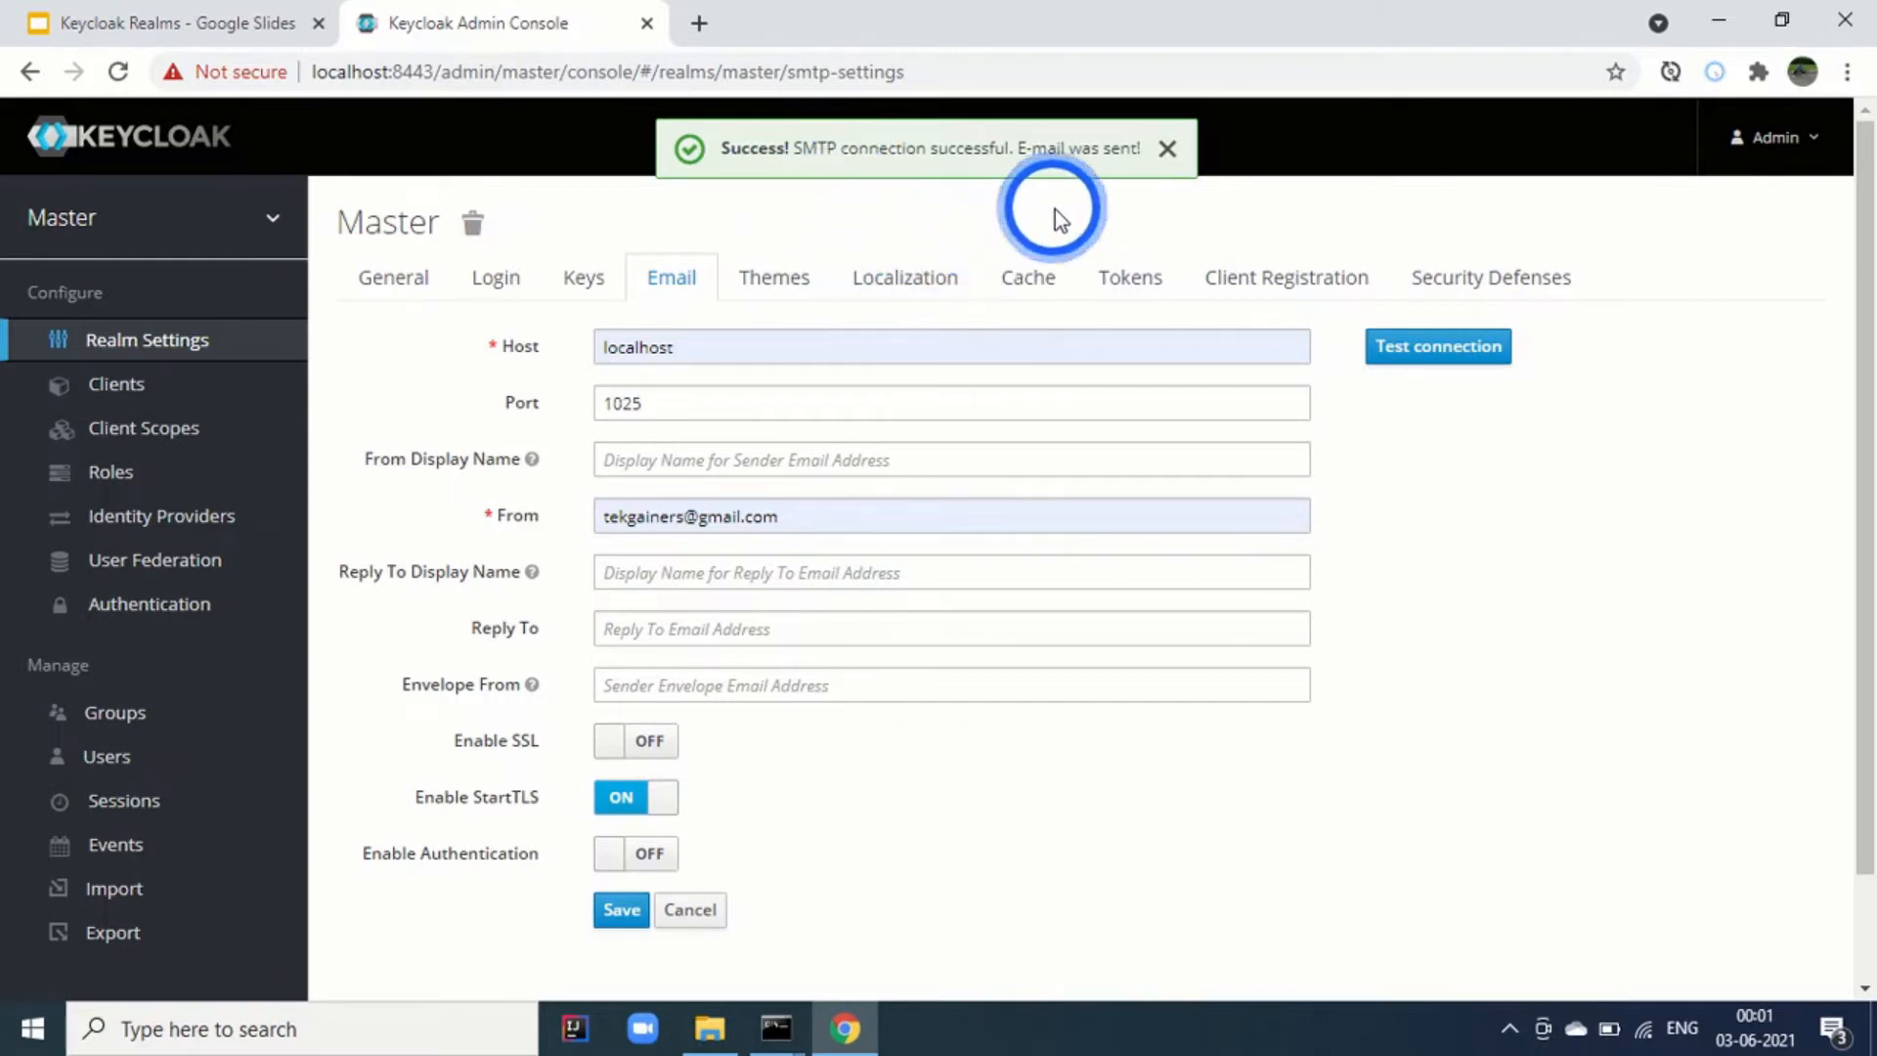
left_click(697, 23)
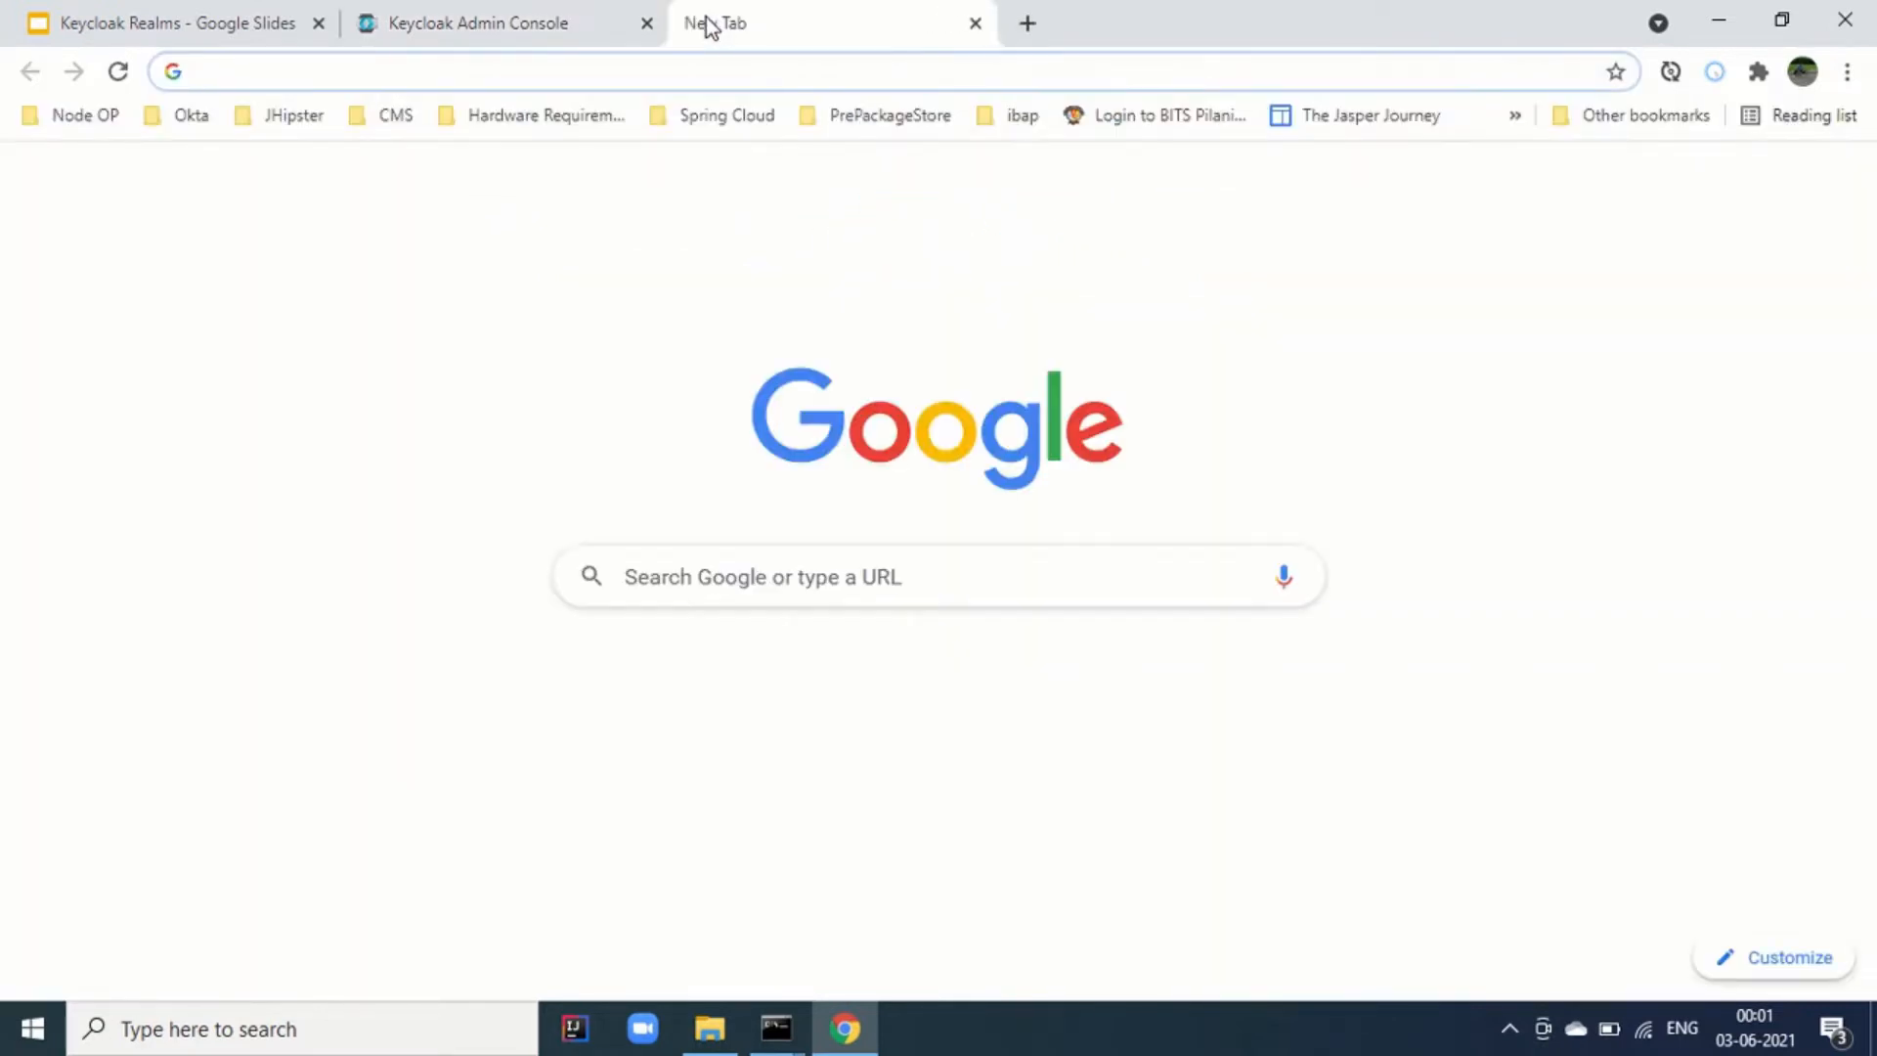
Open Keycloak's test message in MailHog at localhost:8025, then save the realm email settings
type("localhost:8025")
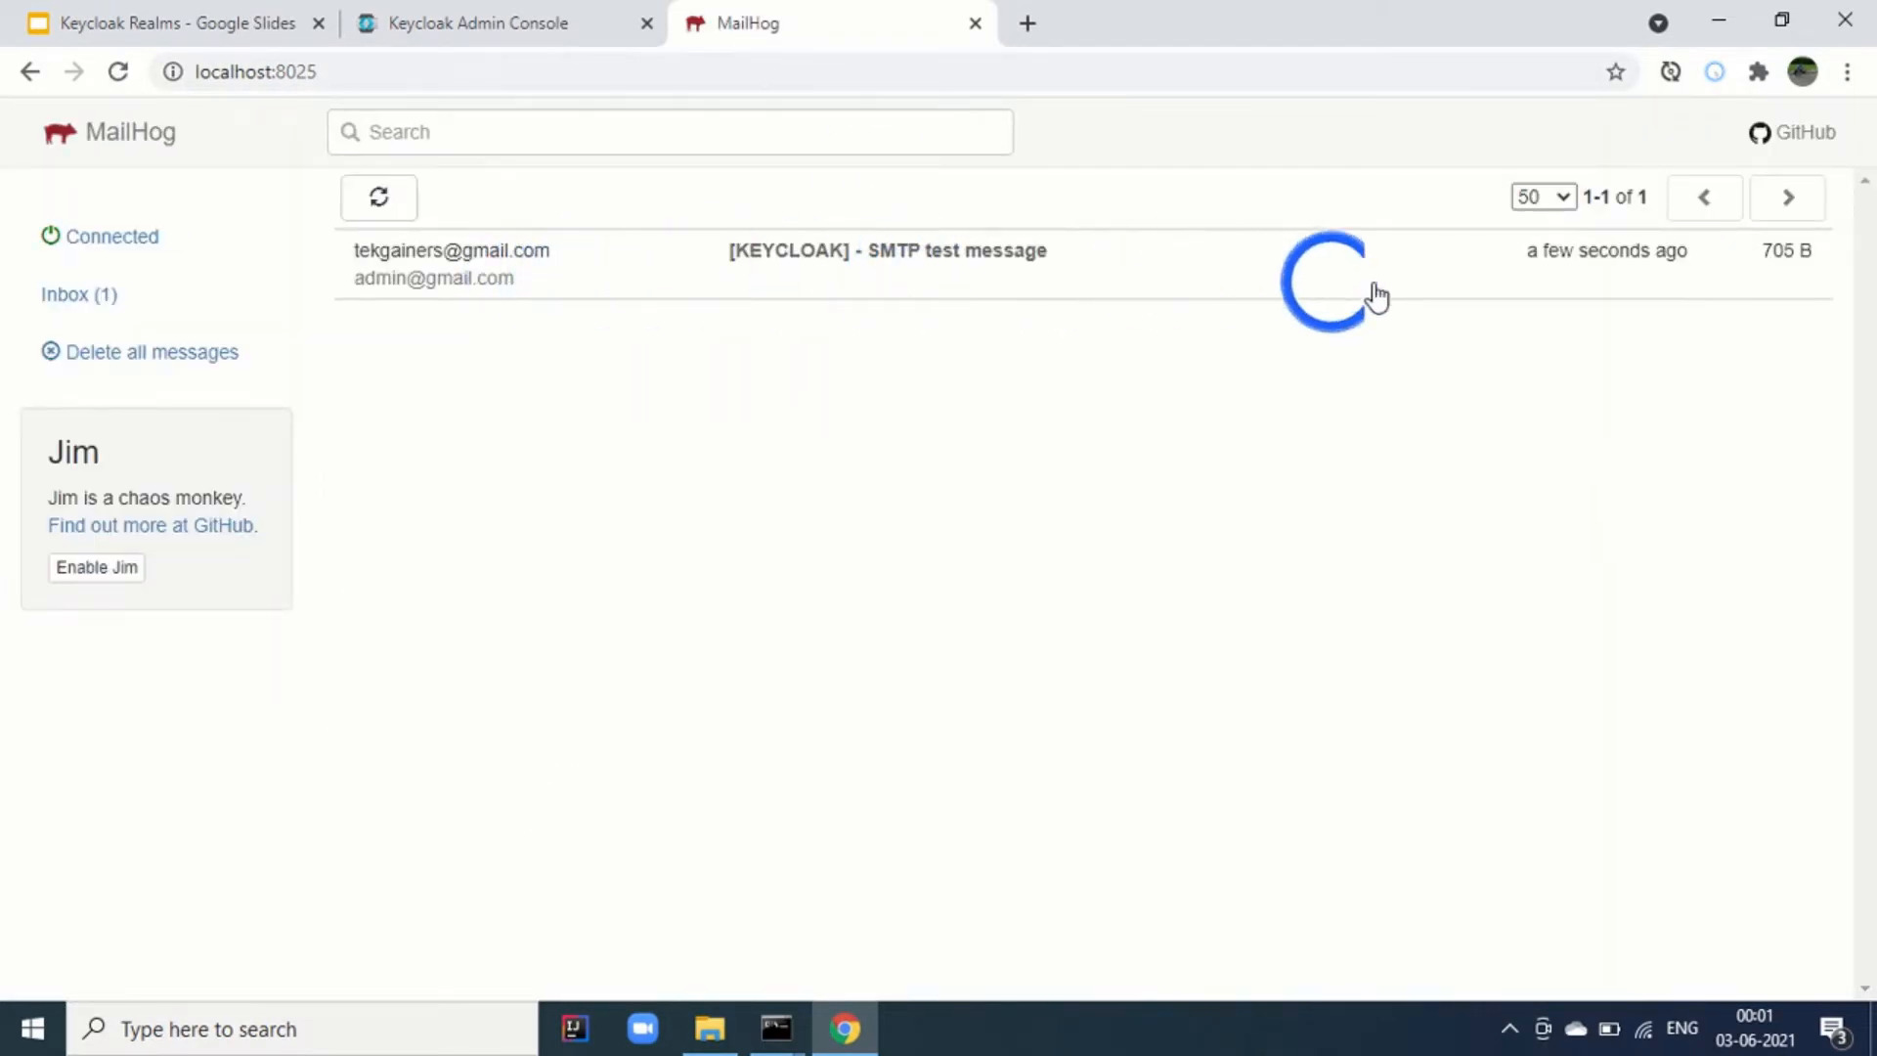
left_click(887, 250)
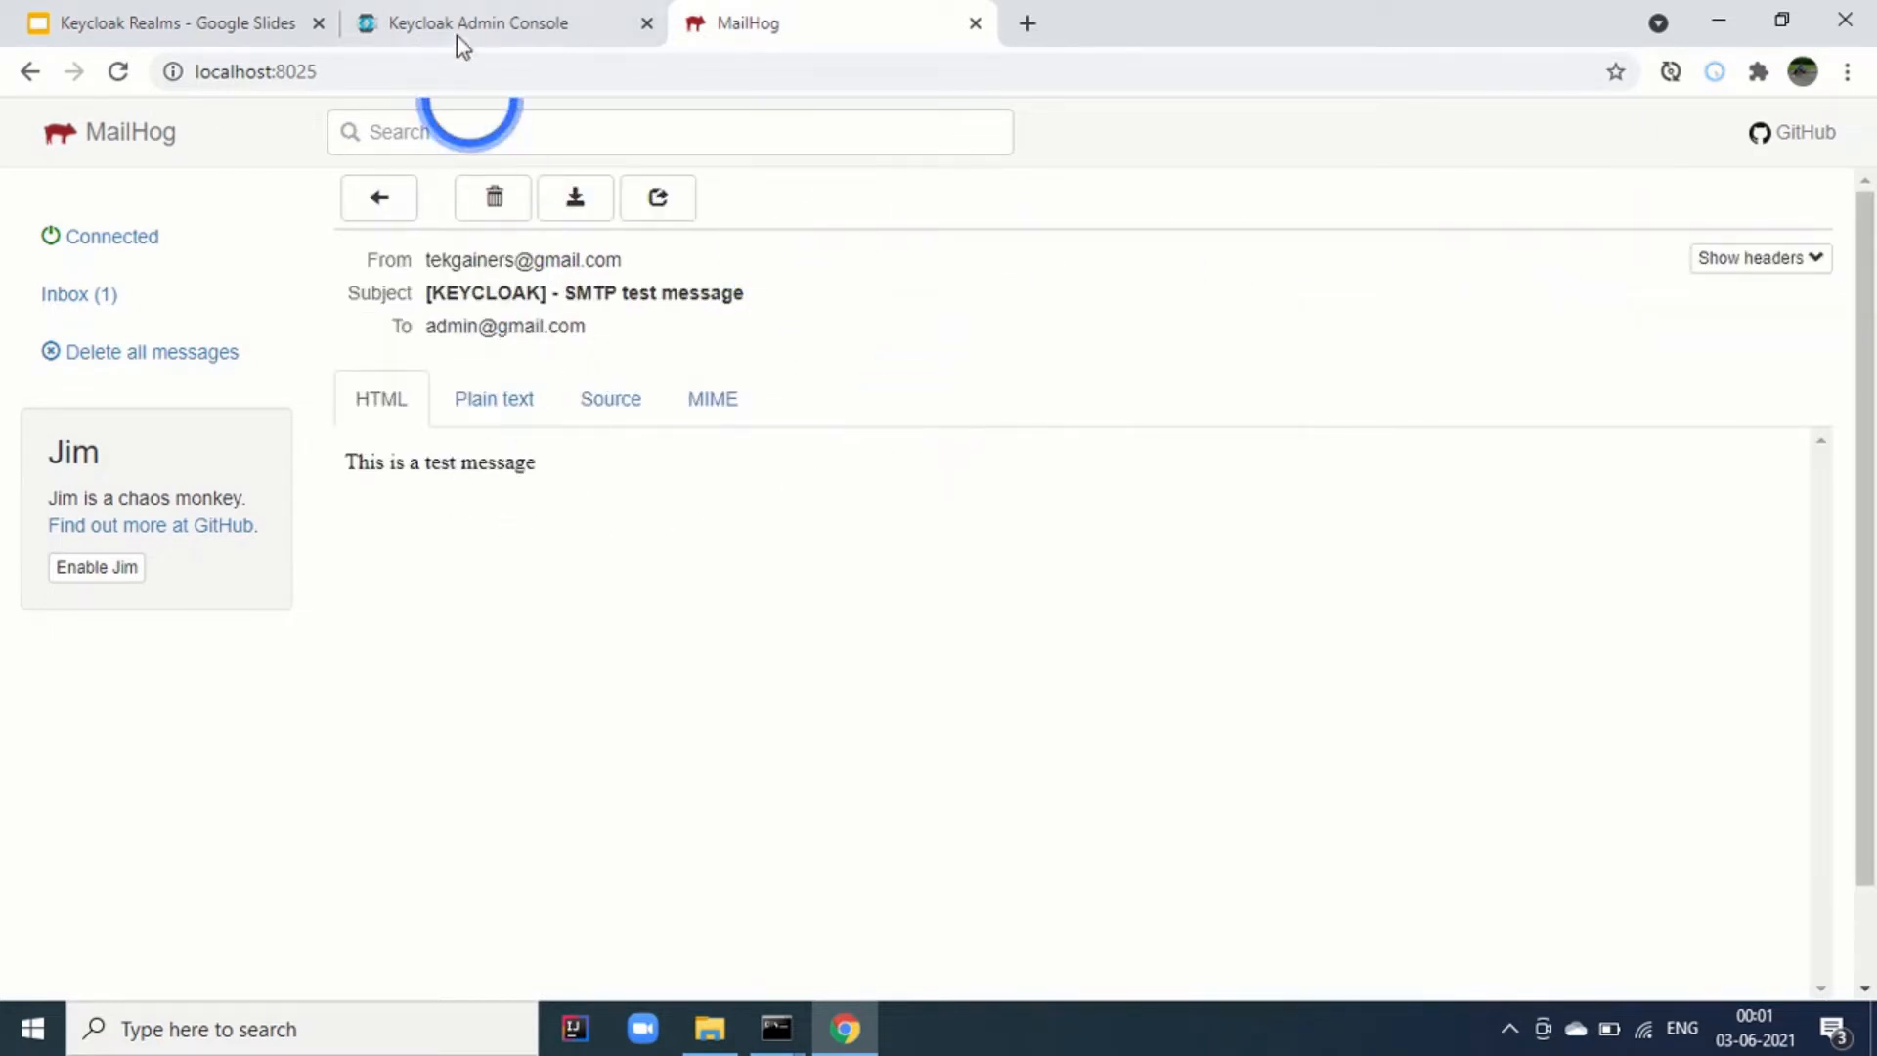
left_click(478, 24)
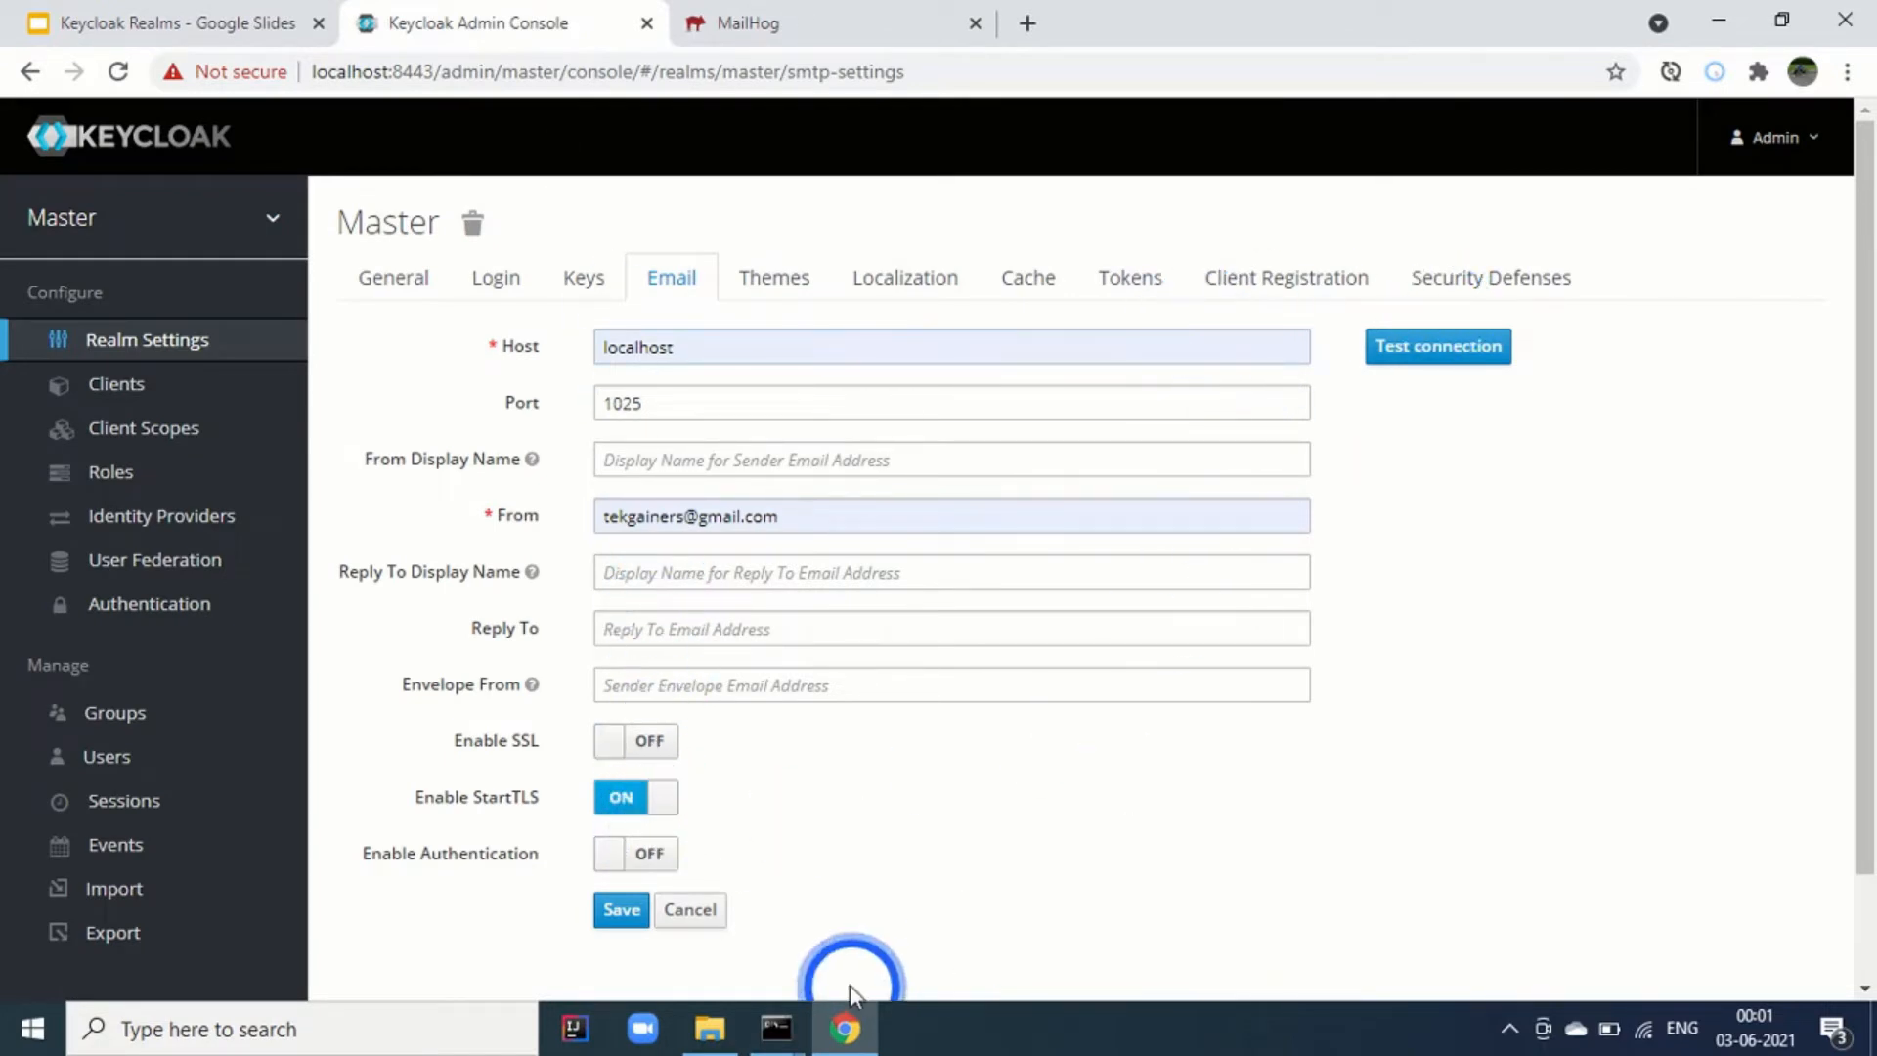
left_click(773, 278)
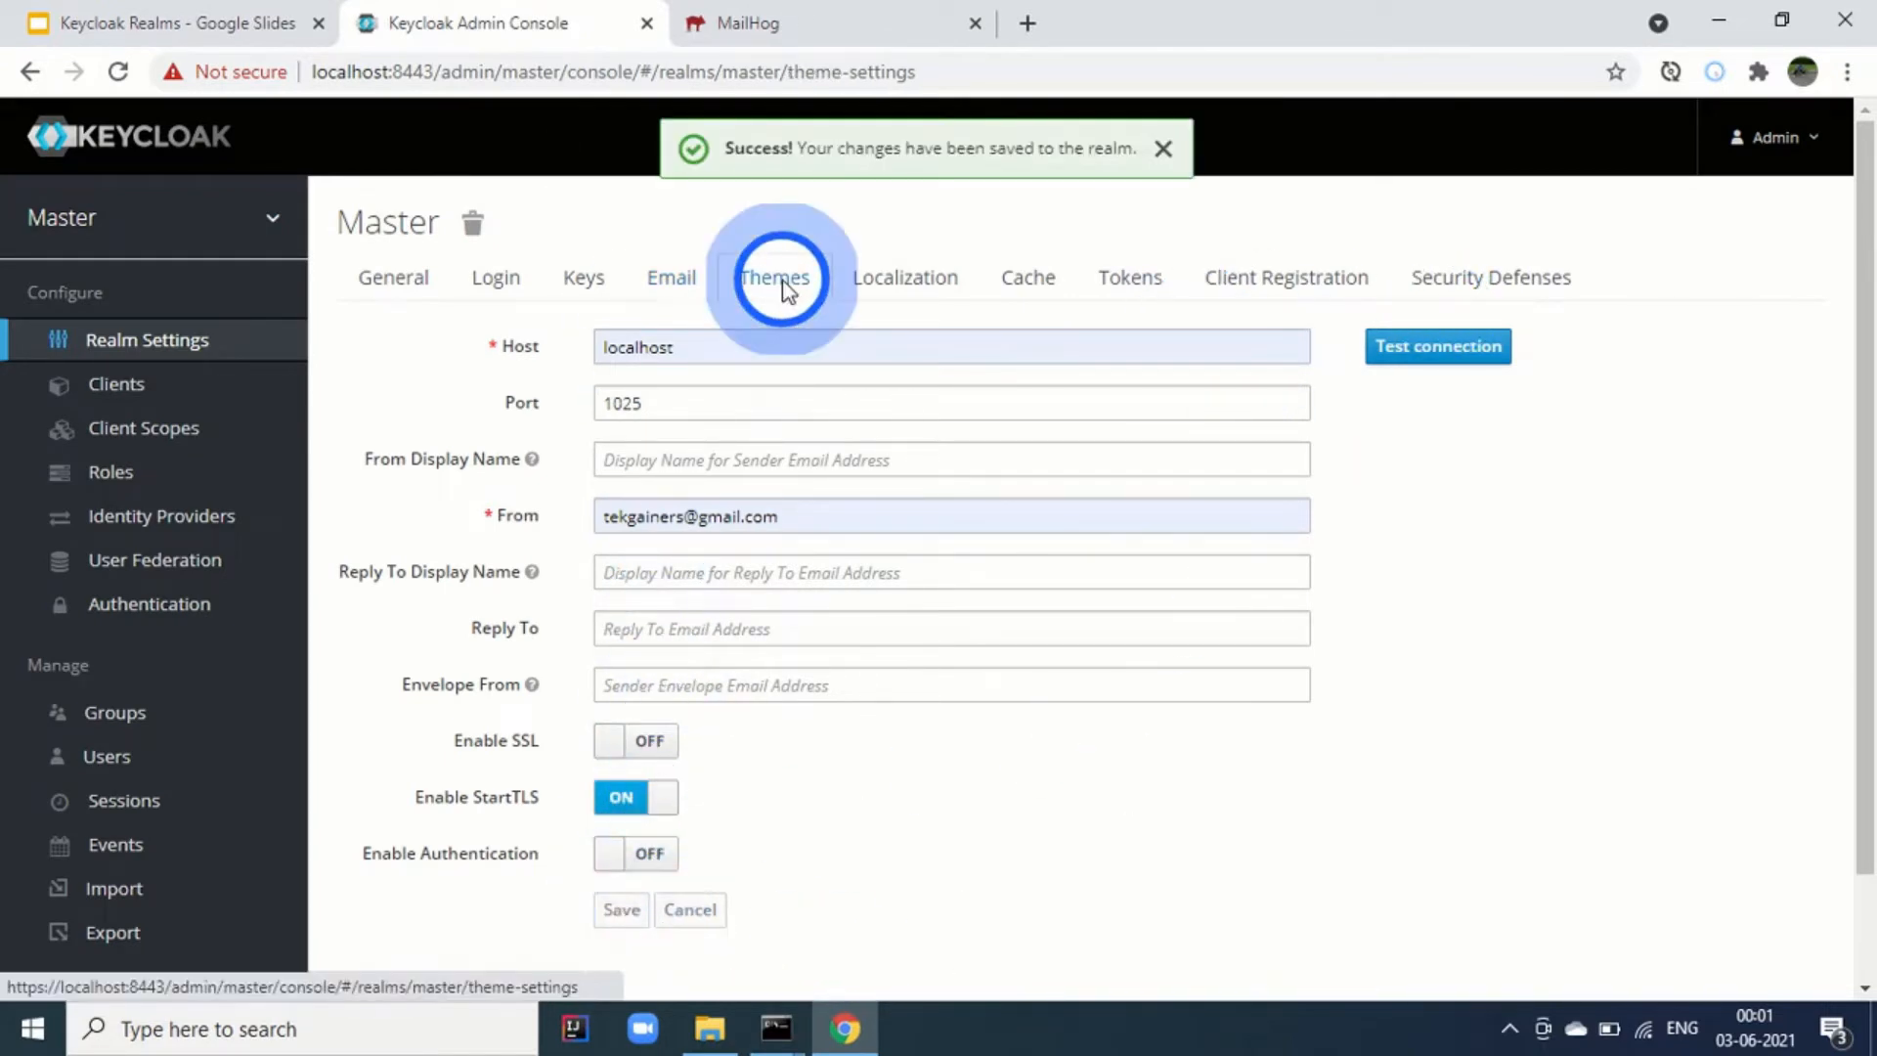
Look over the login theme options (base, keycloak) without changing any theme
left_click(777, 277)
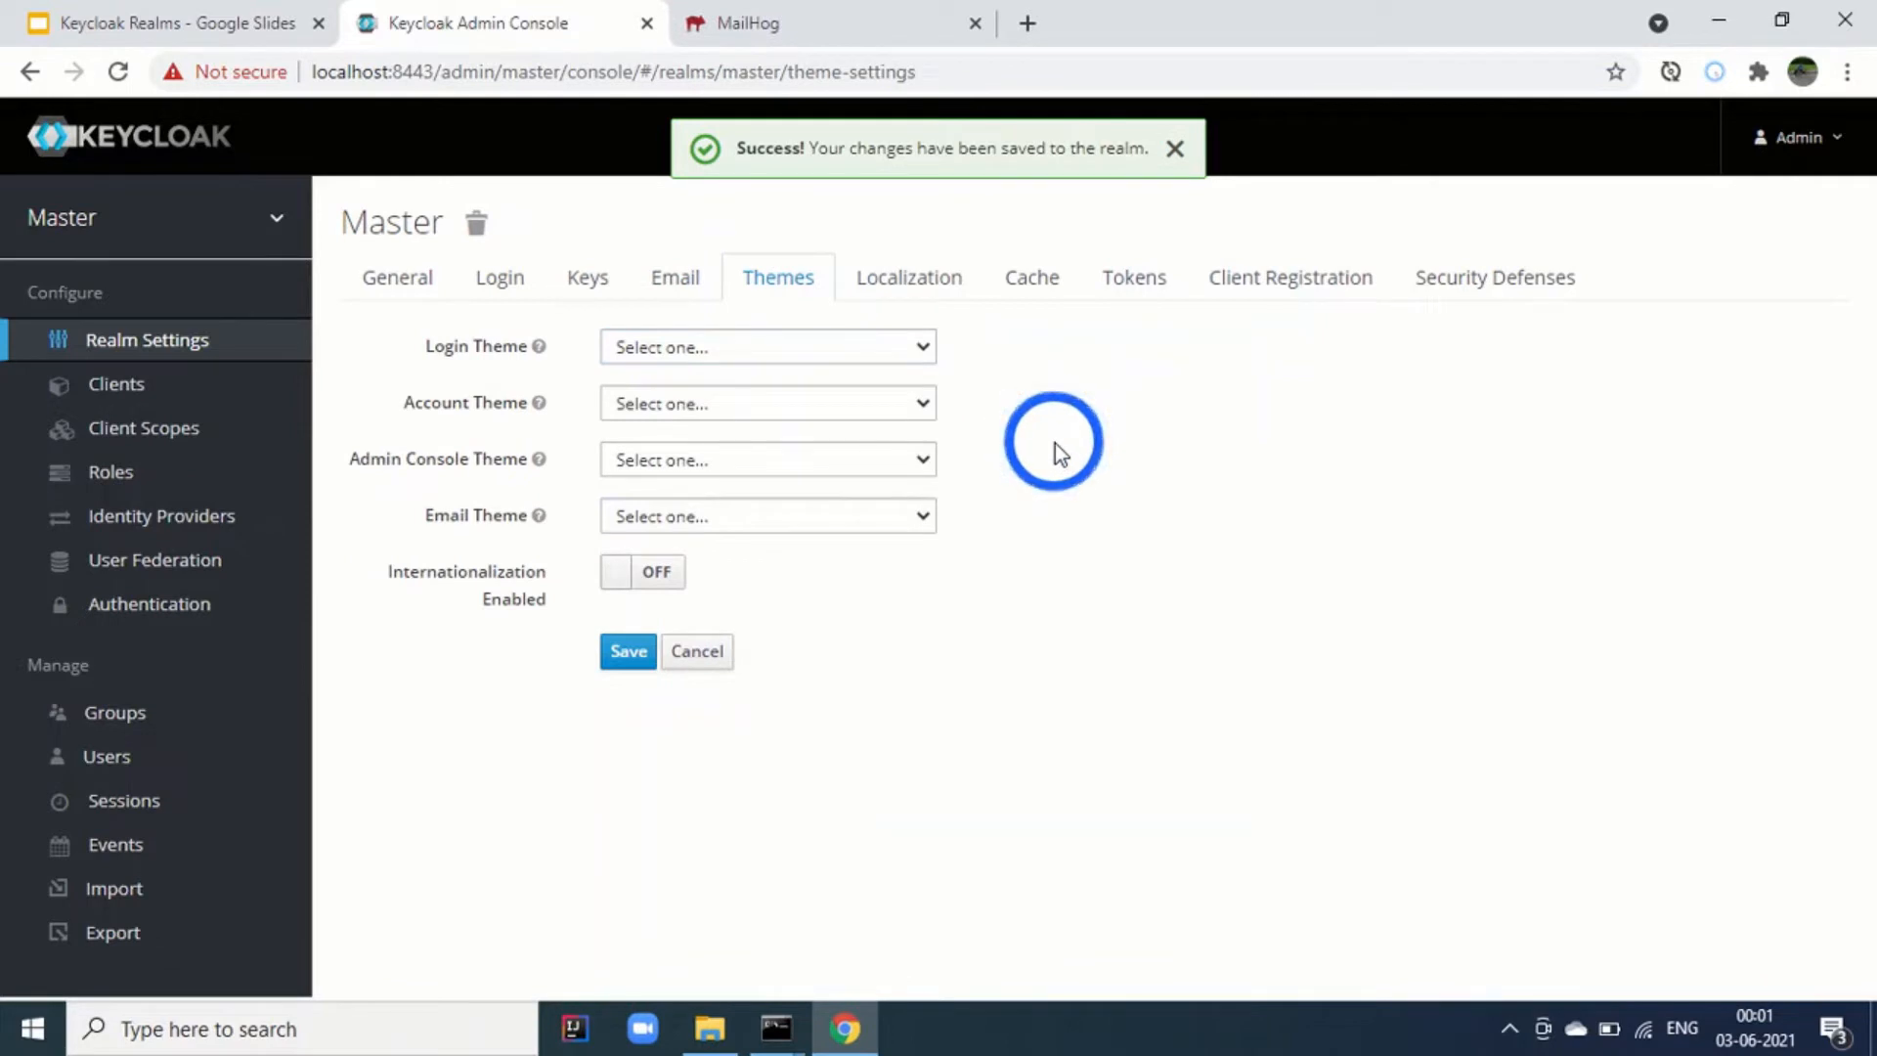
left_click(767, 347)
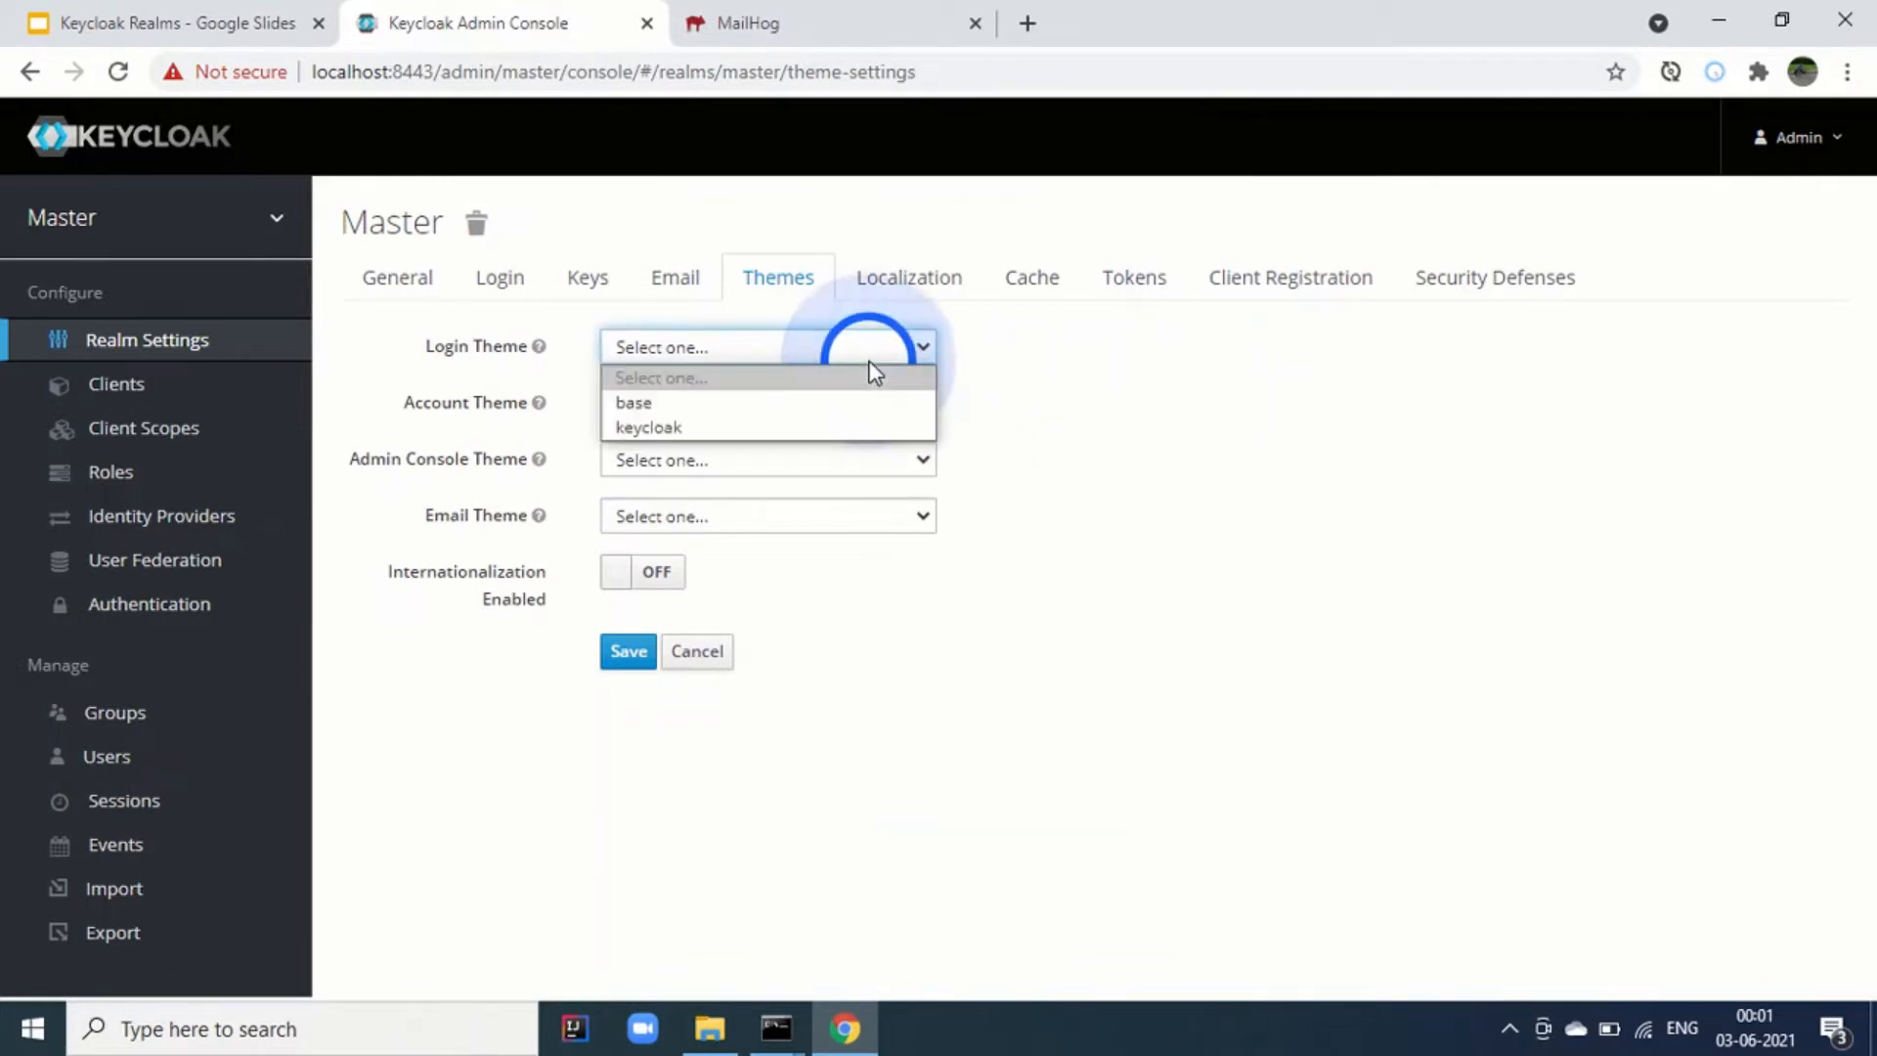
mouse_move(802, 444)
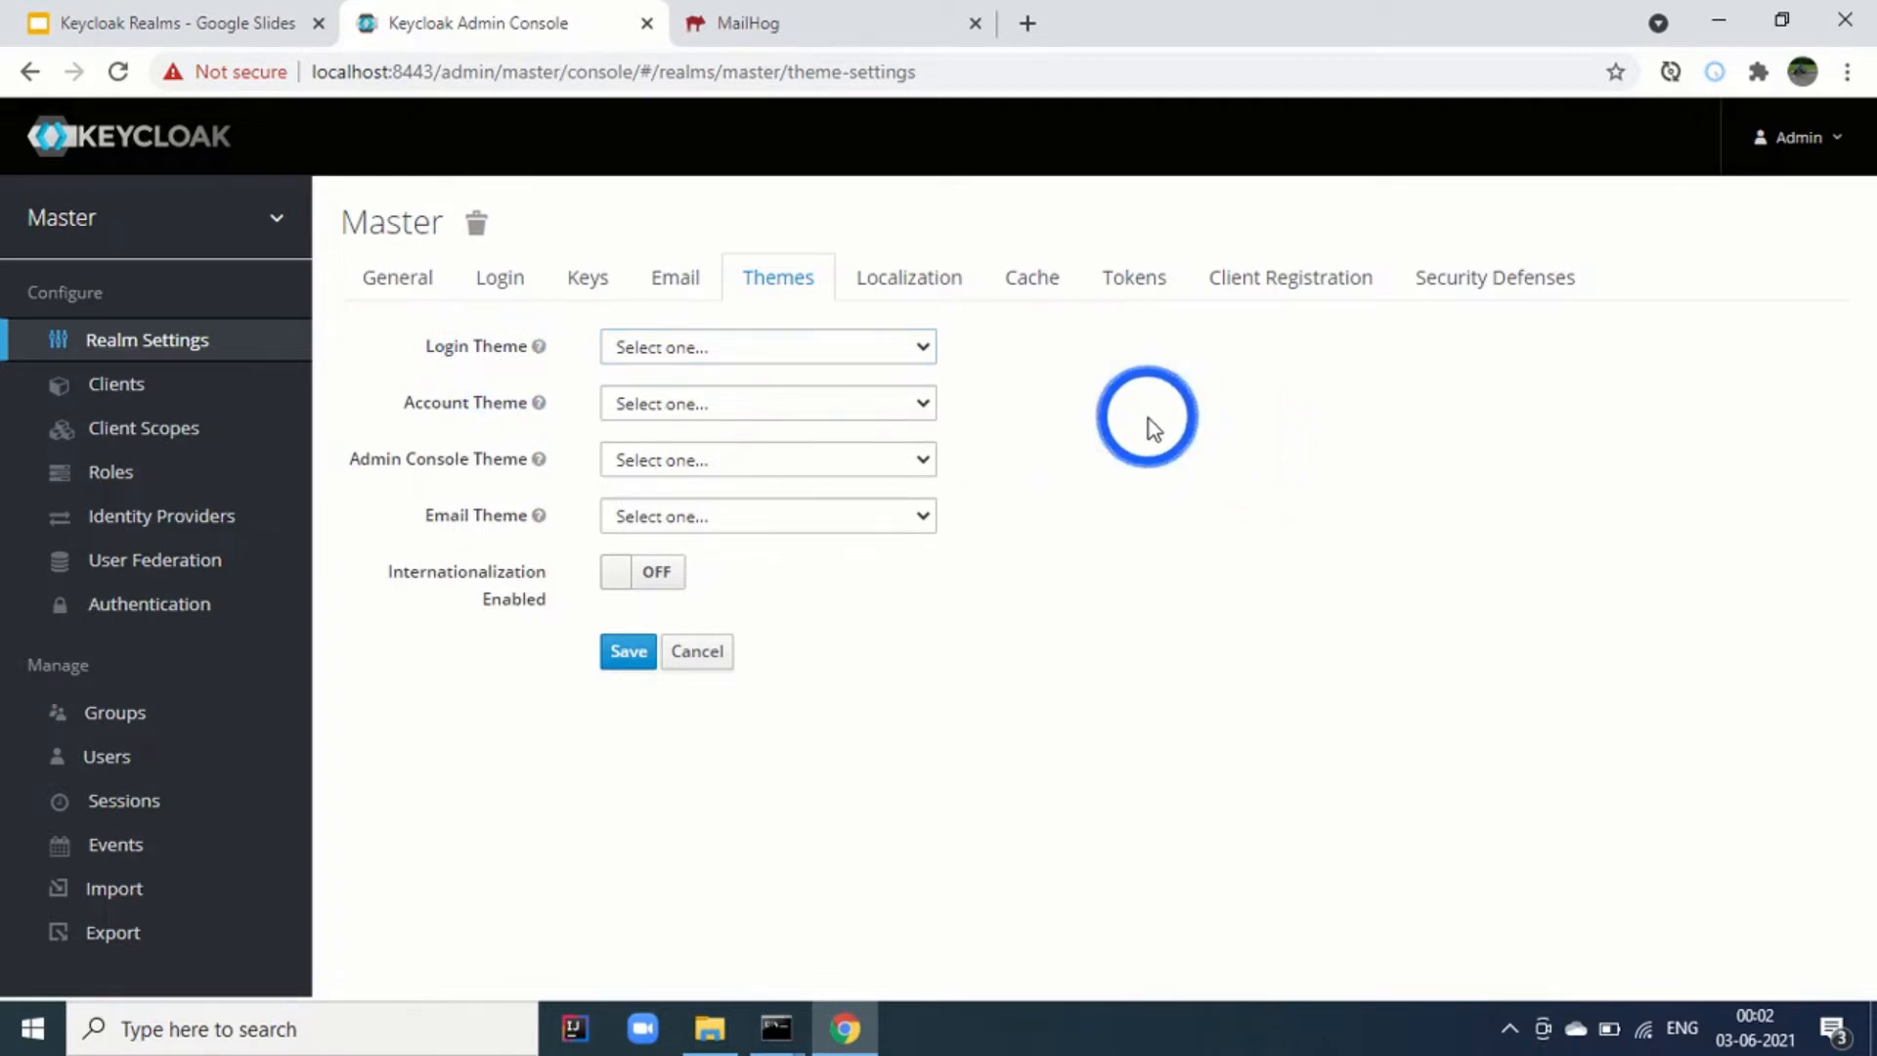
mouse_move(824, 436)
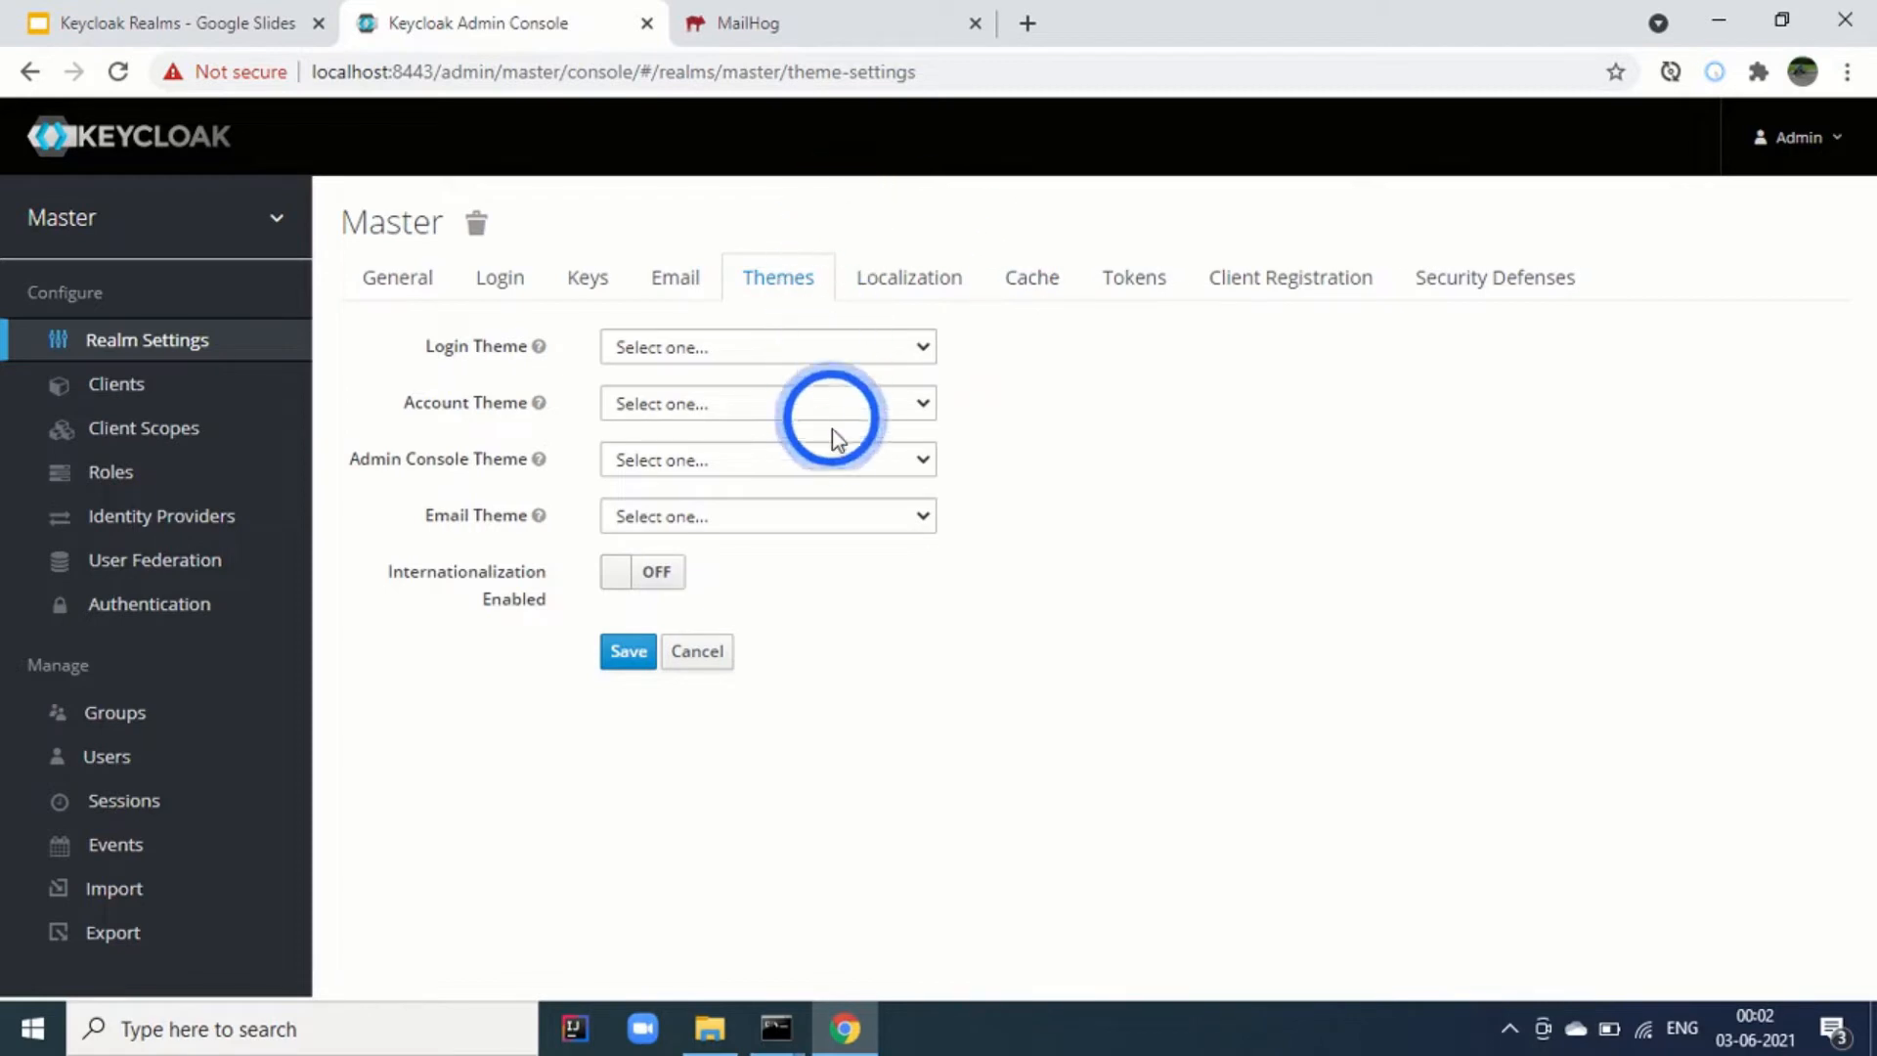
mouse_move(1108, 213)
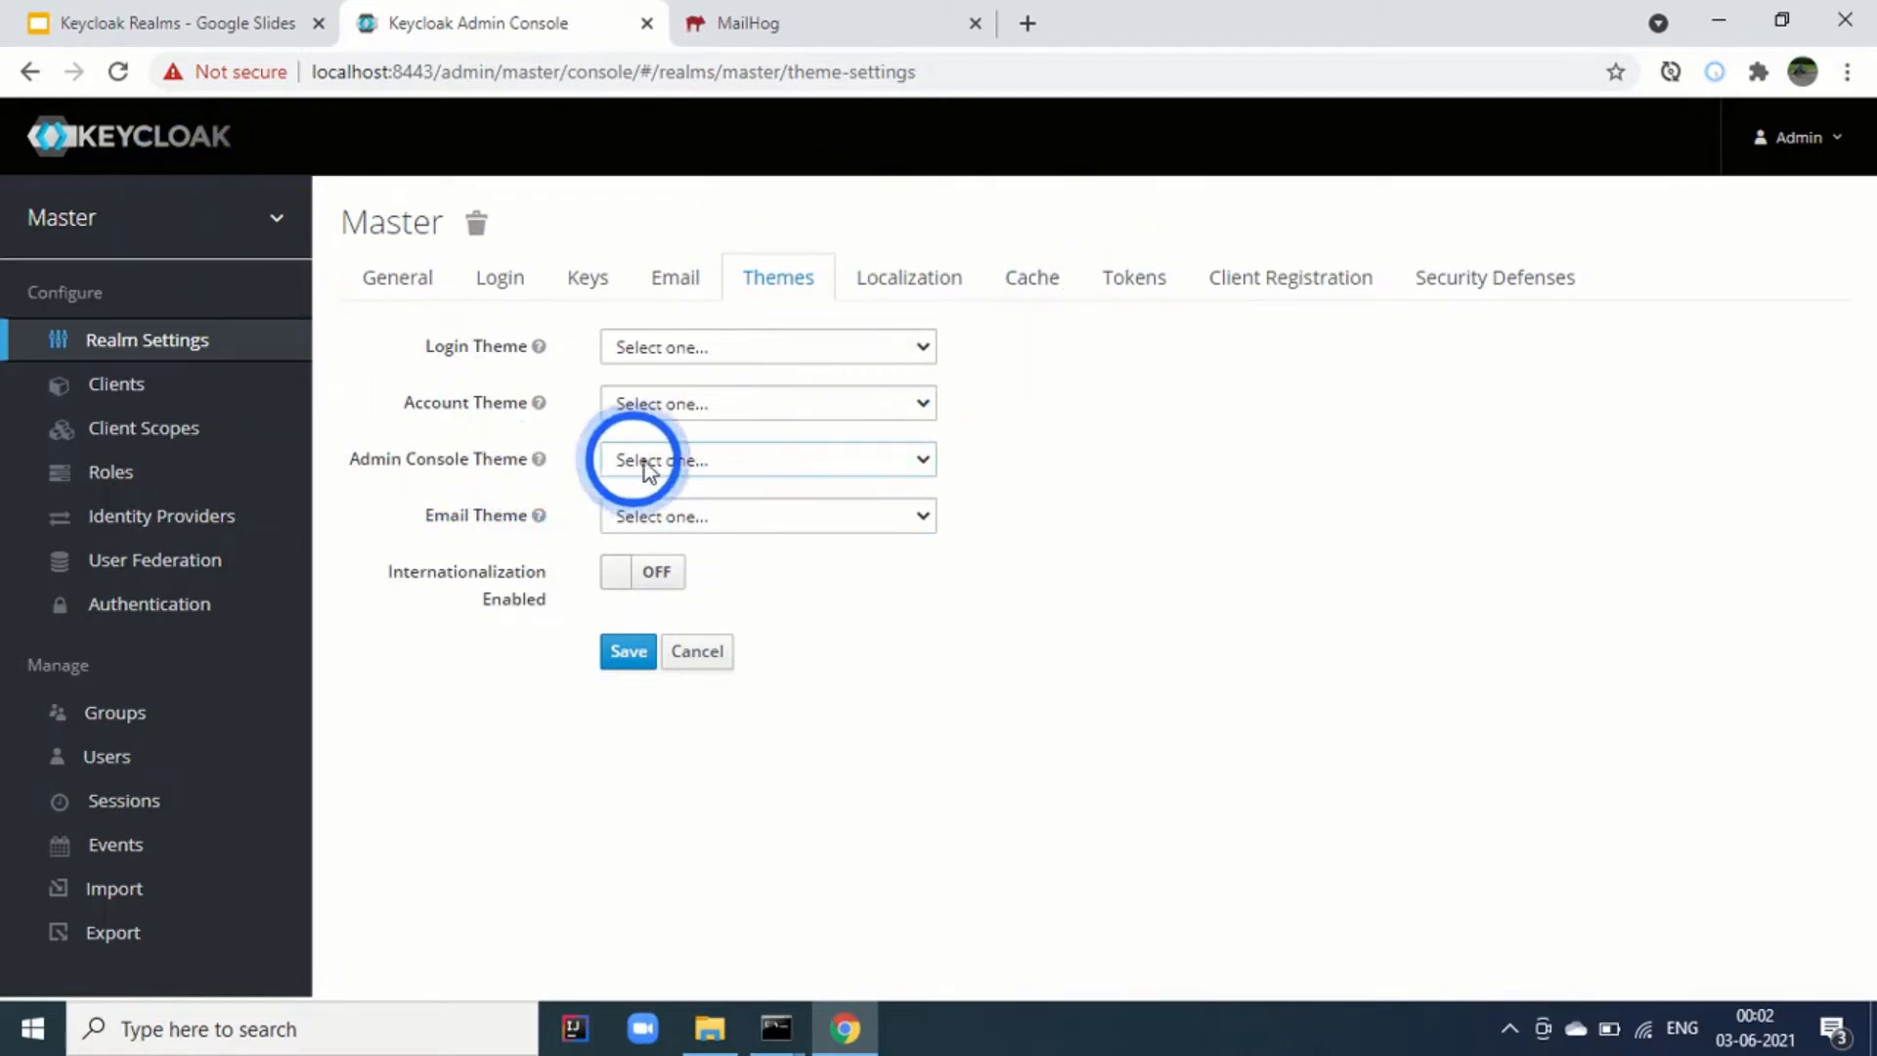
mouse_move(832, 530)
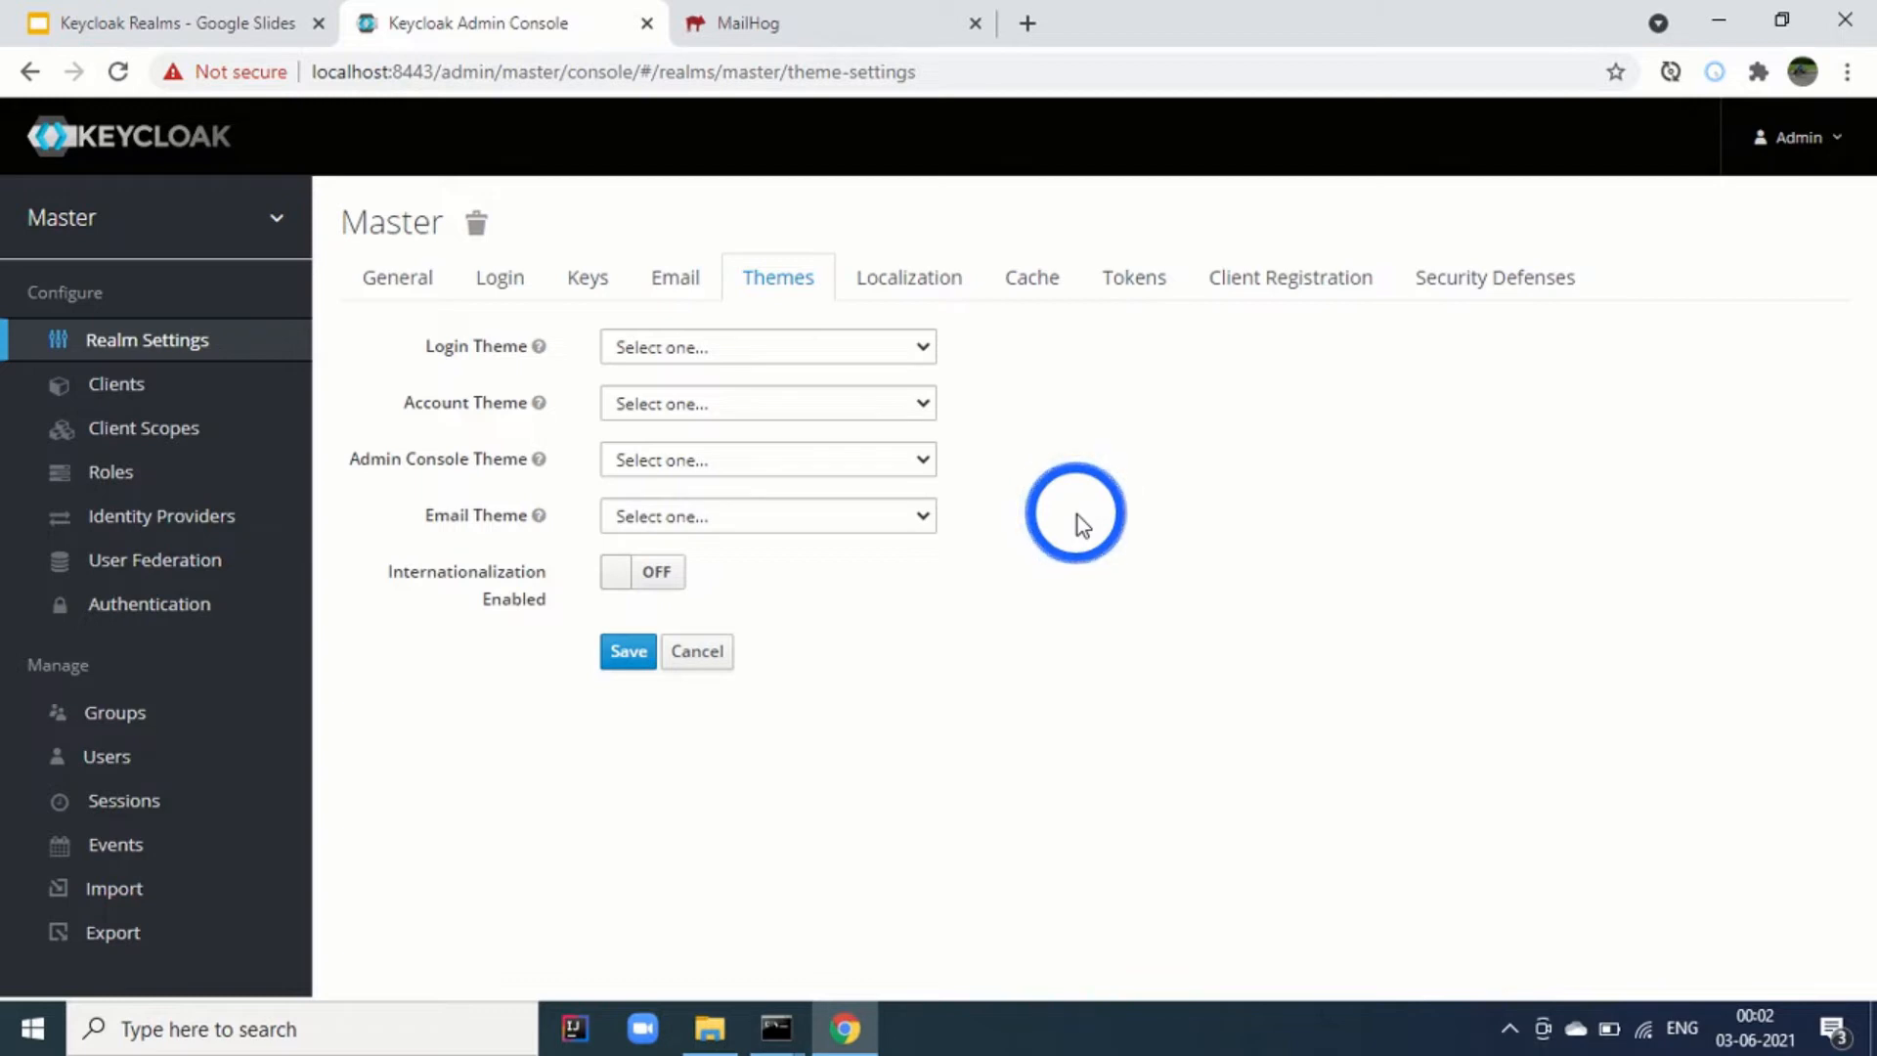
left_click(908, 277)
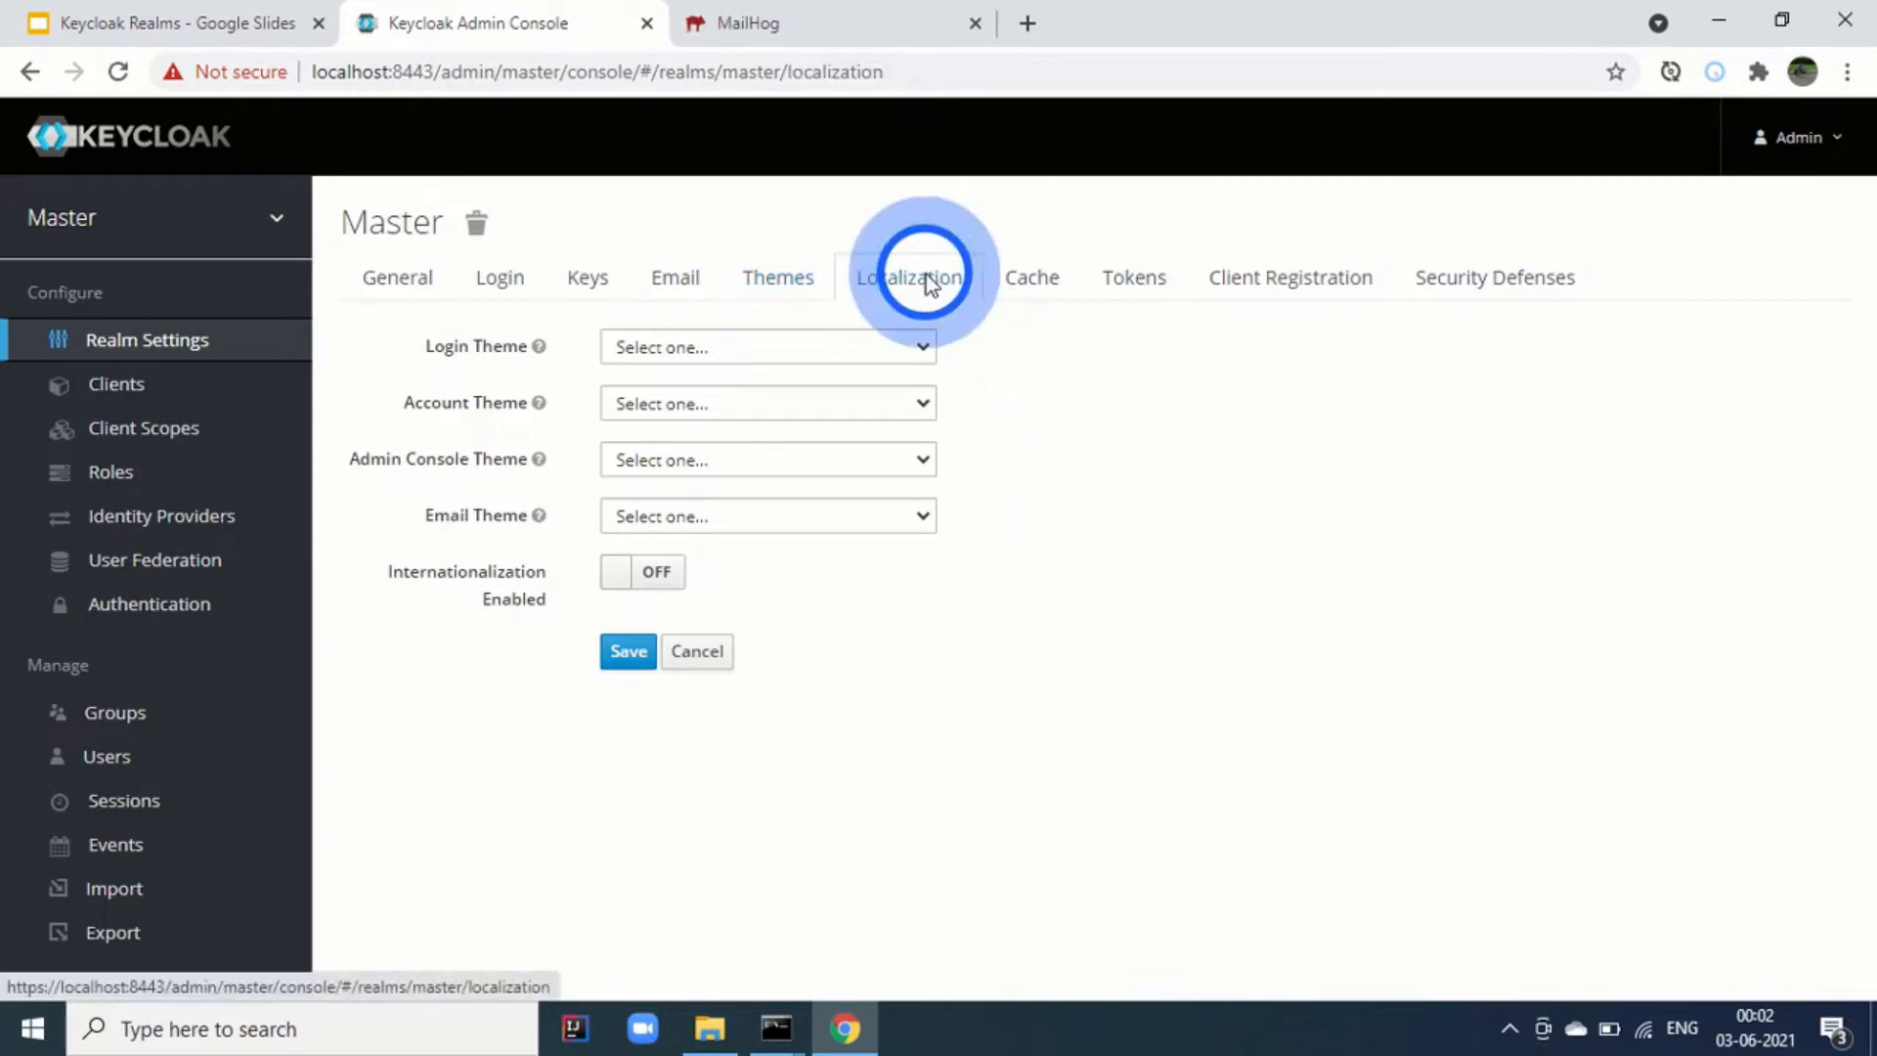
View the master realm's Localization settings, which show no realm-specific localizations
left_click(909, 276)
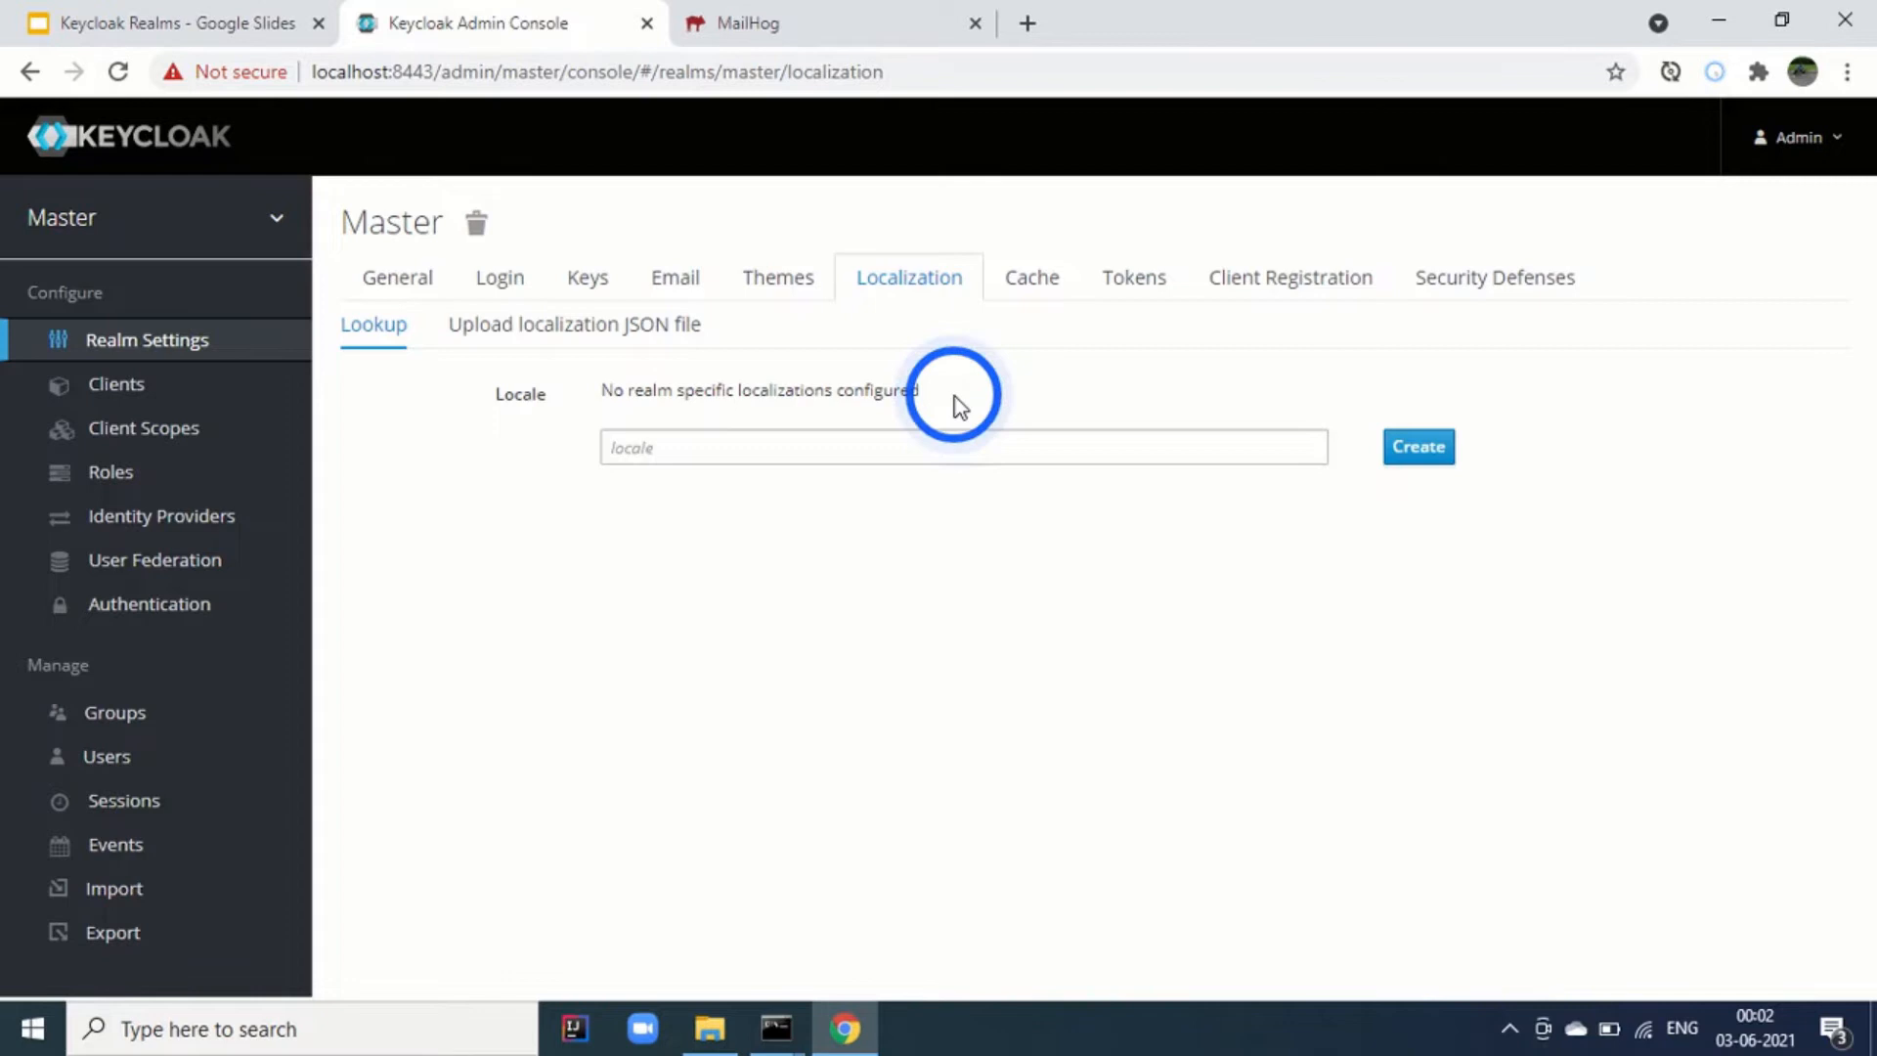
mouse_move(590, 342)
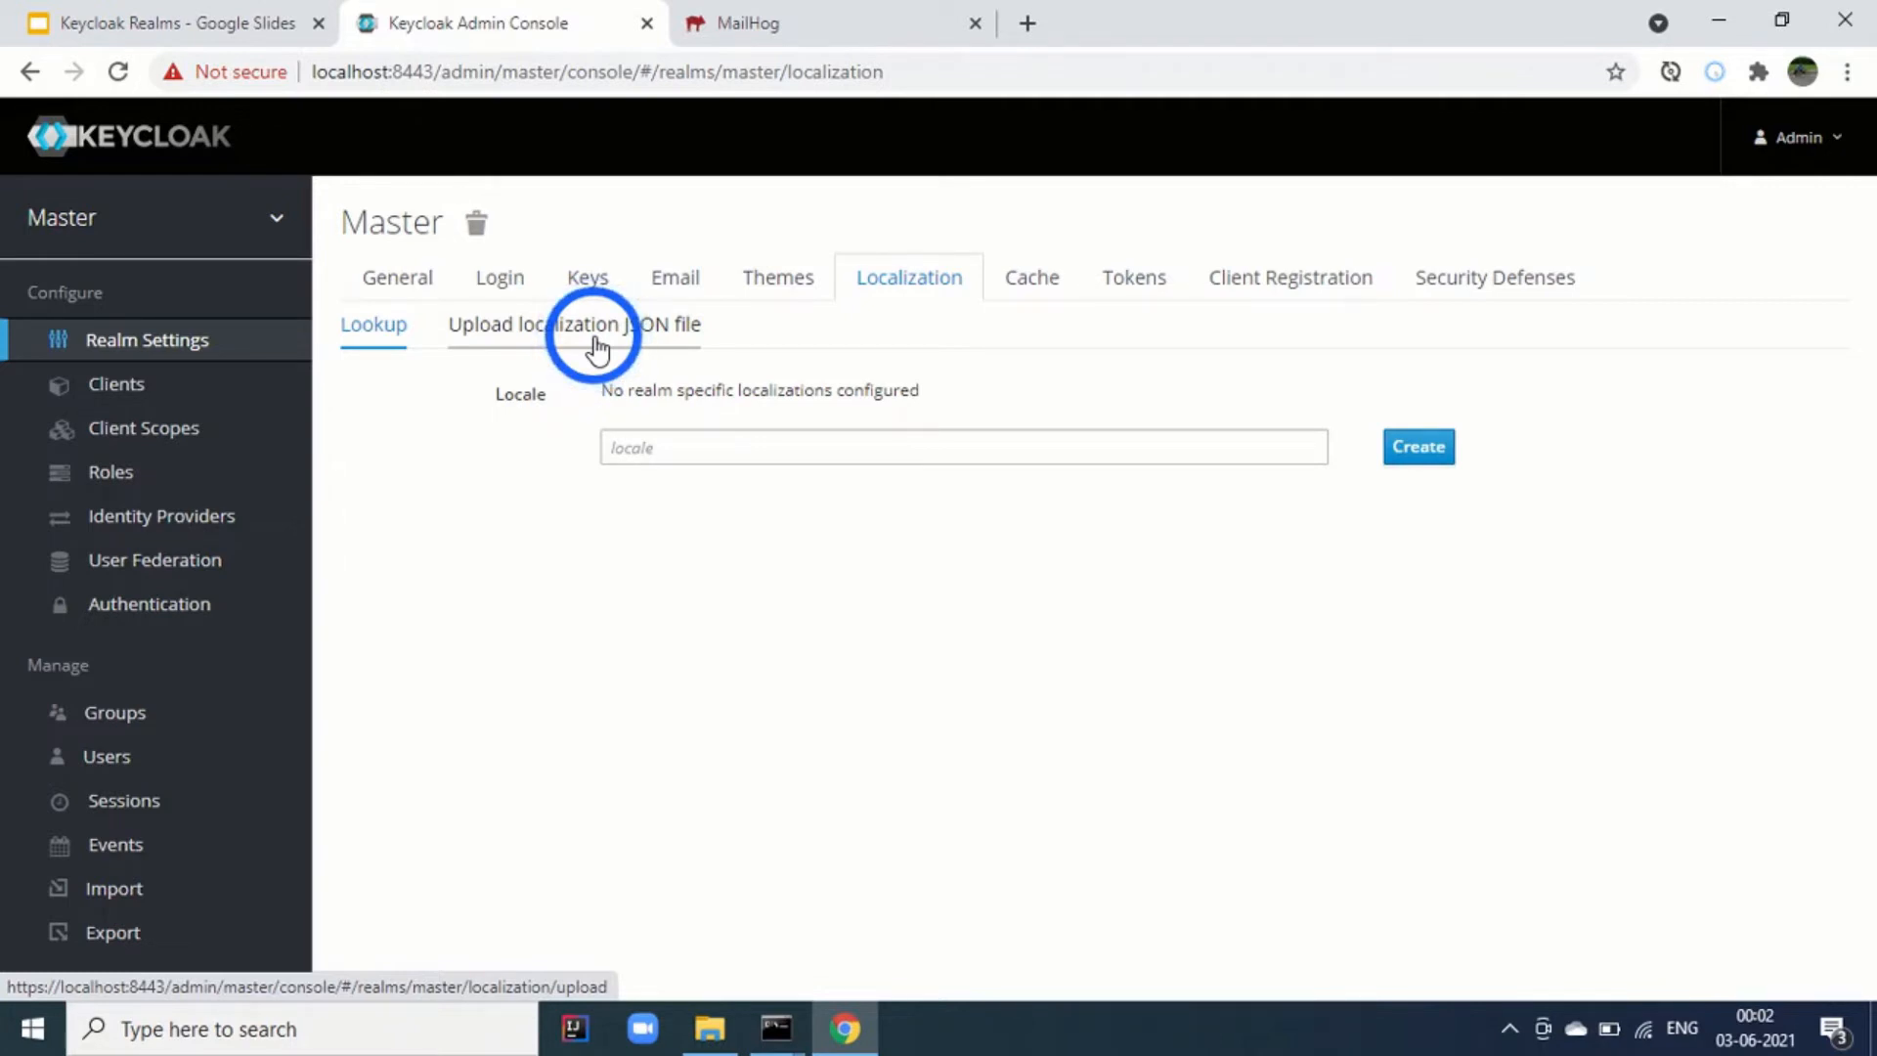
Show the master realm's Cache settings for the realm, user and keys caches
left_click(1033, 277)
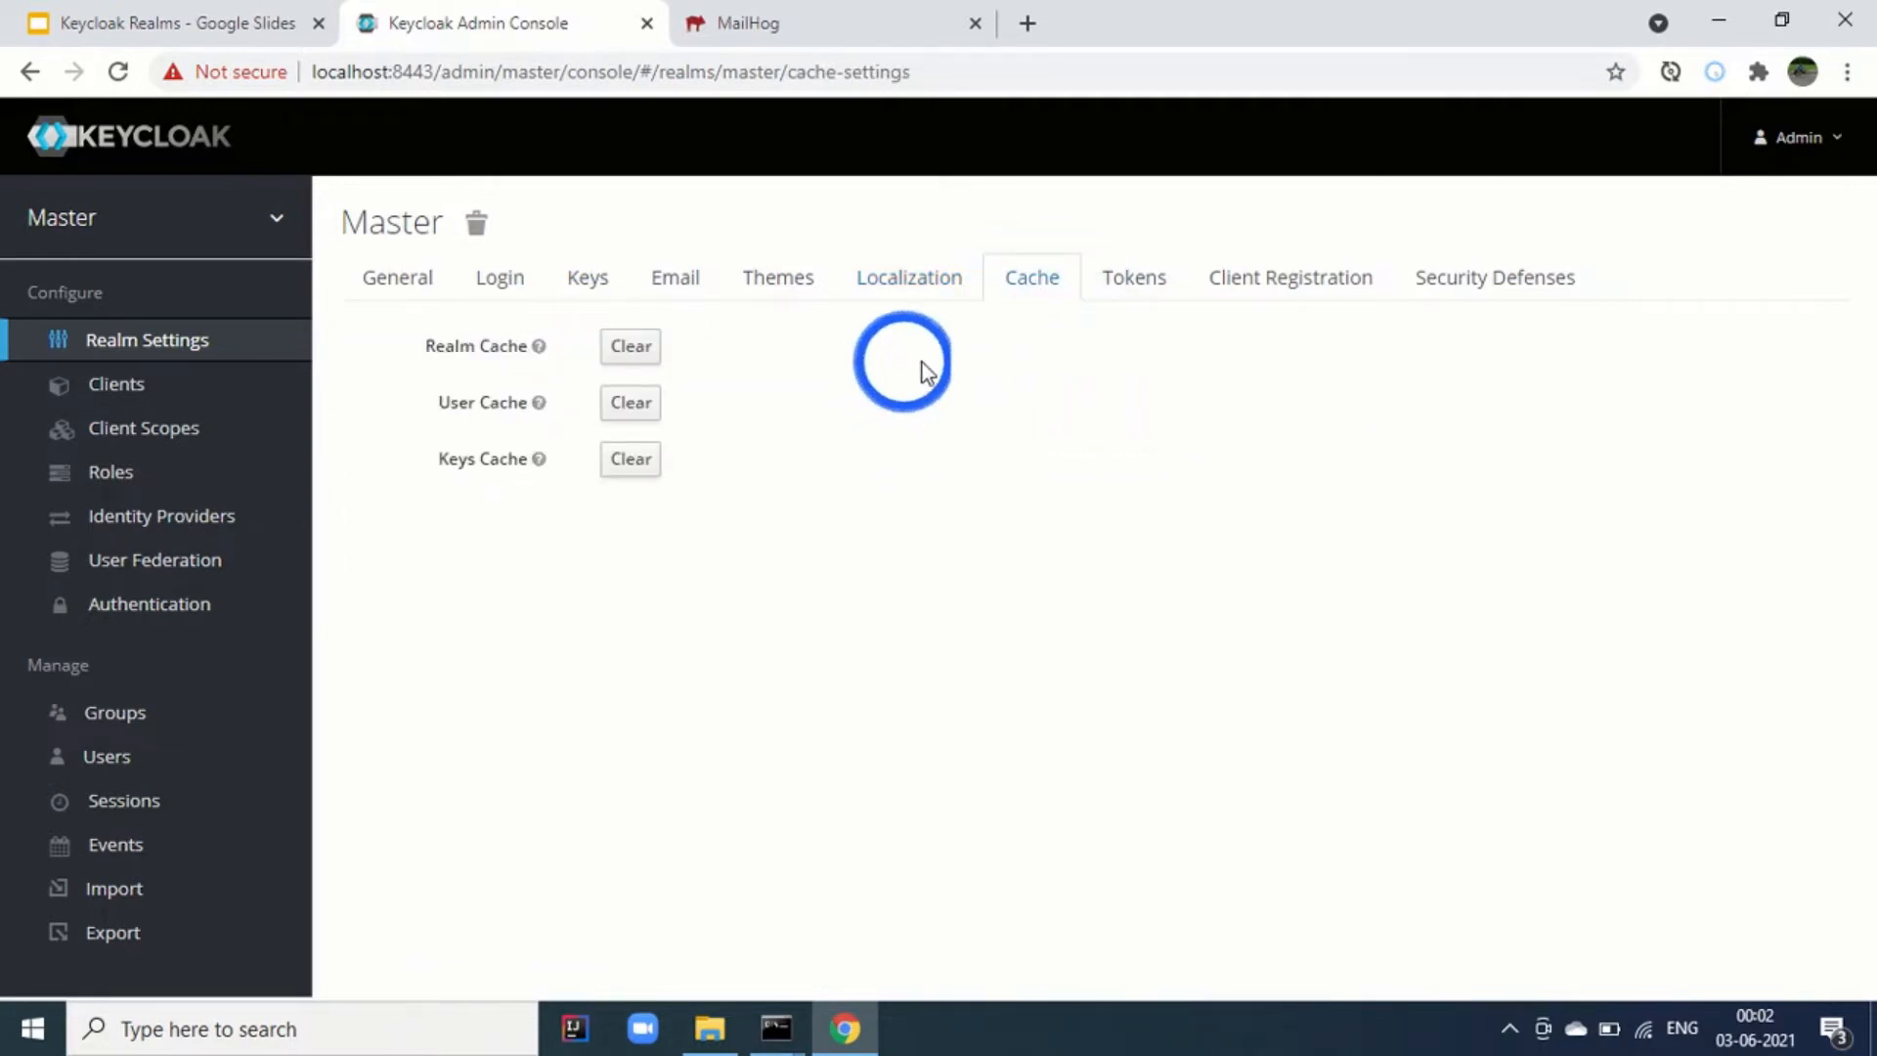
mouse_move(1011, 358)
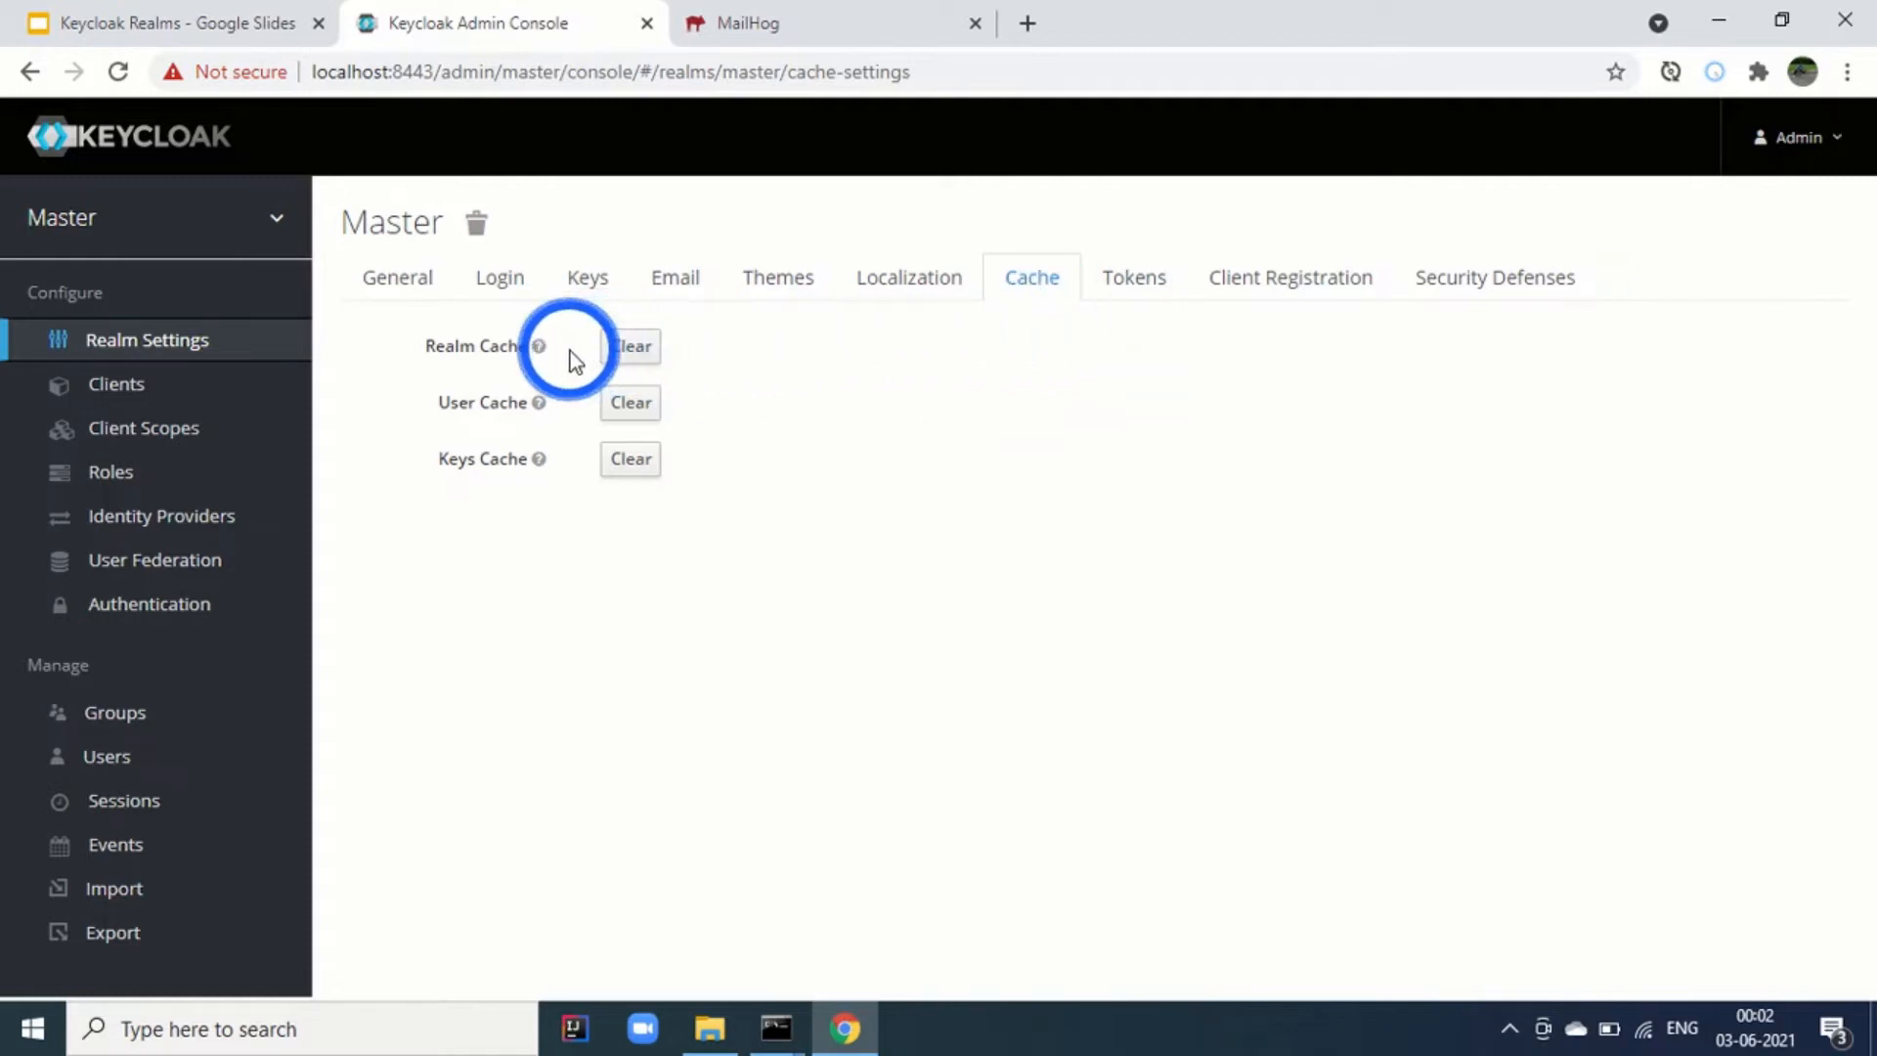
mouse_move(531, 476)
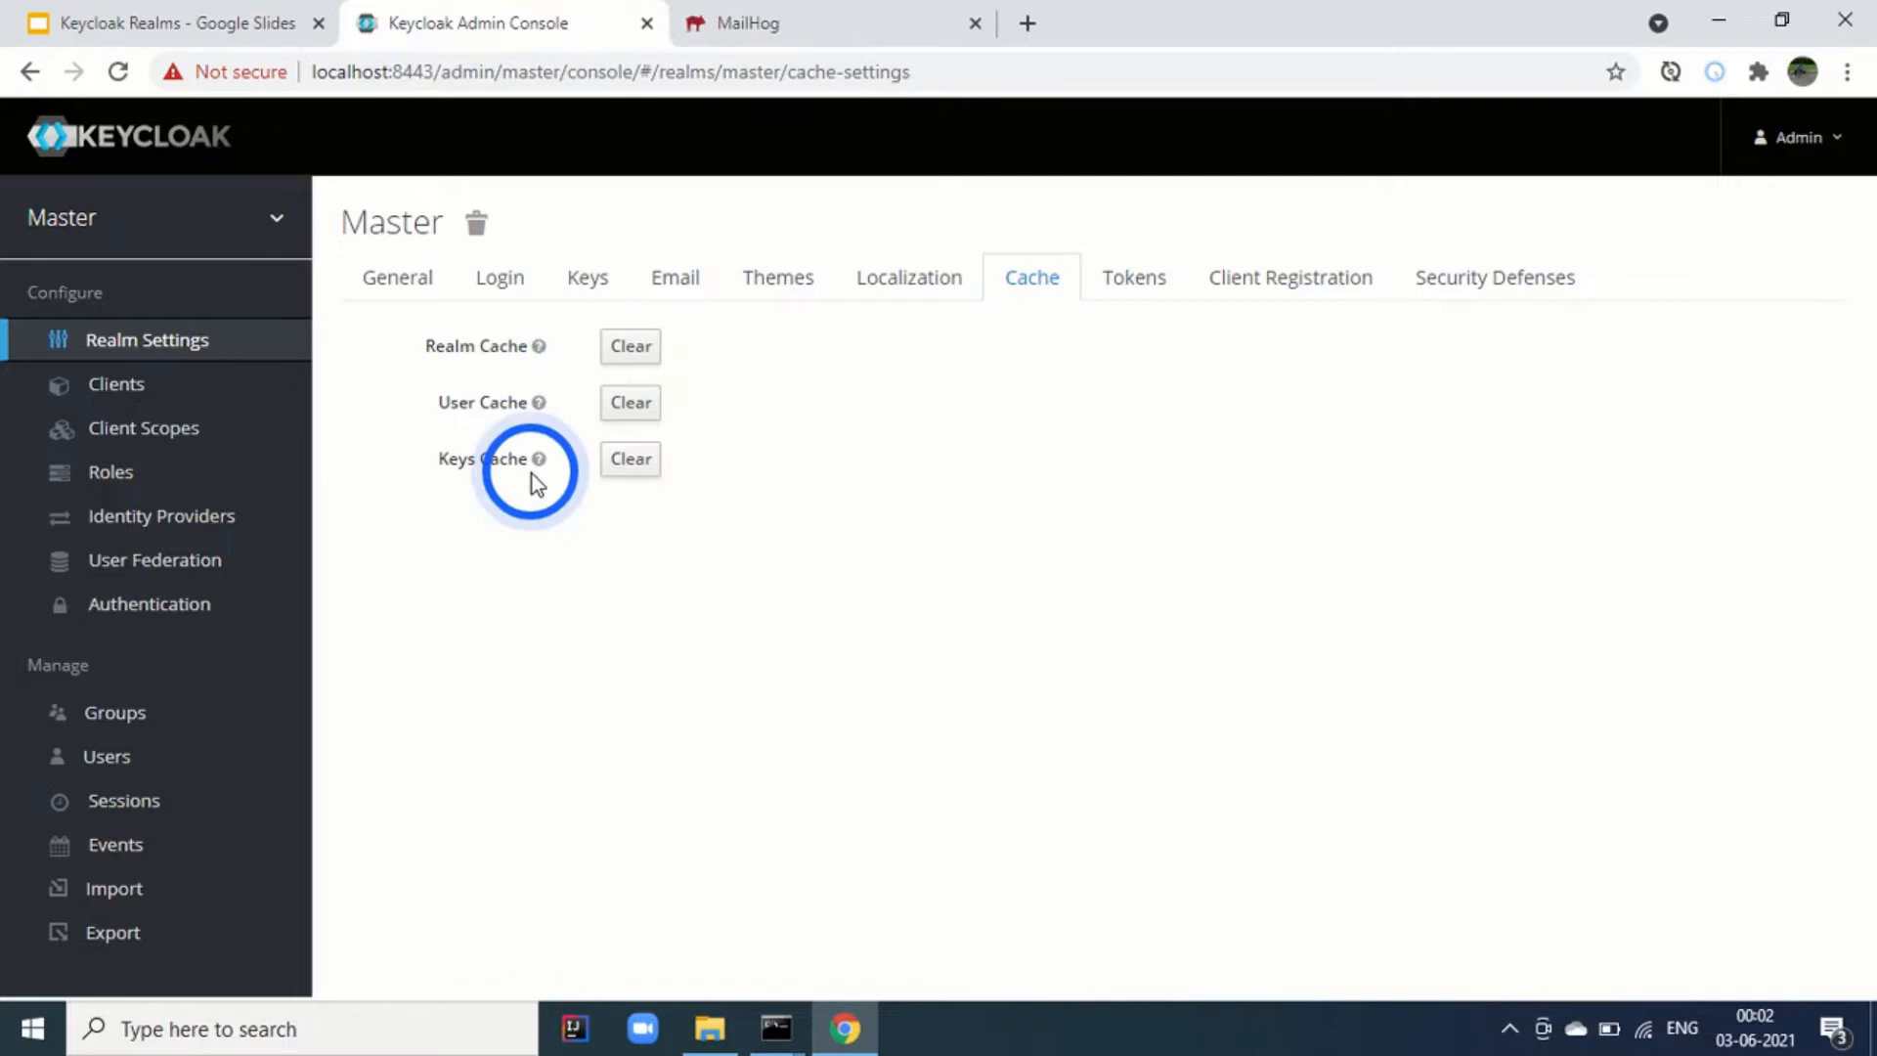
Browse the Tokens tab's Default Signature Algorithm choices, leaving RS256 selected
left_click(1129, 277)
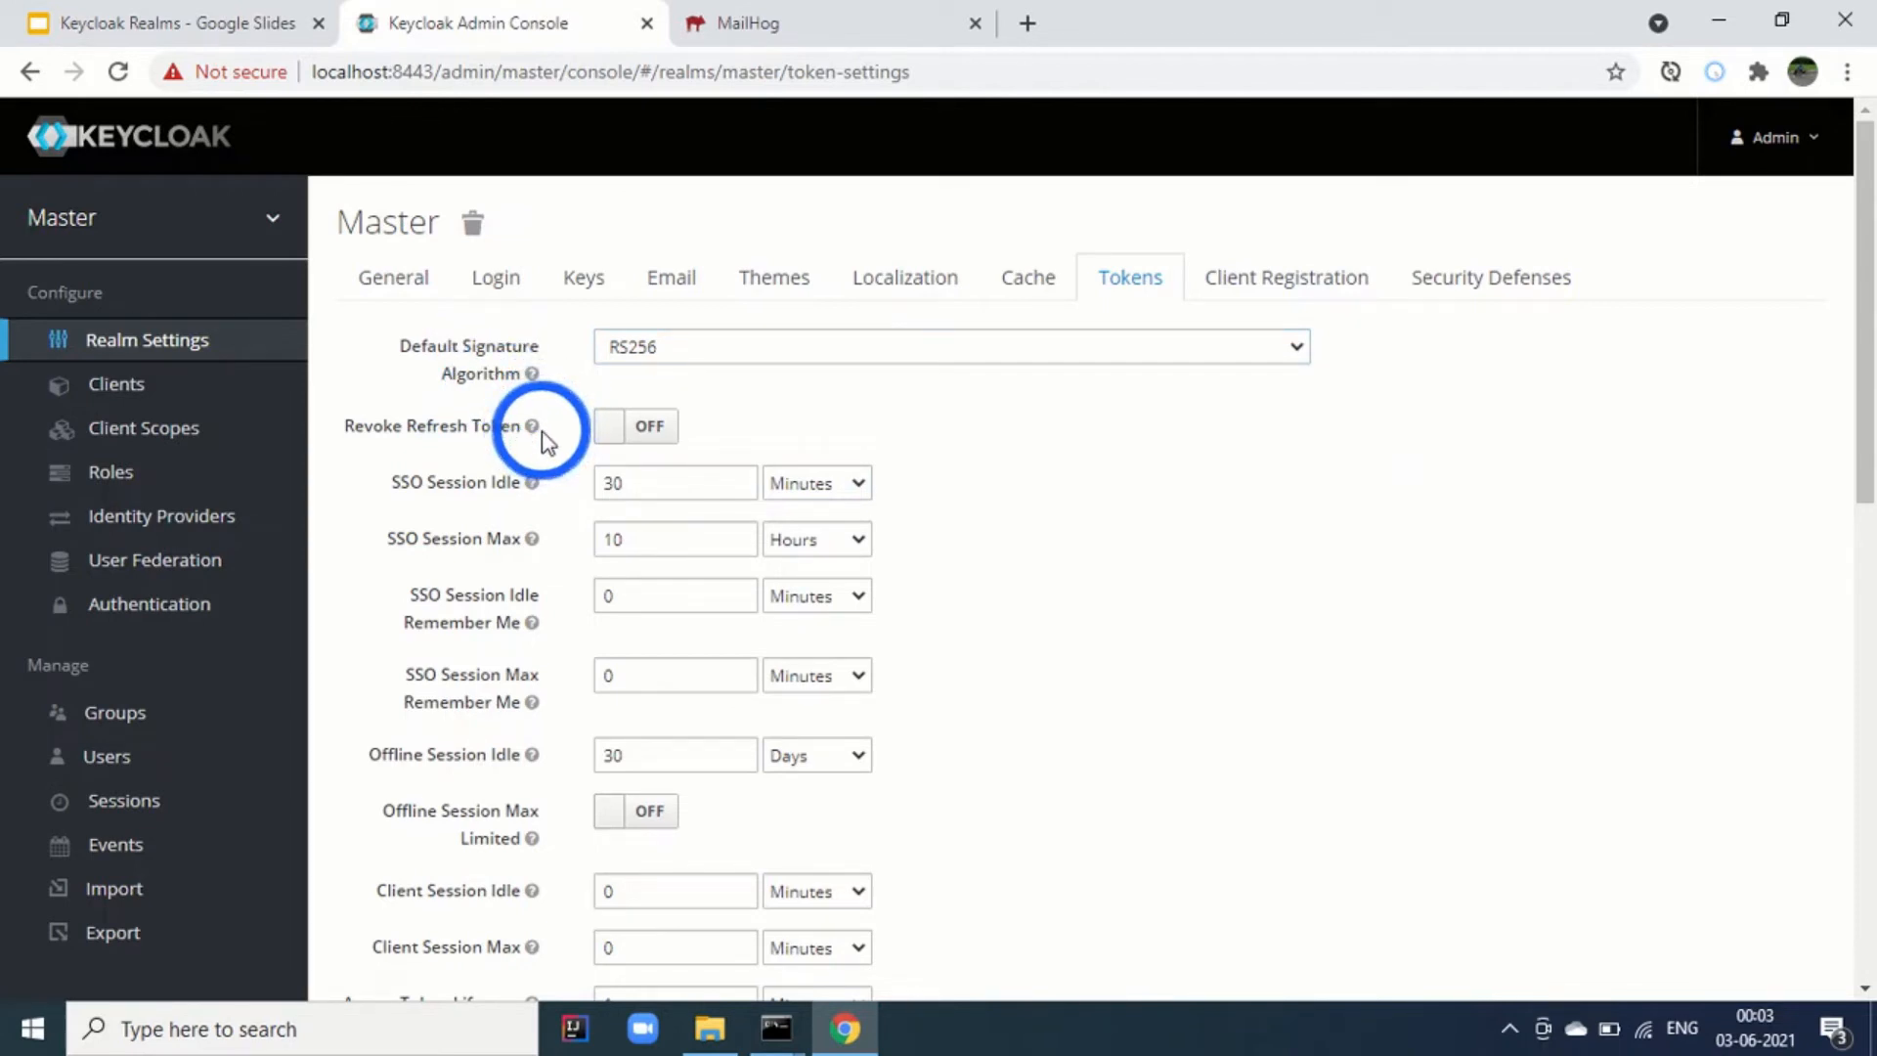
mouse_move(590, 317)
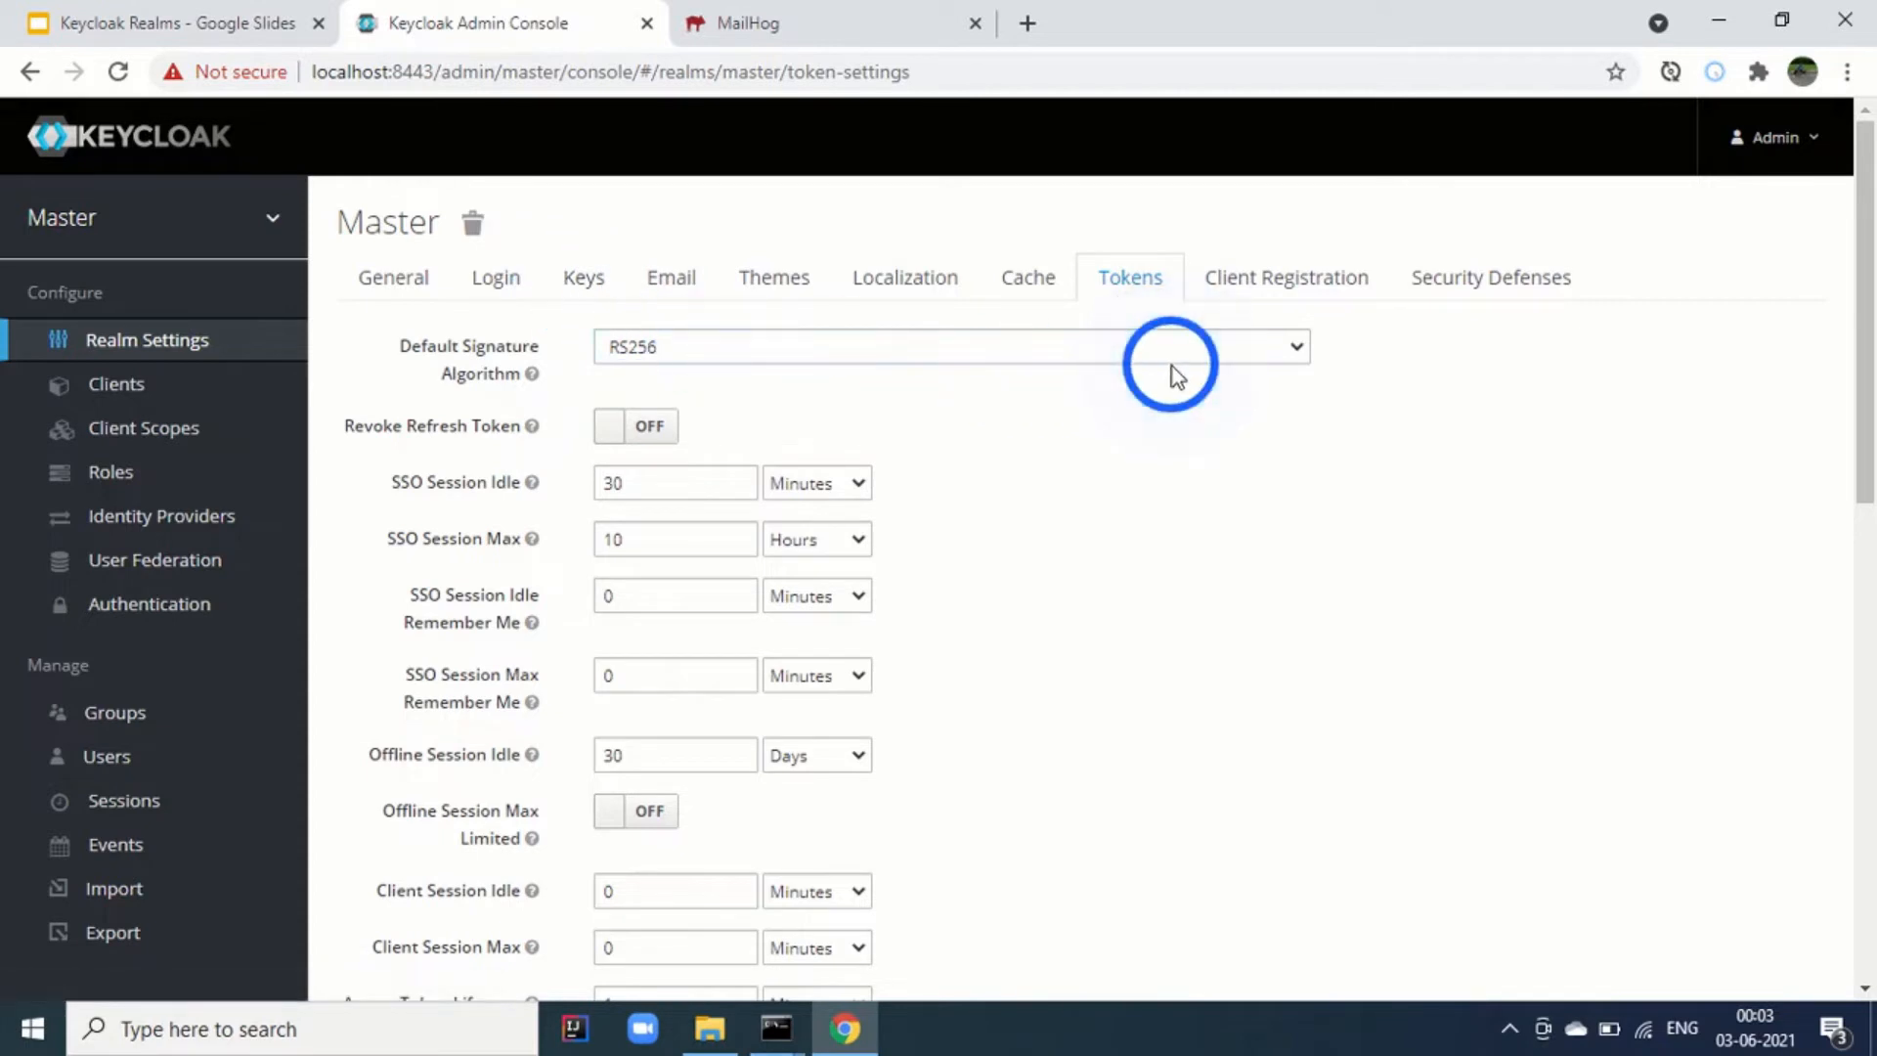
left_click(1176, 347)
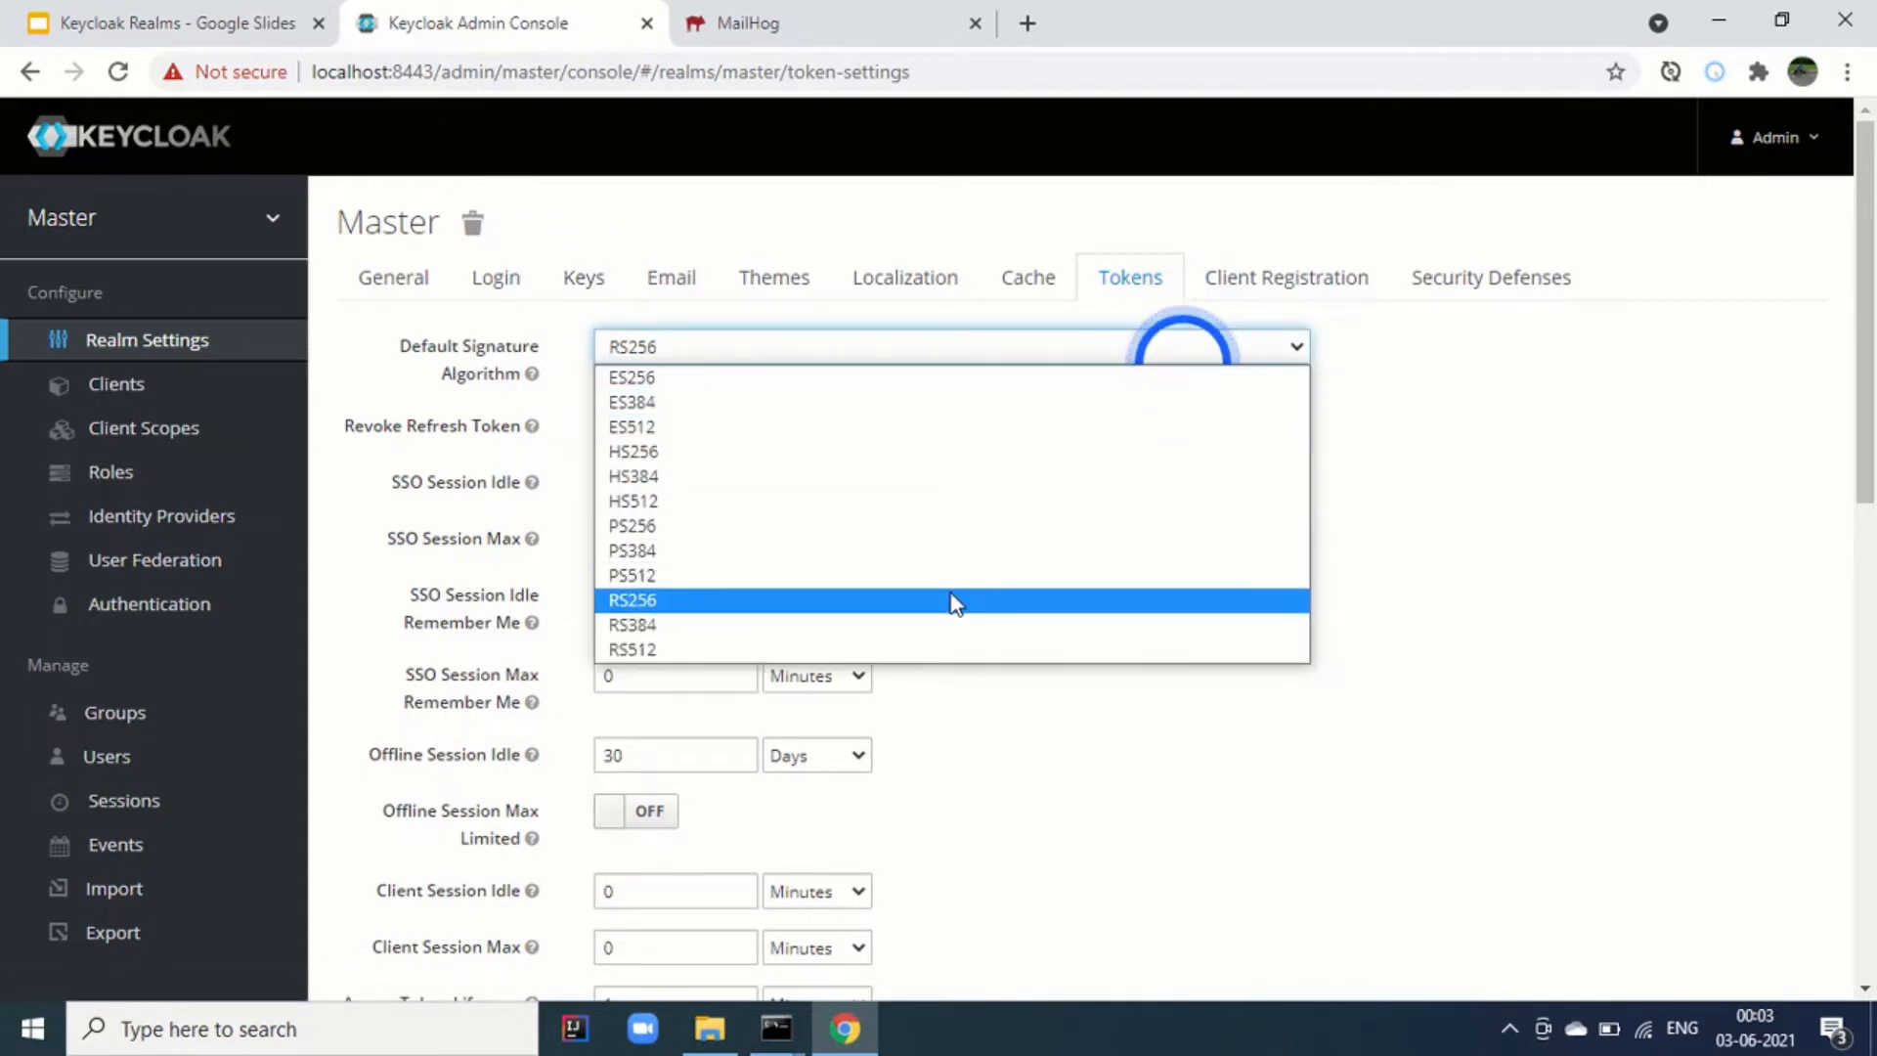
mouse_move(954, 590)
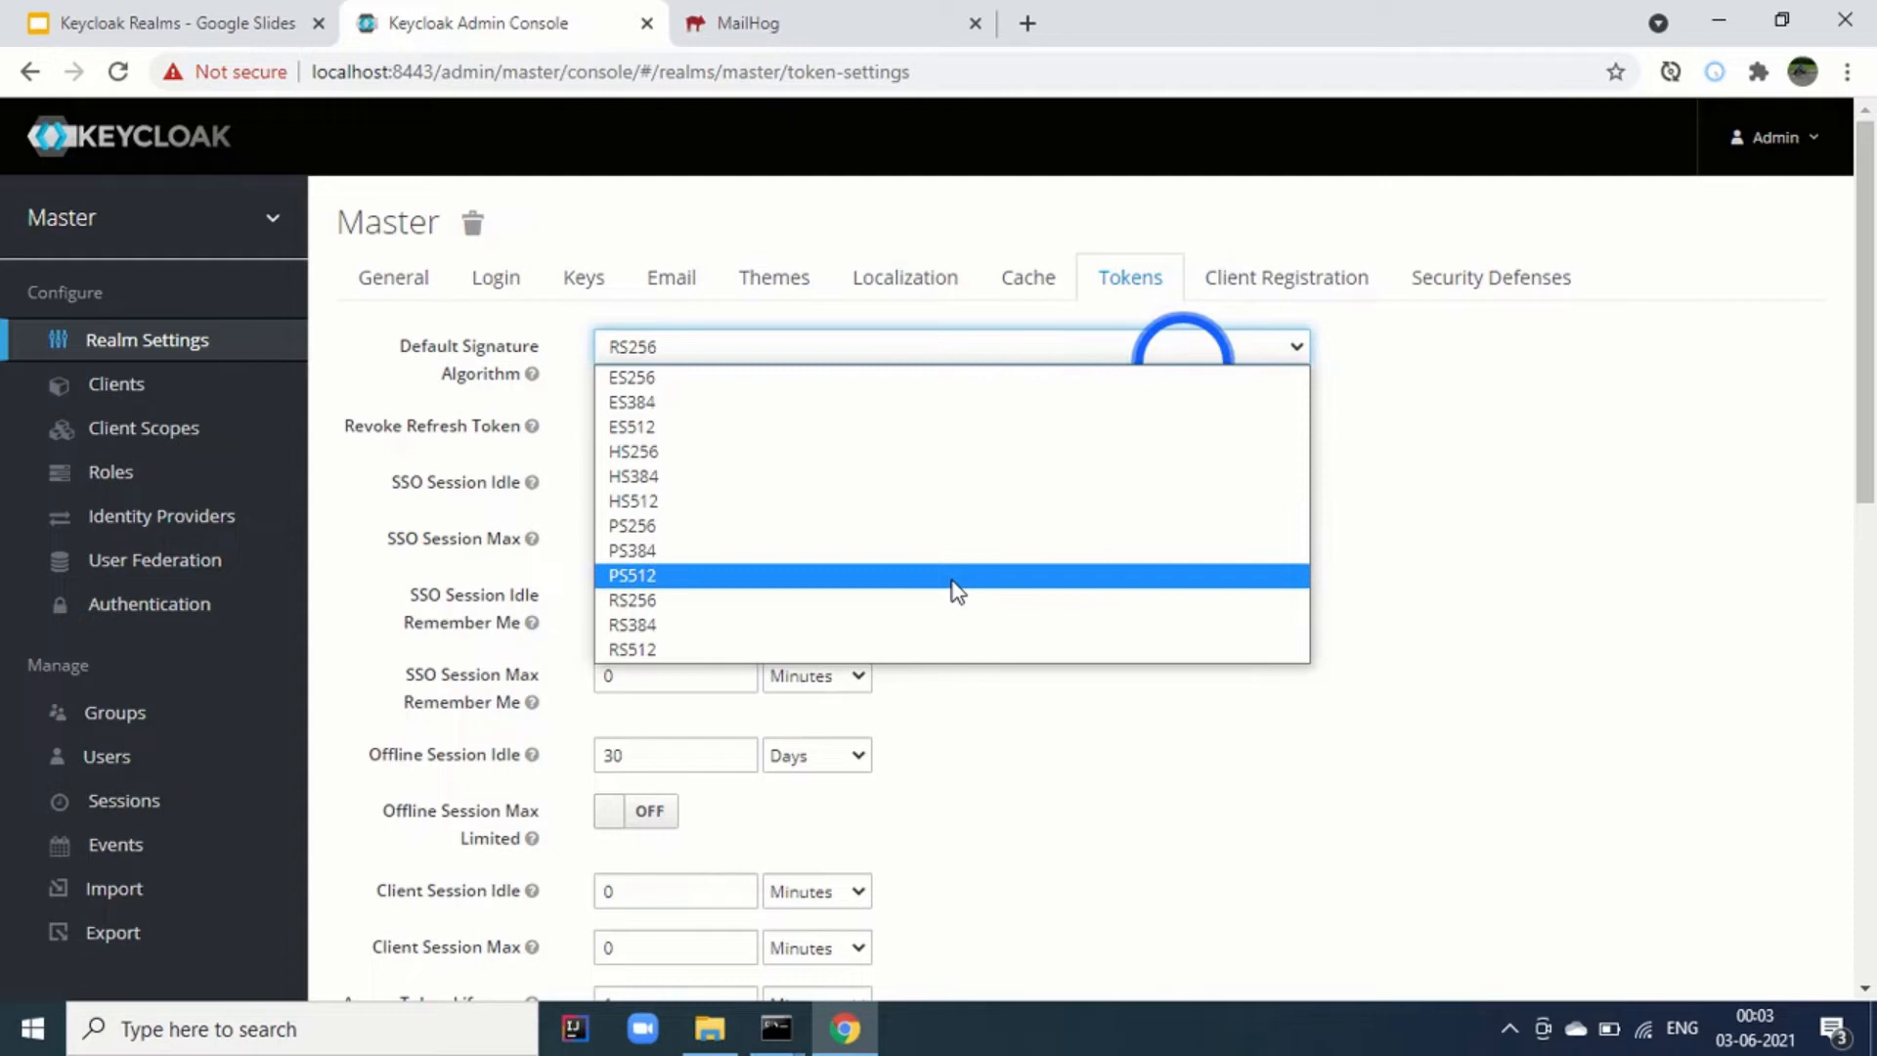
mouse_move(971, 545)
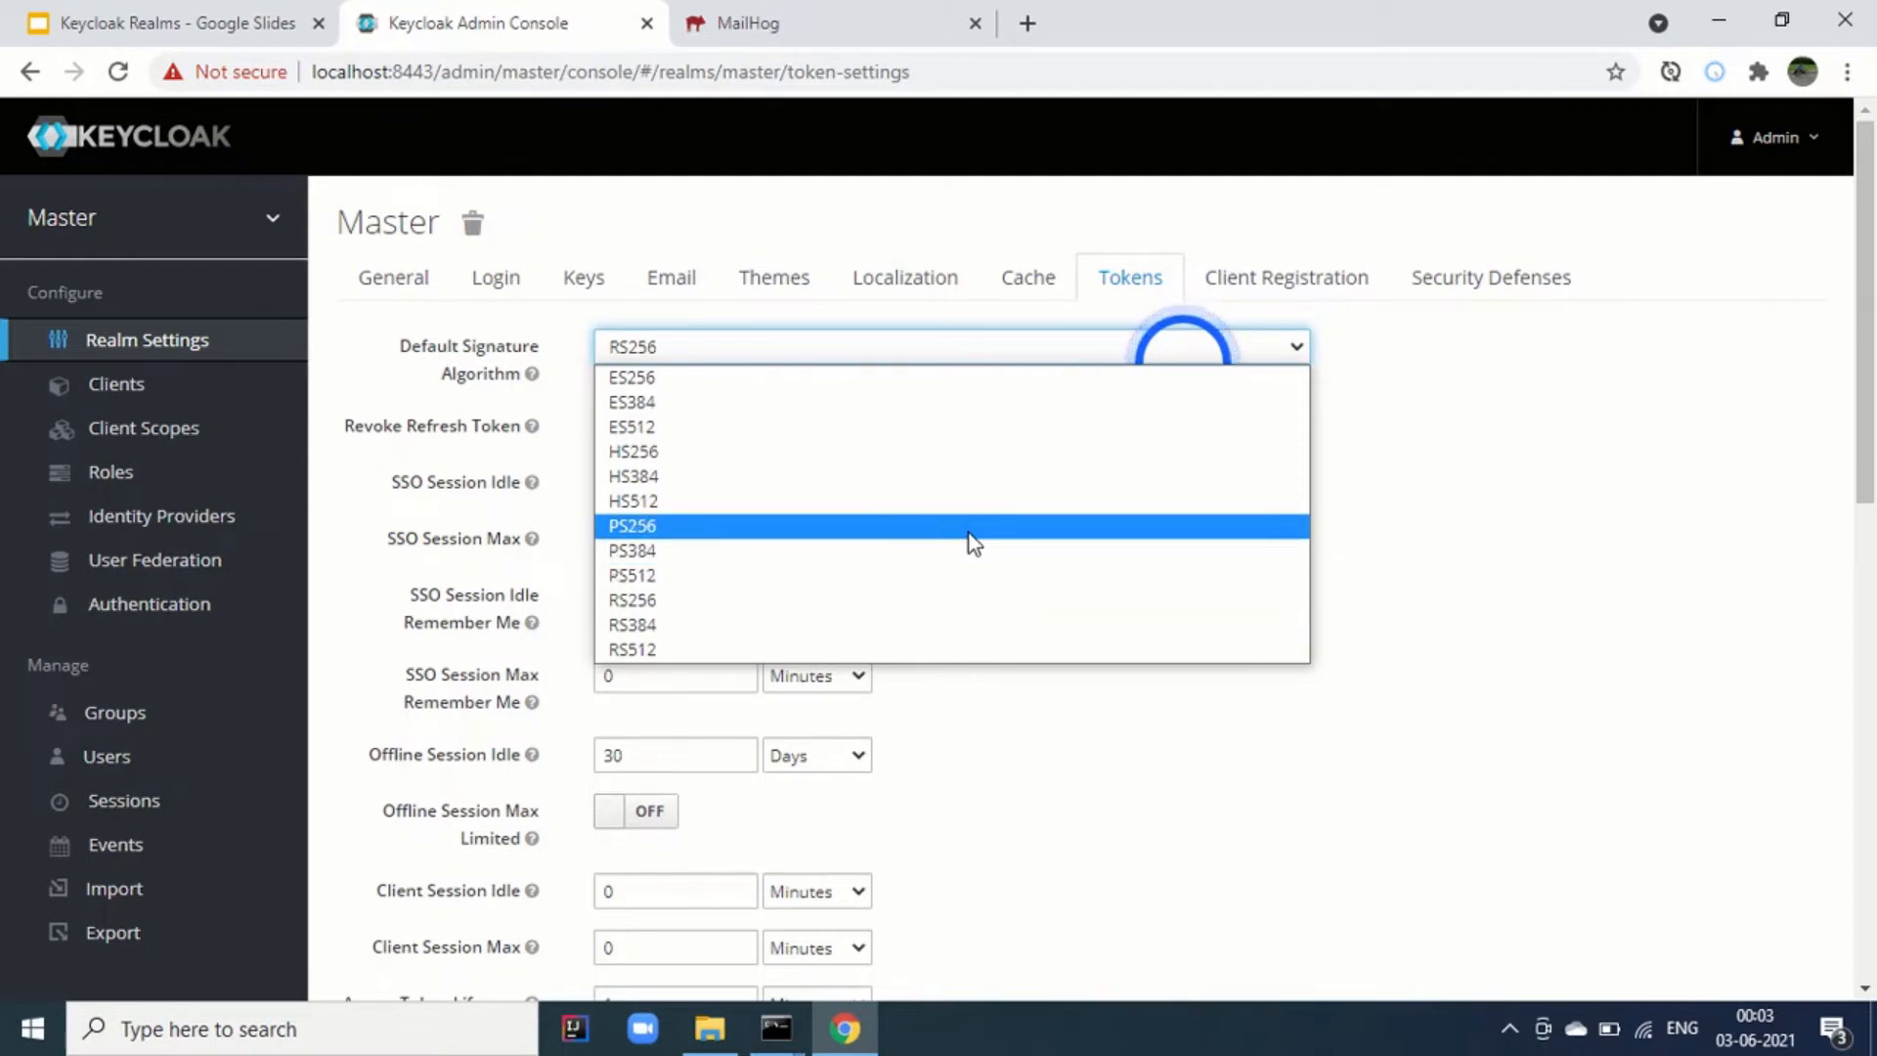
left_click(632, 600)
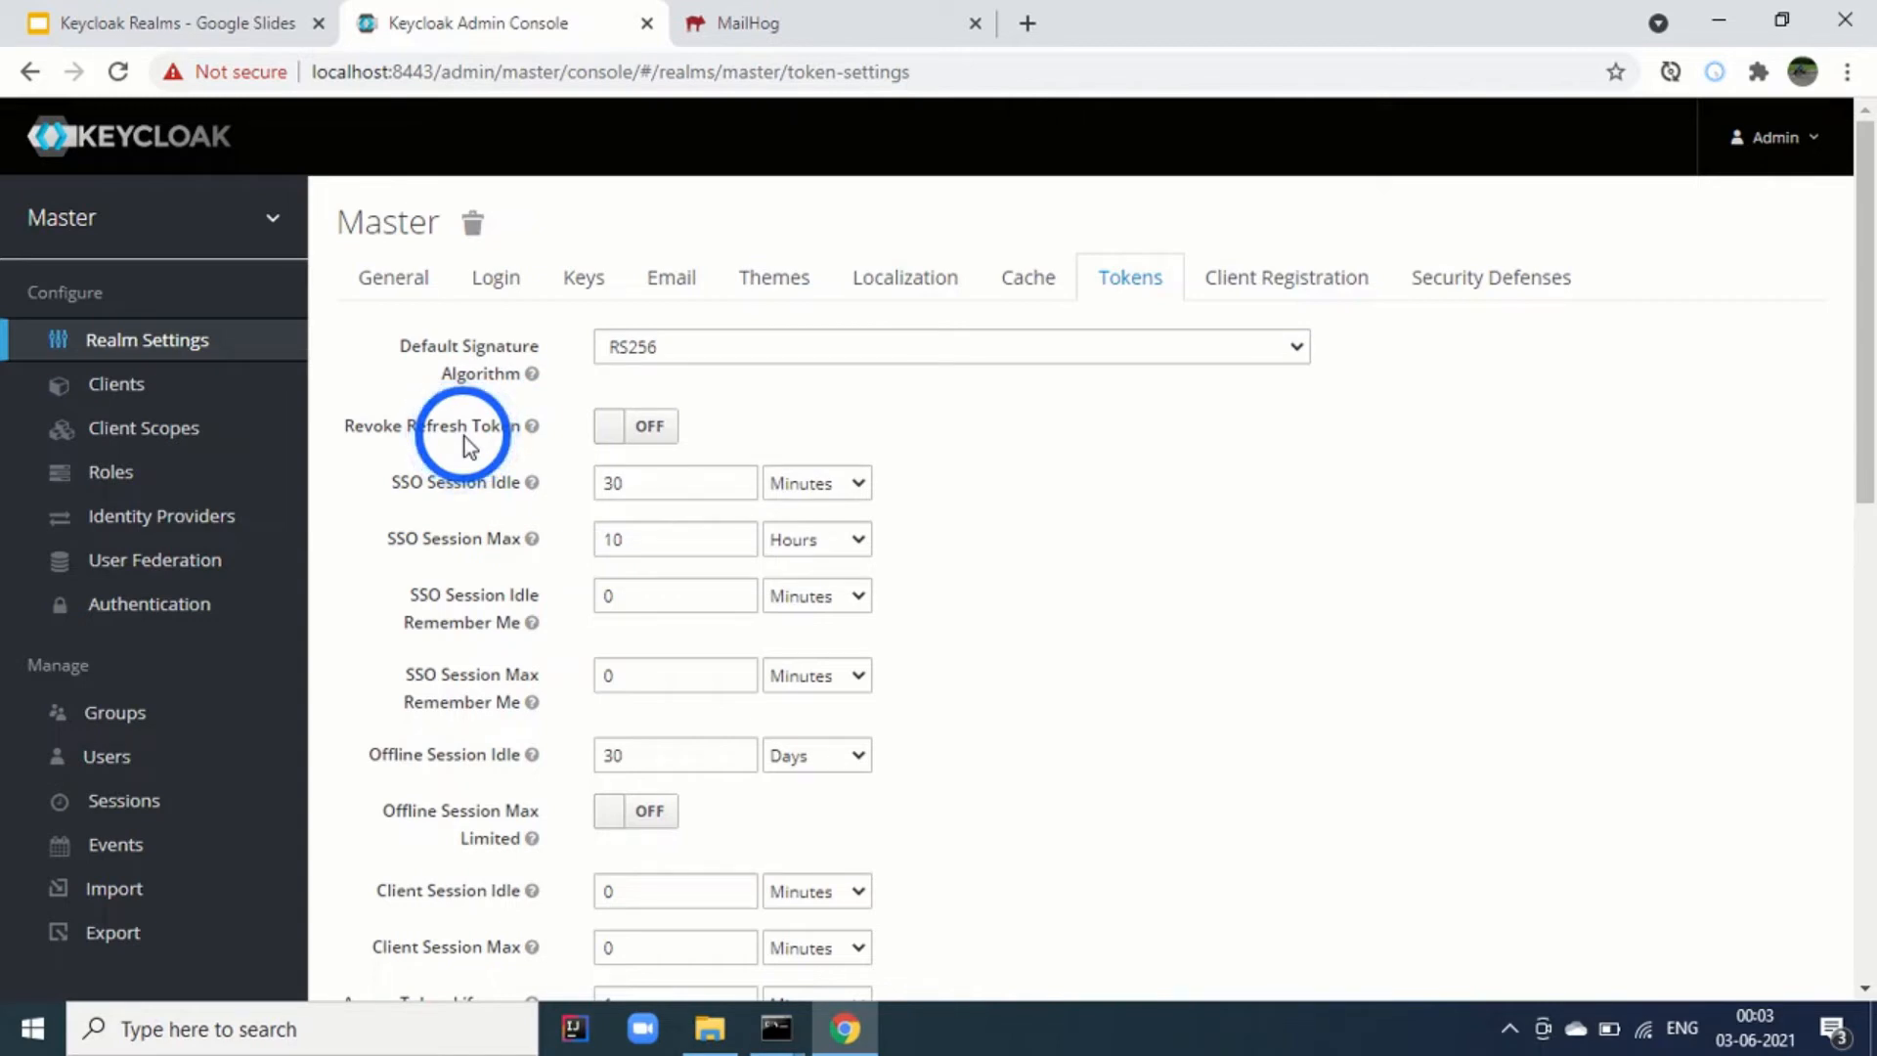
mouse_move(644, 439)
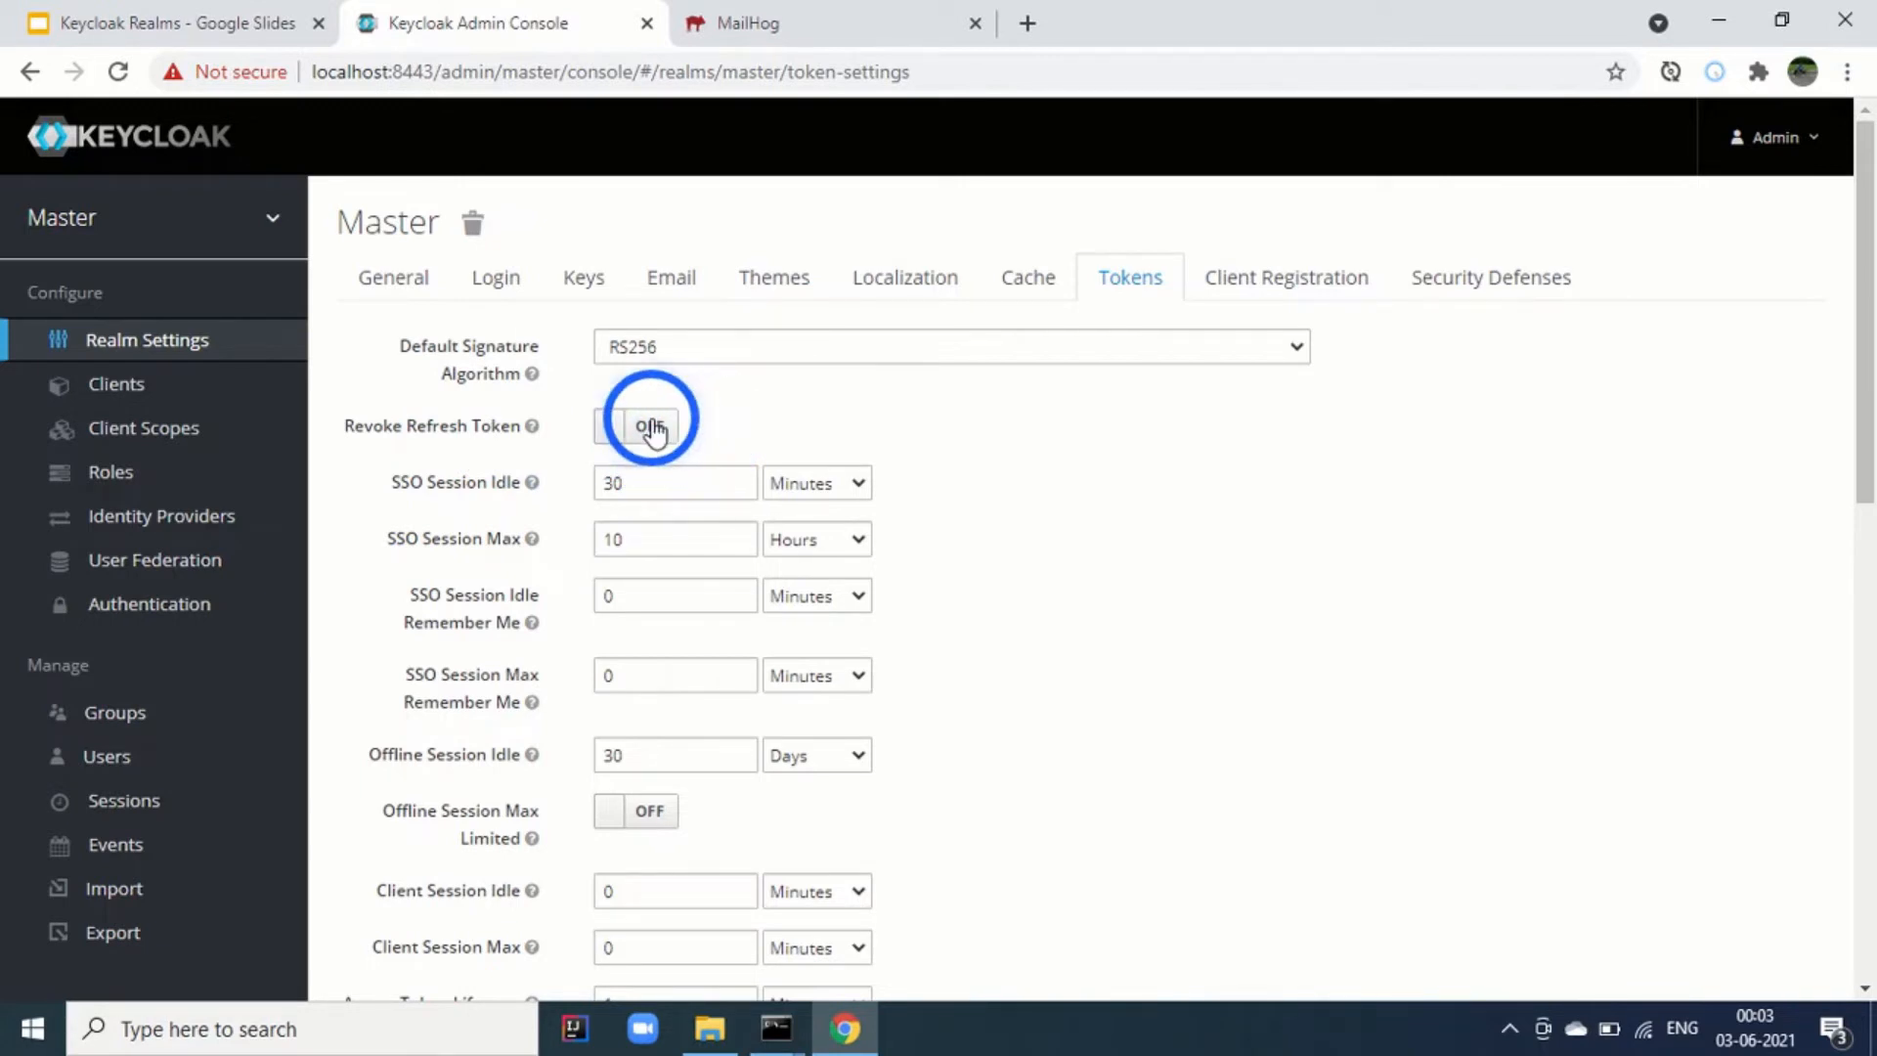
left_click(648, 424)
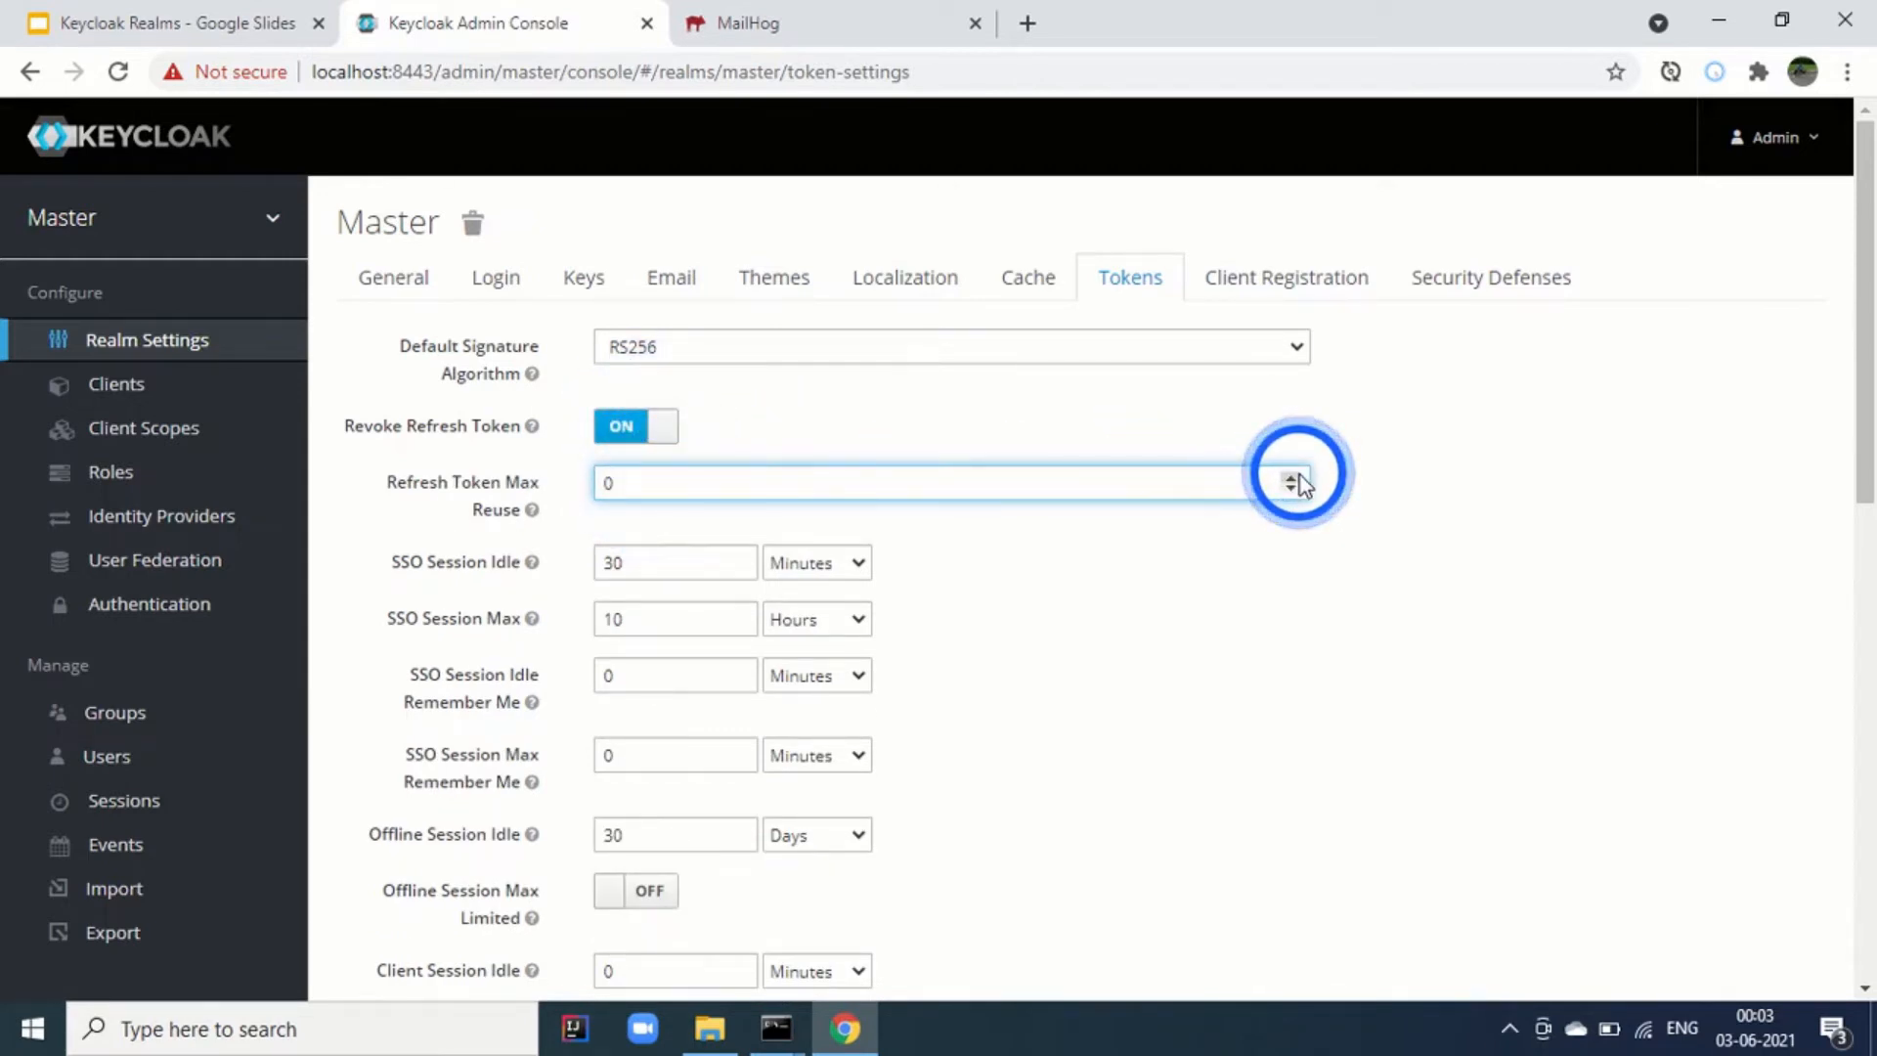
left_click(910, 483)
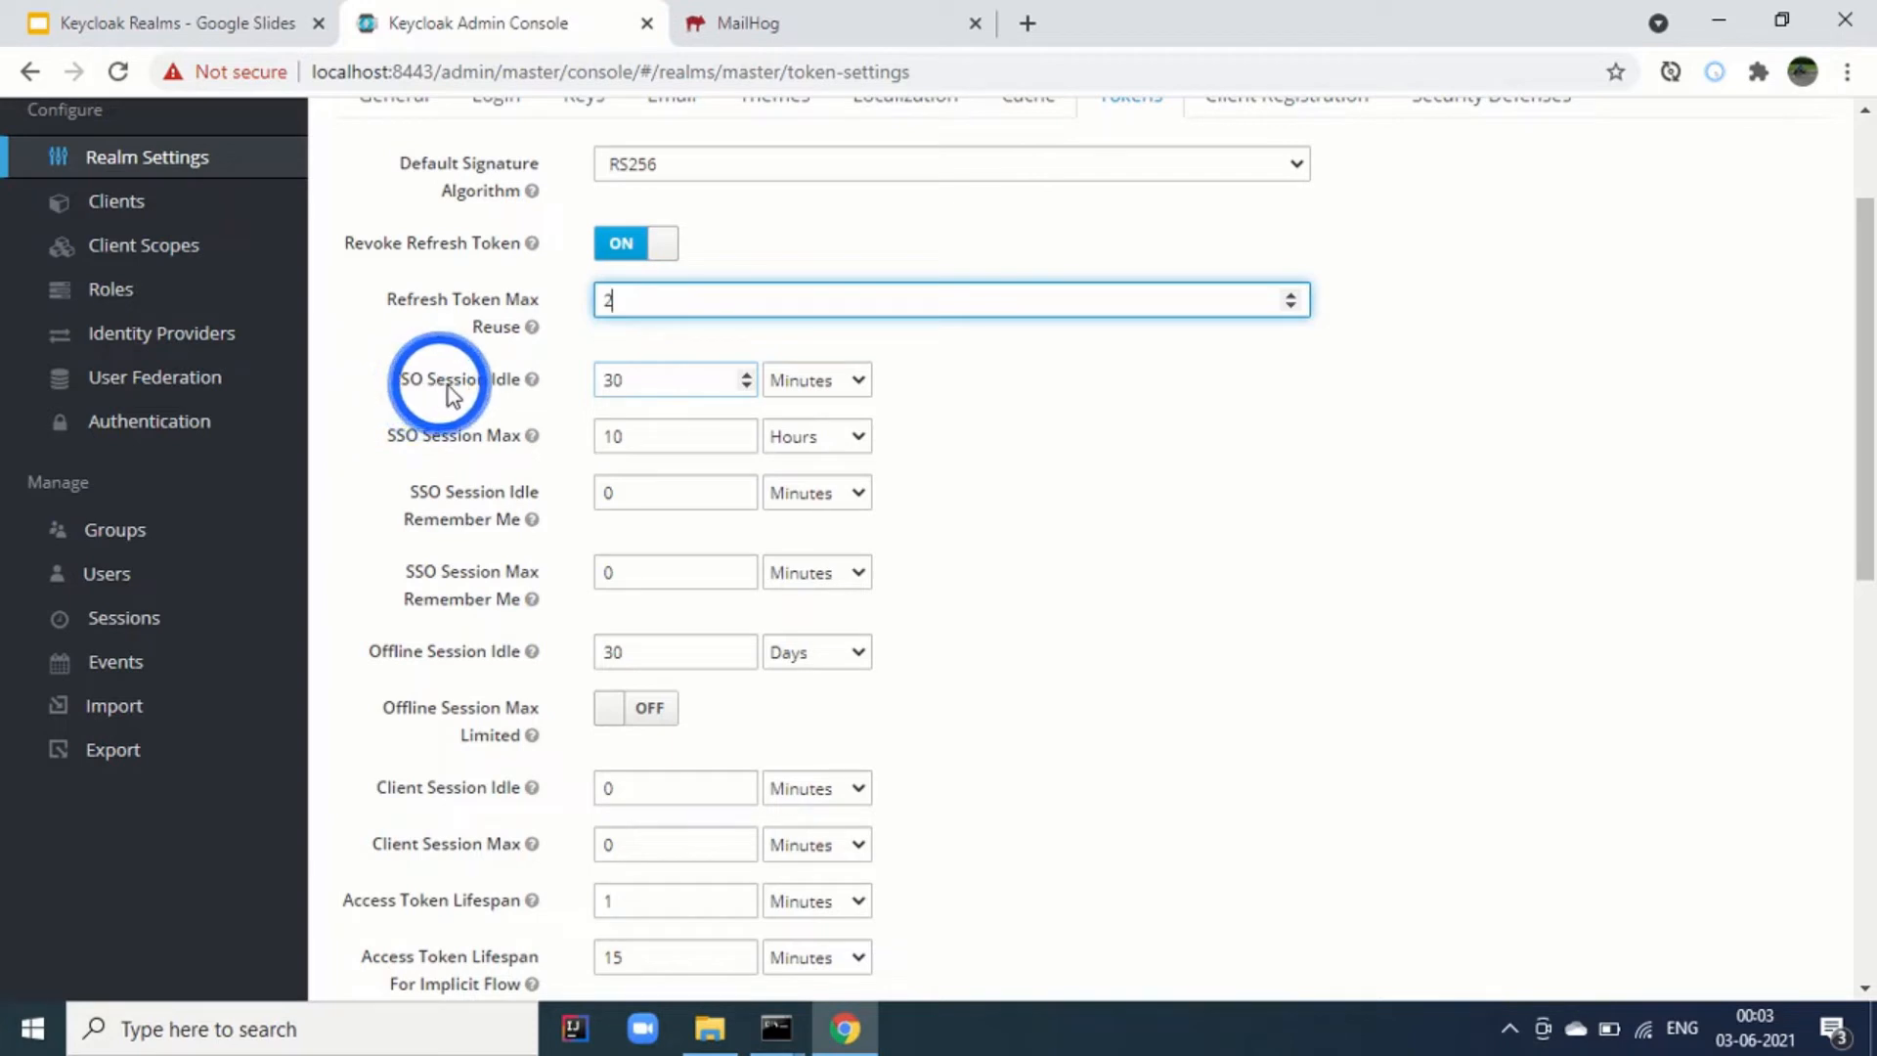
mouse_move(543, 507)
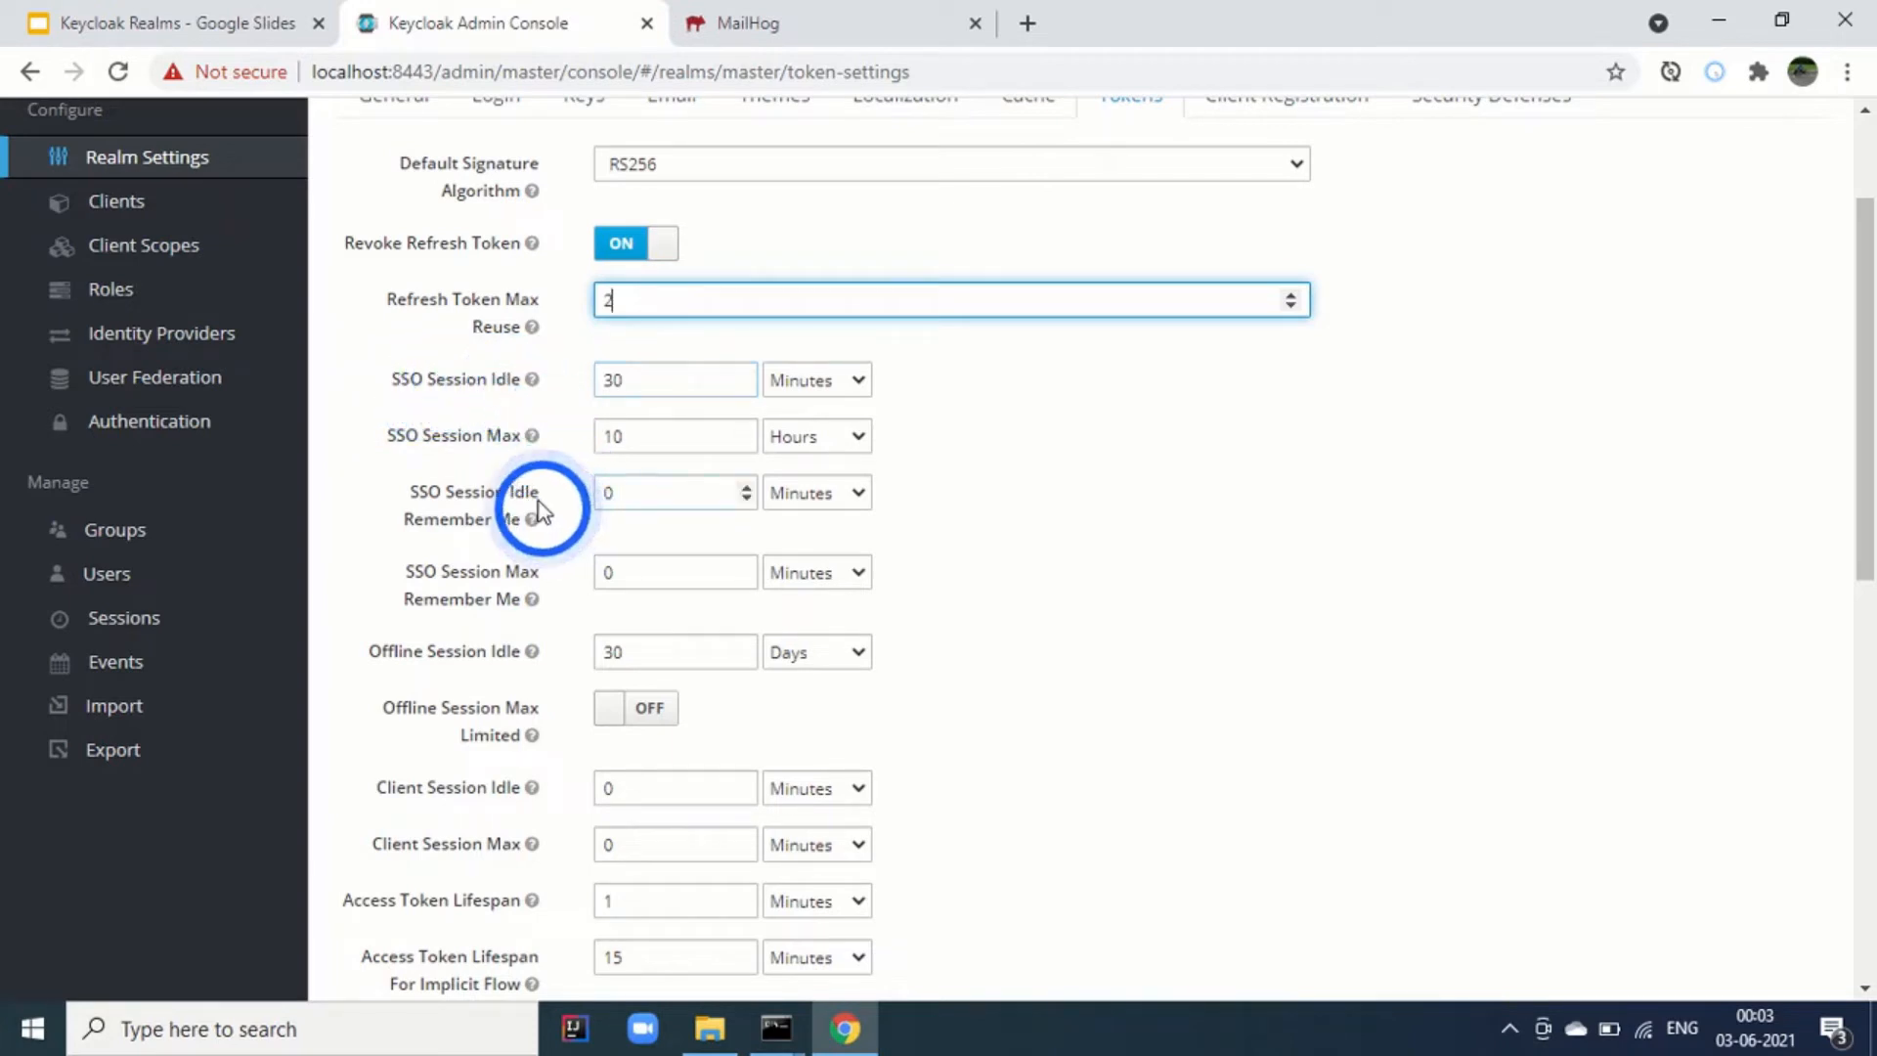
mouse_move(747, 440)
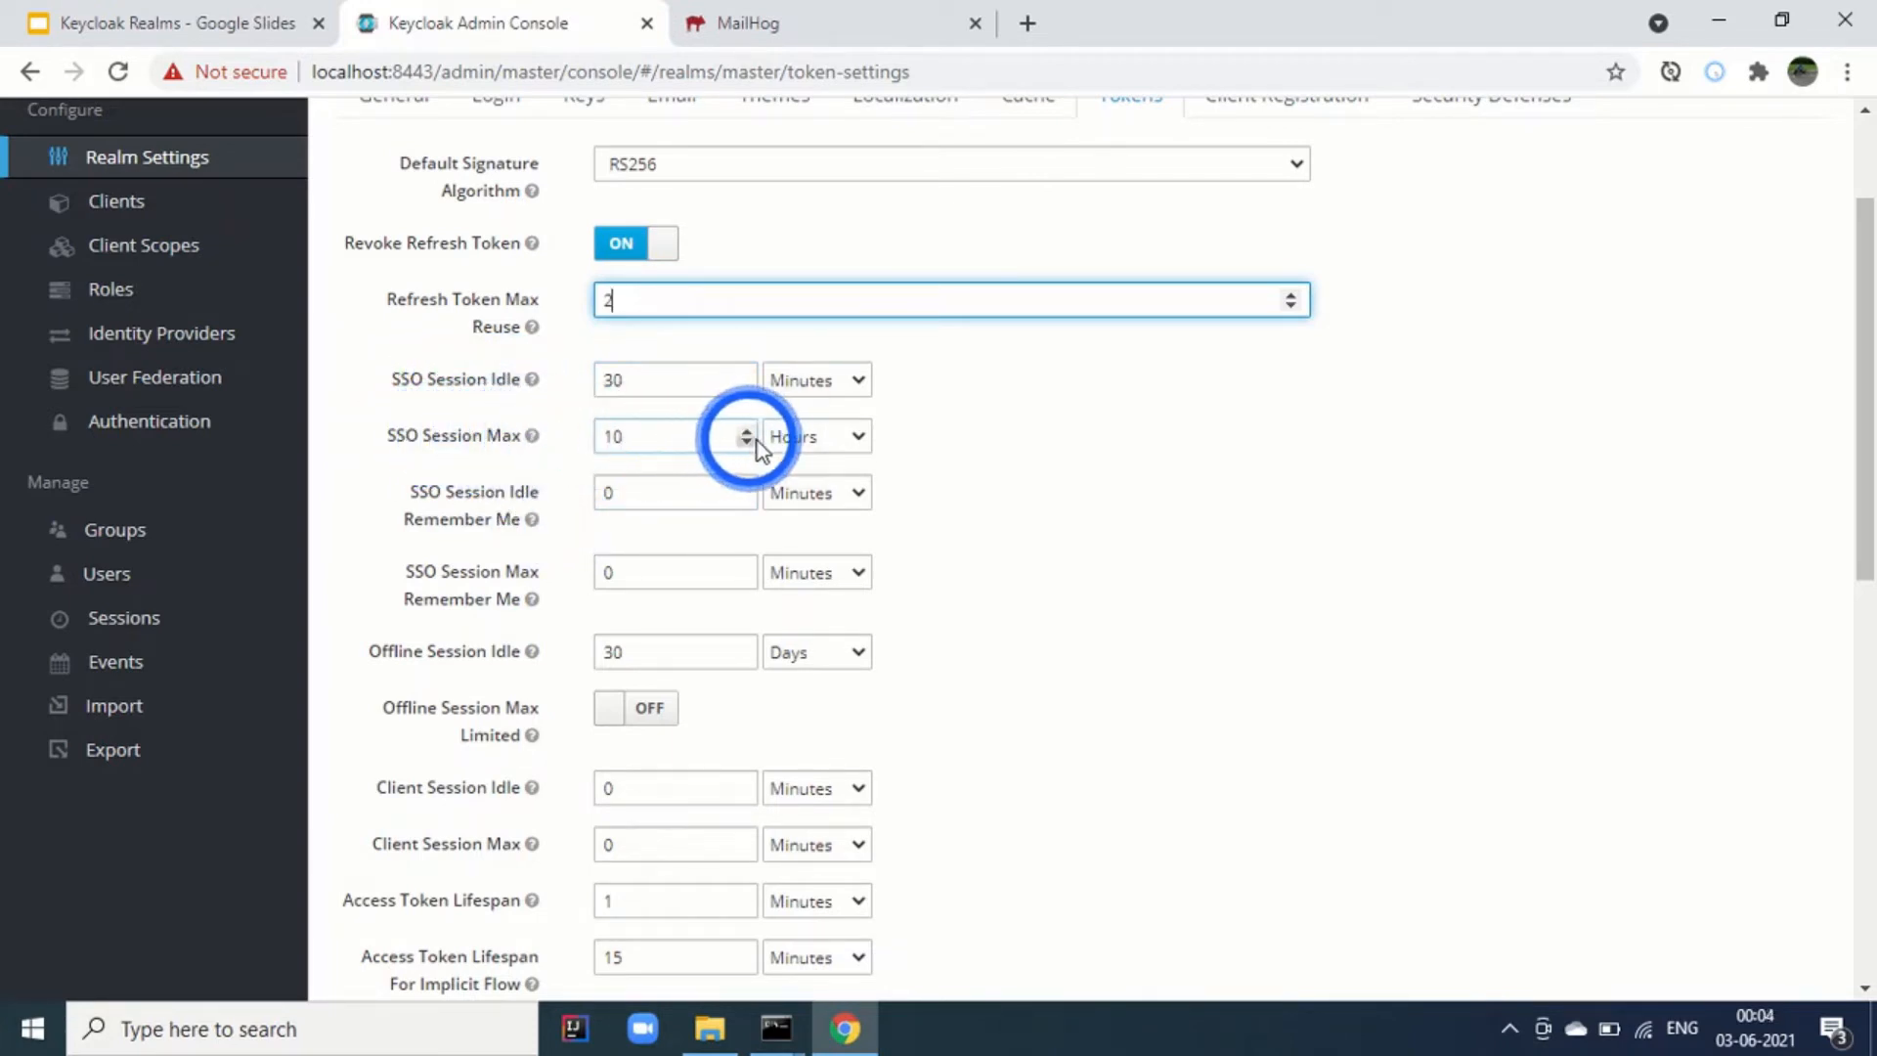
mouse_move(896, 497)
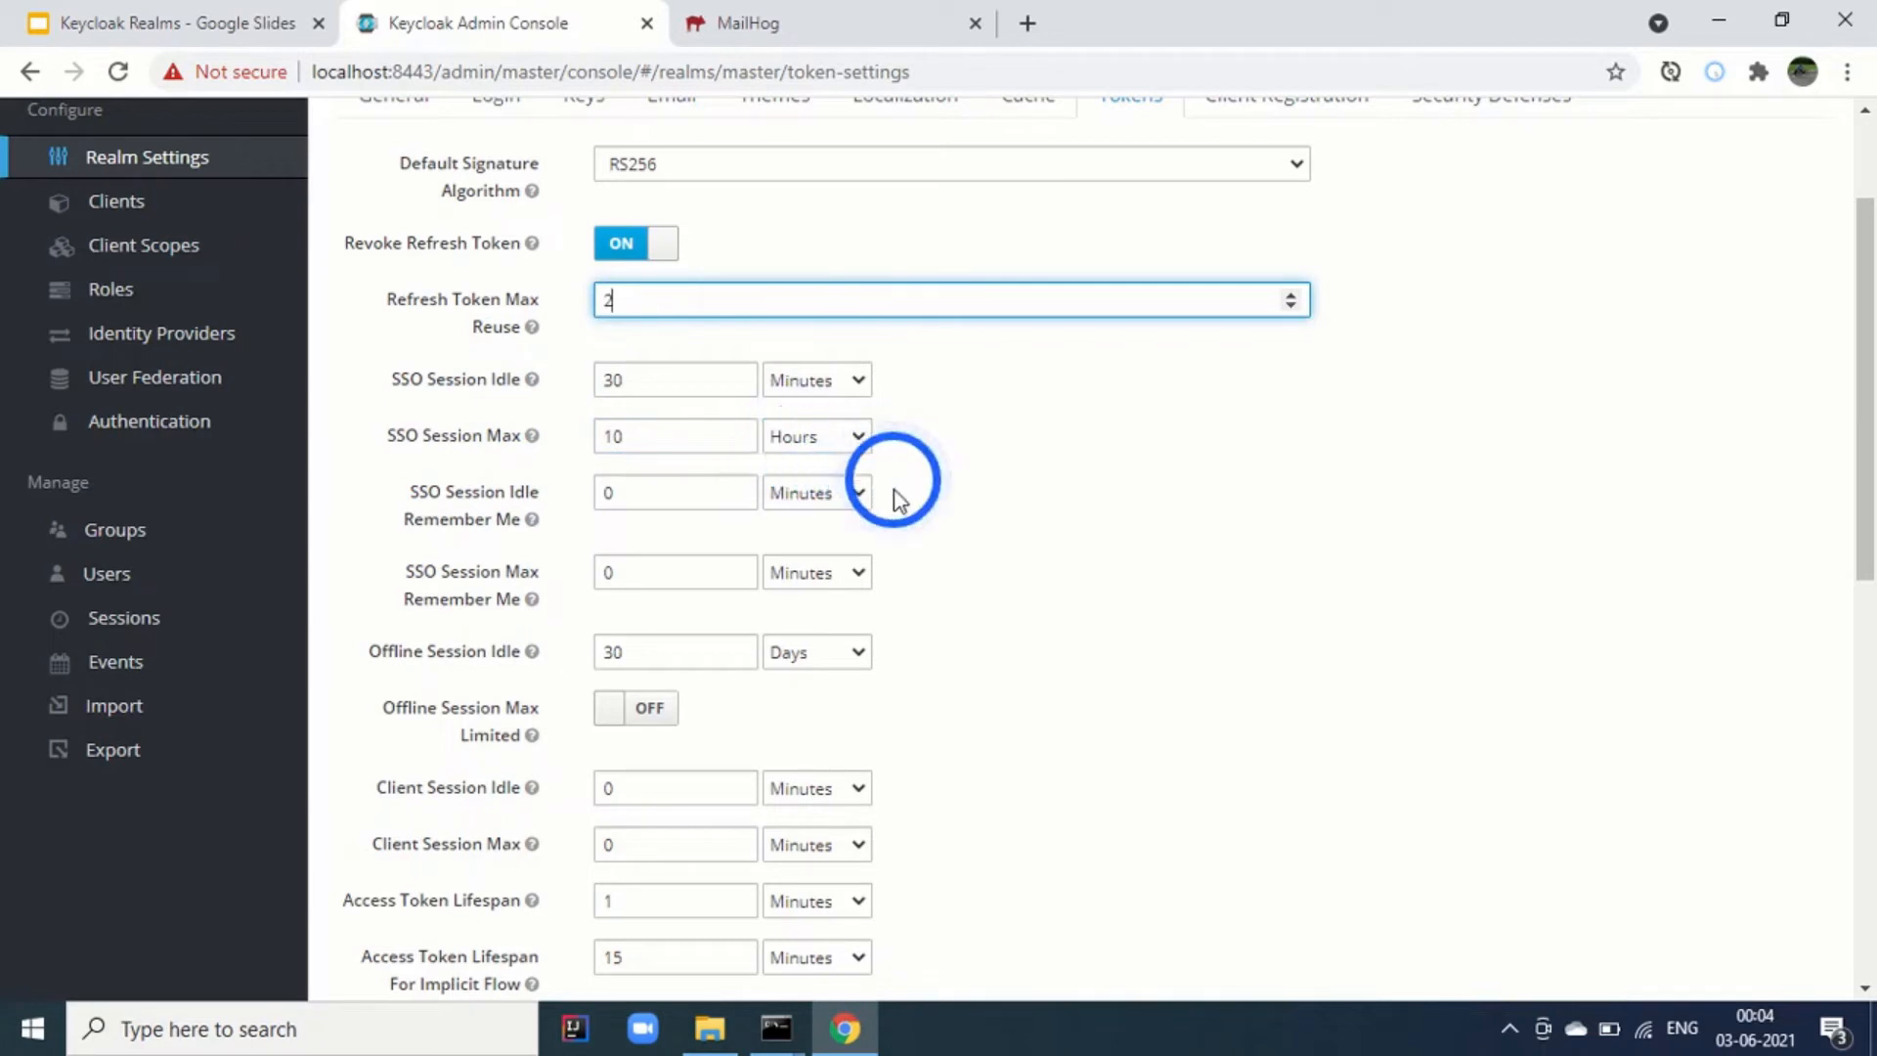
scroll("down", 3)
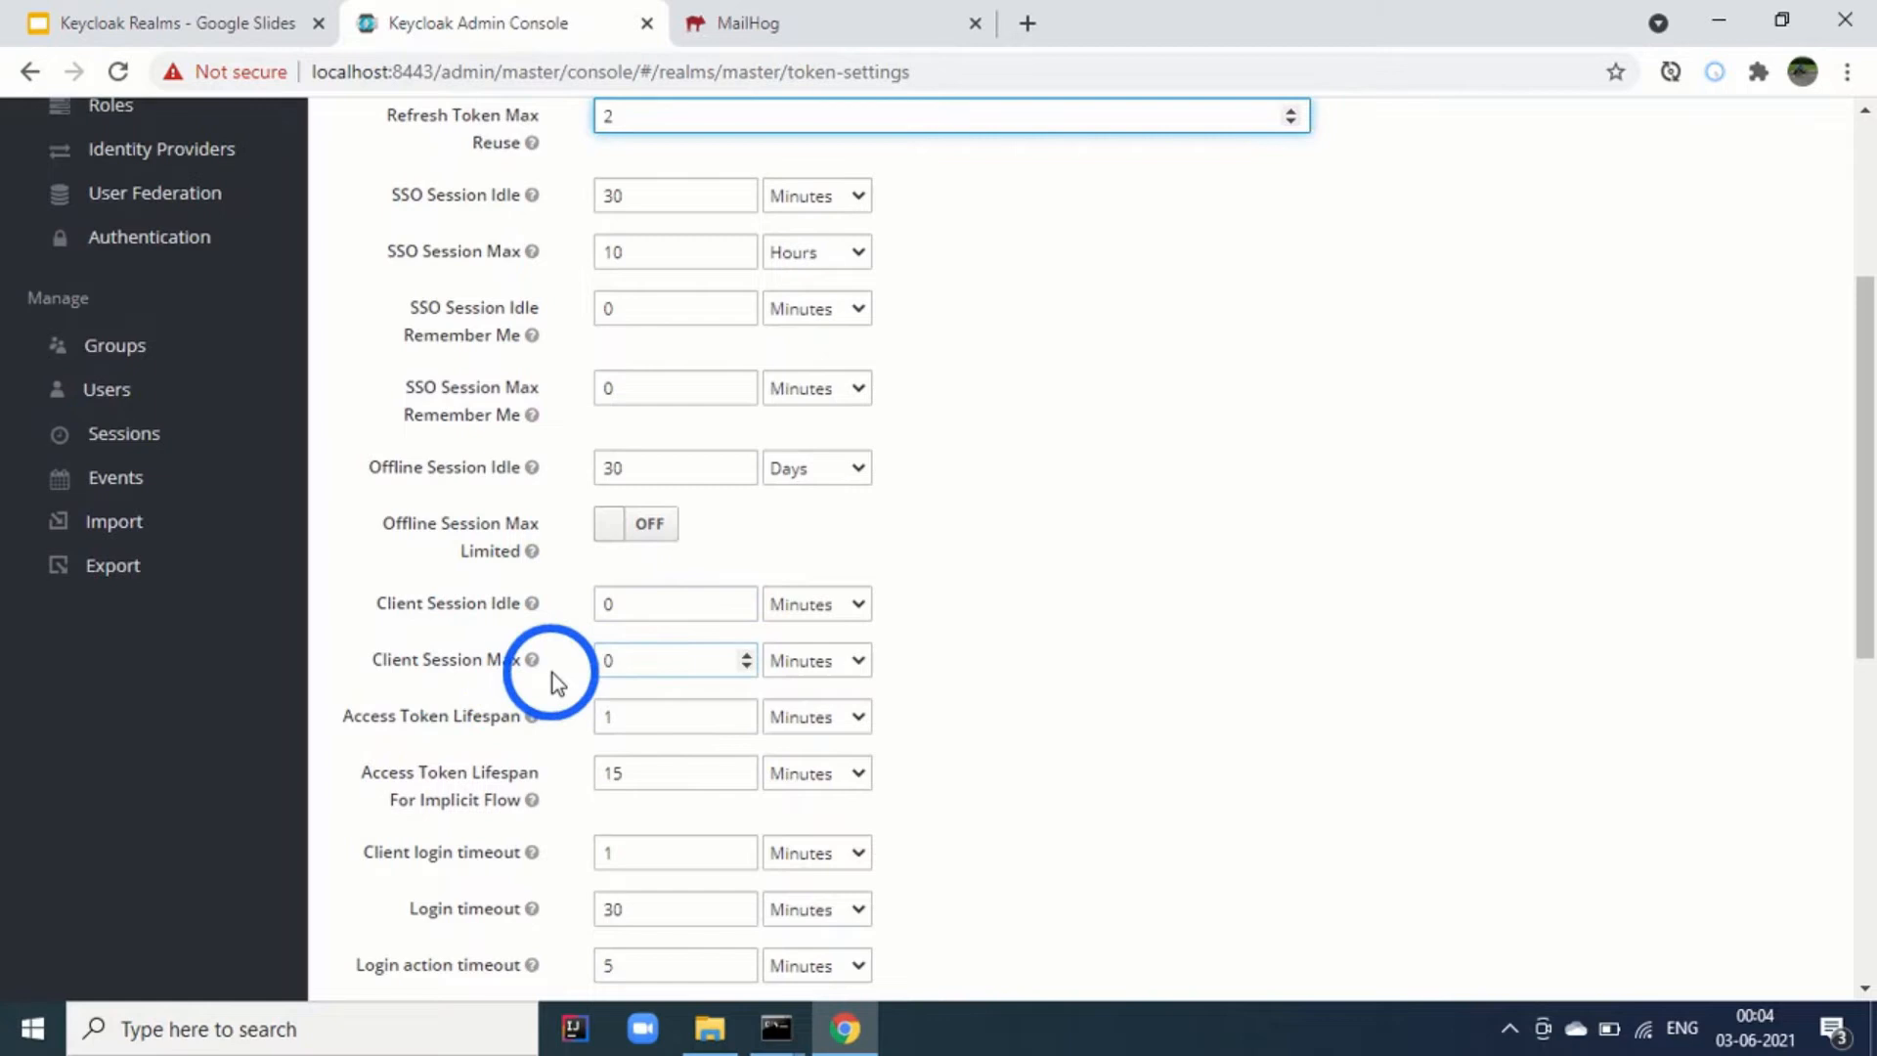
scroll("down", 3)
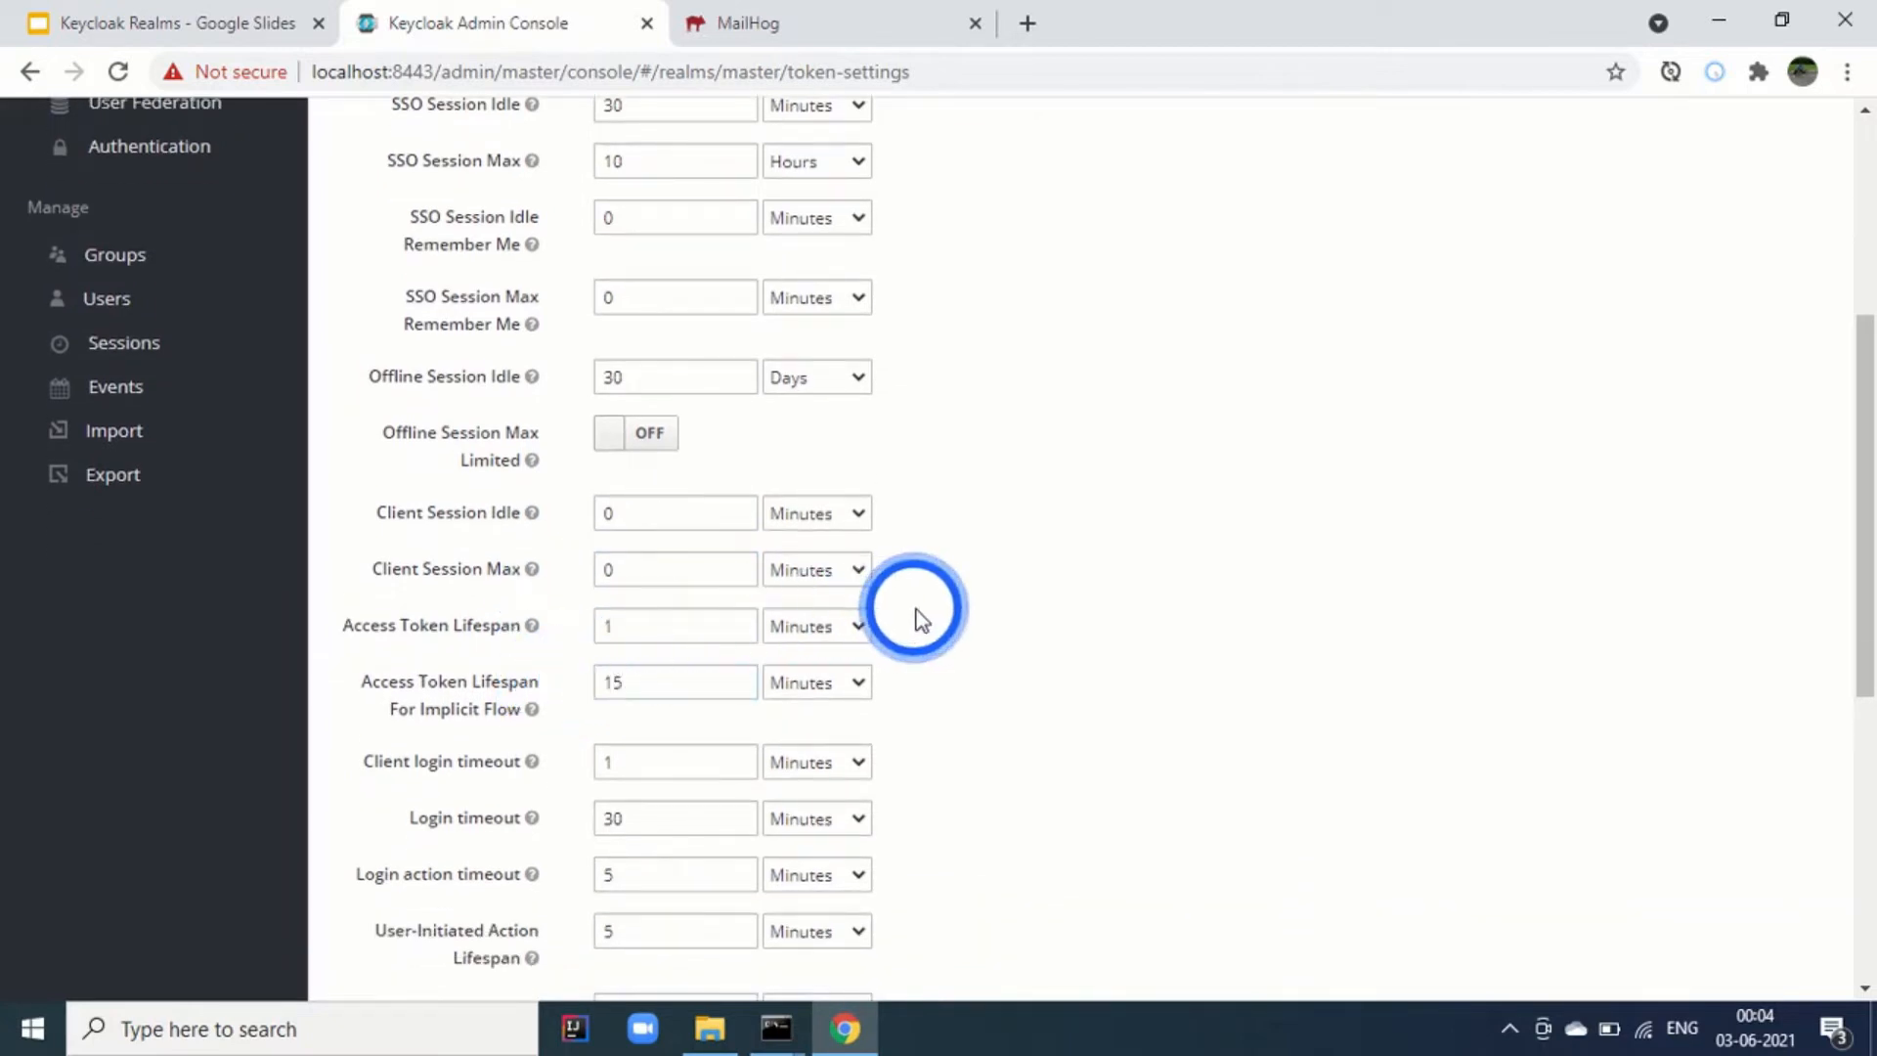
scroll("down", 3)
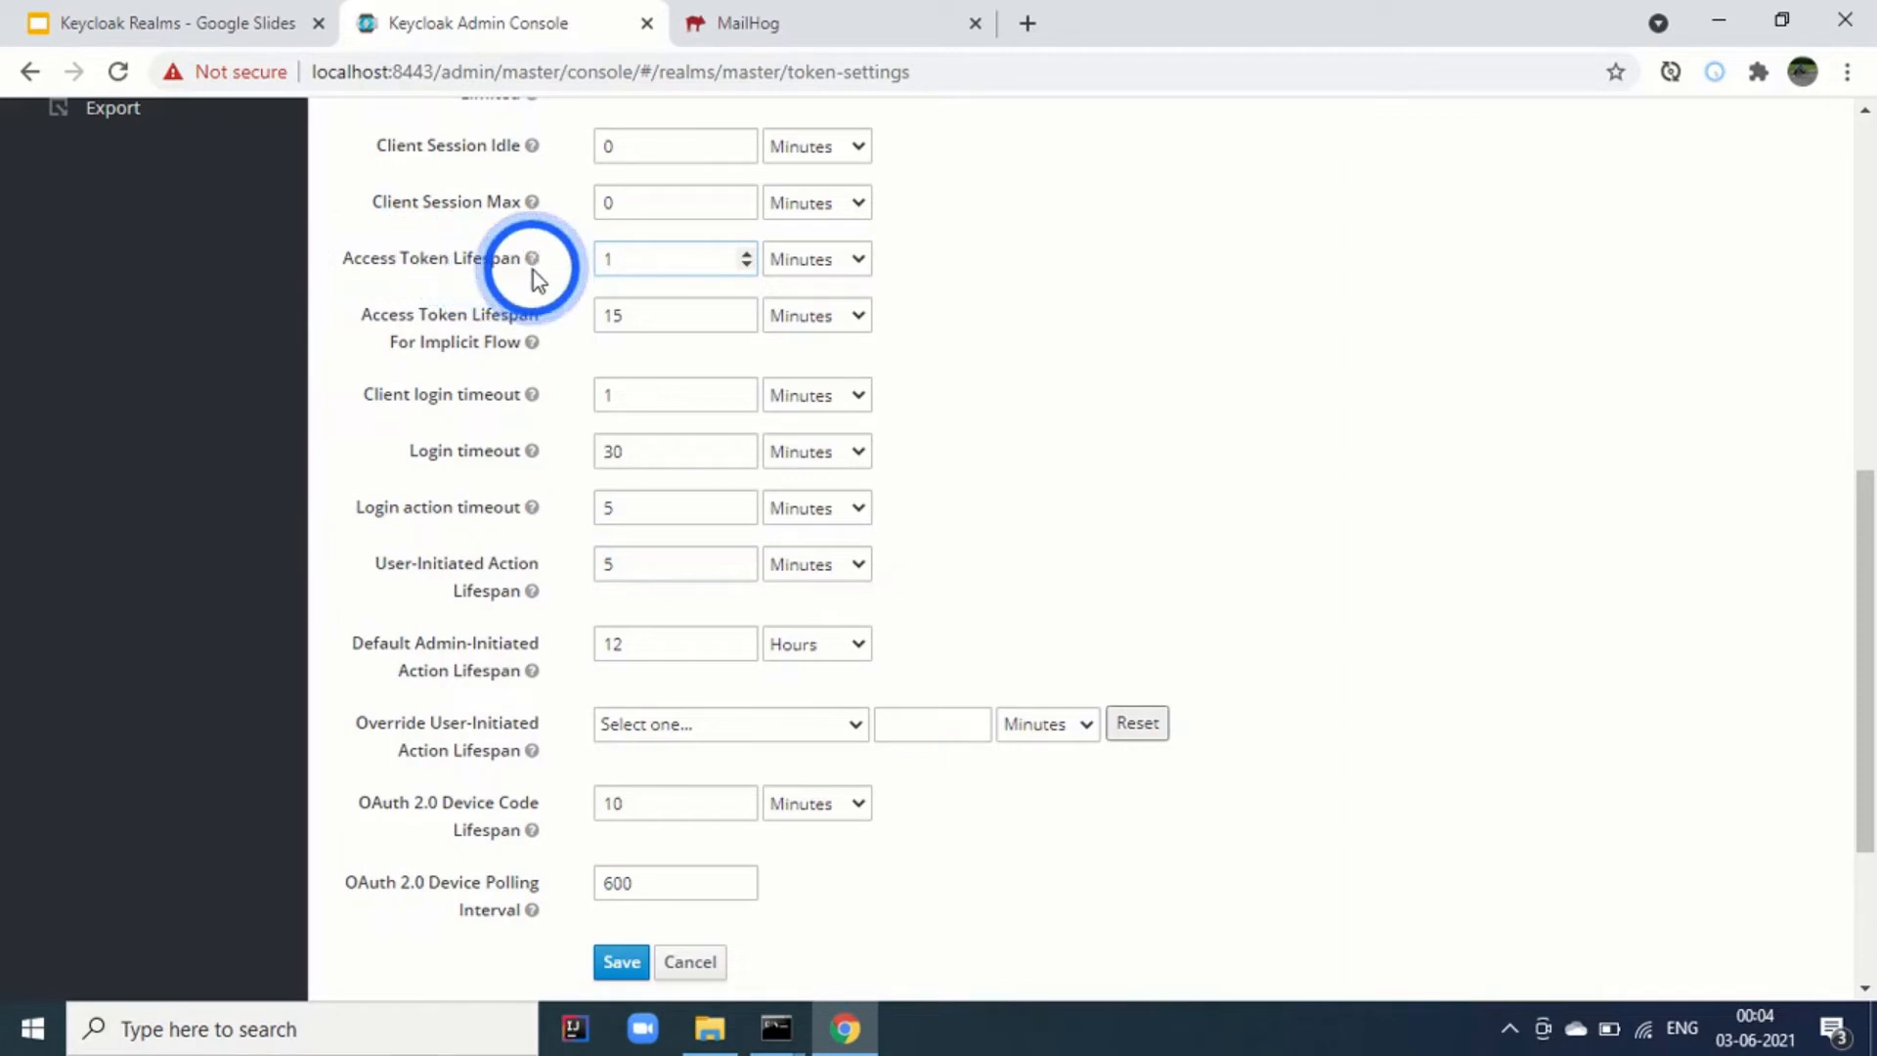
mouse_move(787, 265)
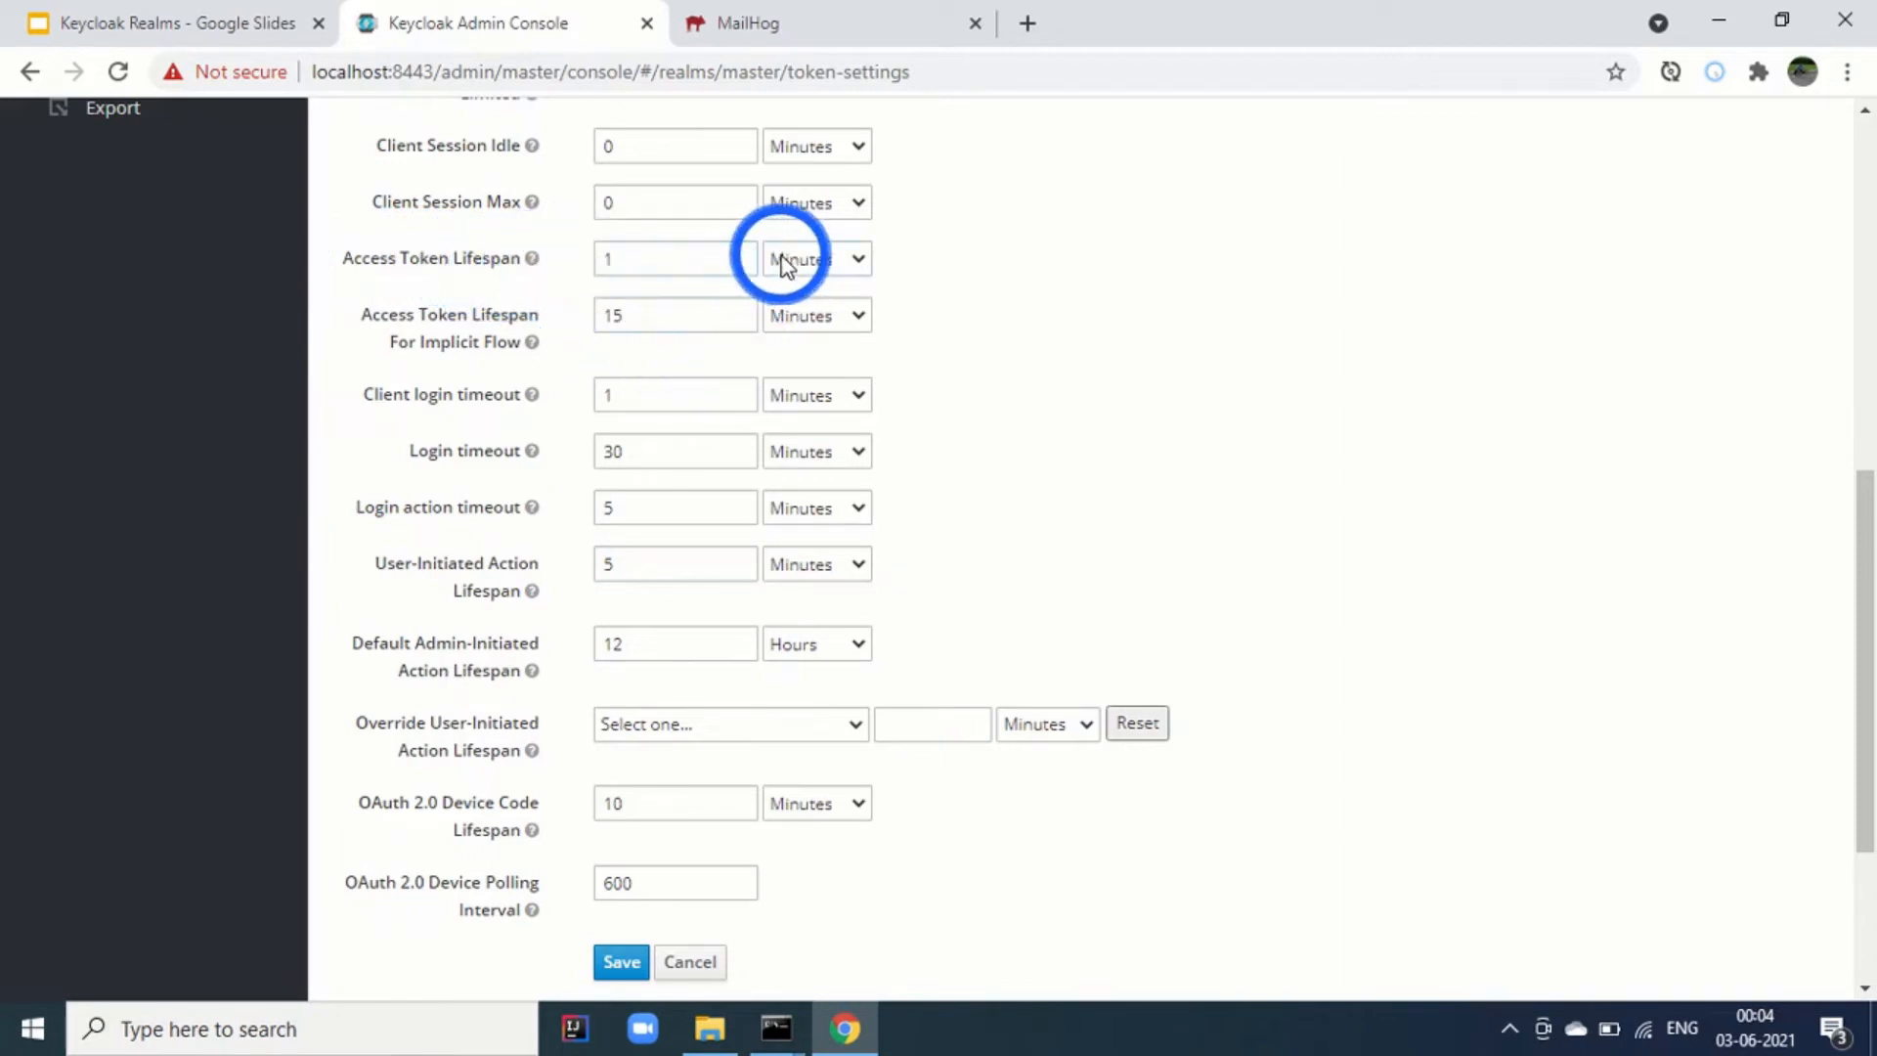
left_click(664, 258)
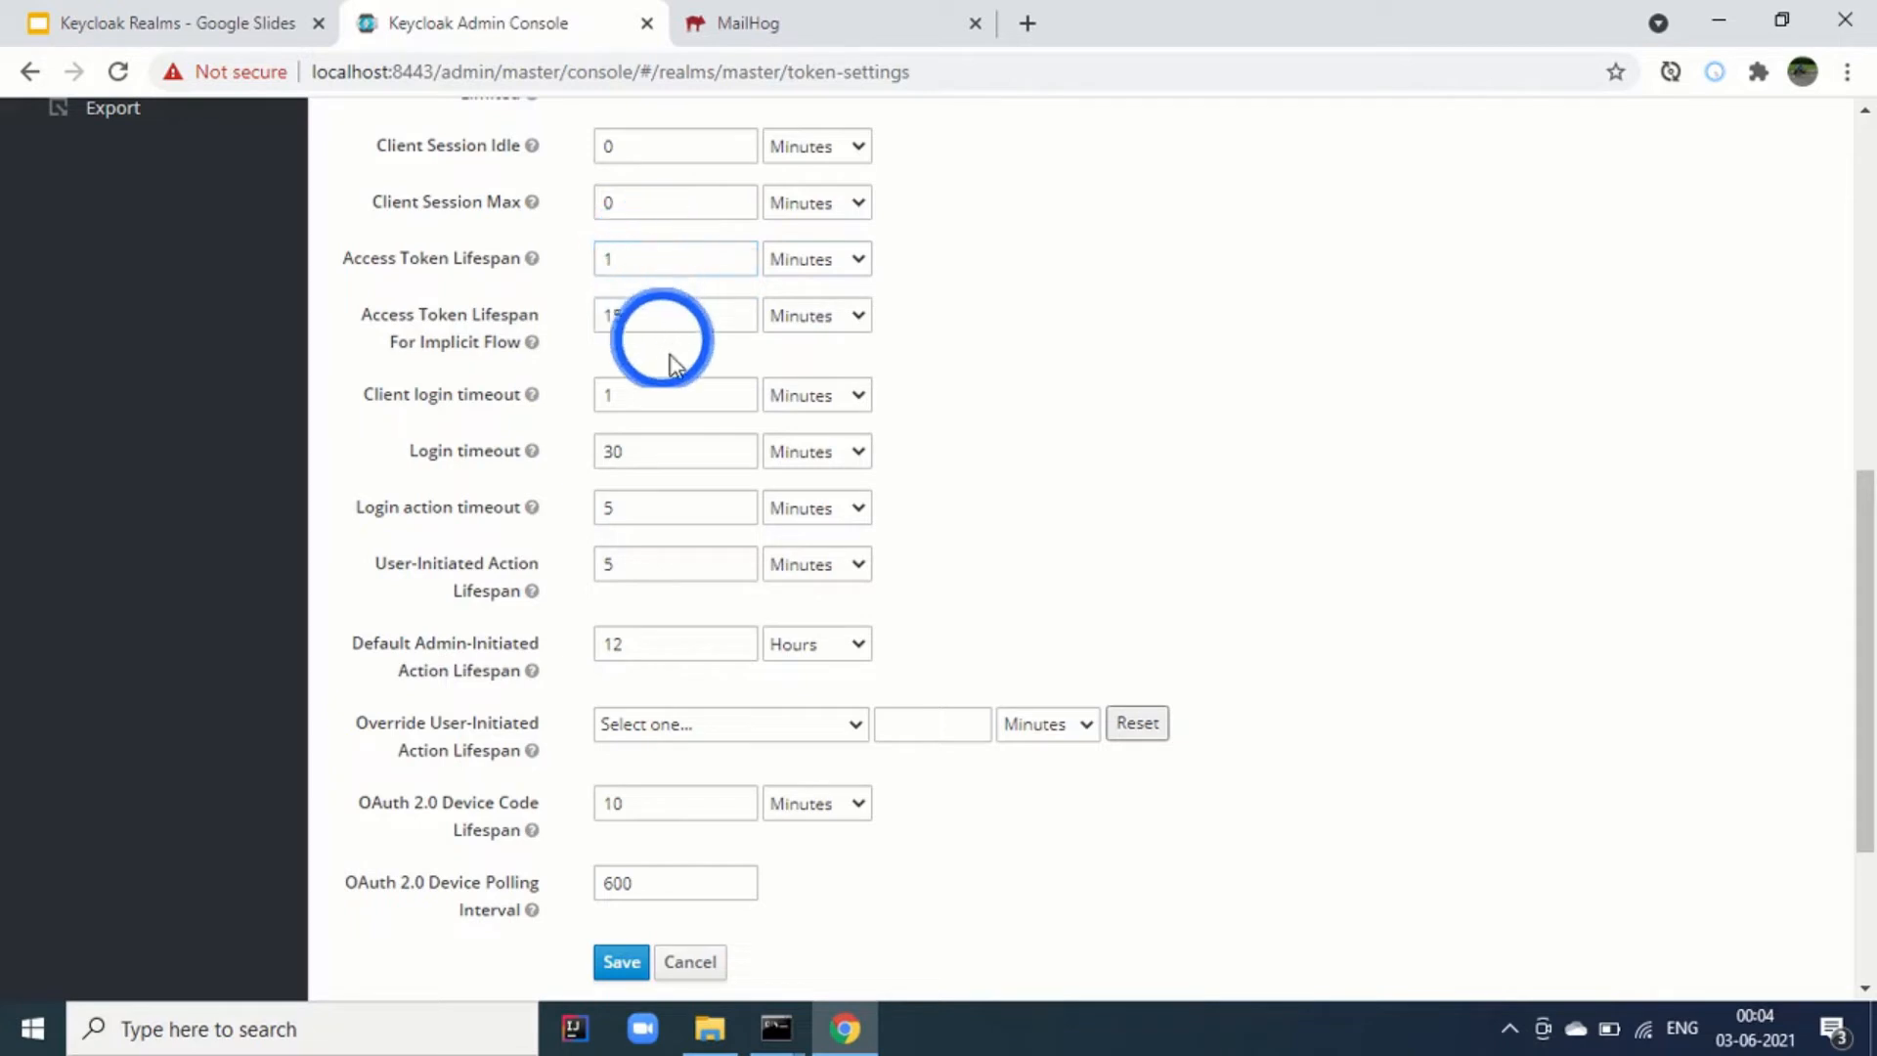
left_click(1289, 277)
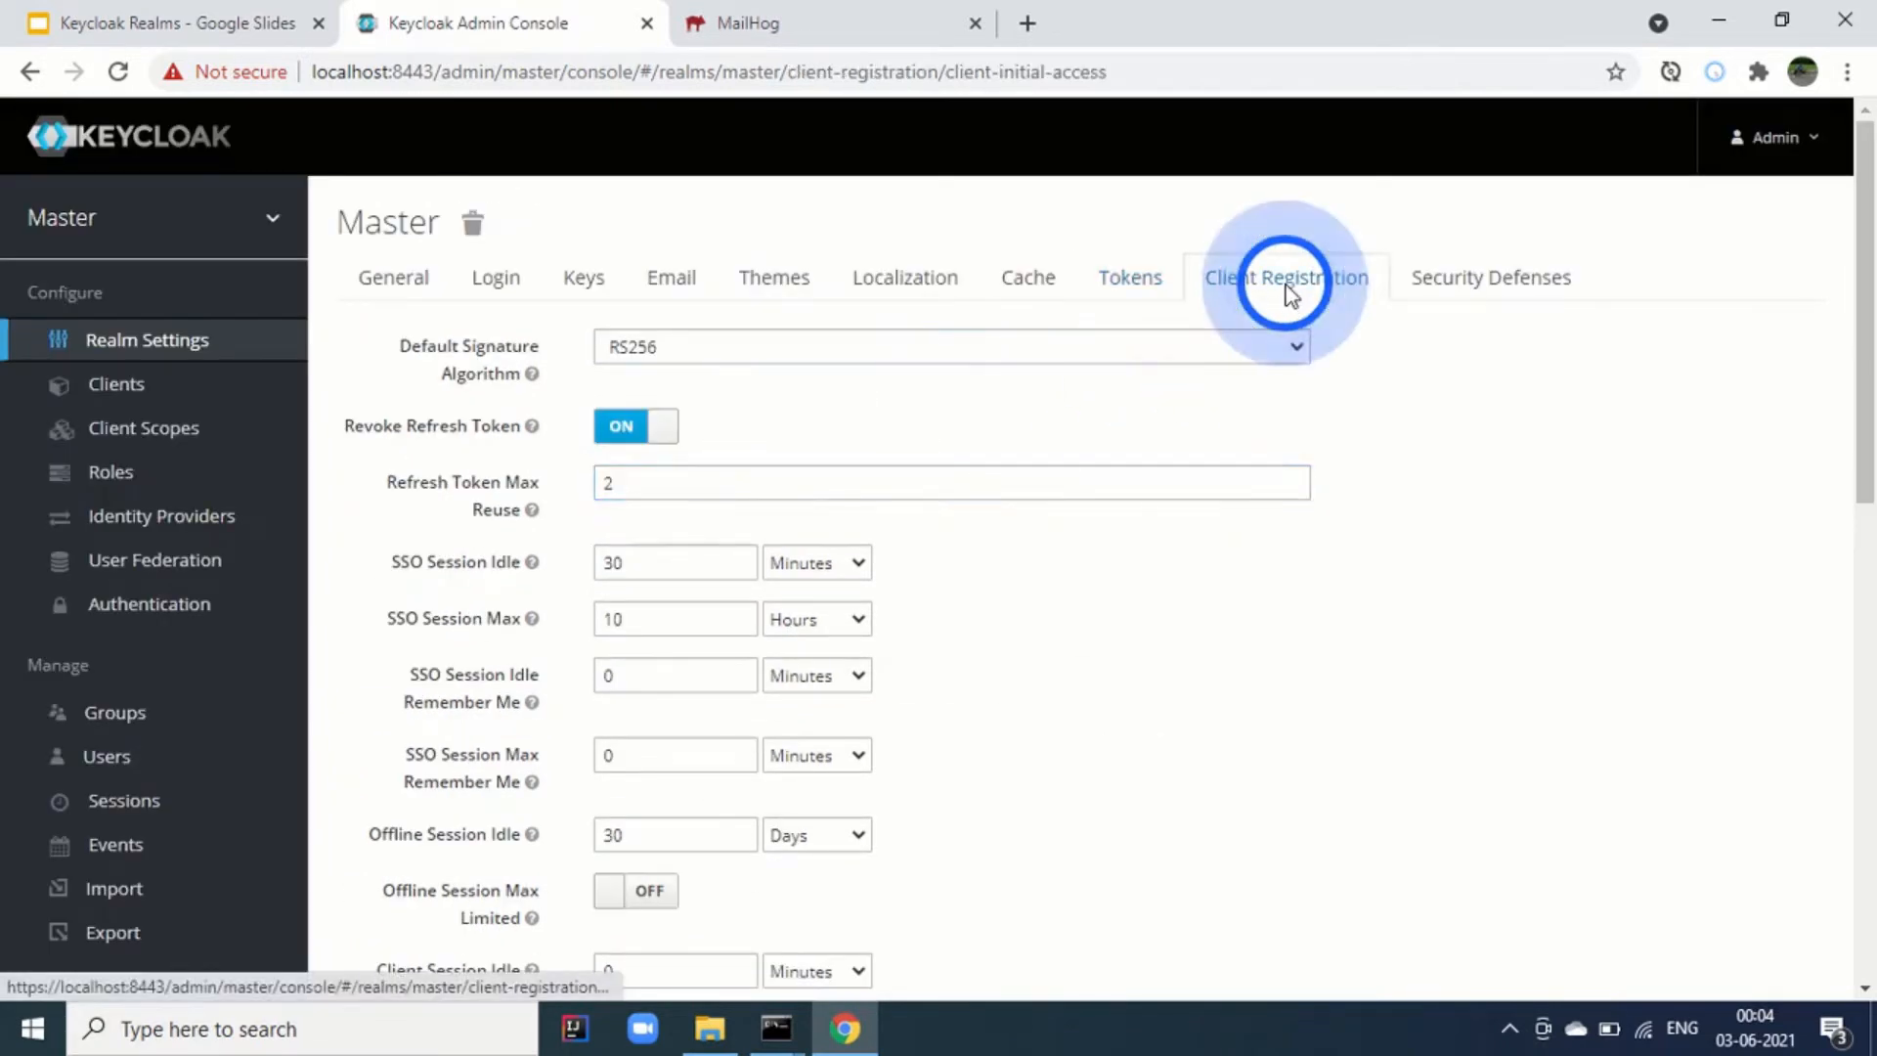
View the Client Registration Initial Access Tokens, which list none yet
left_click(1289, 282)
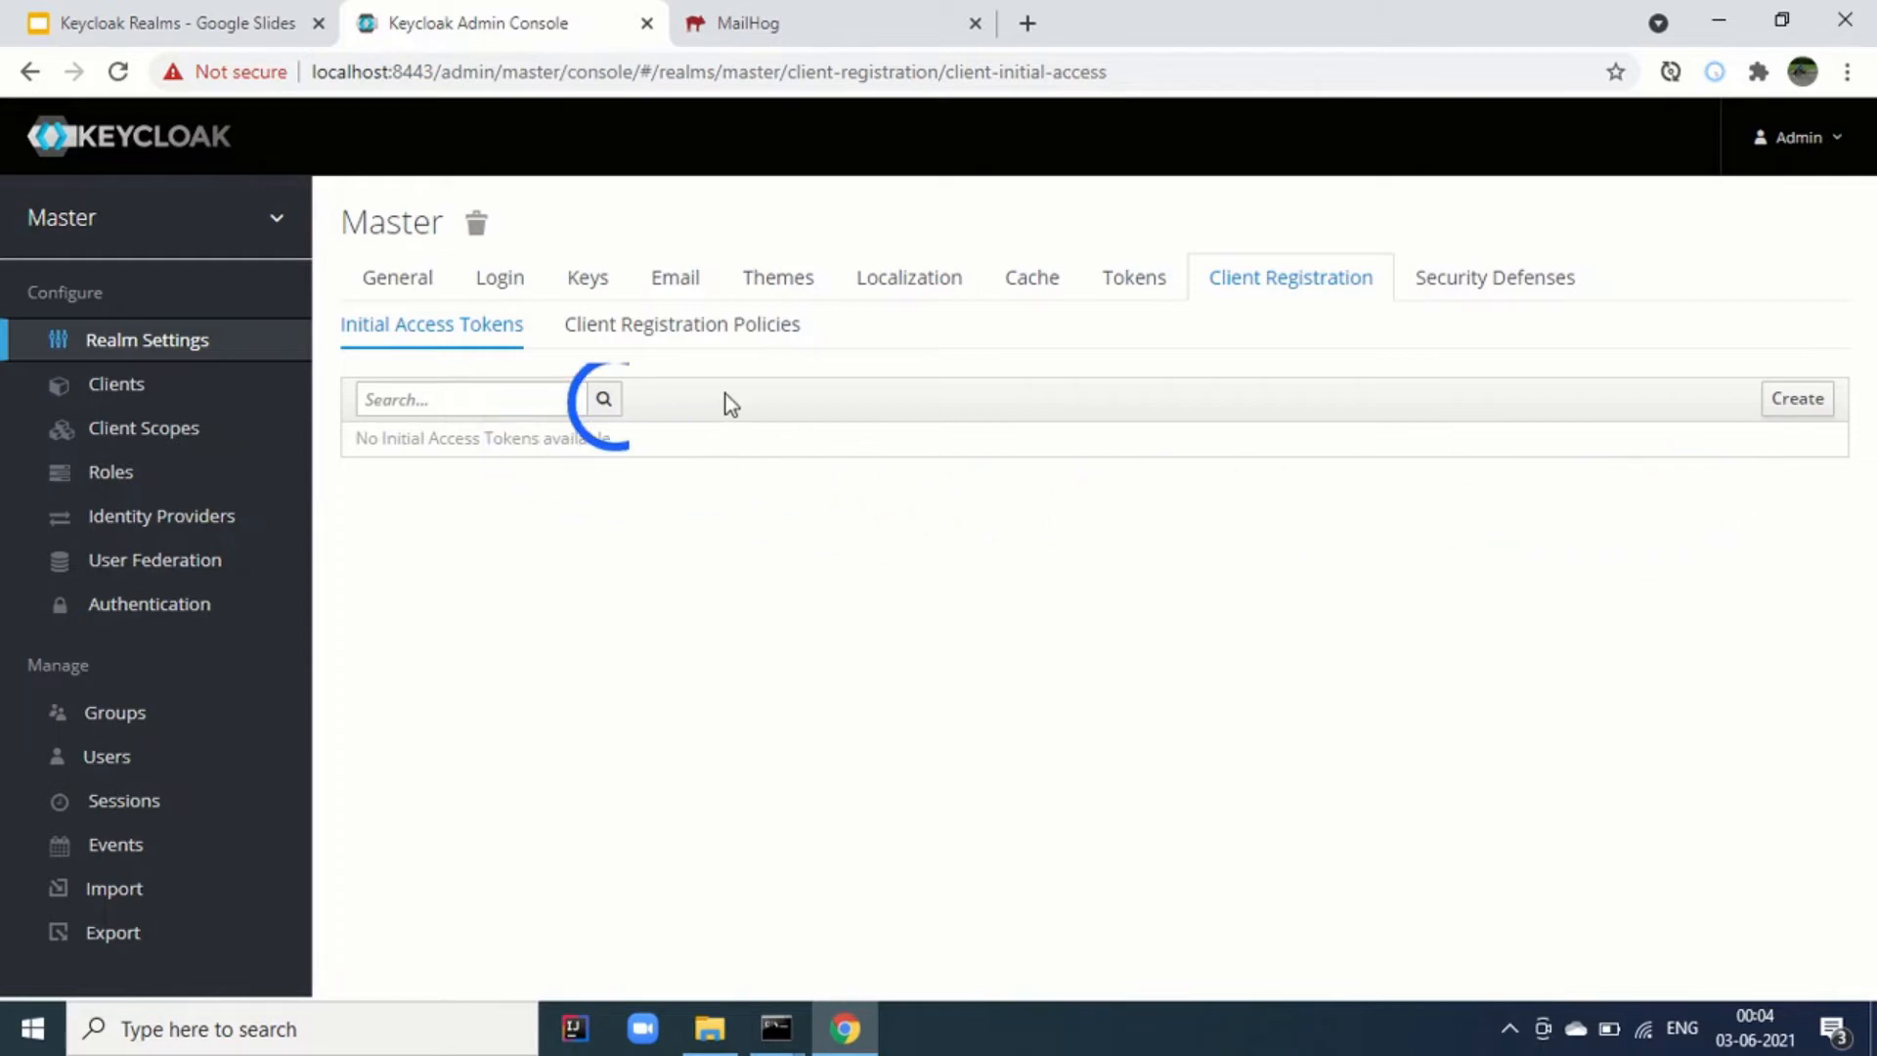
Open the Allowed Client Scopes policy from the Client Registration Policies list
left_click(680, 323)
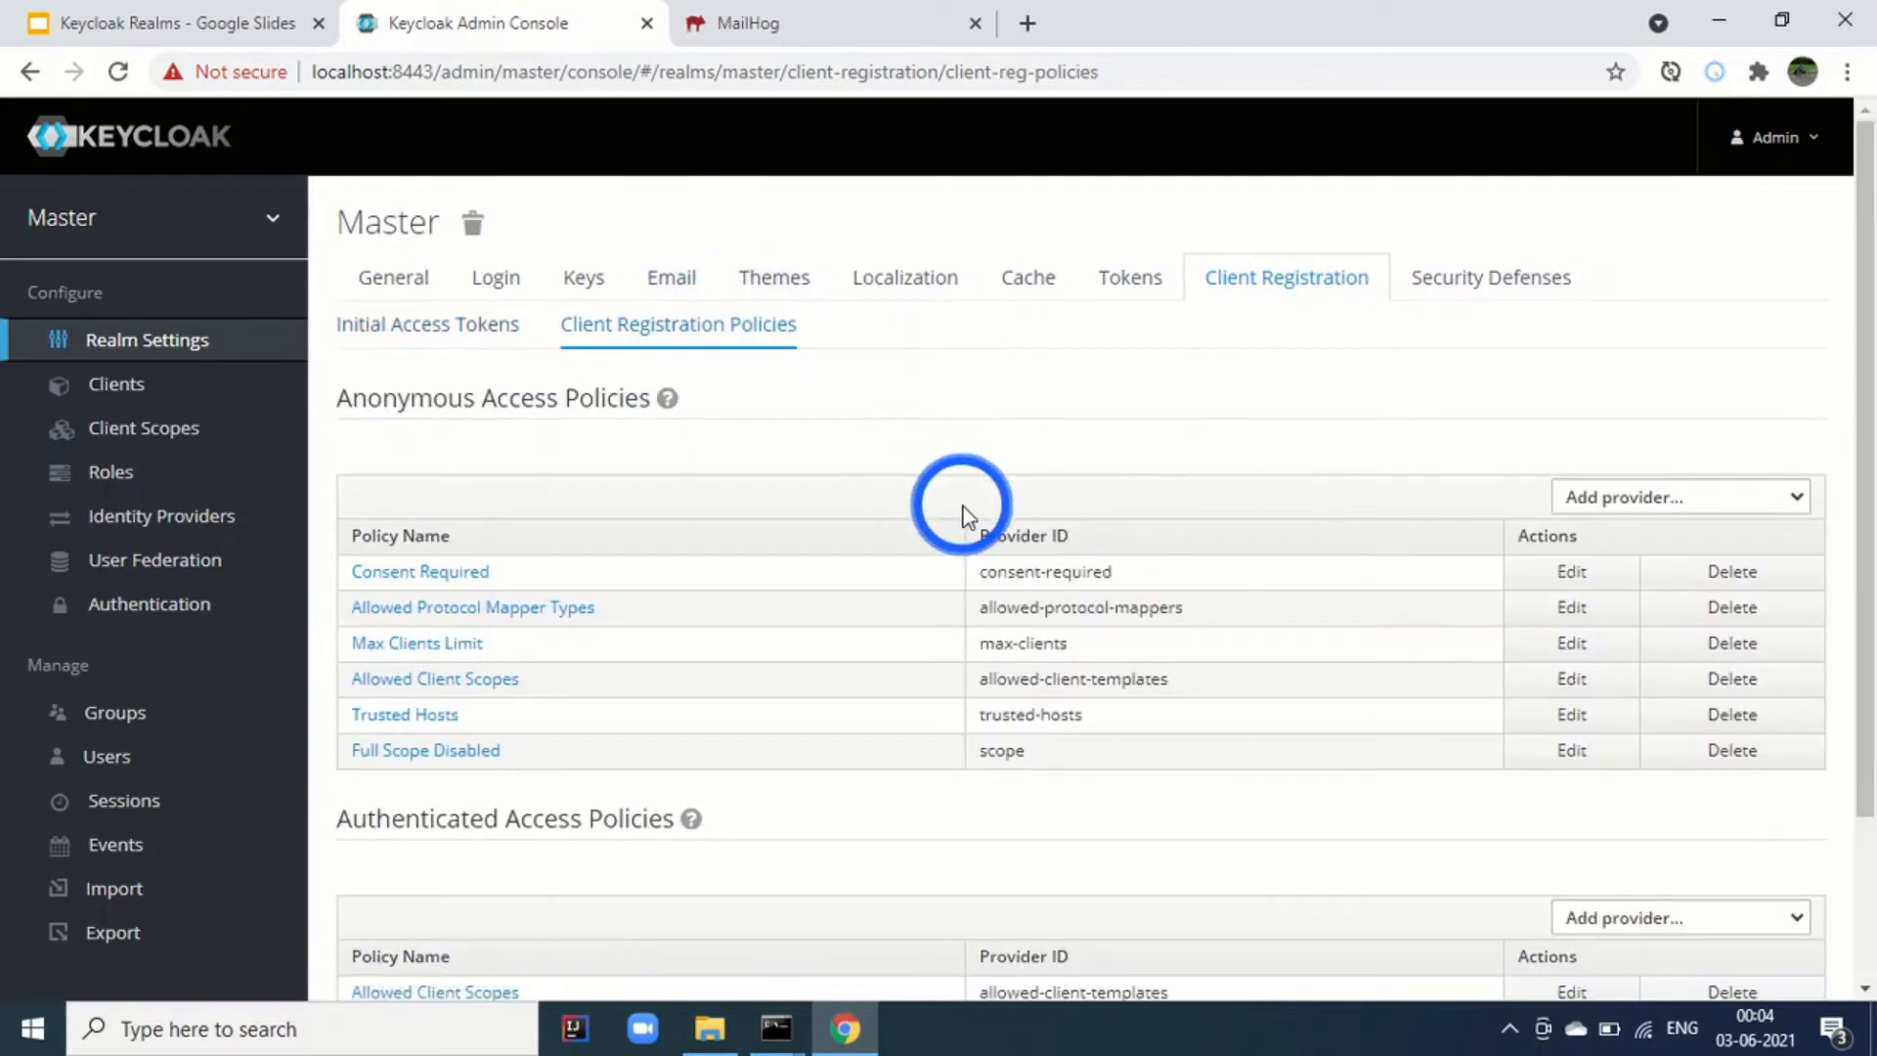
mouse_move(493, 398)
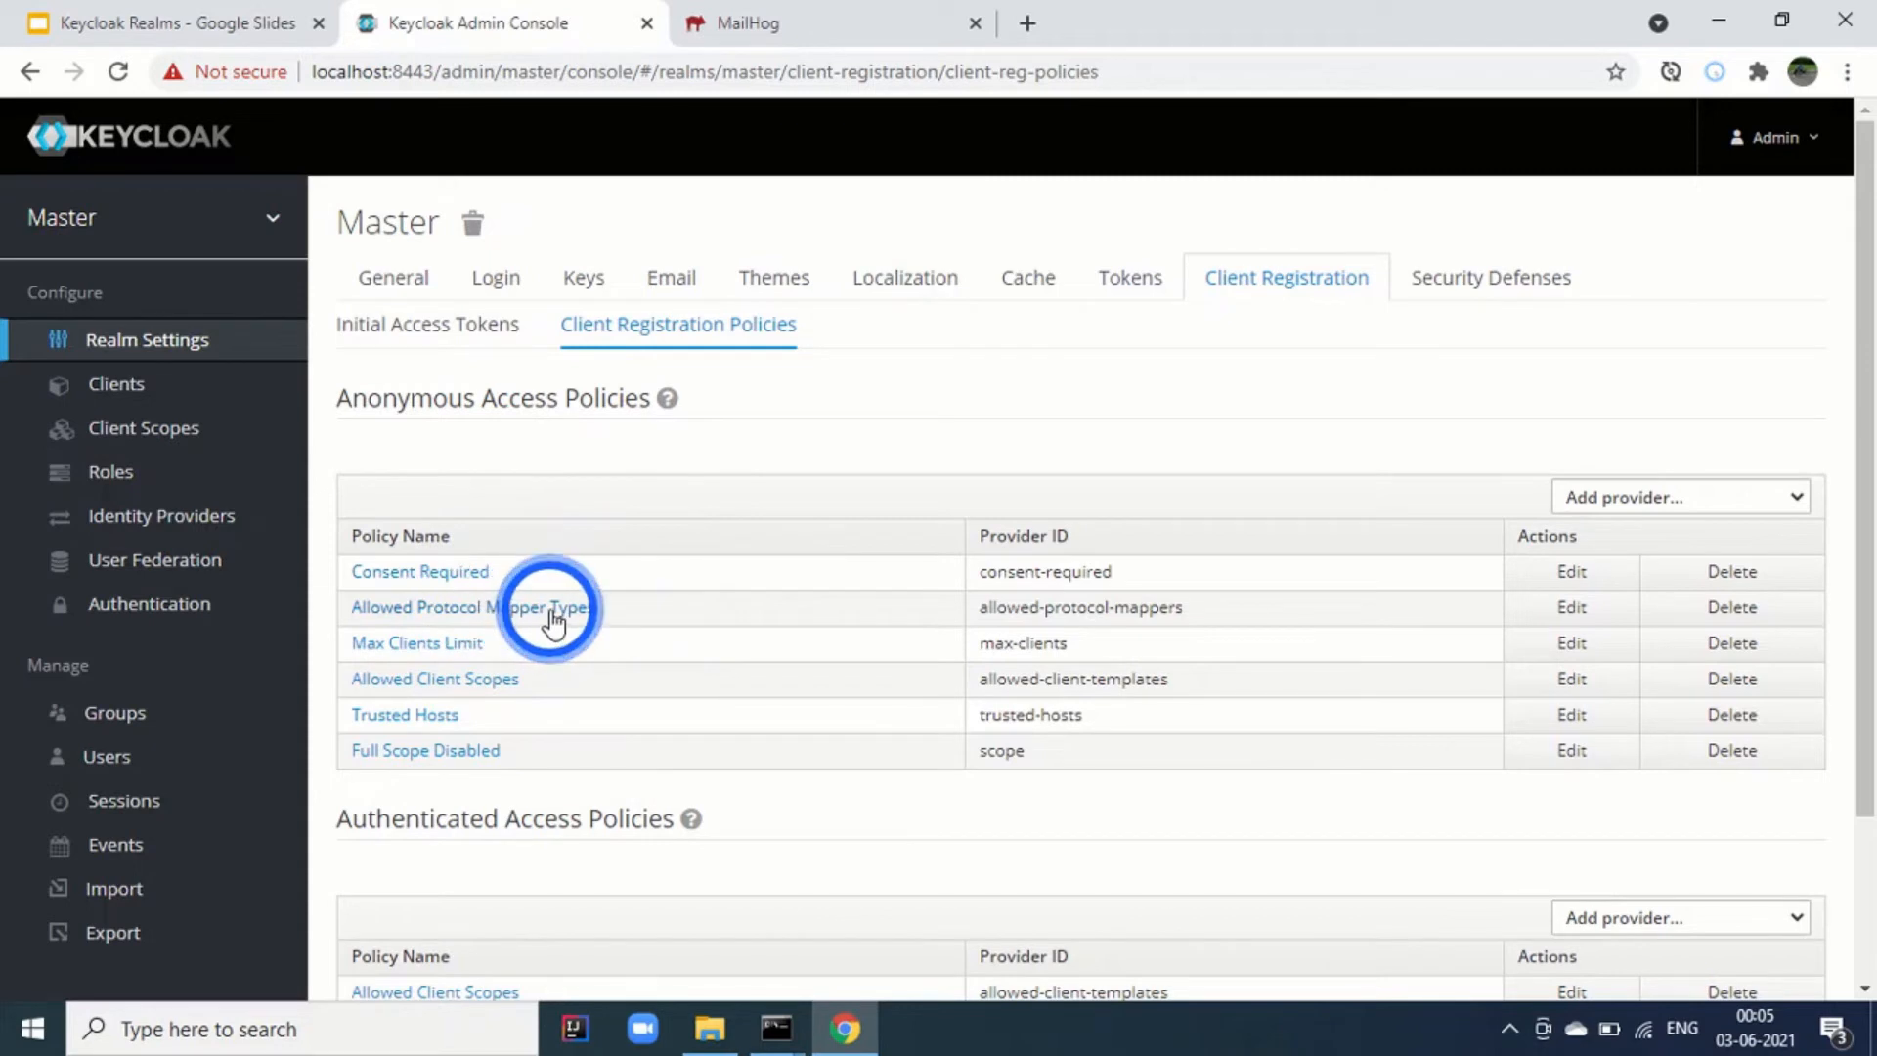
left_click(434, 678)
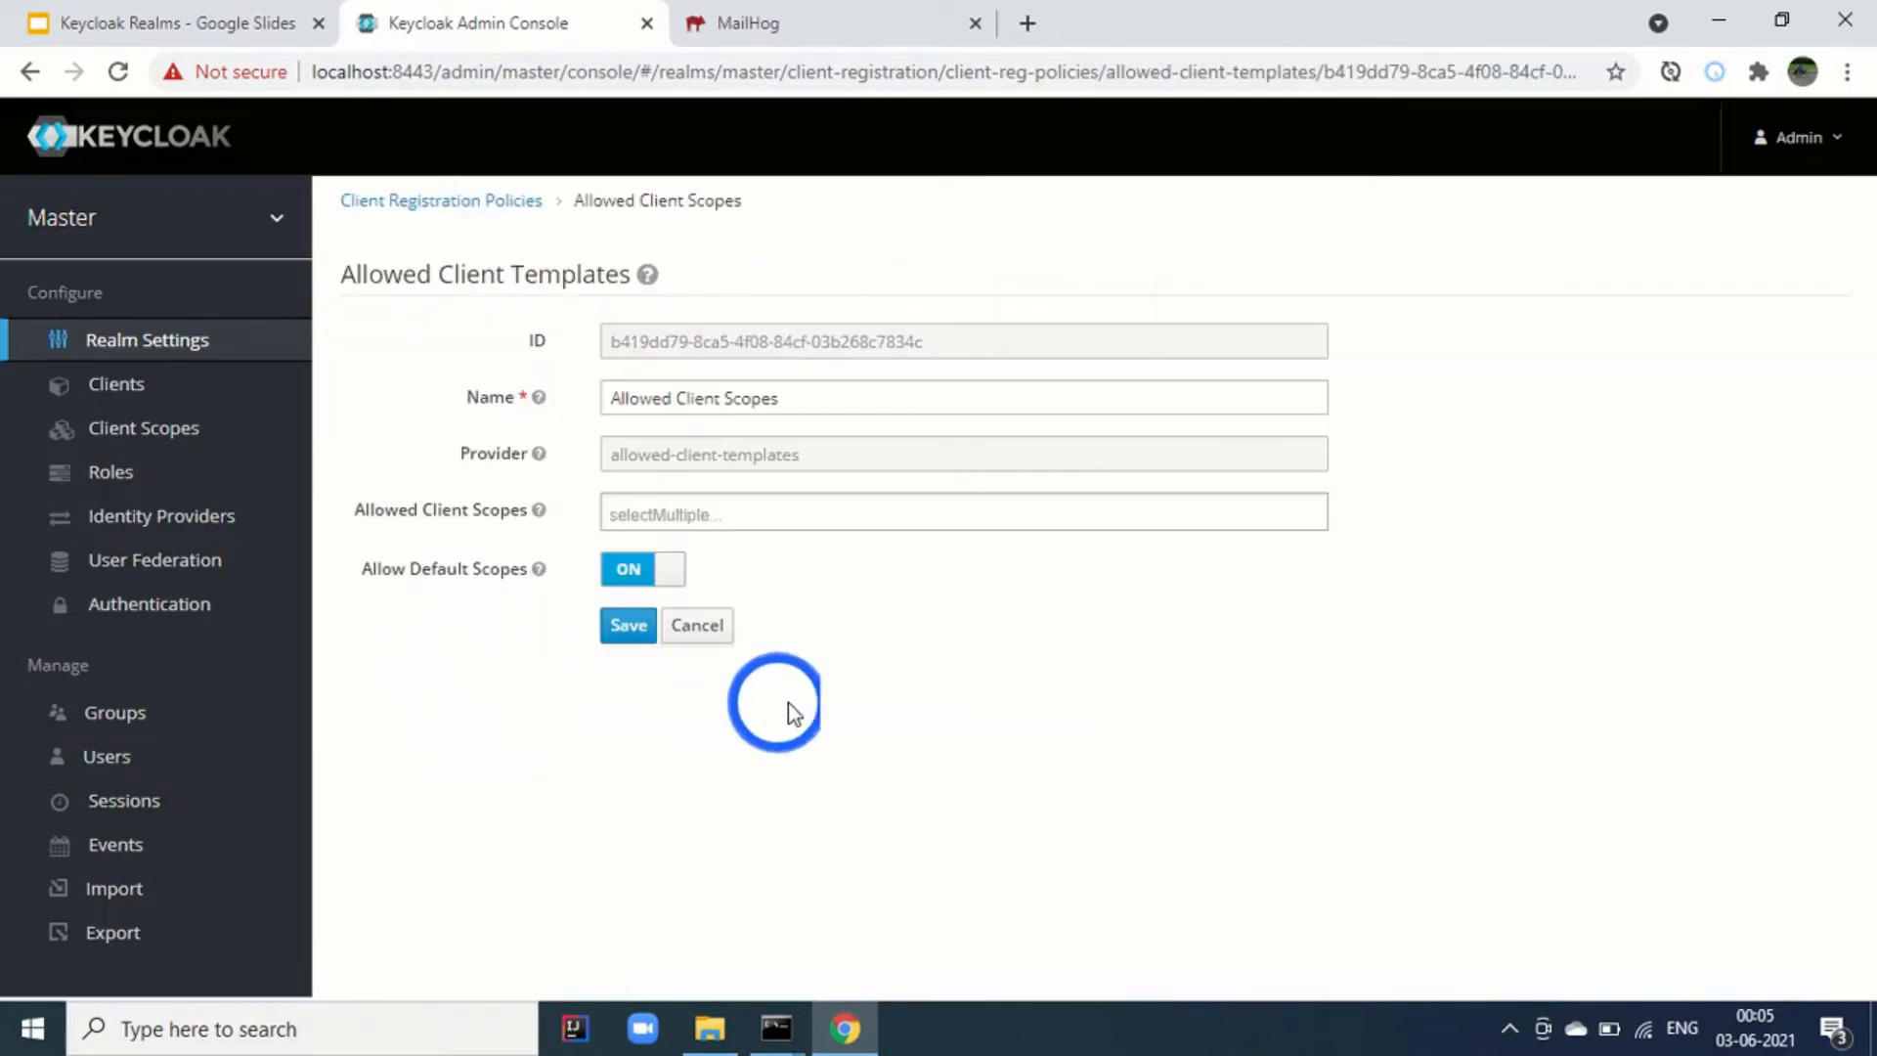
left_click(758, 397)
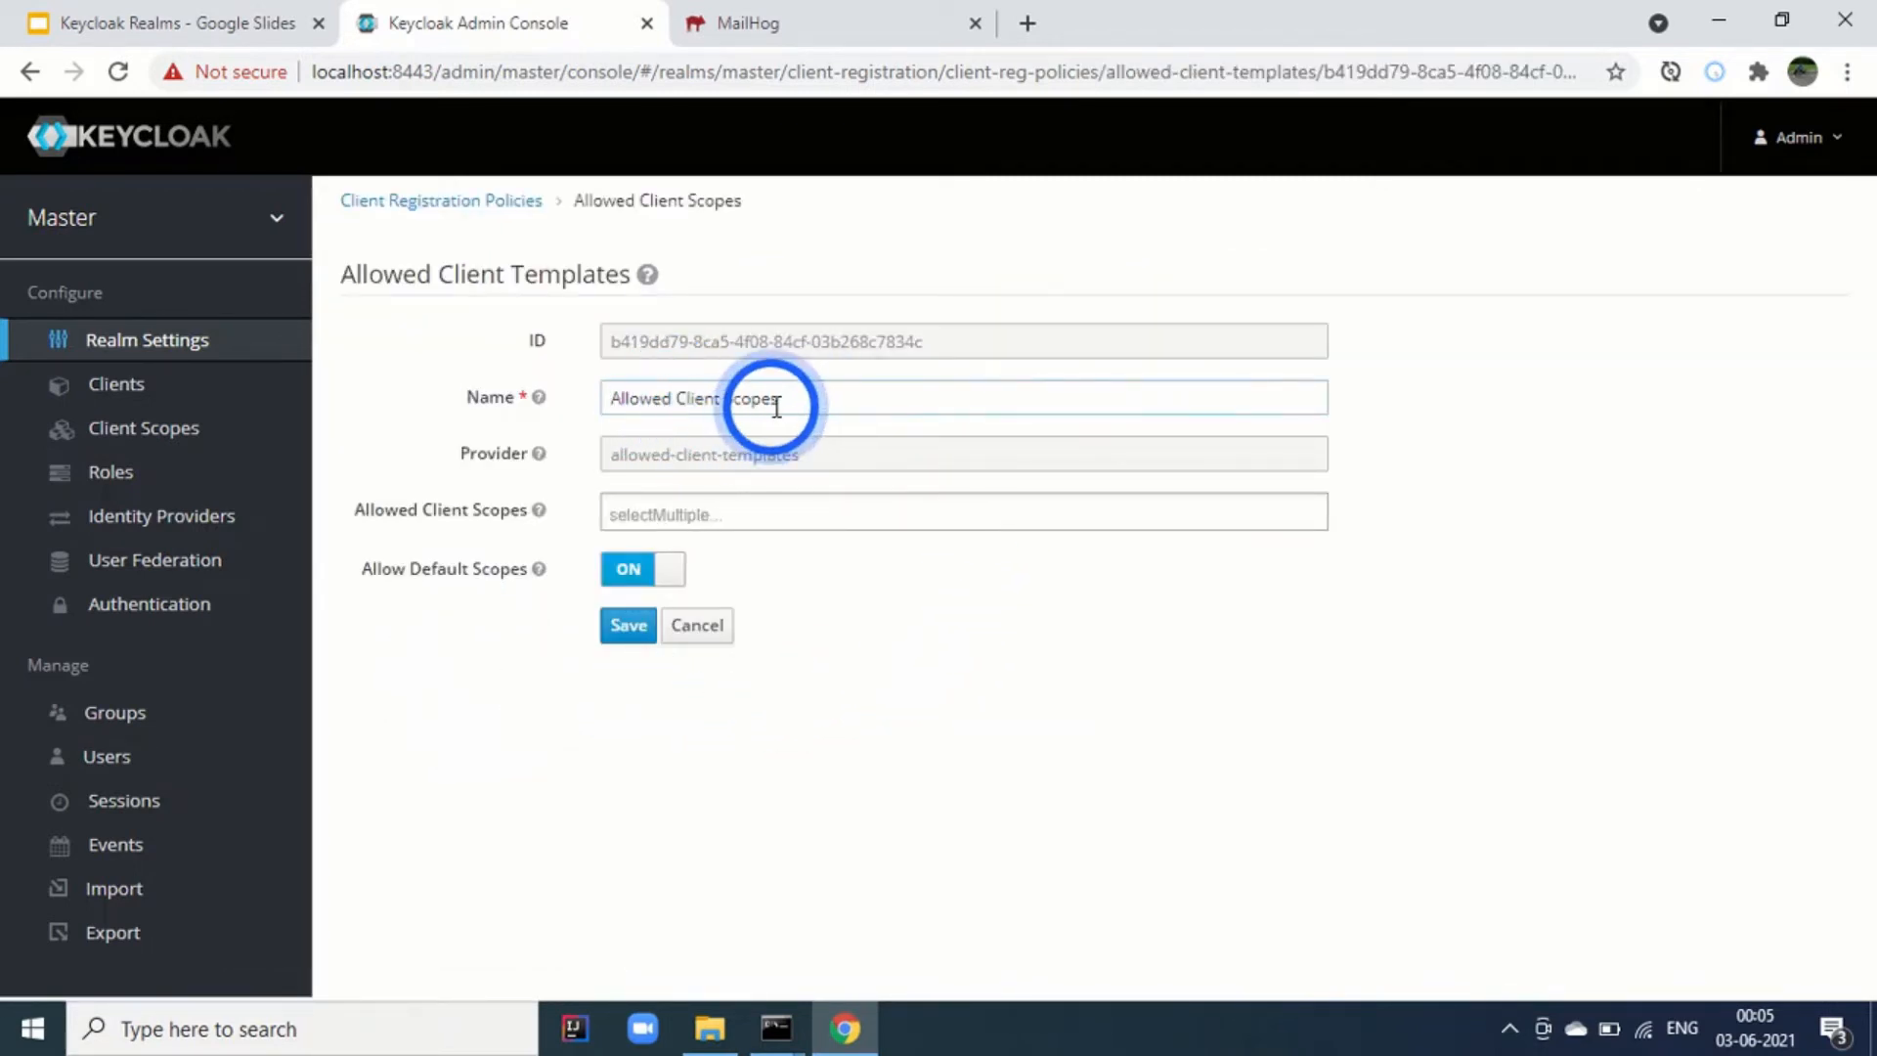
mouse_move(731, 560)
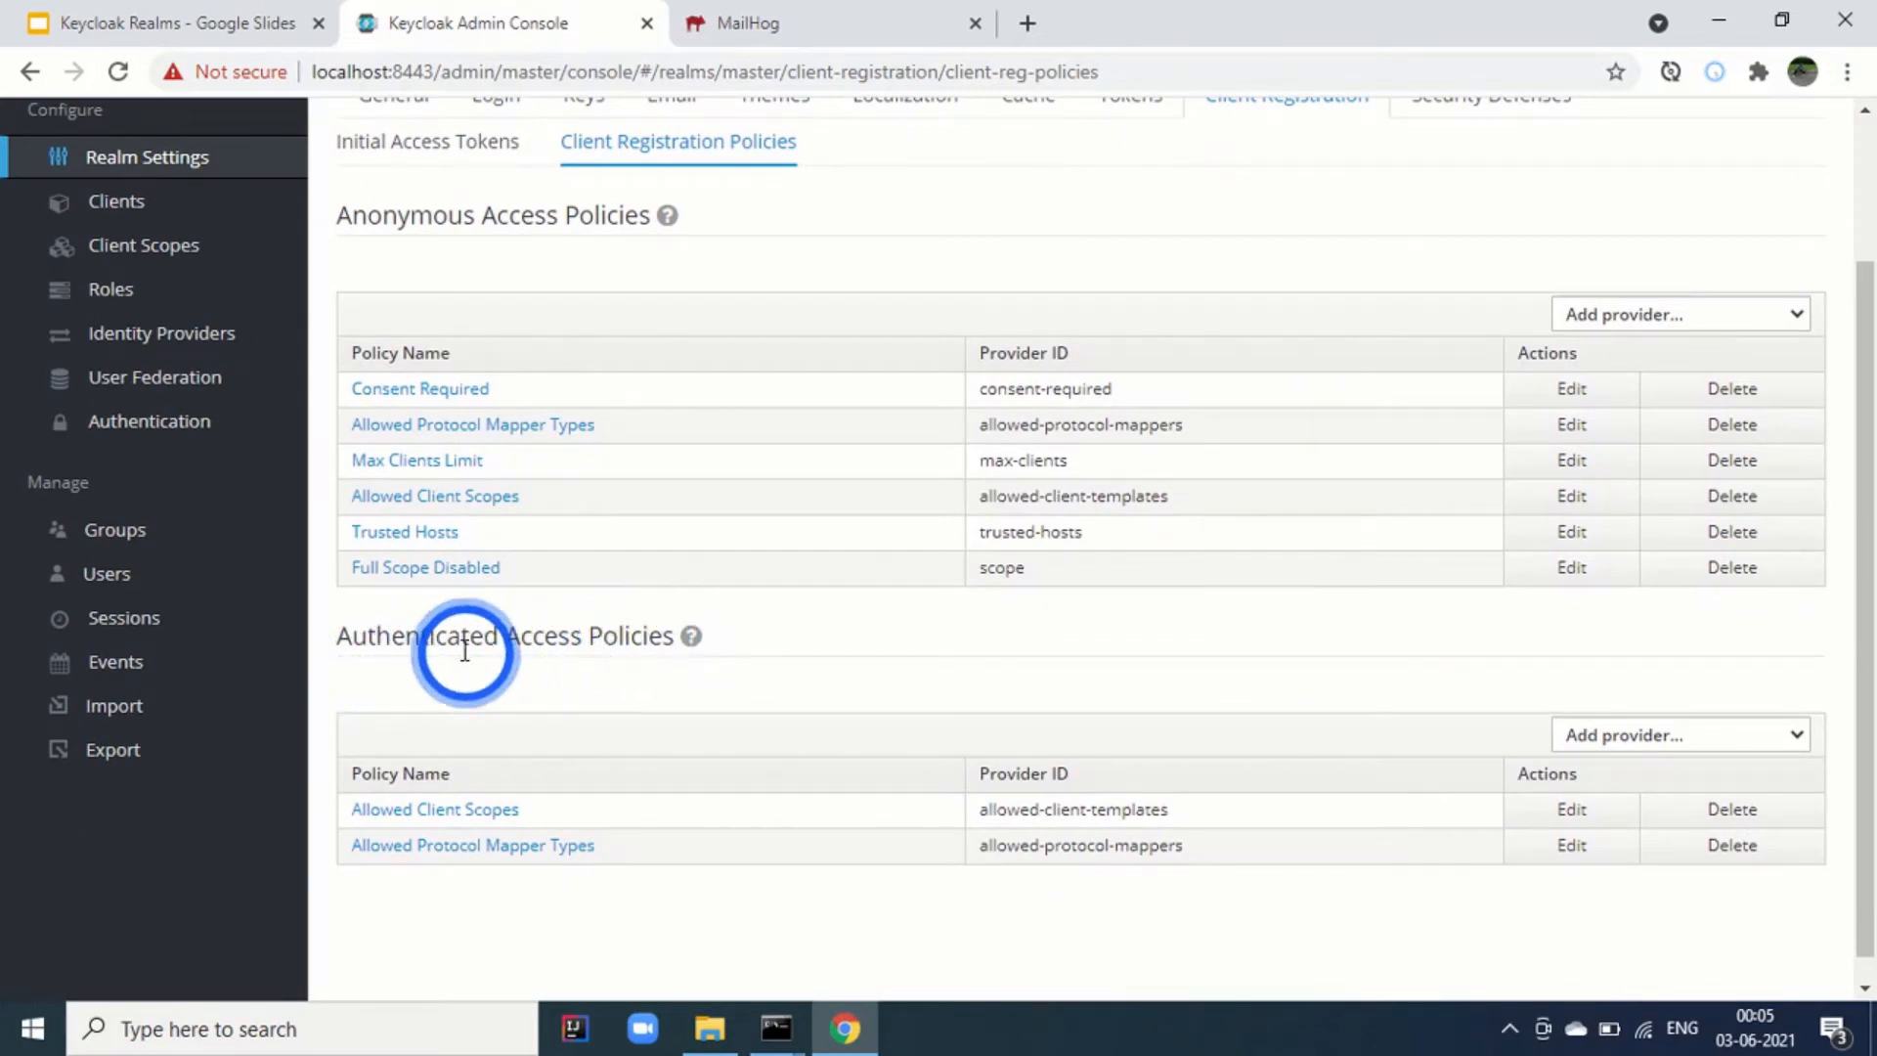
mouse_move(836, 666)
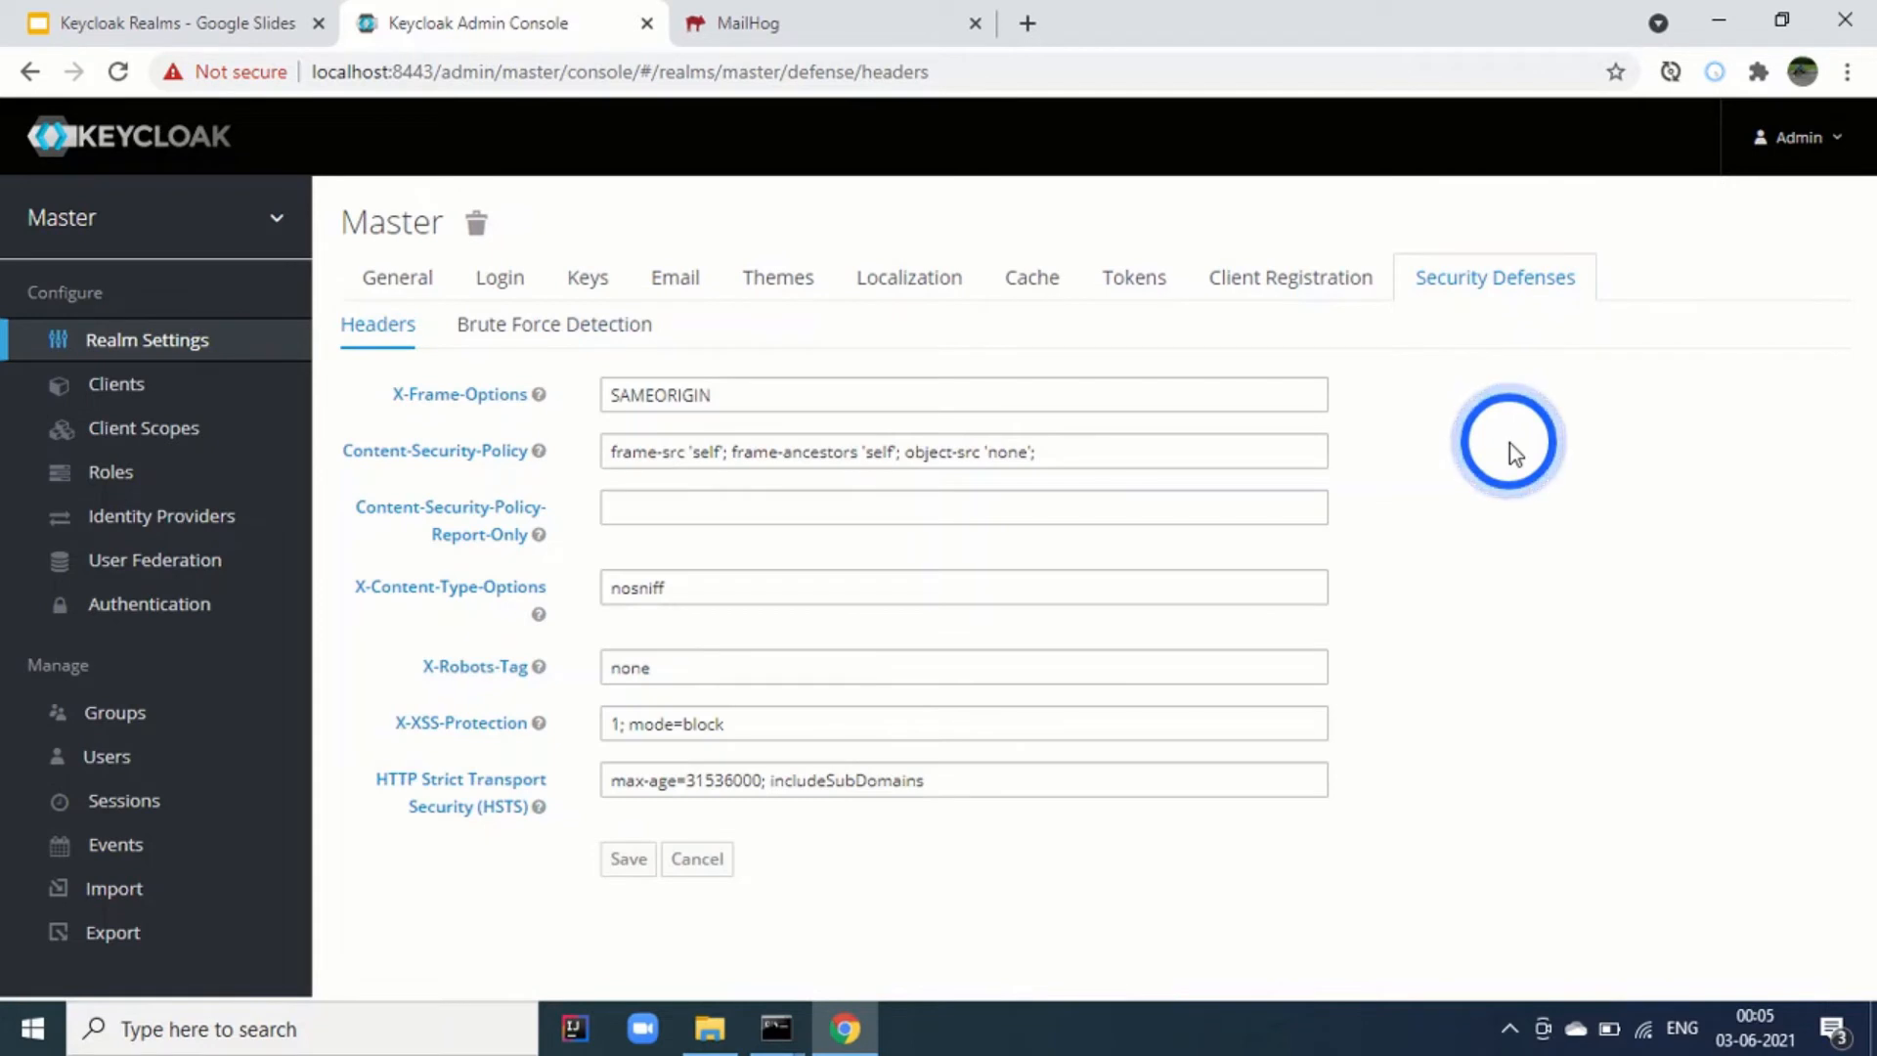
mouse_move(354, 403)
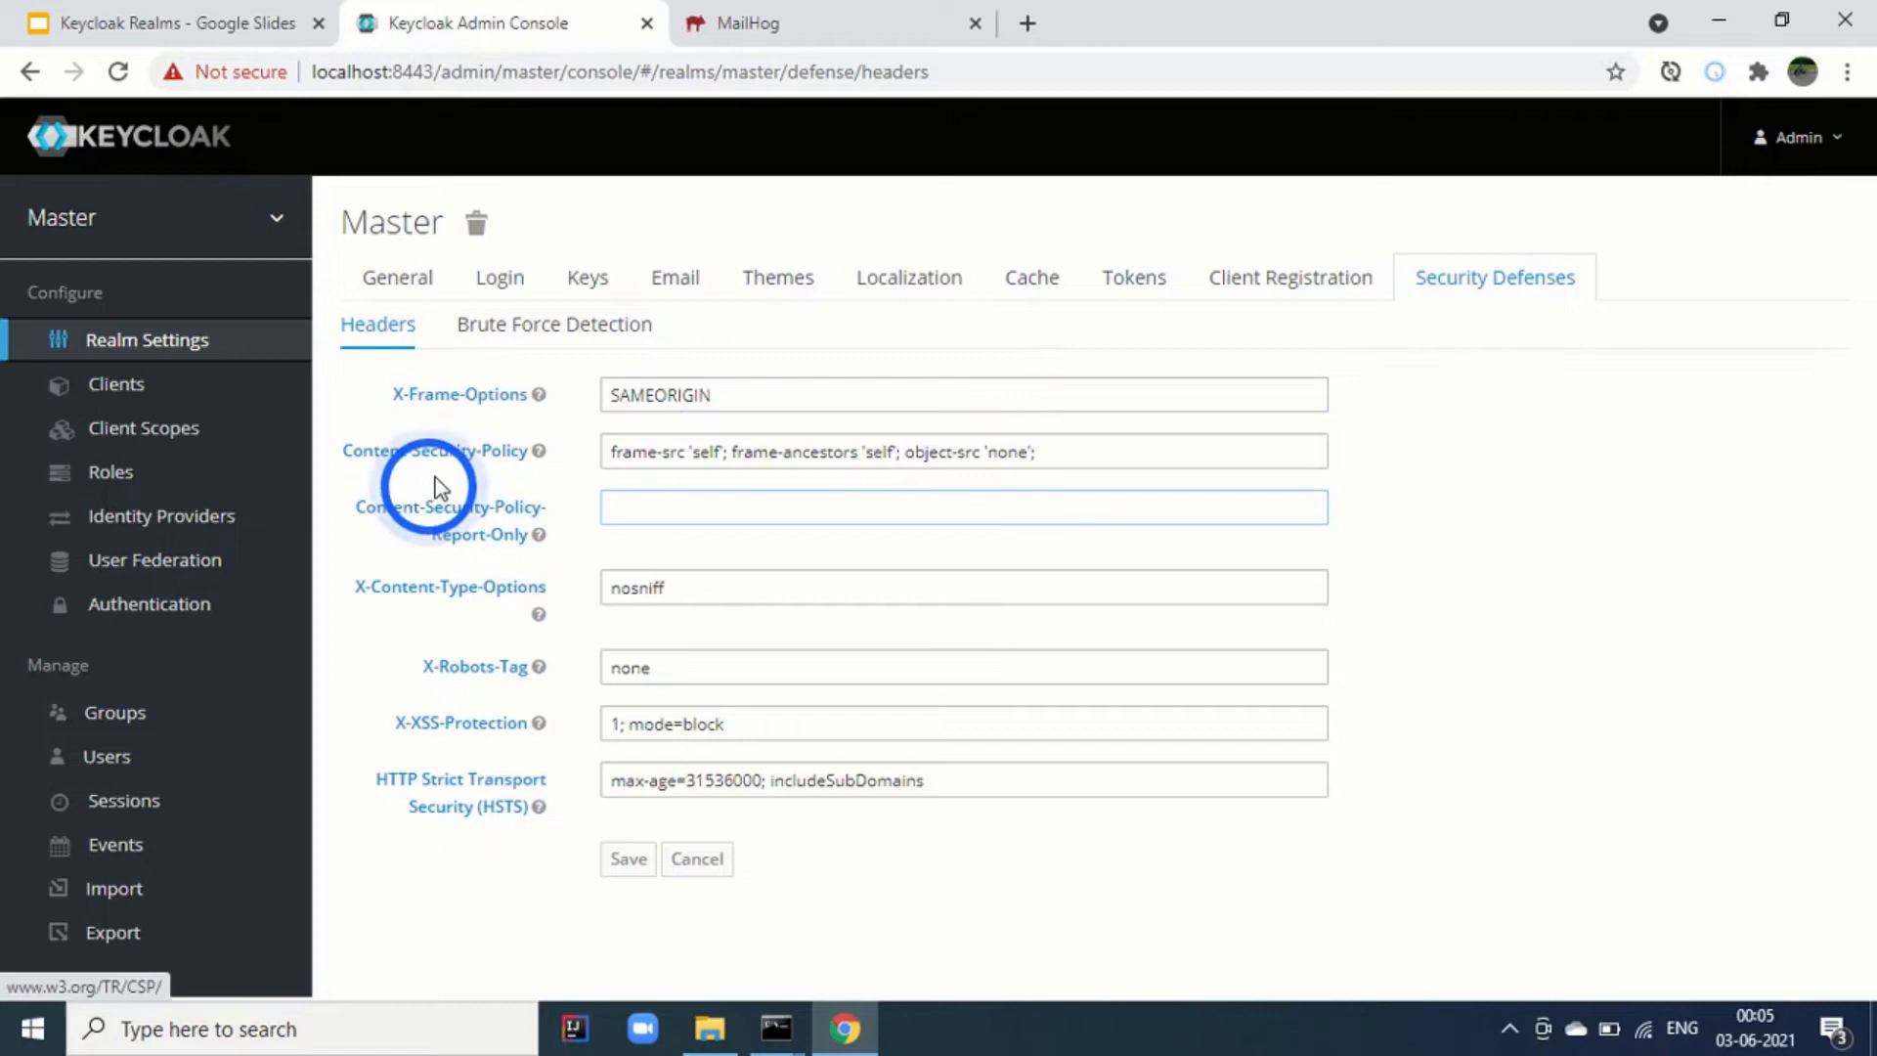
mouse_move(600, 431)
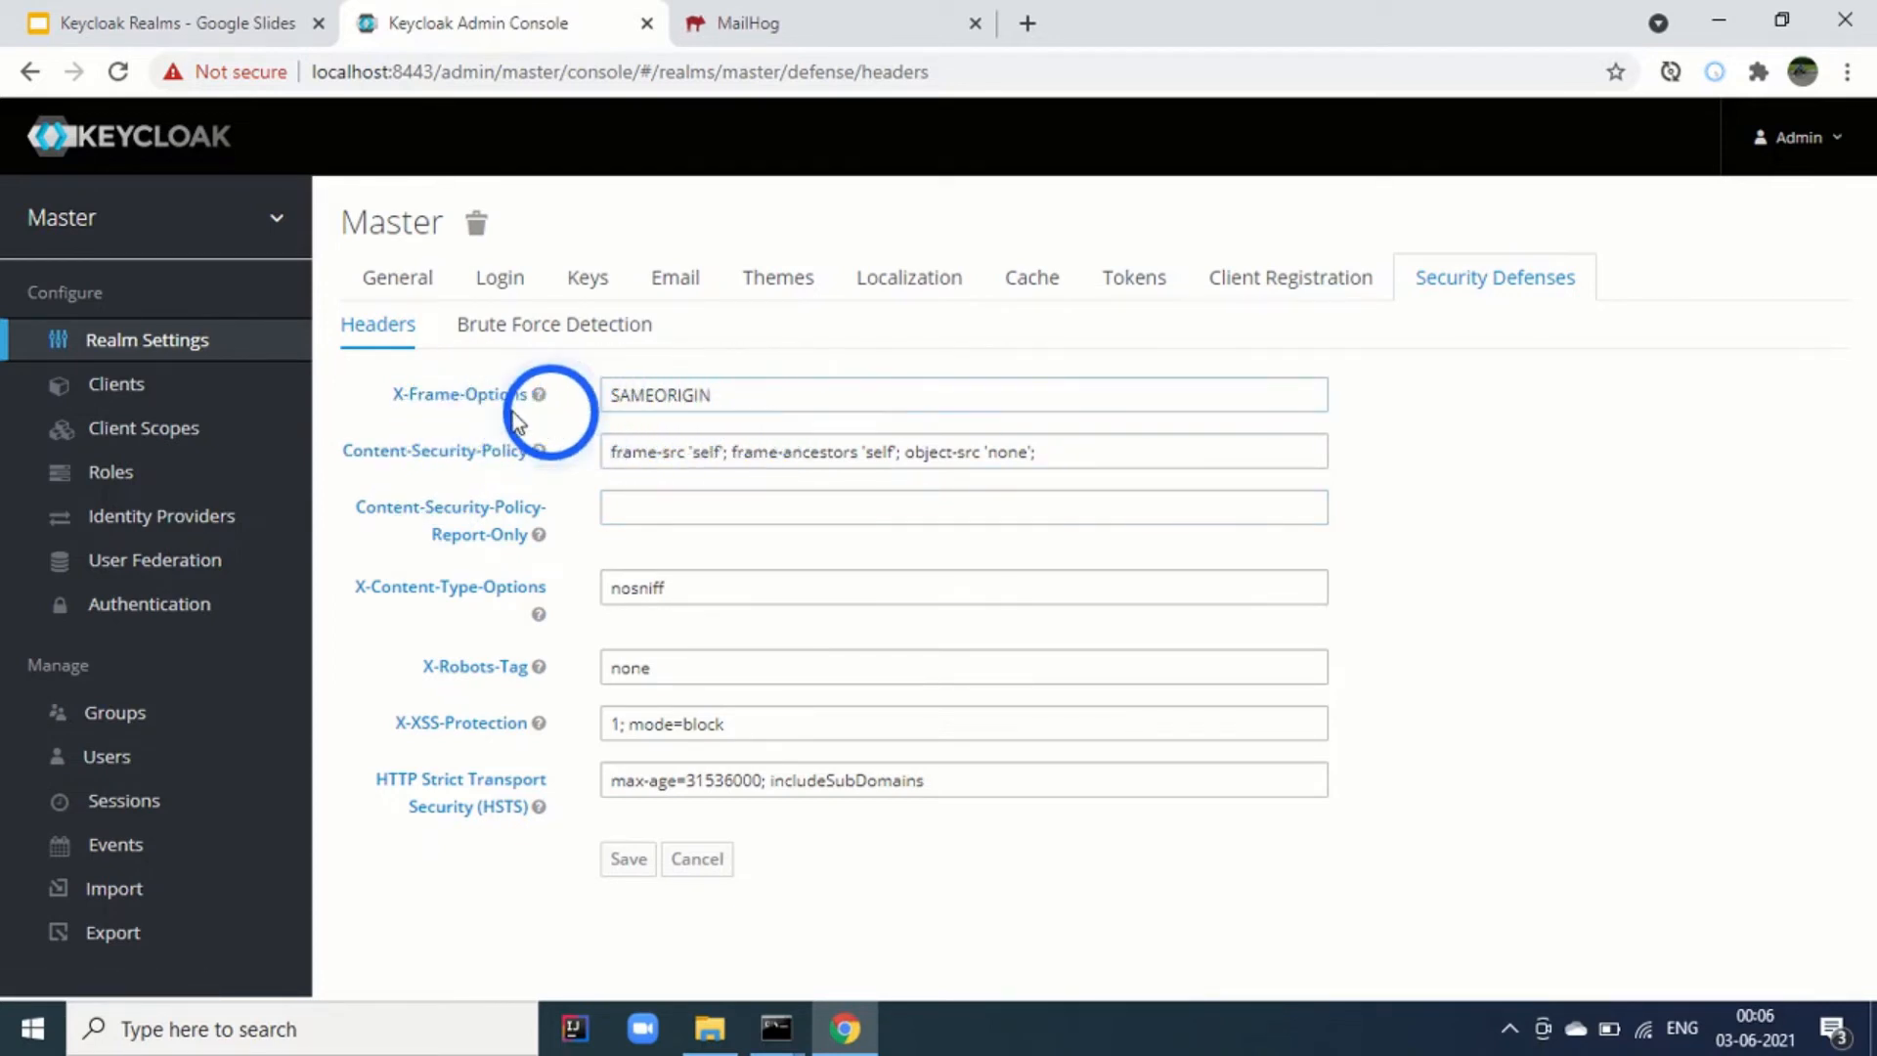
mouse_move(395, 412)
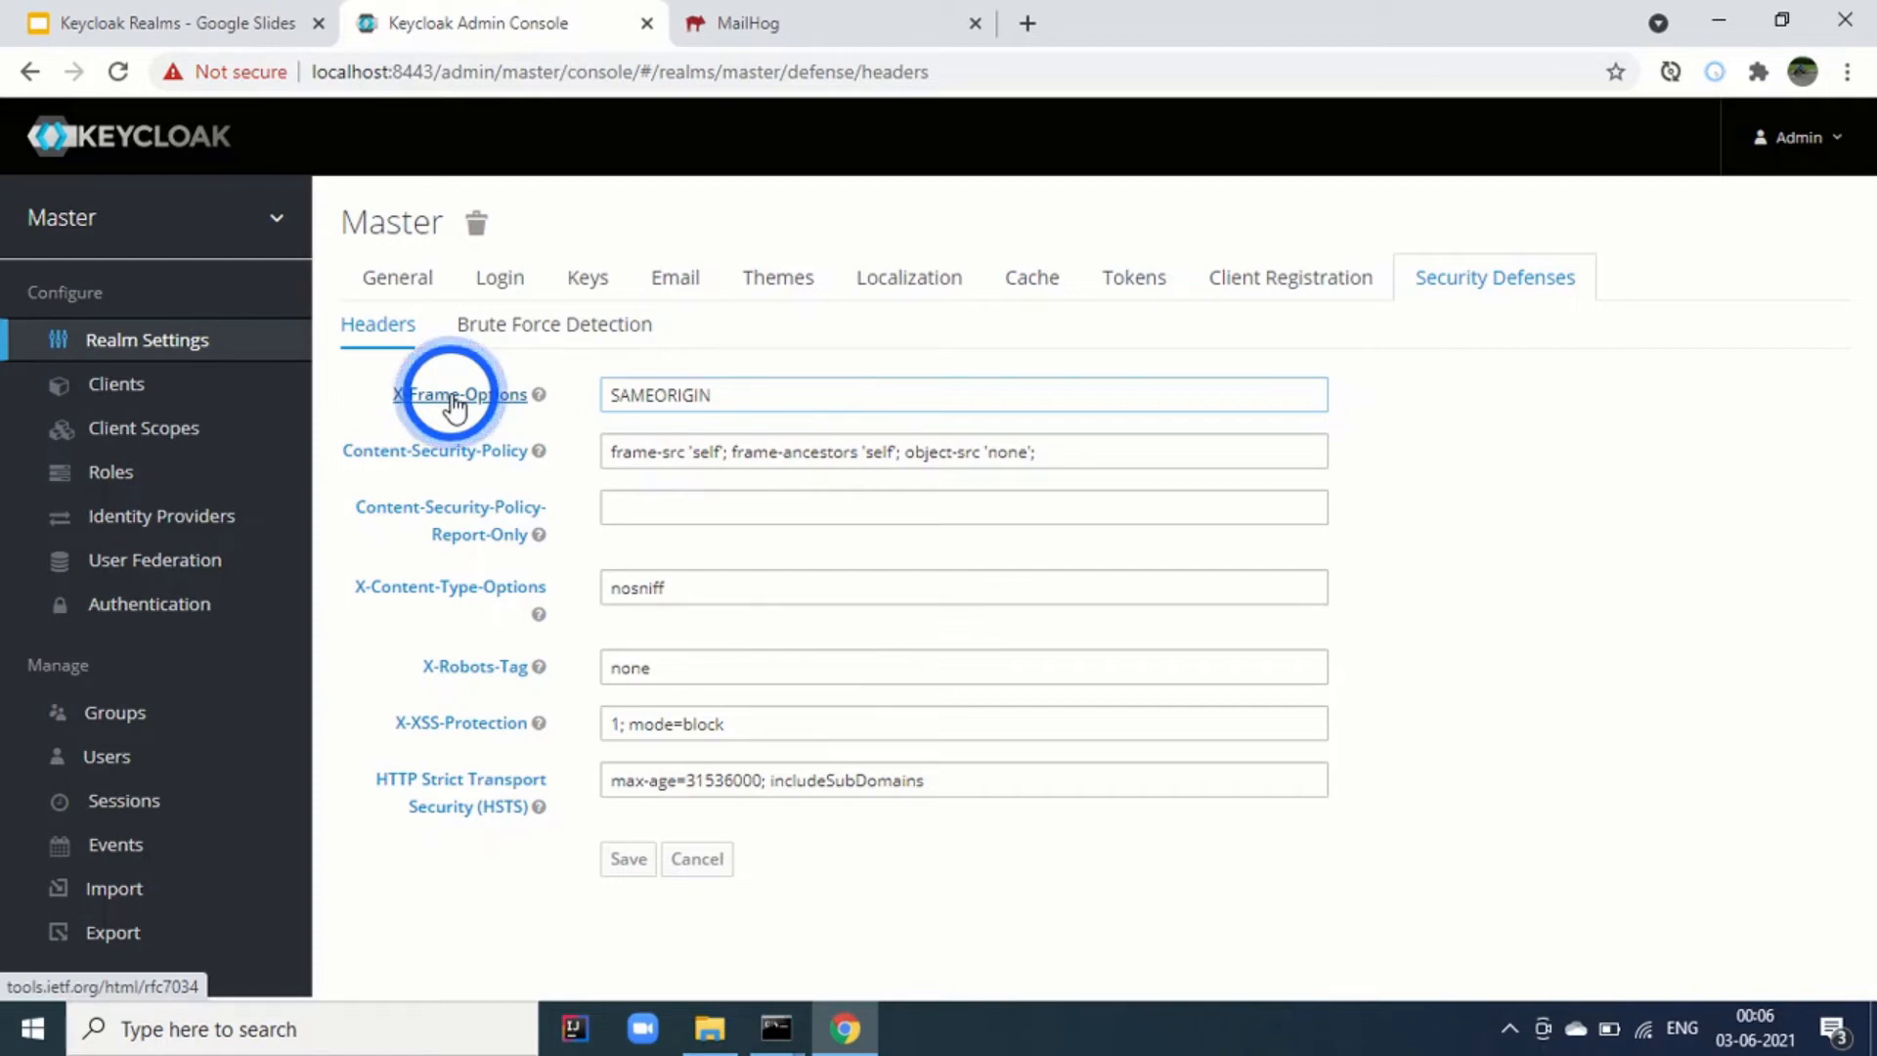
Follow the X-Frame-Options link to RFC 7034, then scroll the security header settings
left_click(453, 395)
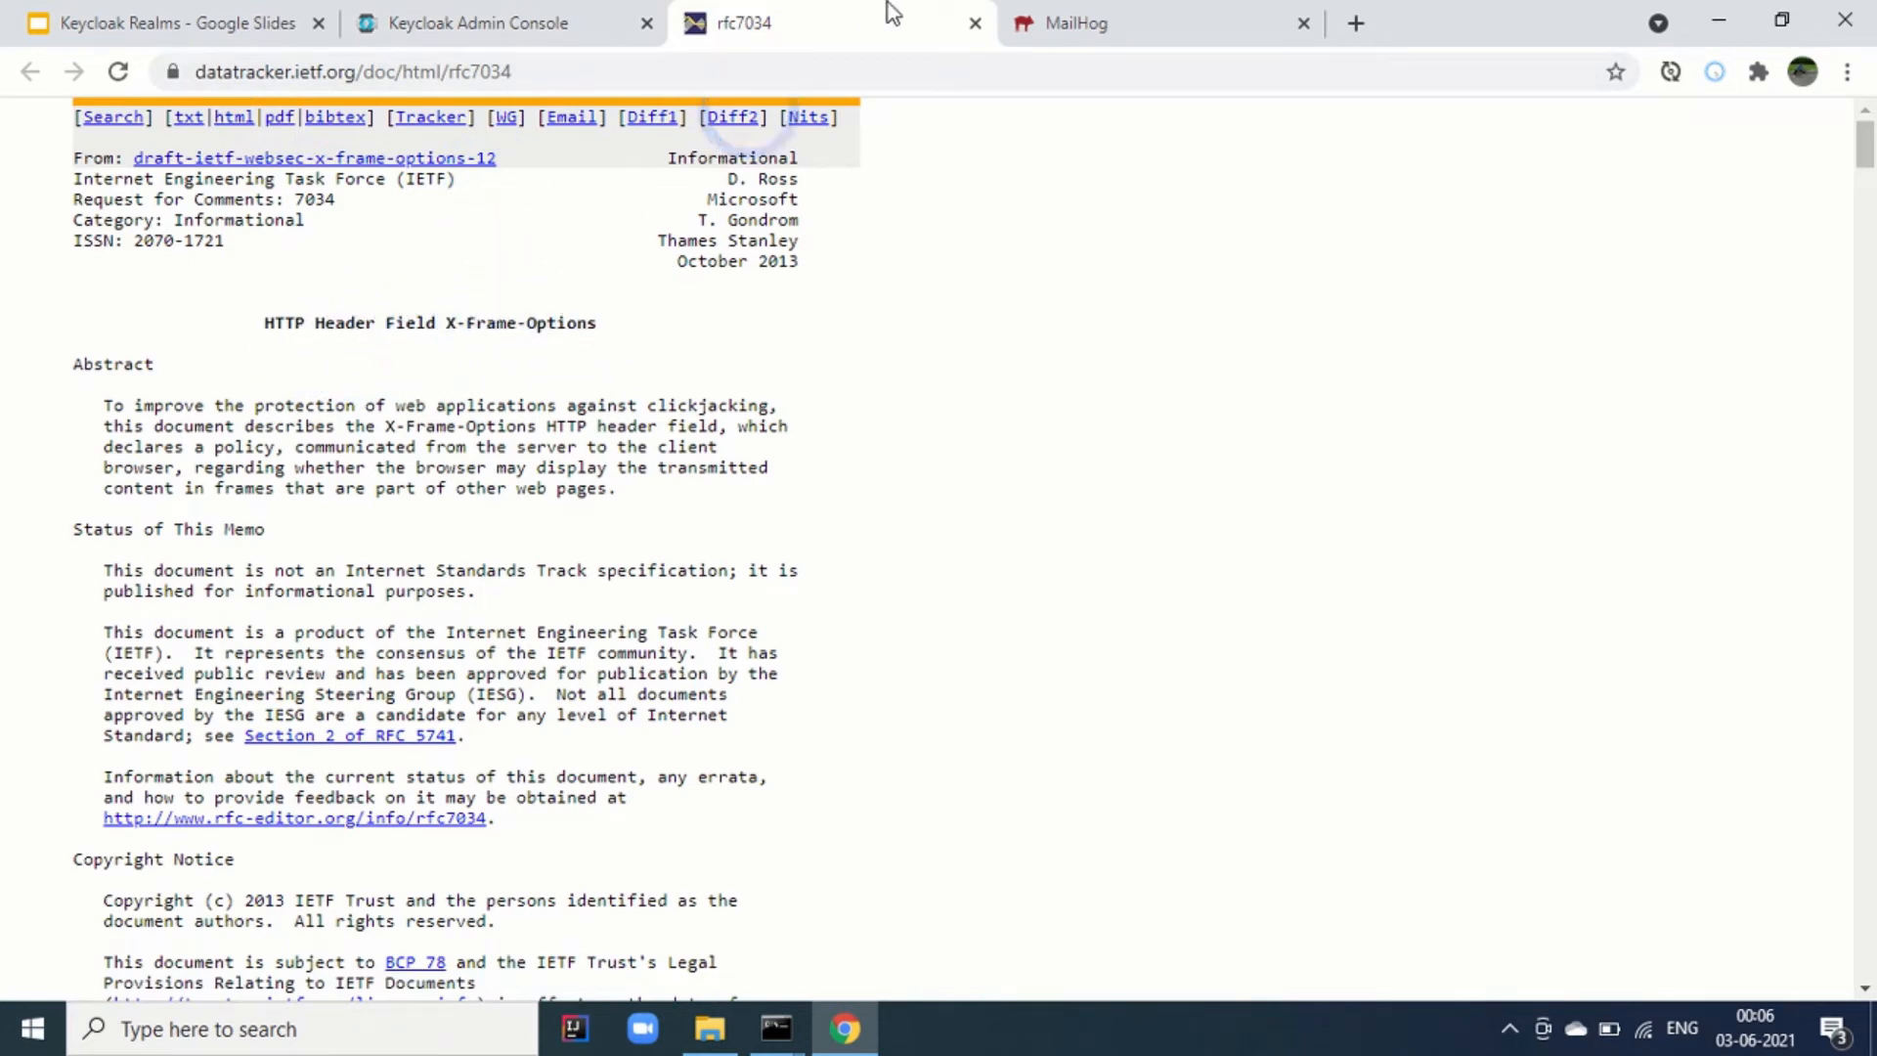
scroll("down", 3)
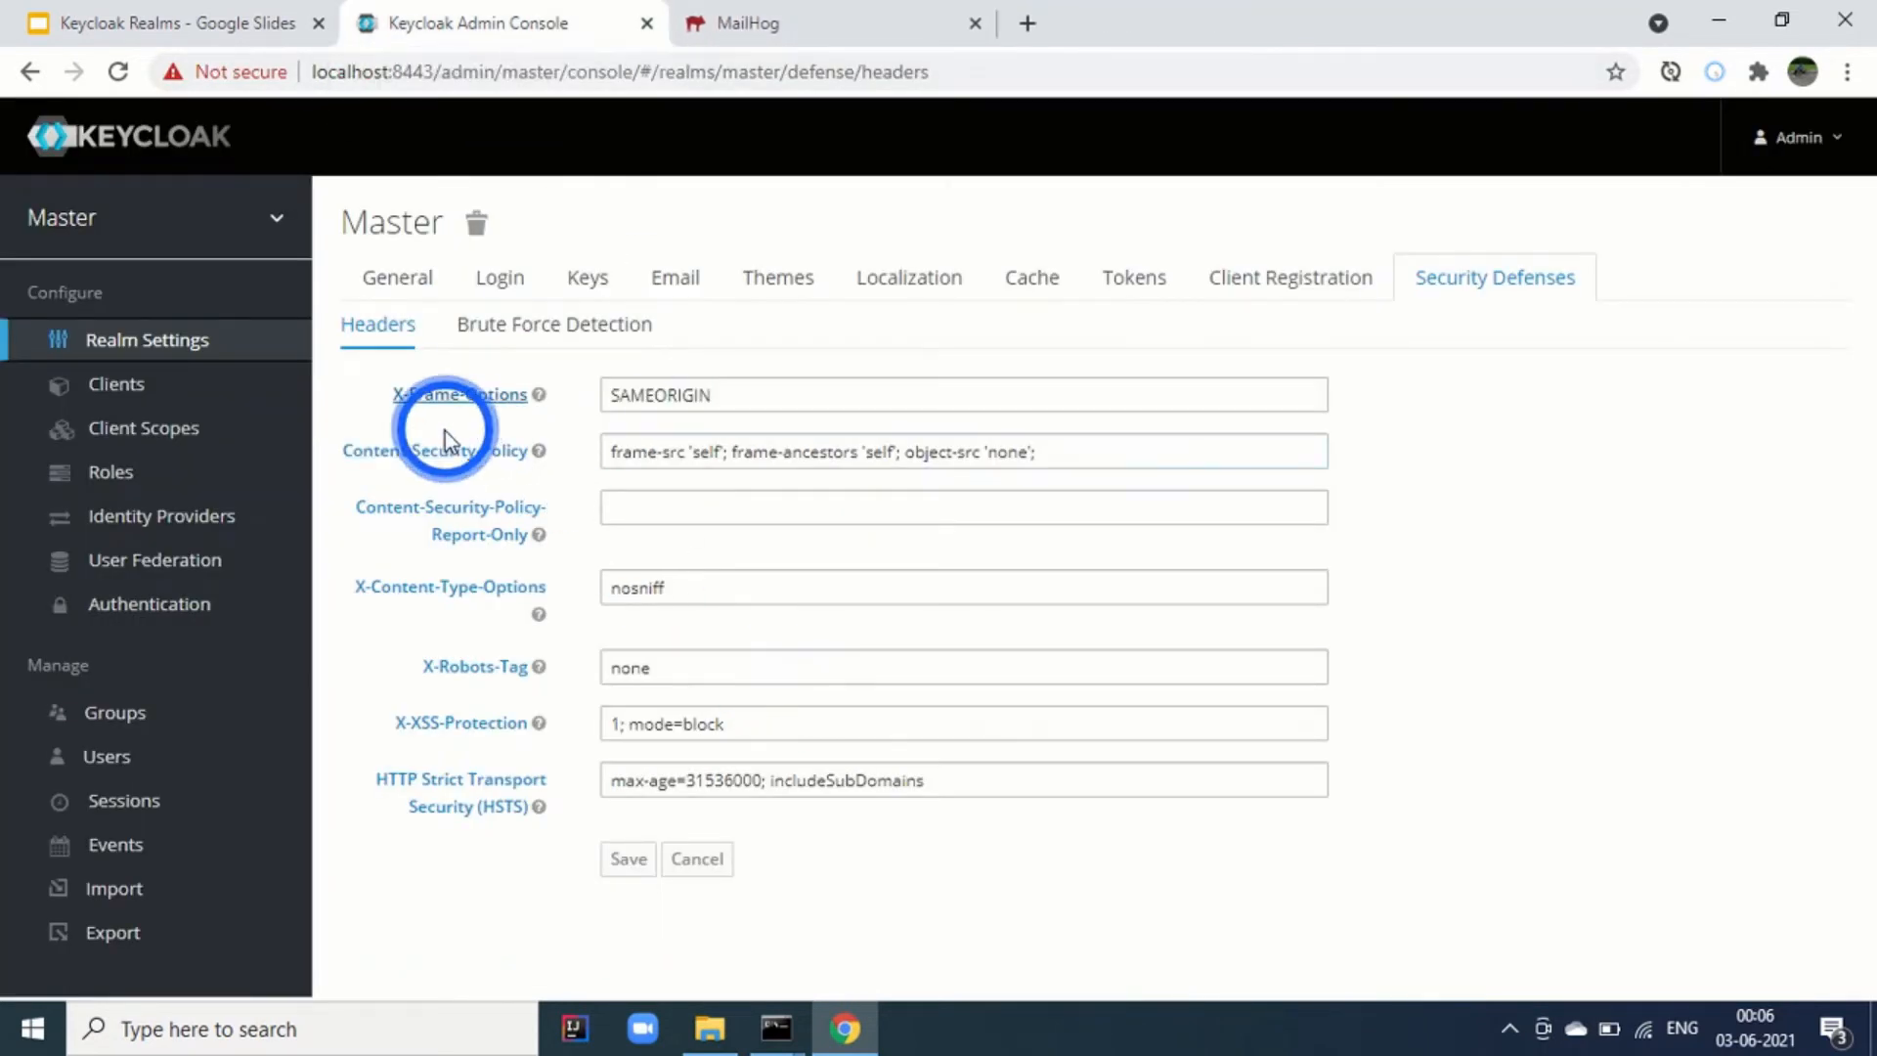
mouse_move(426, 565)
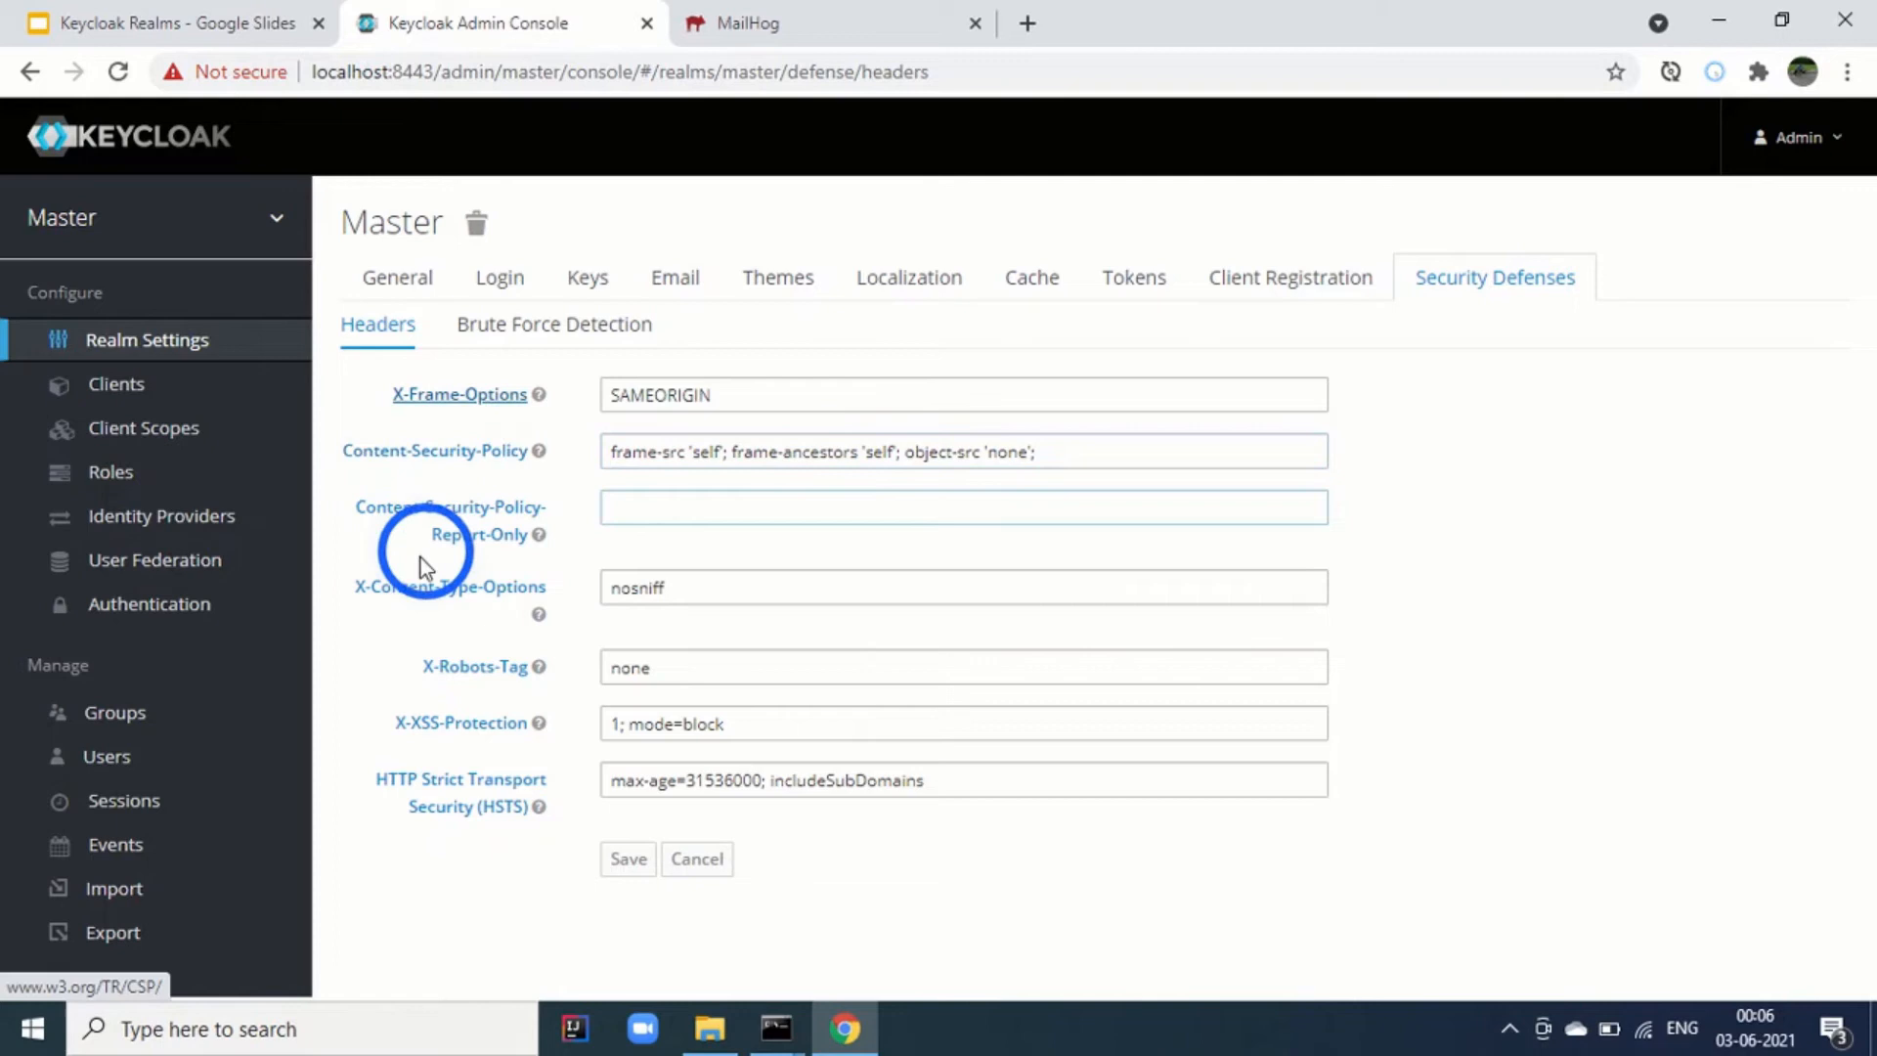
mouse_move(497, 661)
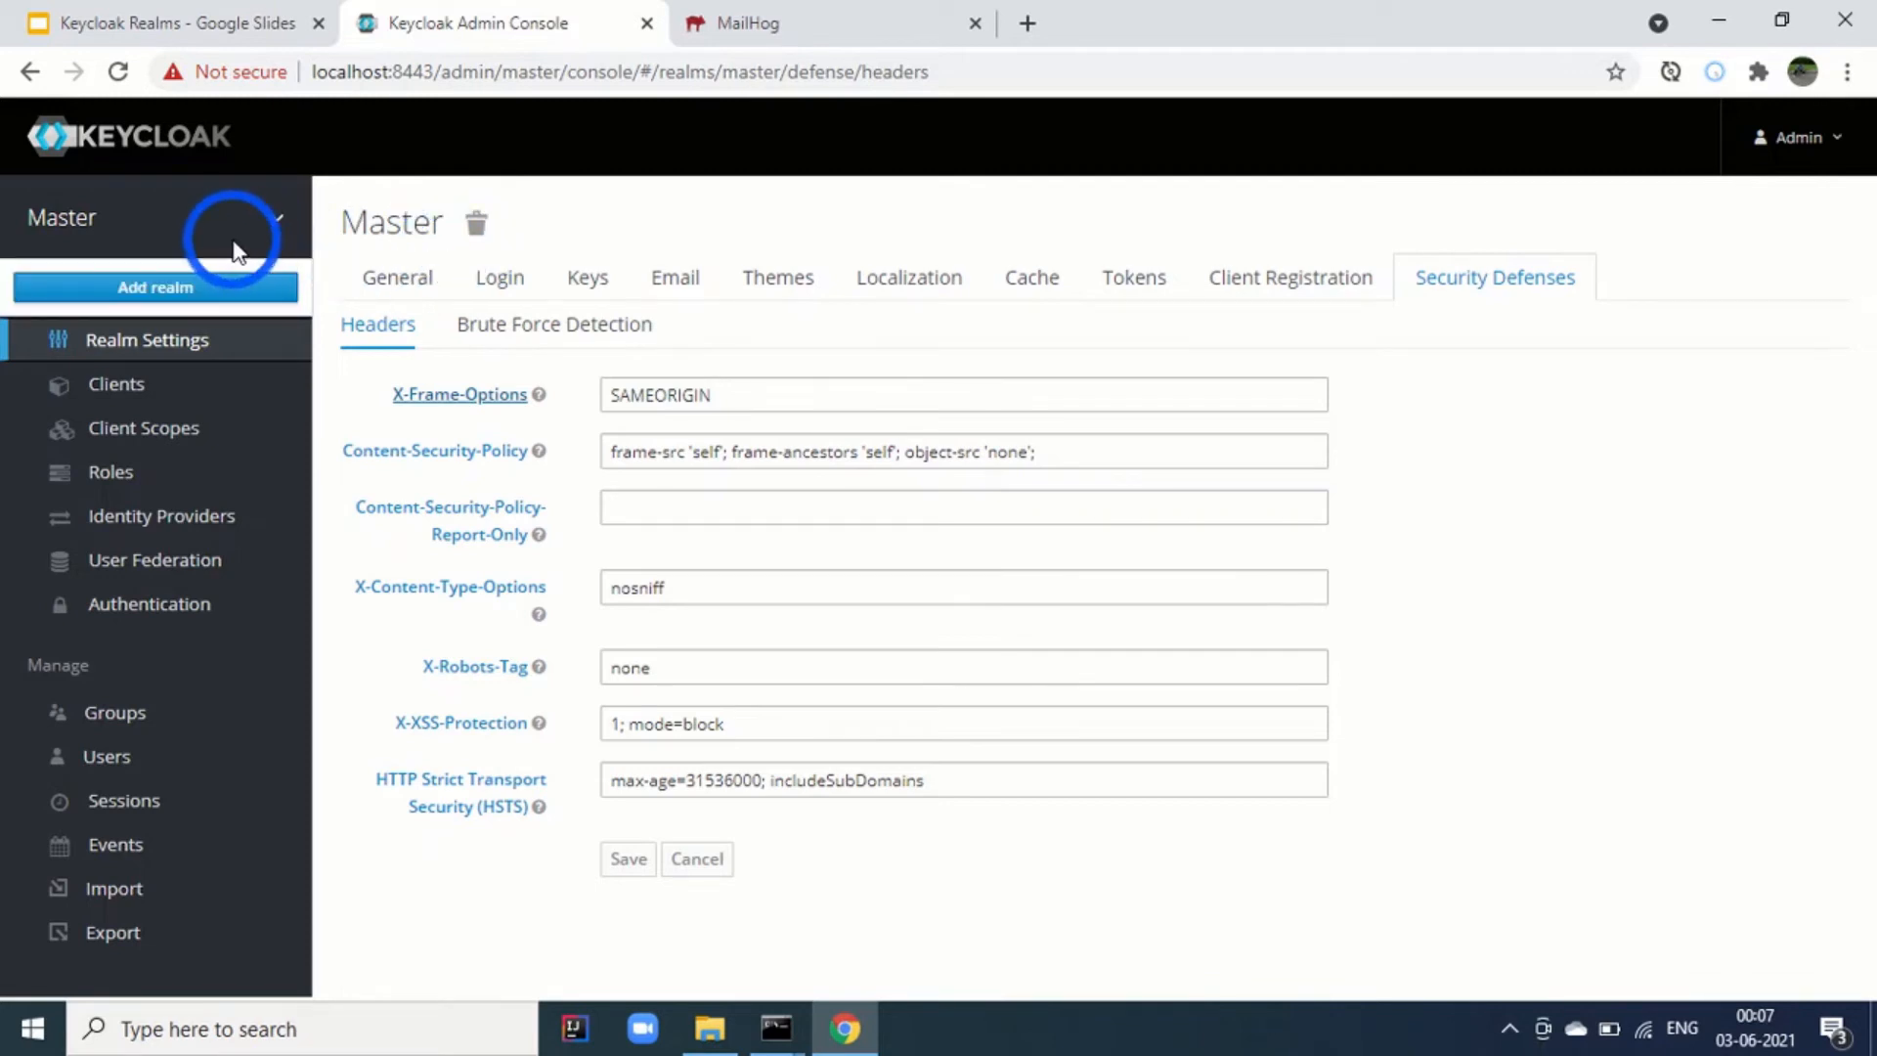
mouse_move(220, 293)
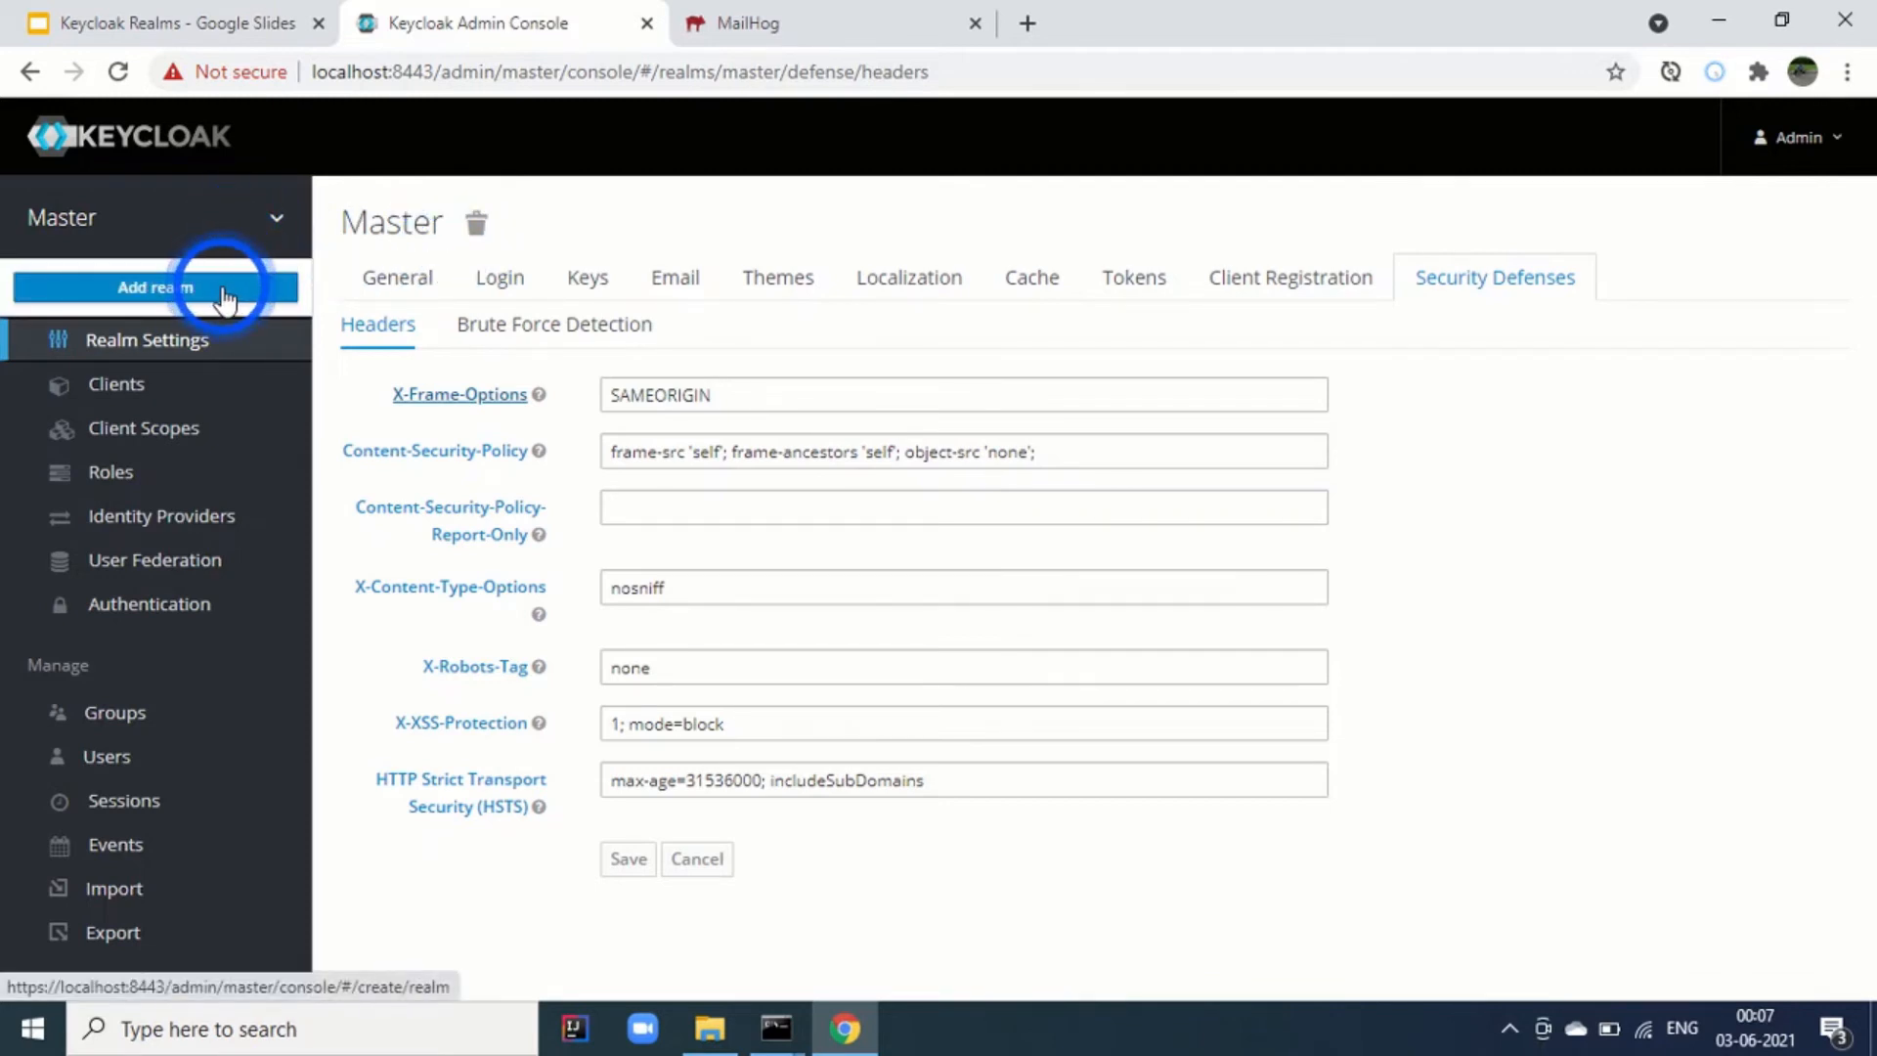
Add a realm named 'demo' with Enabled left on and create it
left_click(156, 287)
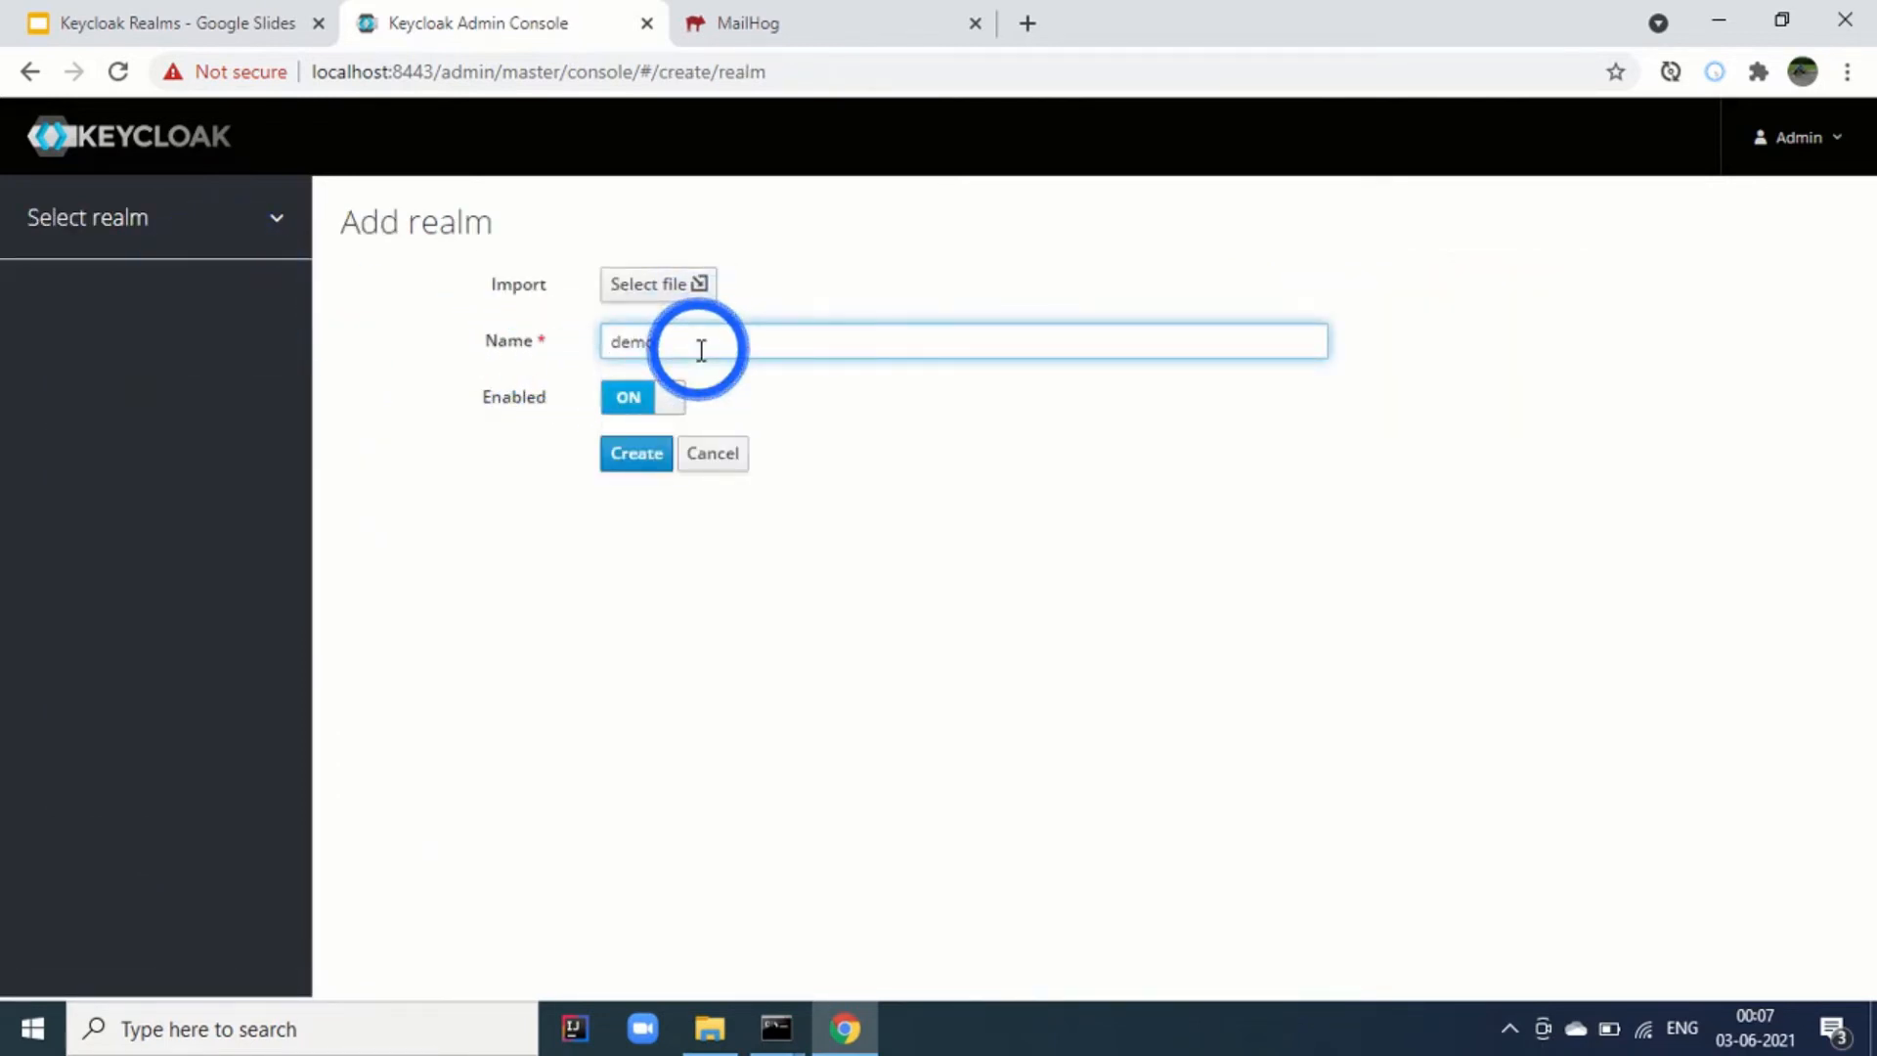
left_click(636, 453)
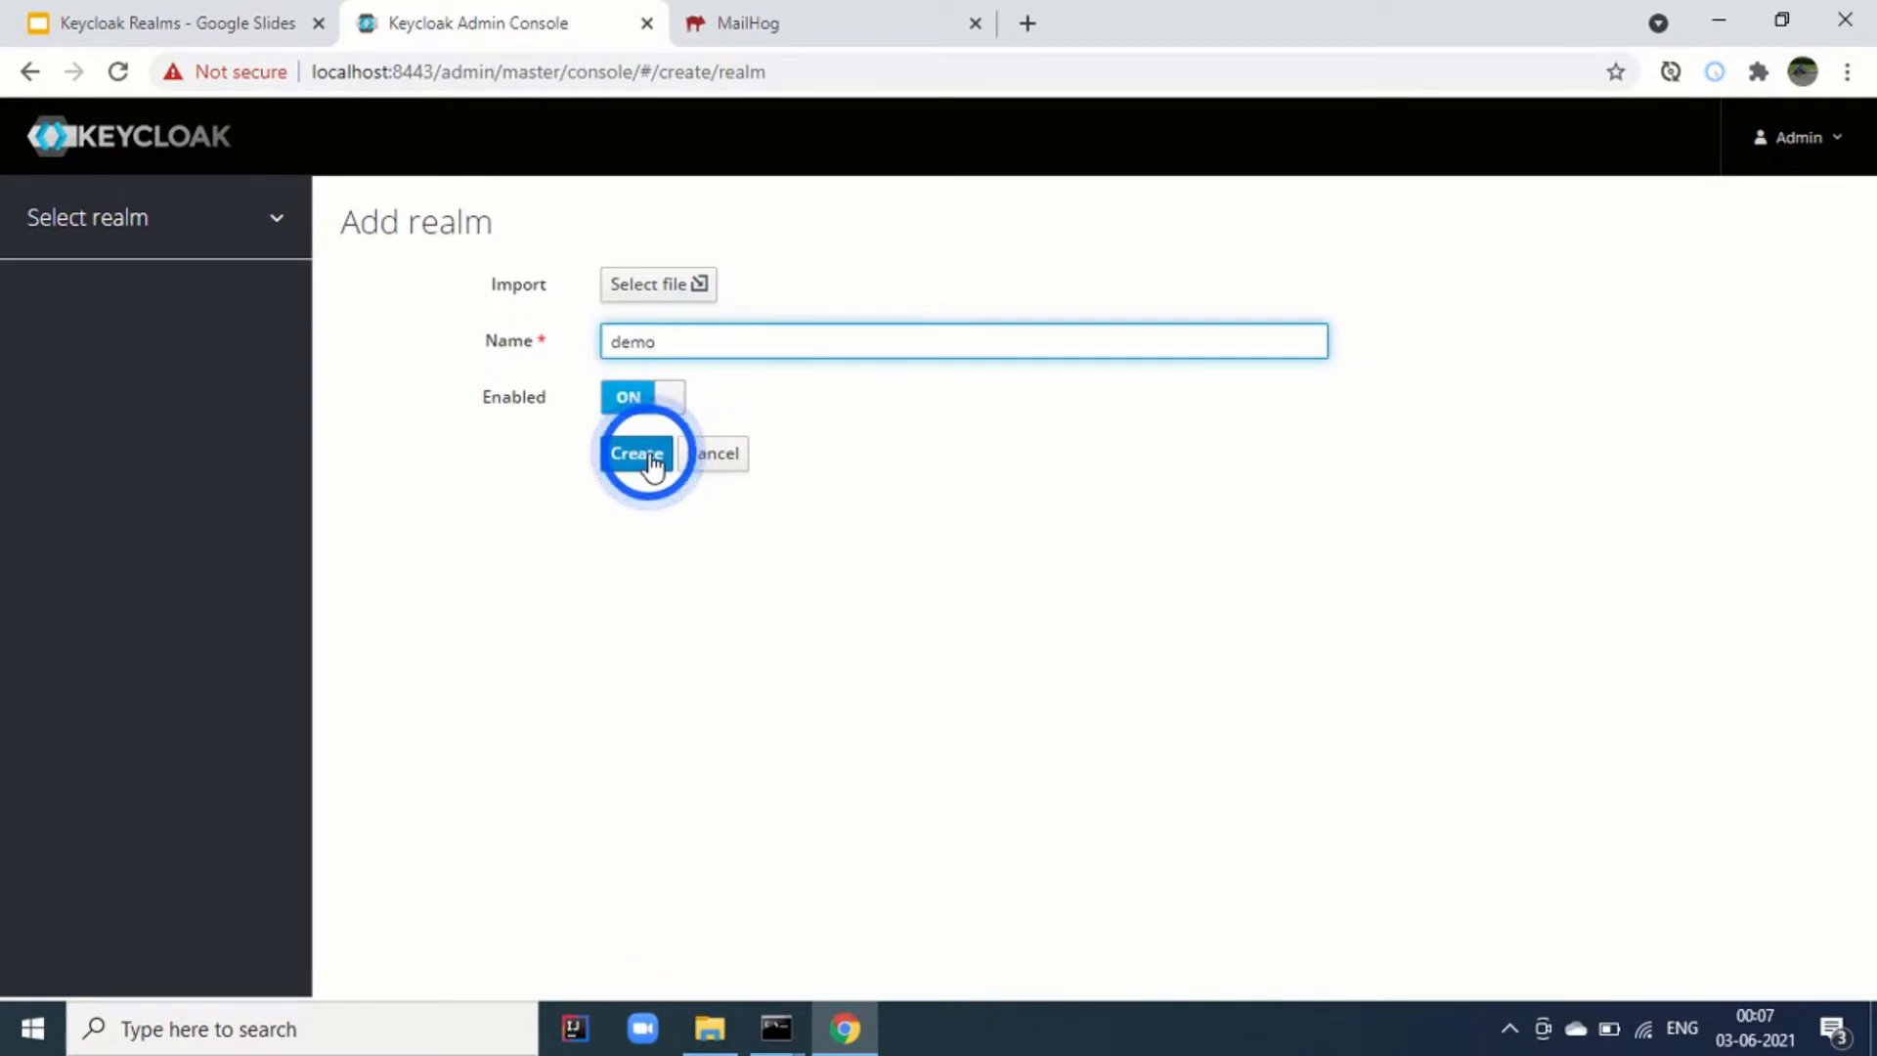
left_click(635, 452)
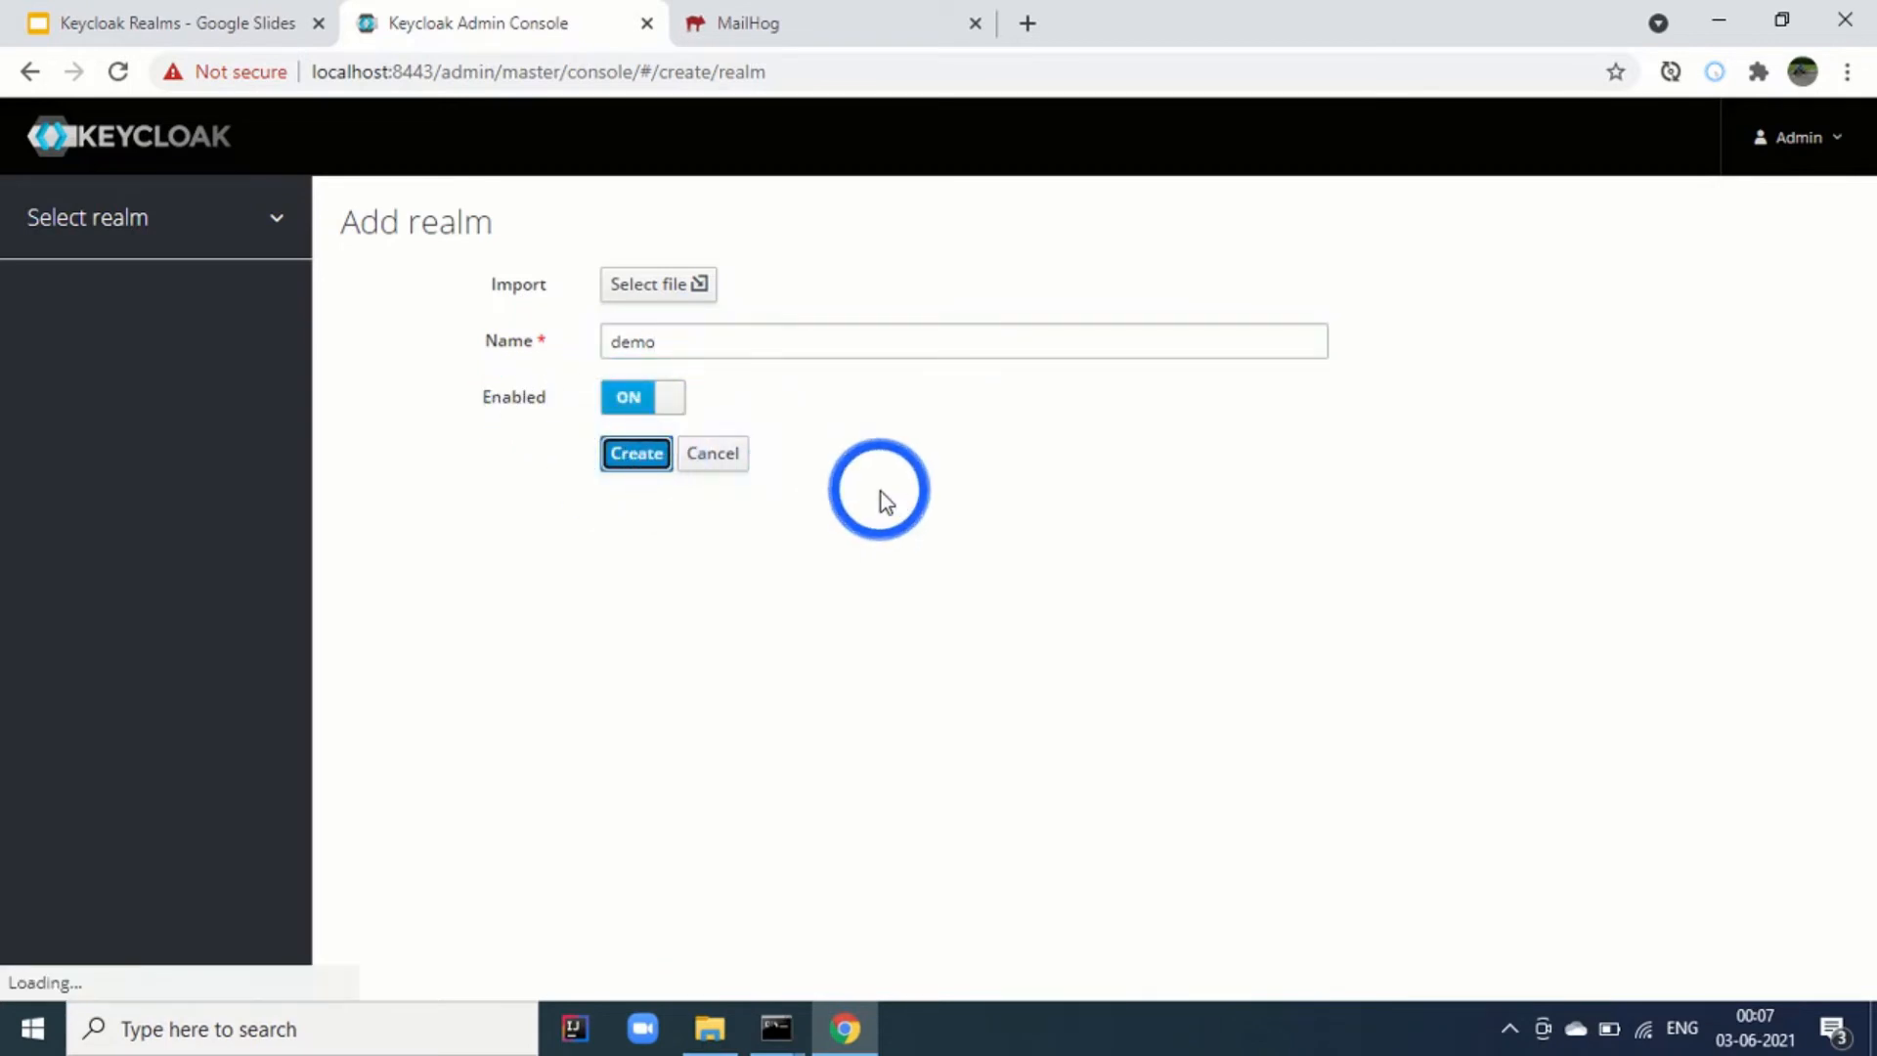
left_click(635, 453)
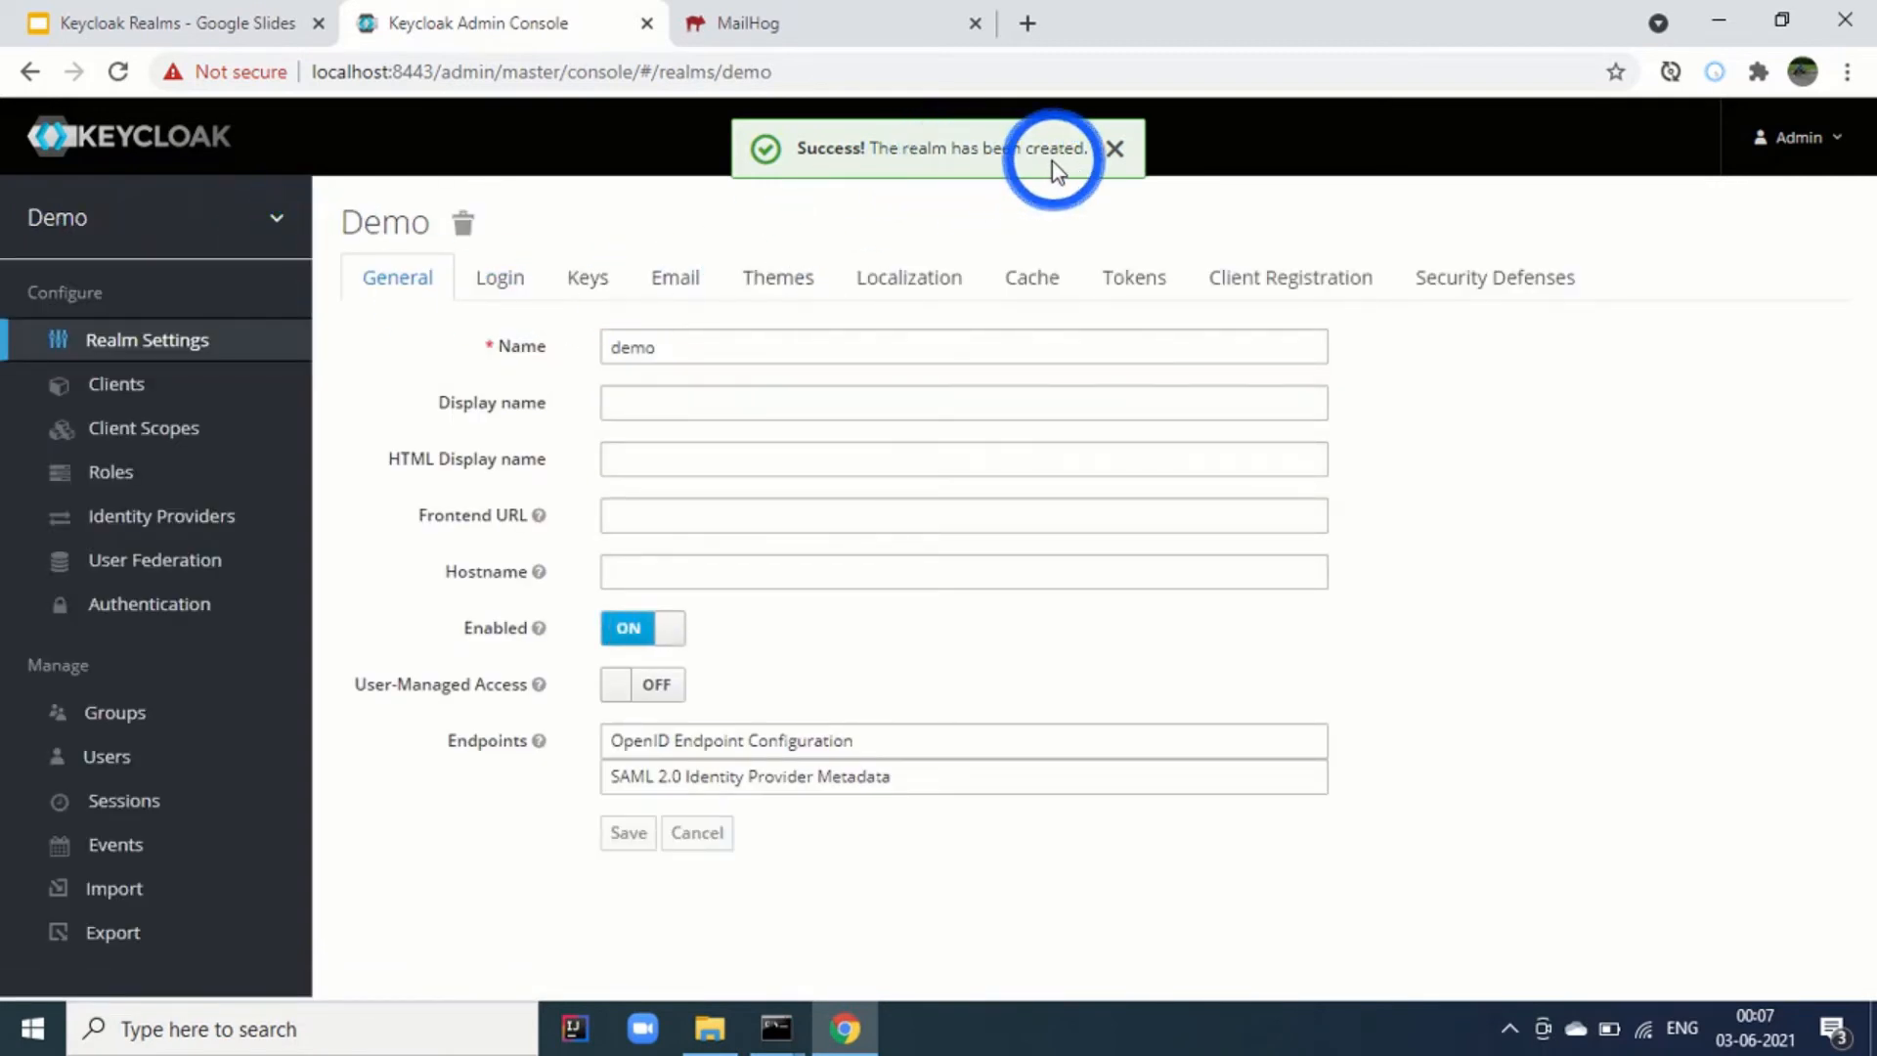
Dismiss the success notice, view demo's General settings, then go to its Users list
left_click(127, 218)
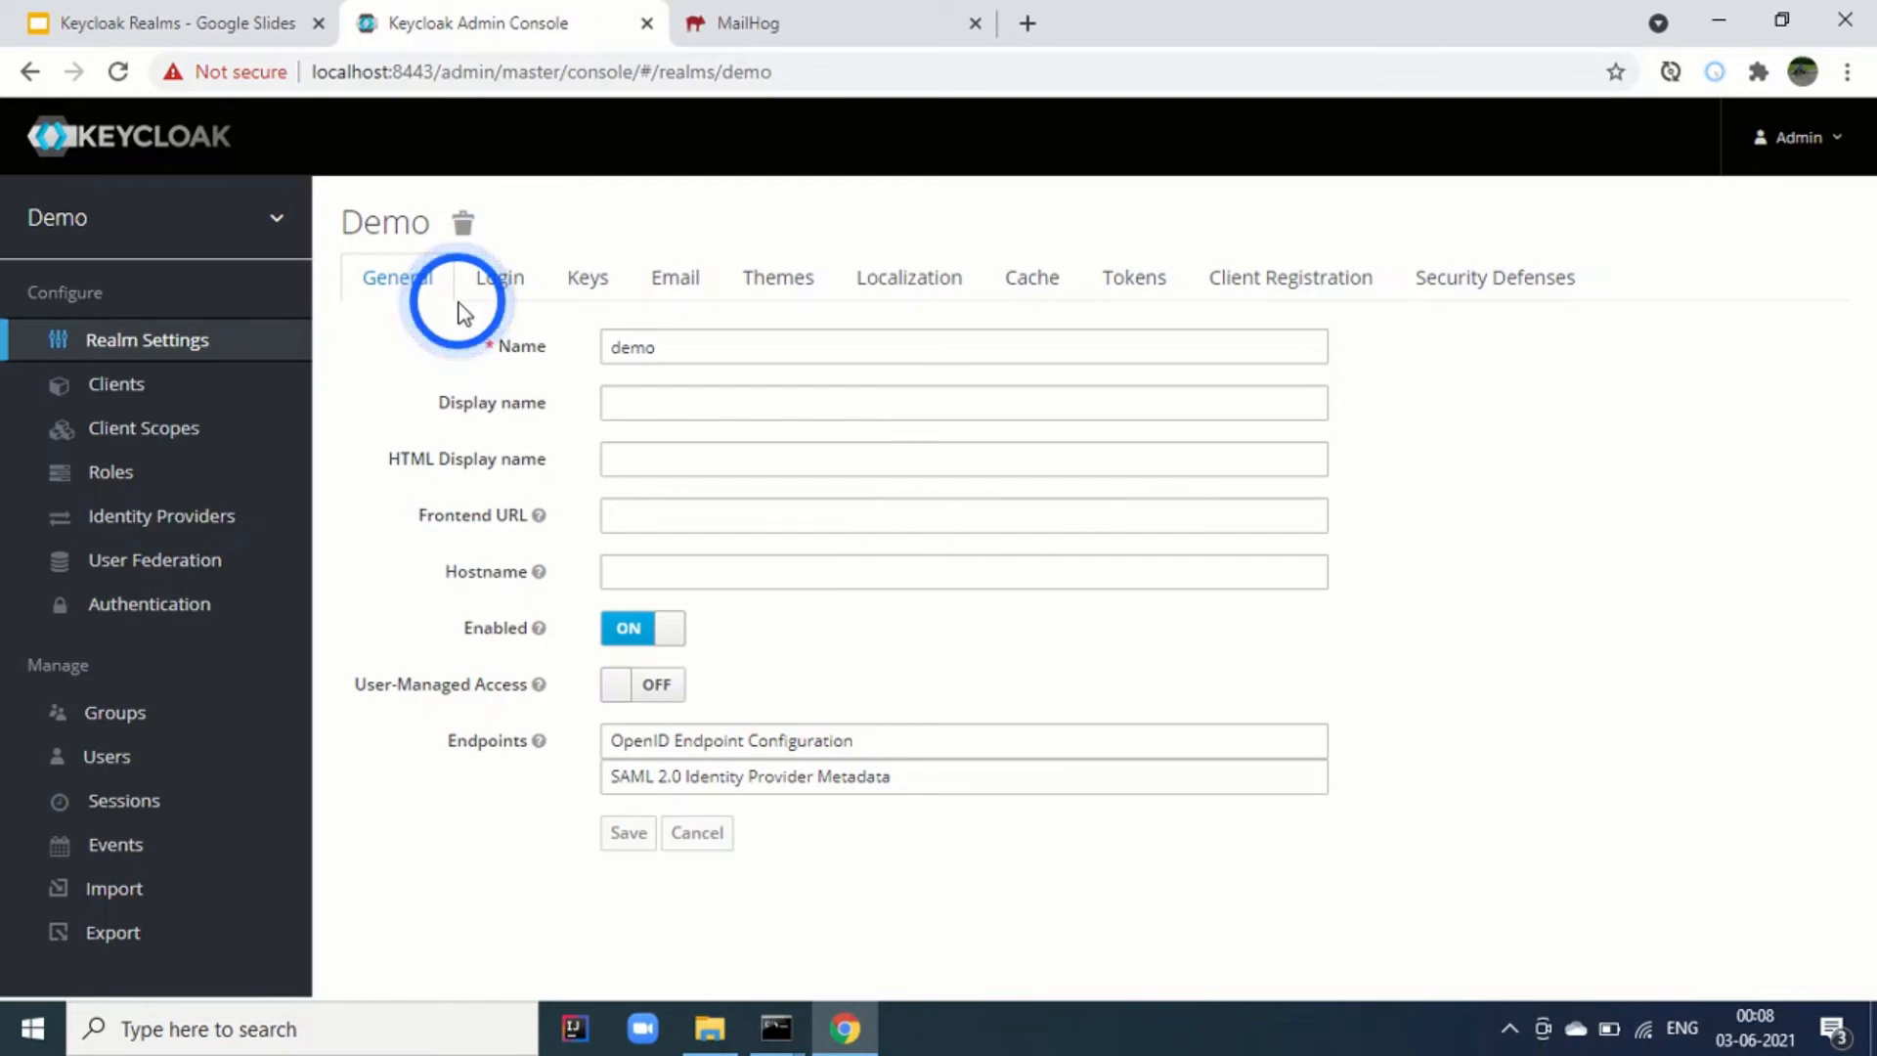
left_click(245, 217)
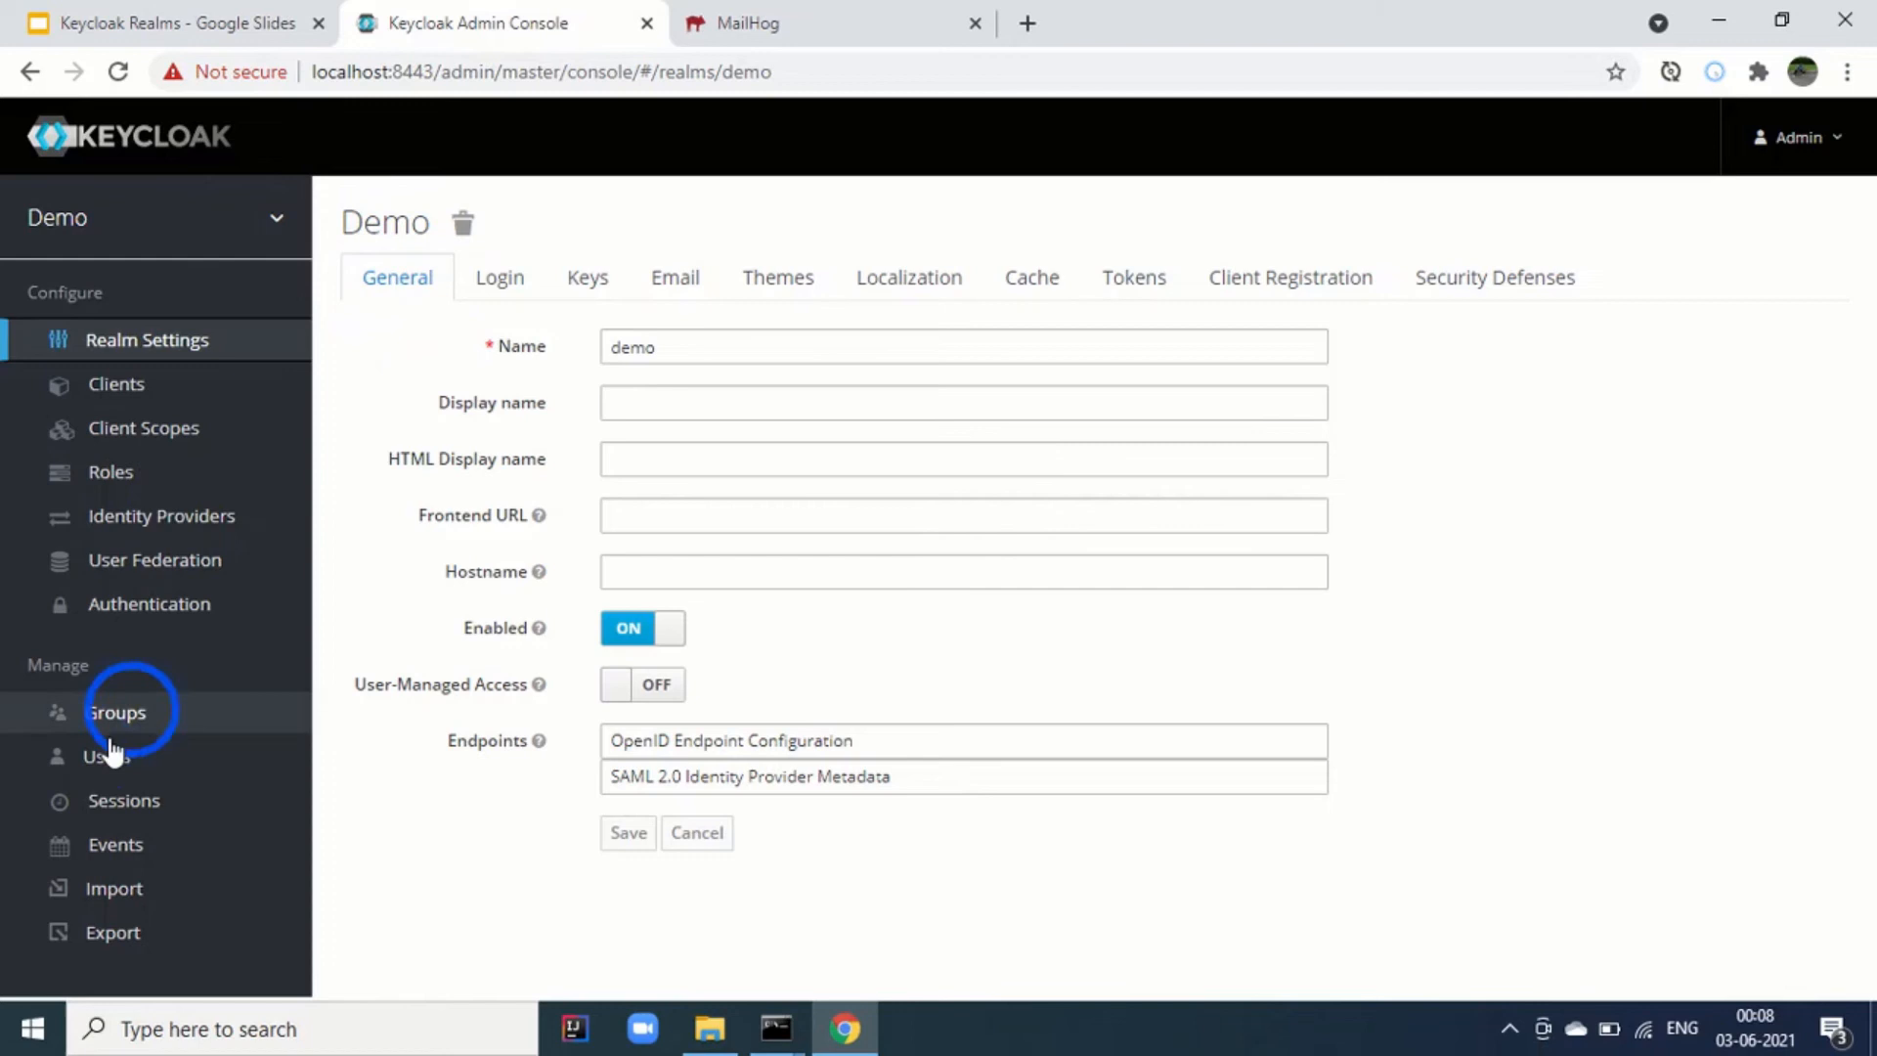
left_click(104, 755)
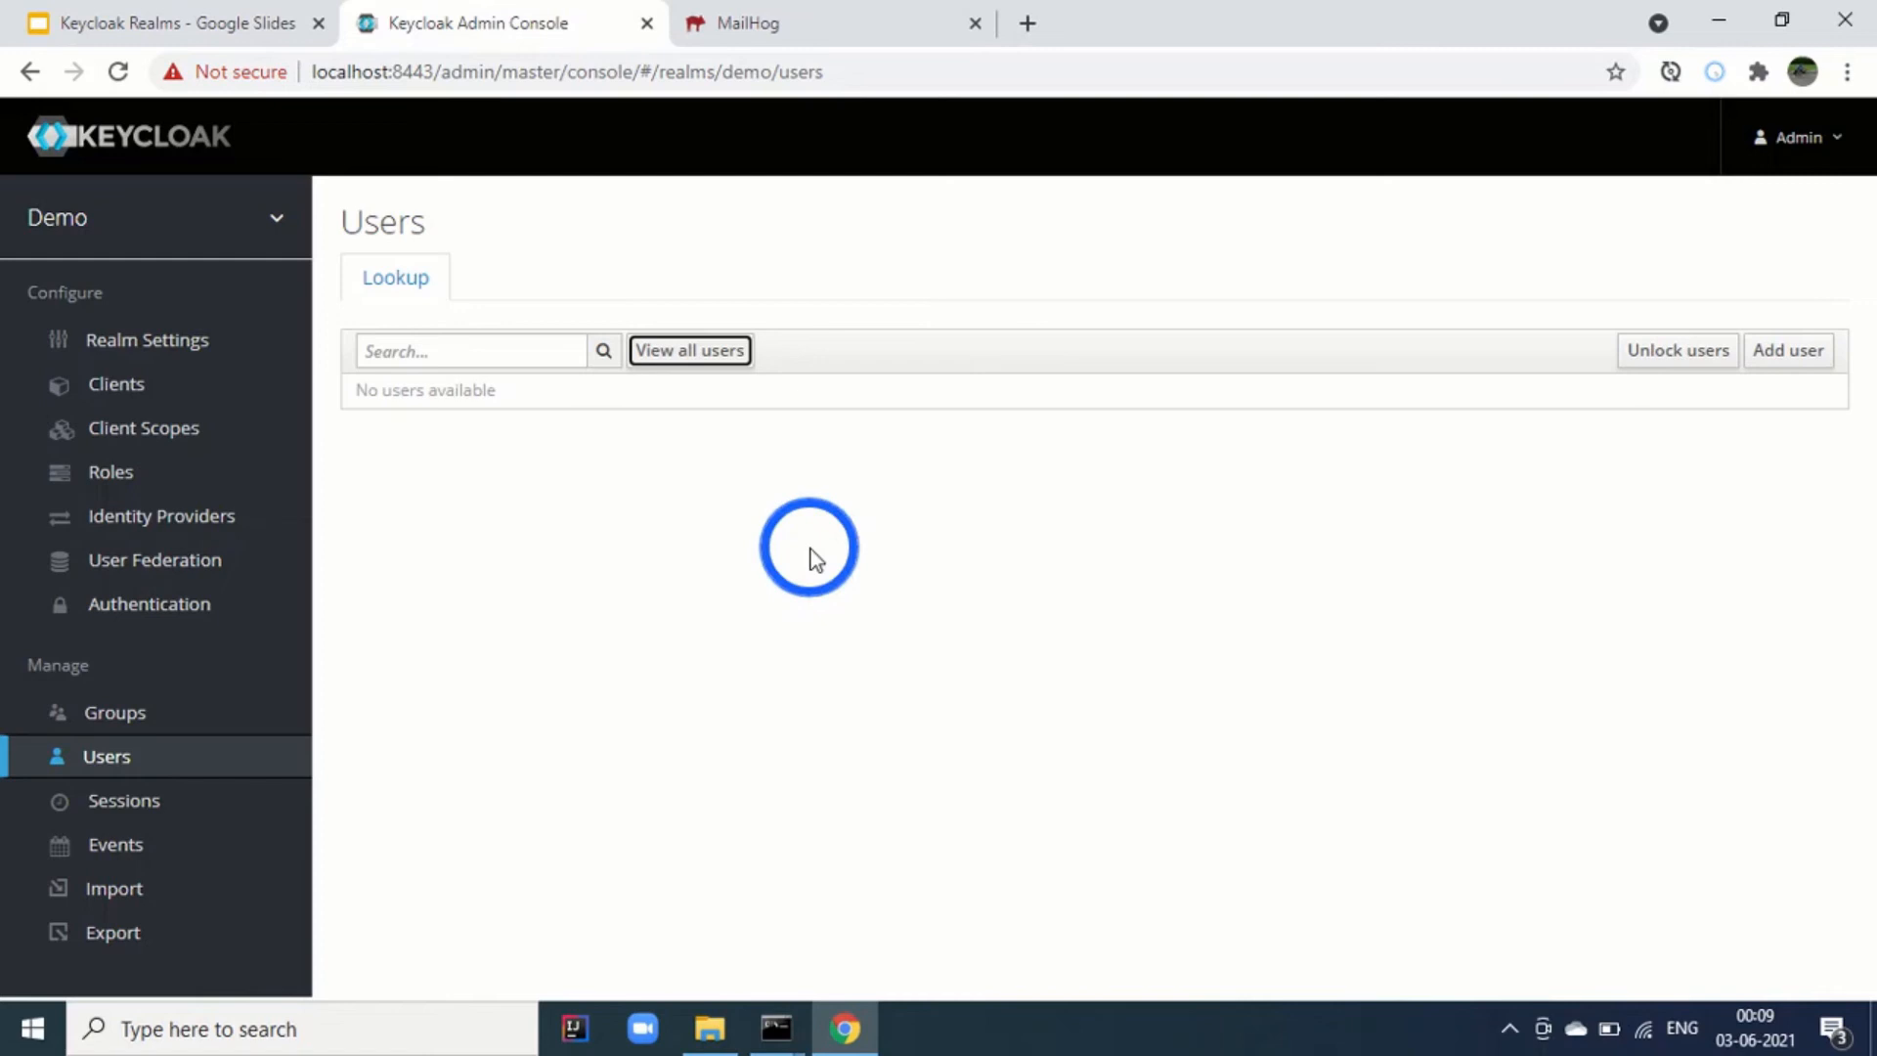
Add a new user with username 'admin' to the demo realm and save
left_click(1788, 350)
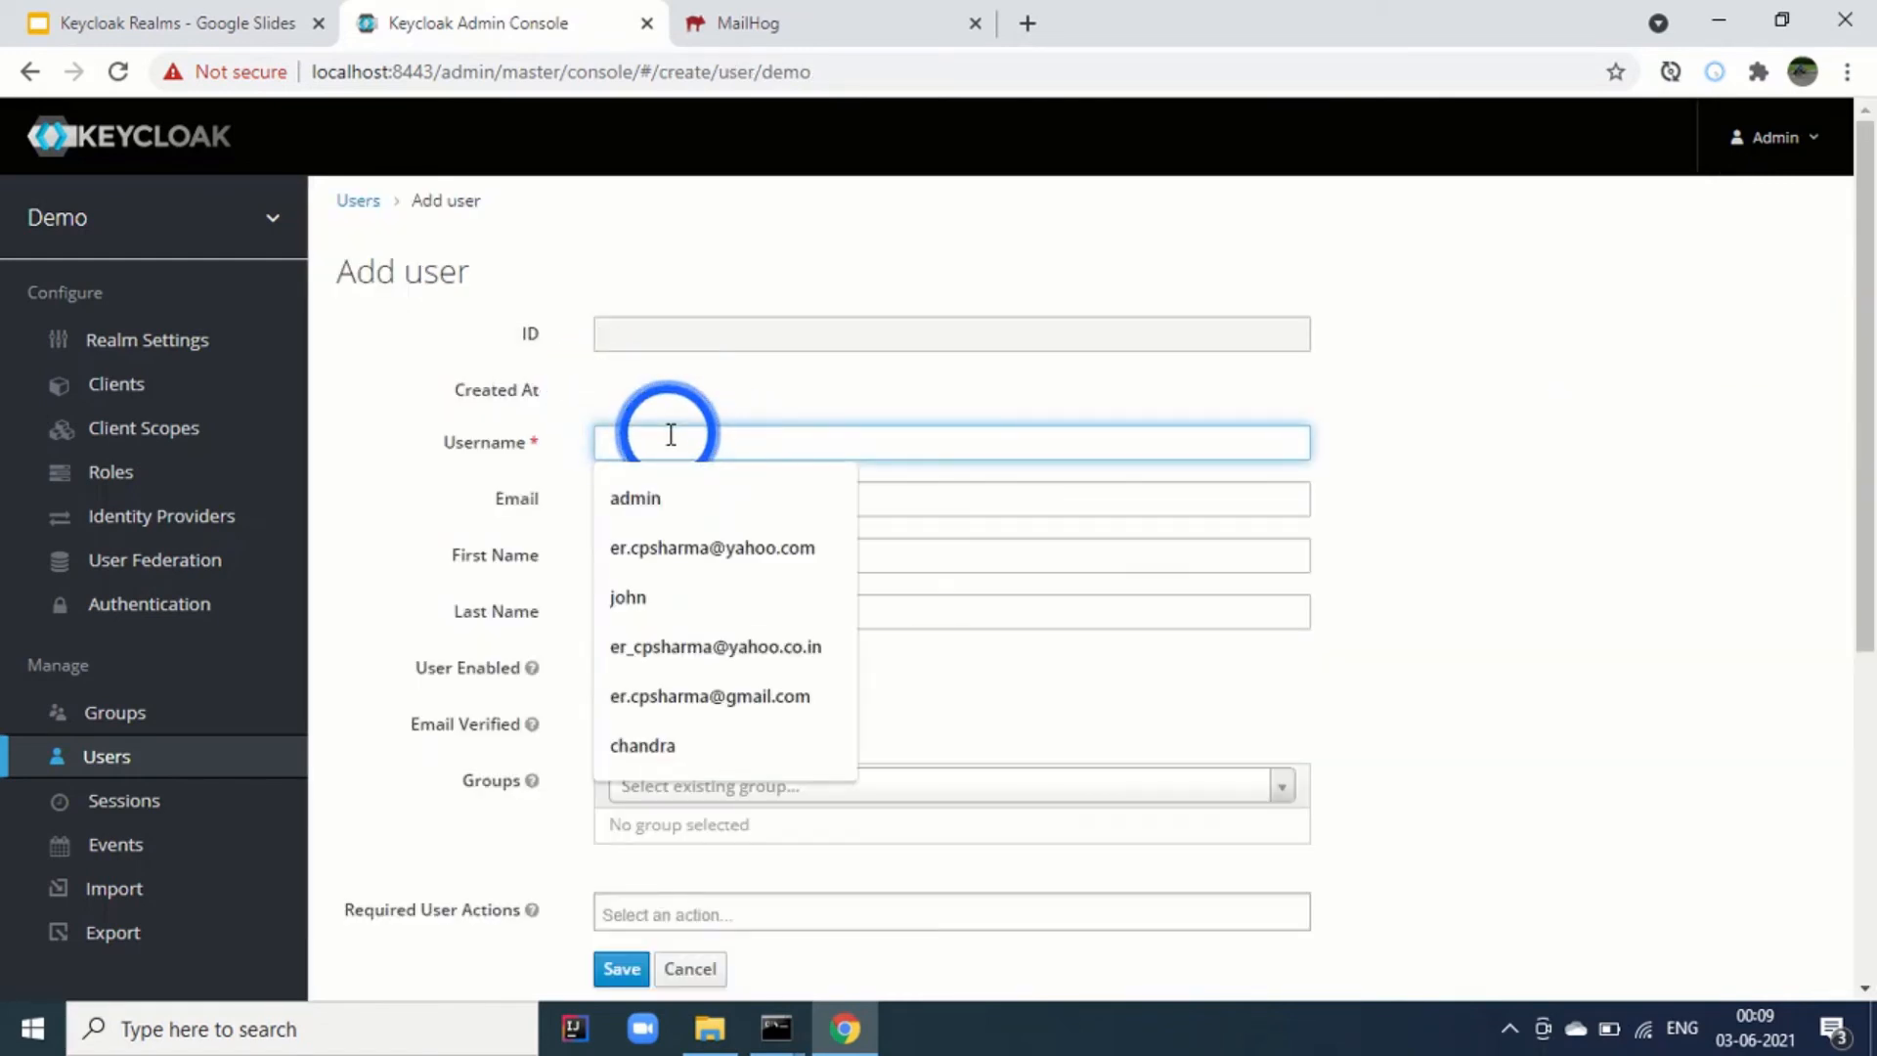
type("admin")
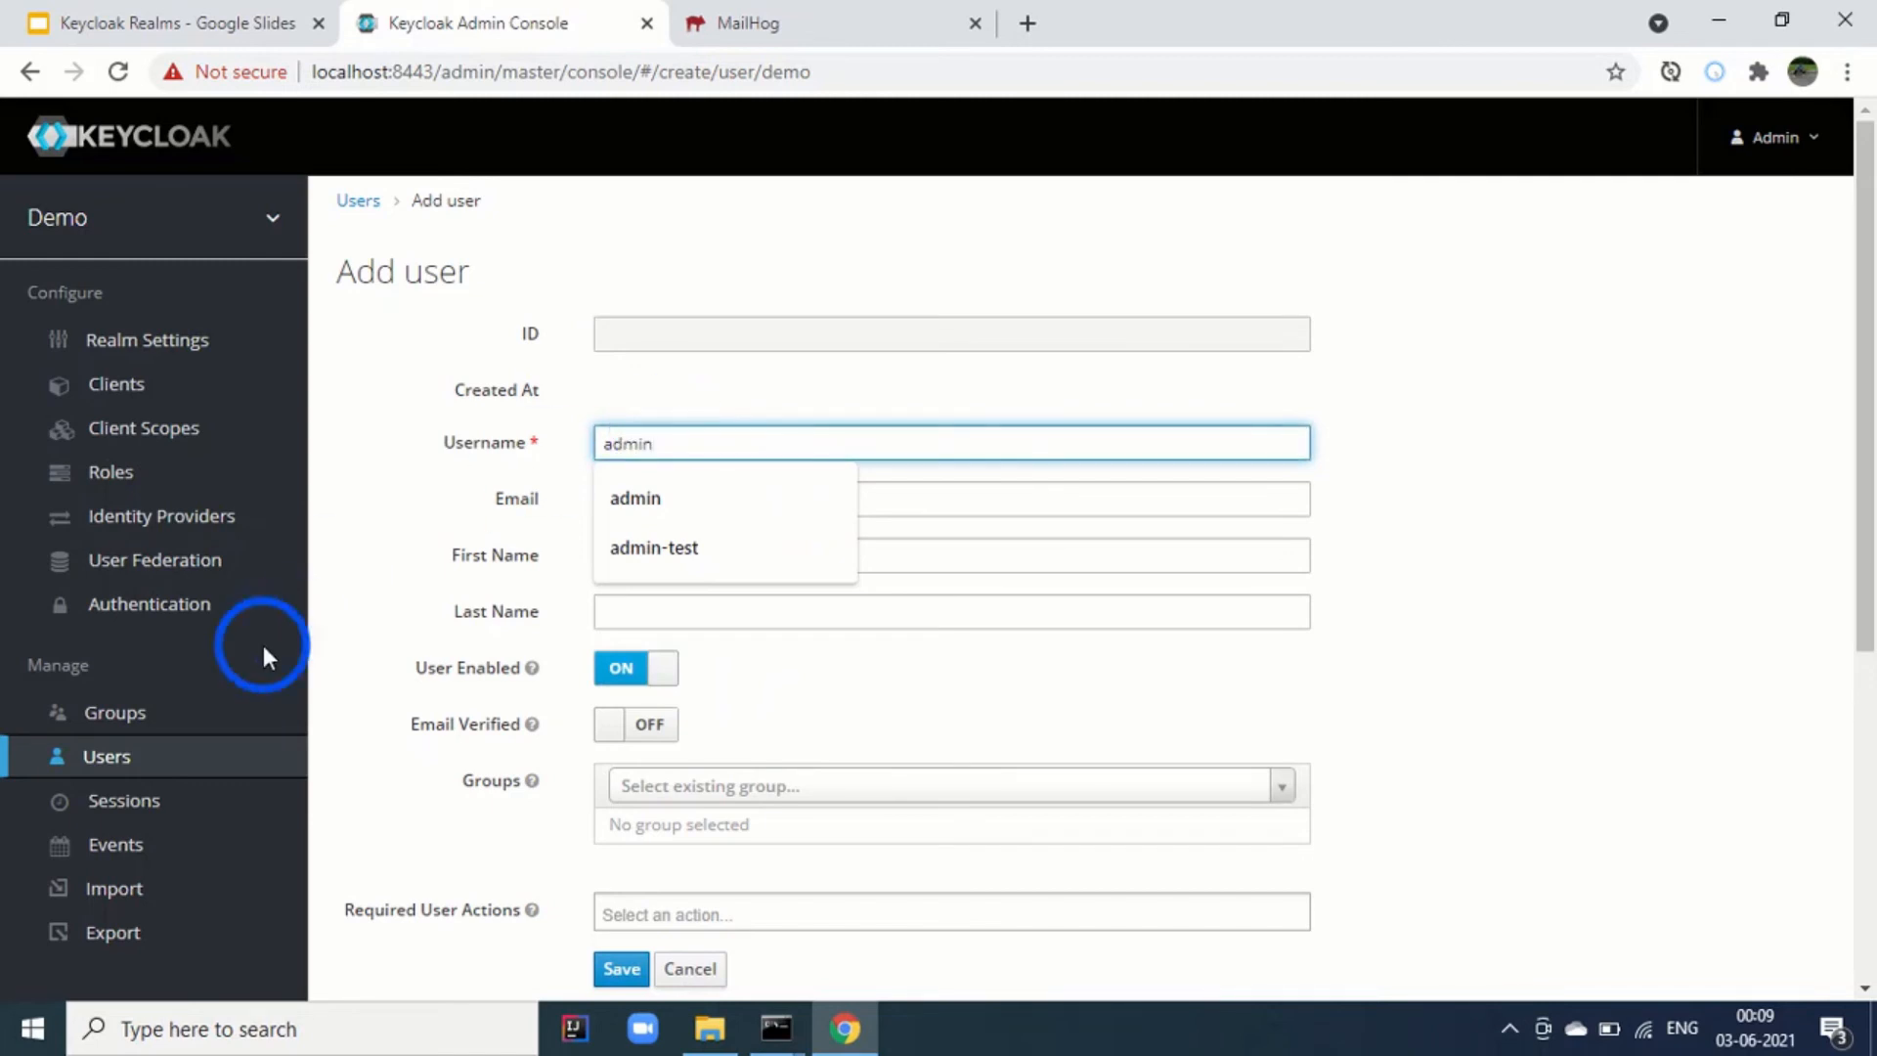
left_click(620, 968)
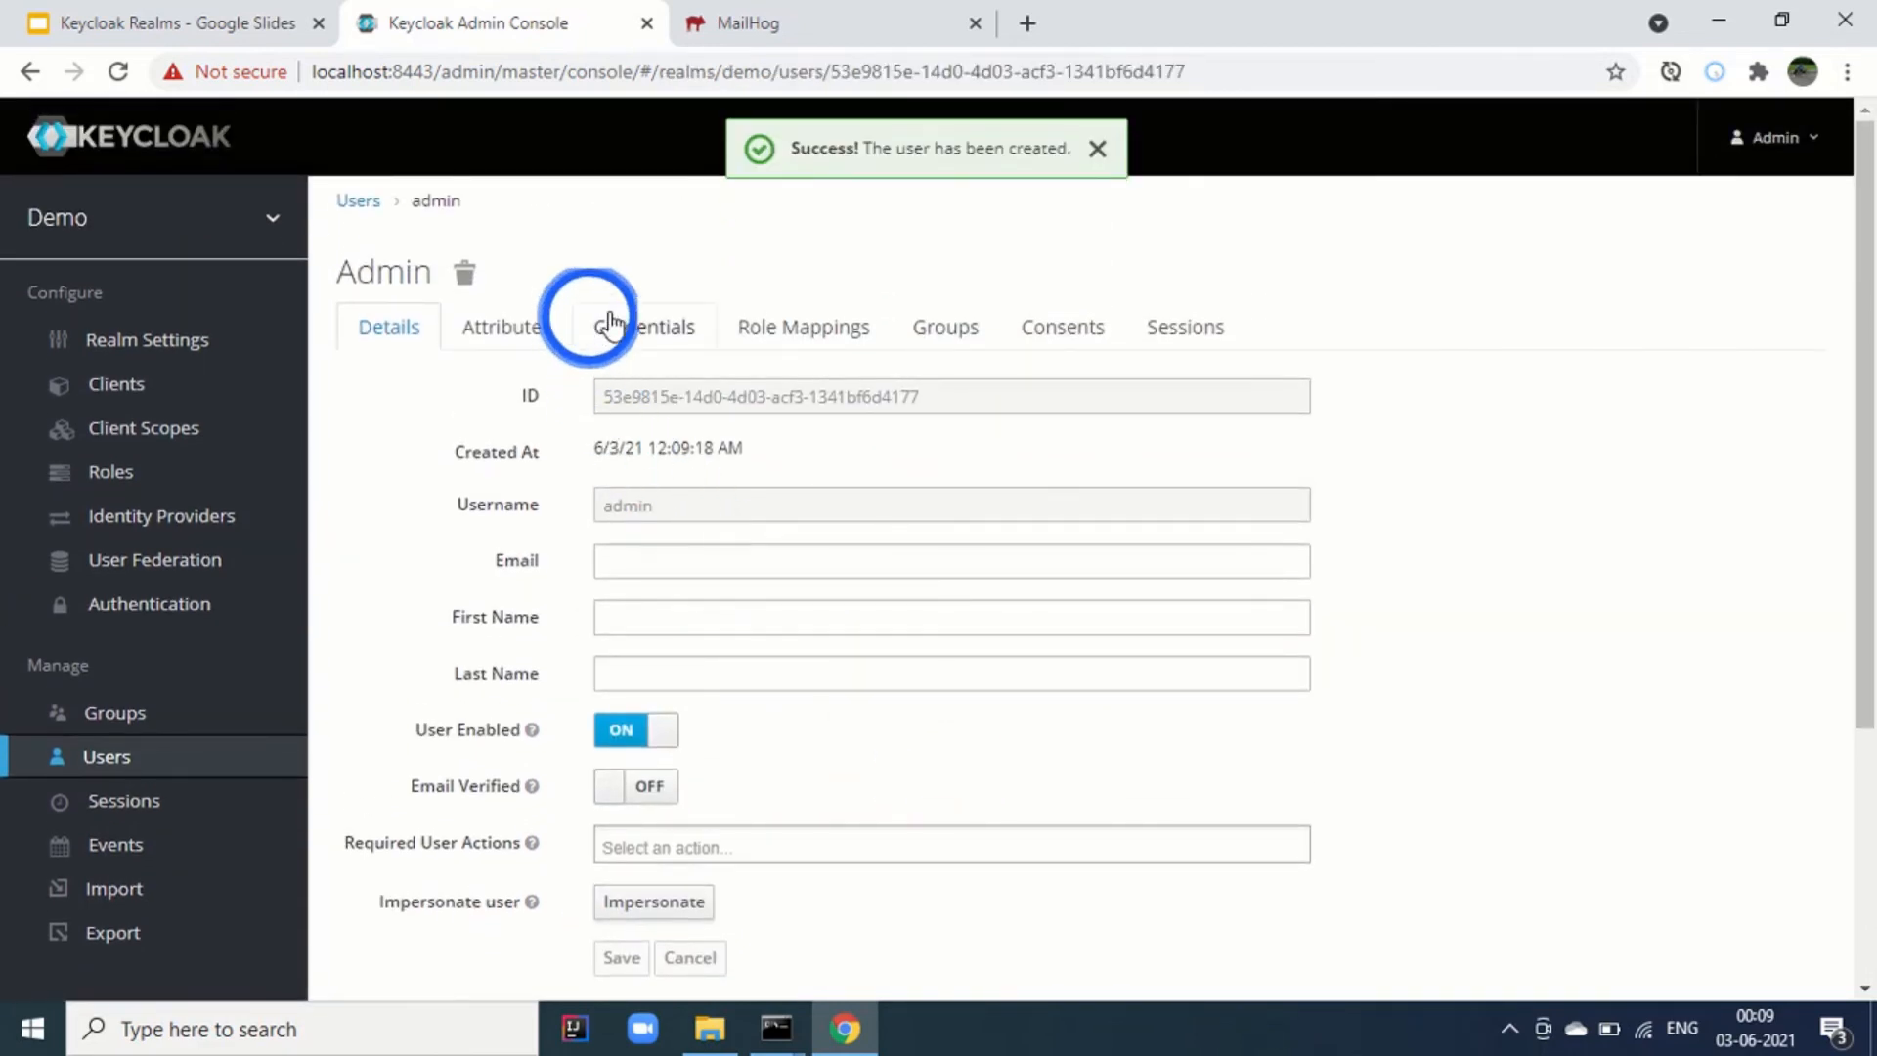
Set and confirm a non-temporary password on the admin user's Credentials tab
left_click(643, 325)
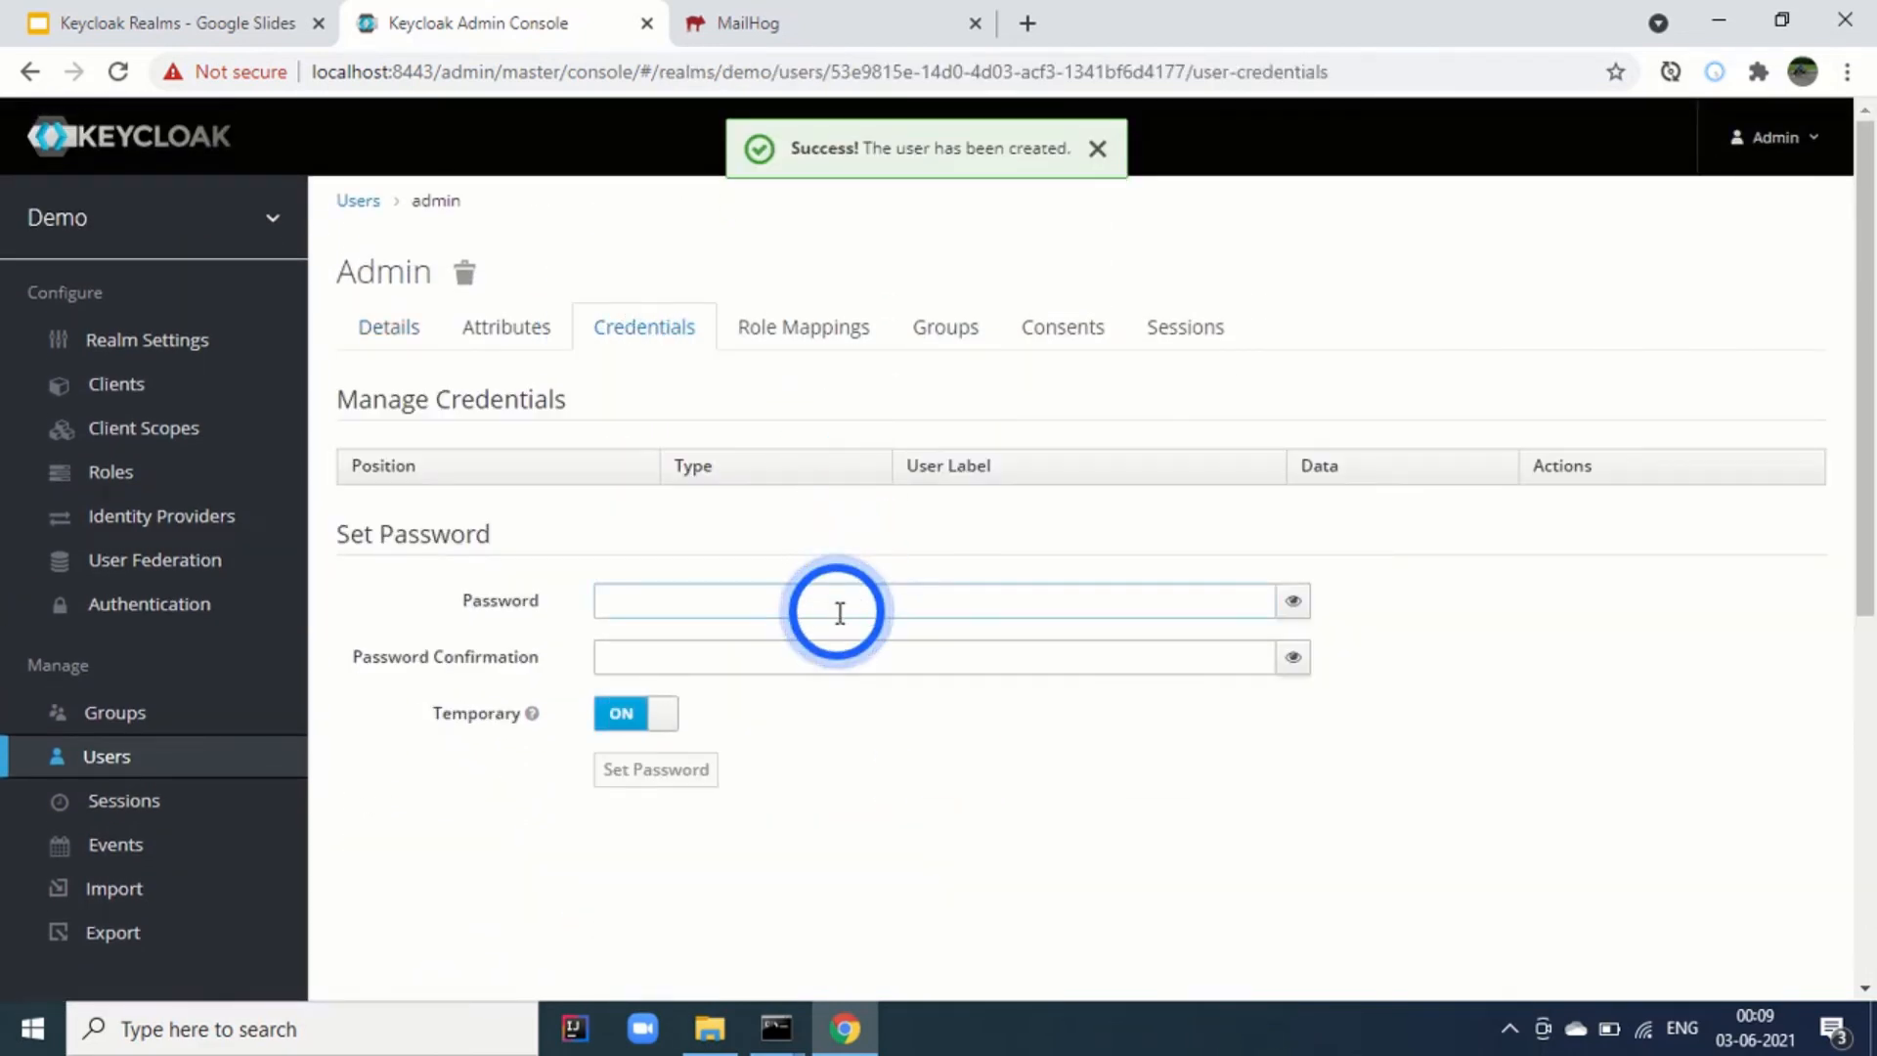
type("***")
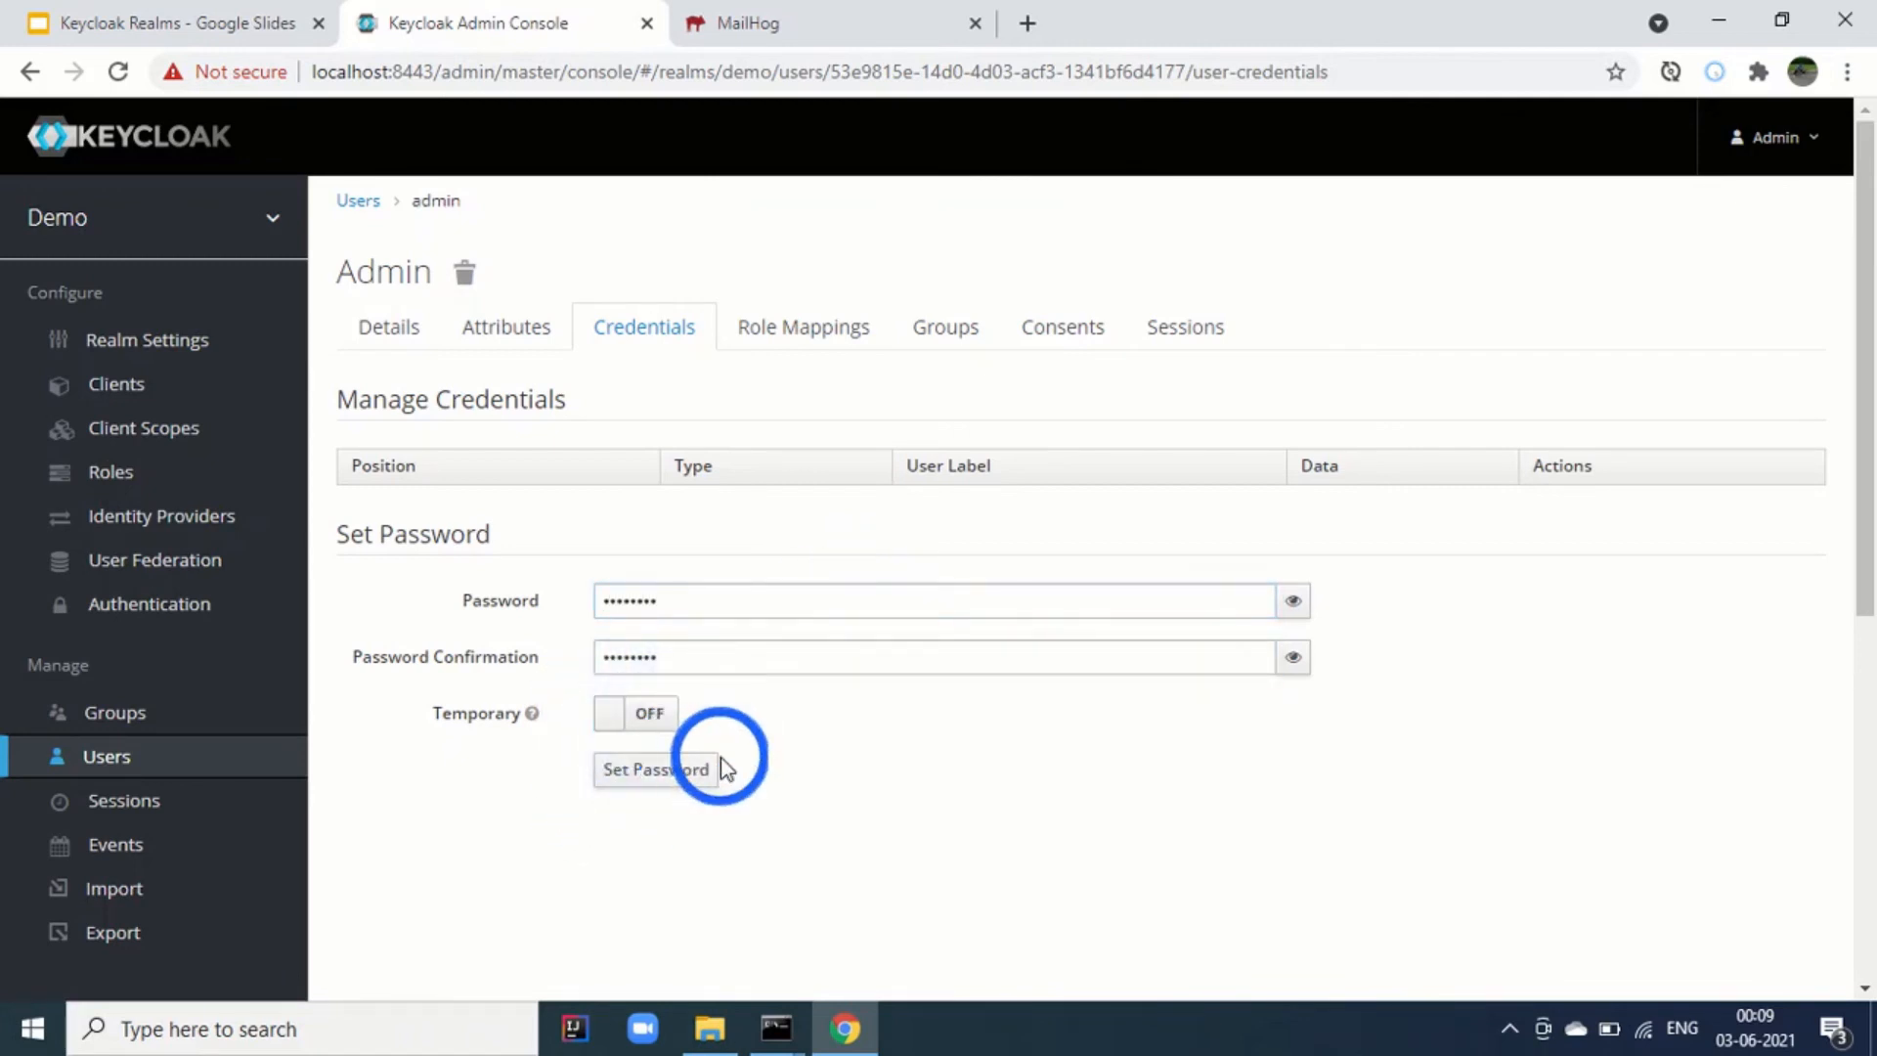
left_click(656, 769)
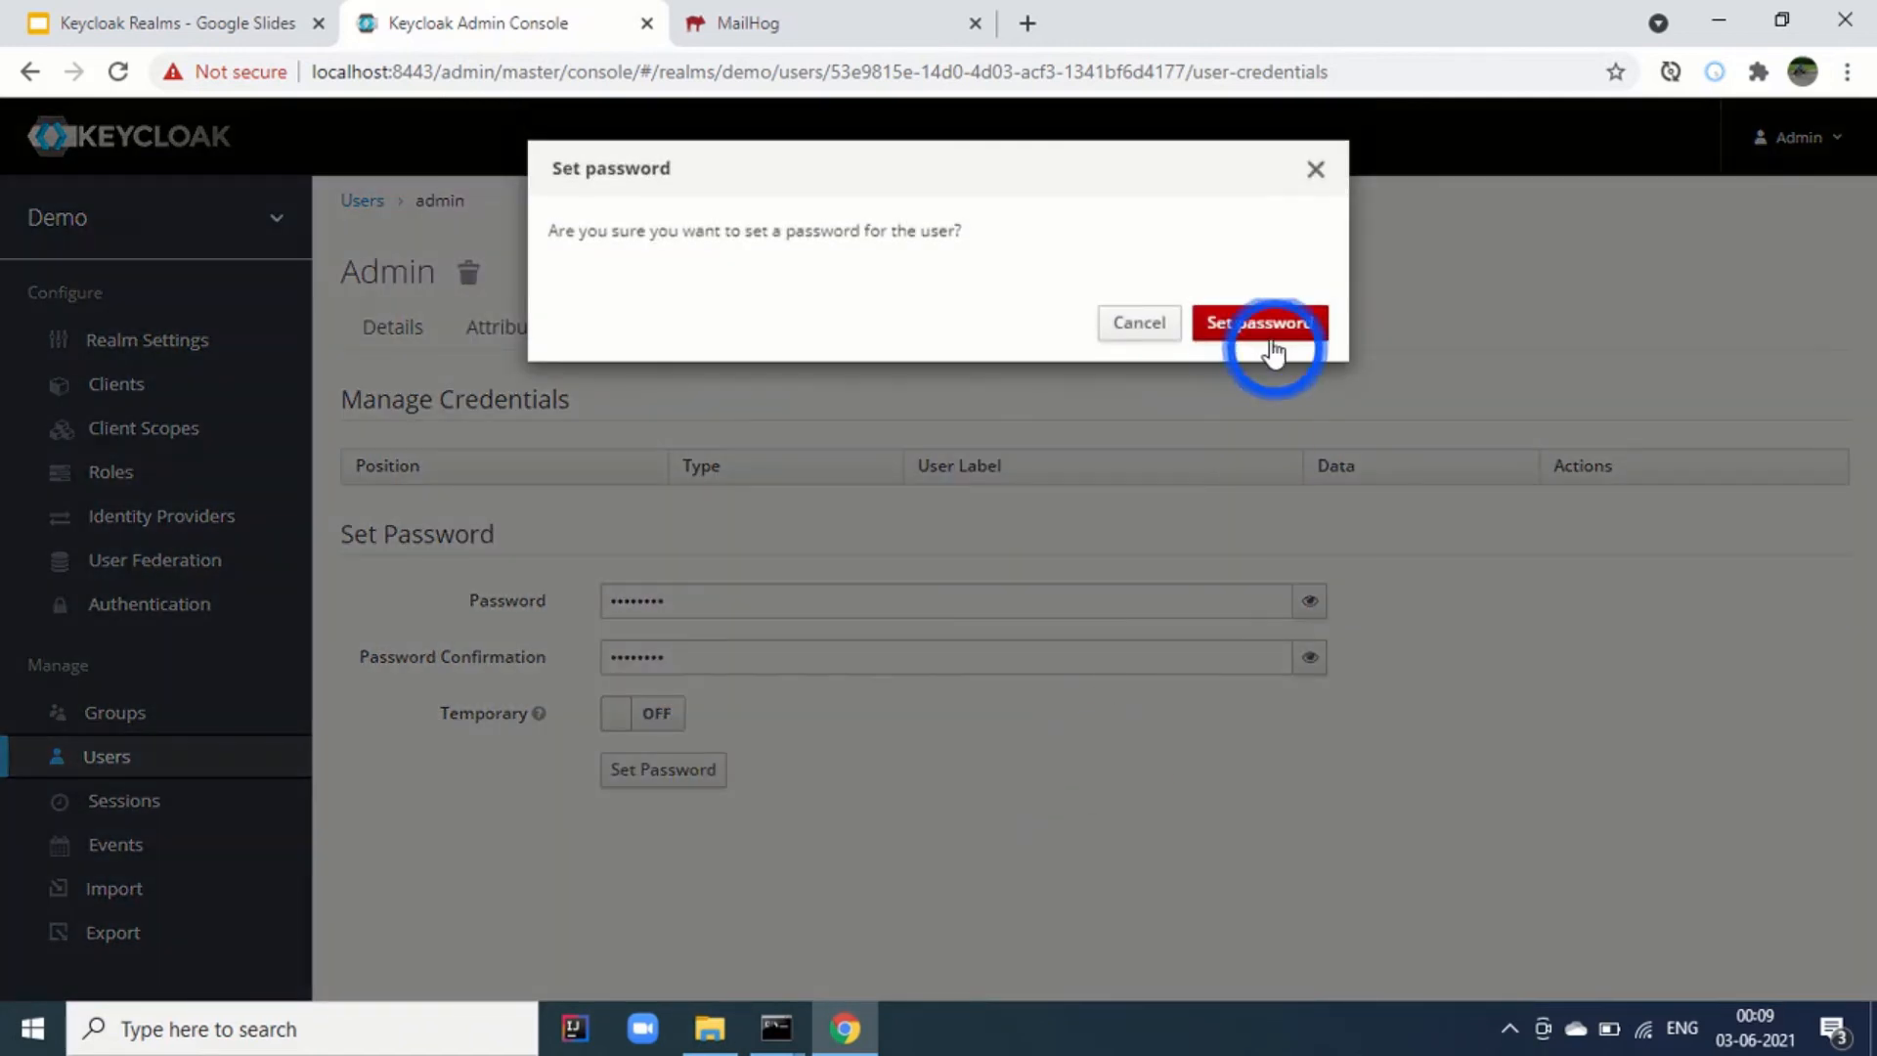
left_click(1261, 322)
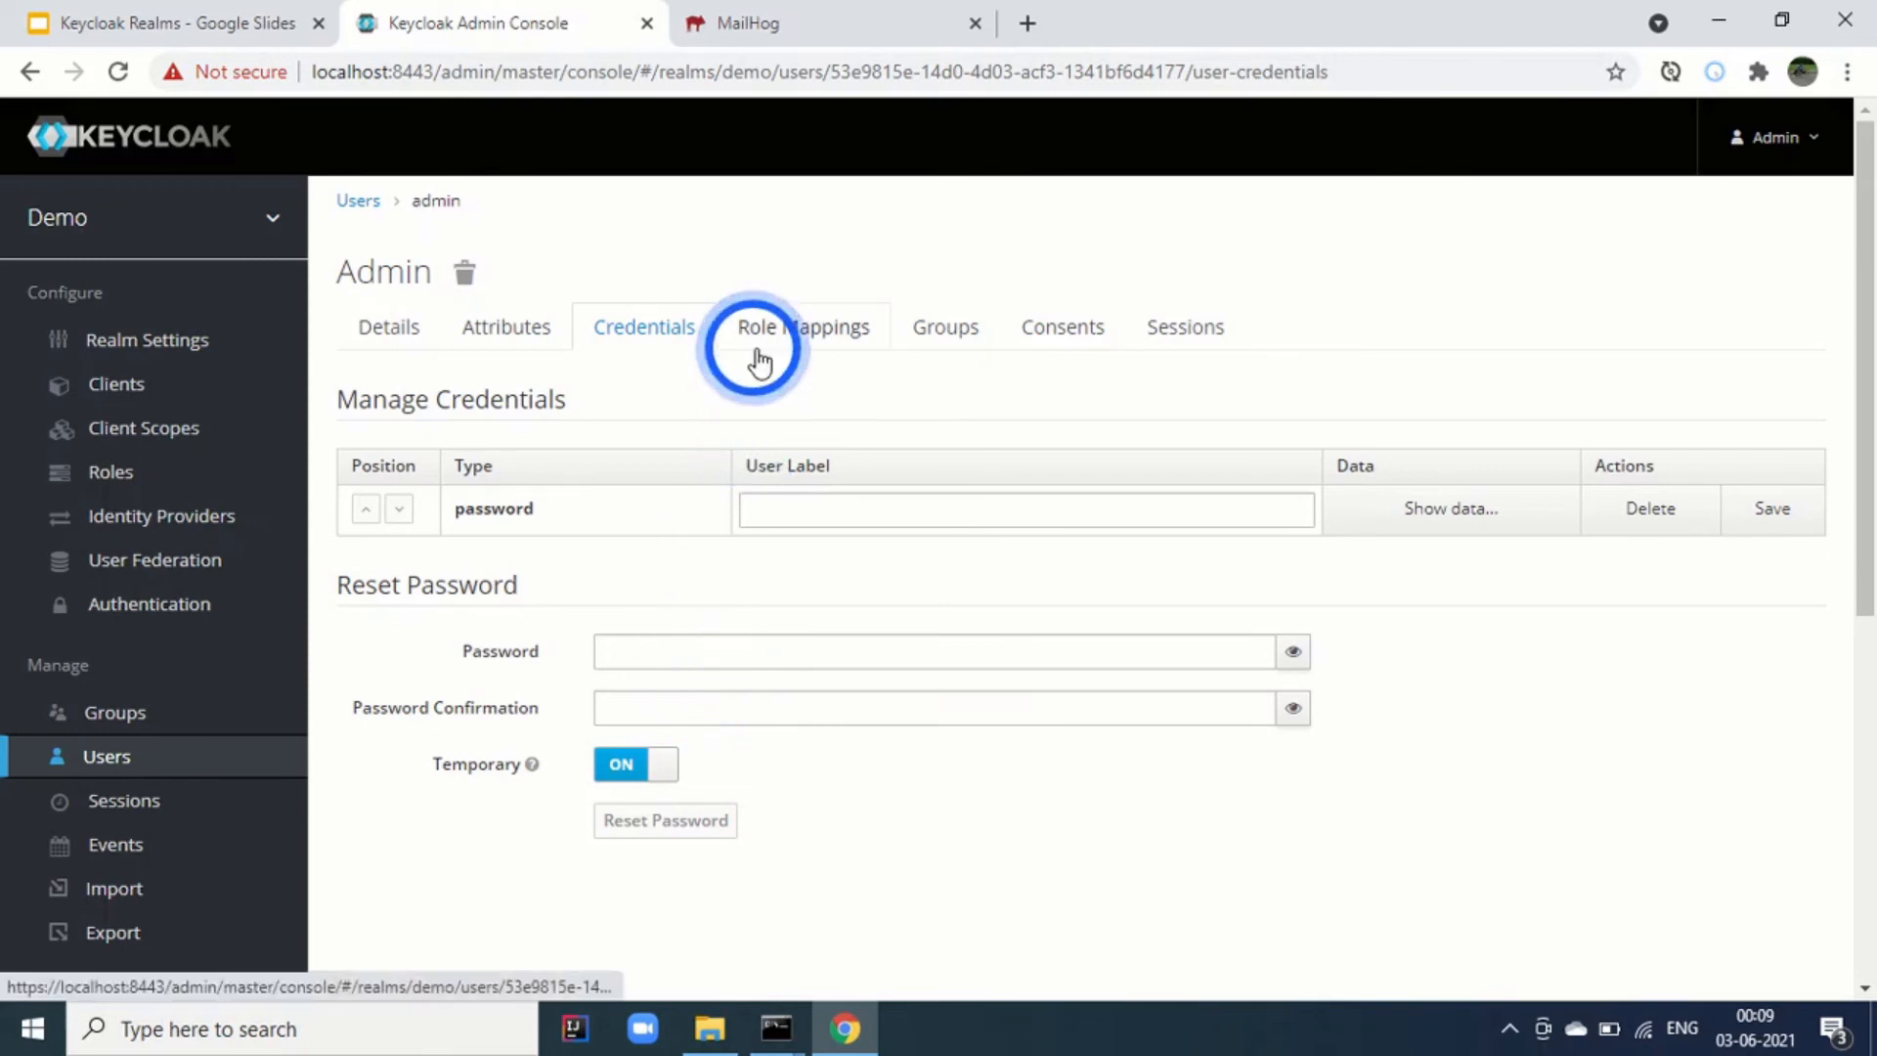
Assign the realm-management client's realm-admin role to the demo realm's admin user
left_click(801, 327)
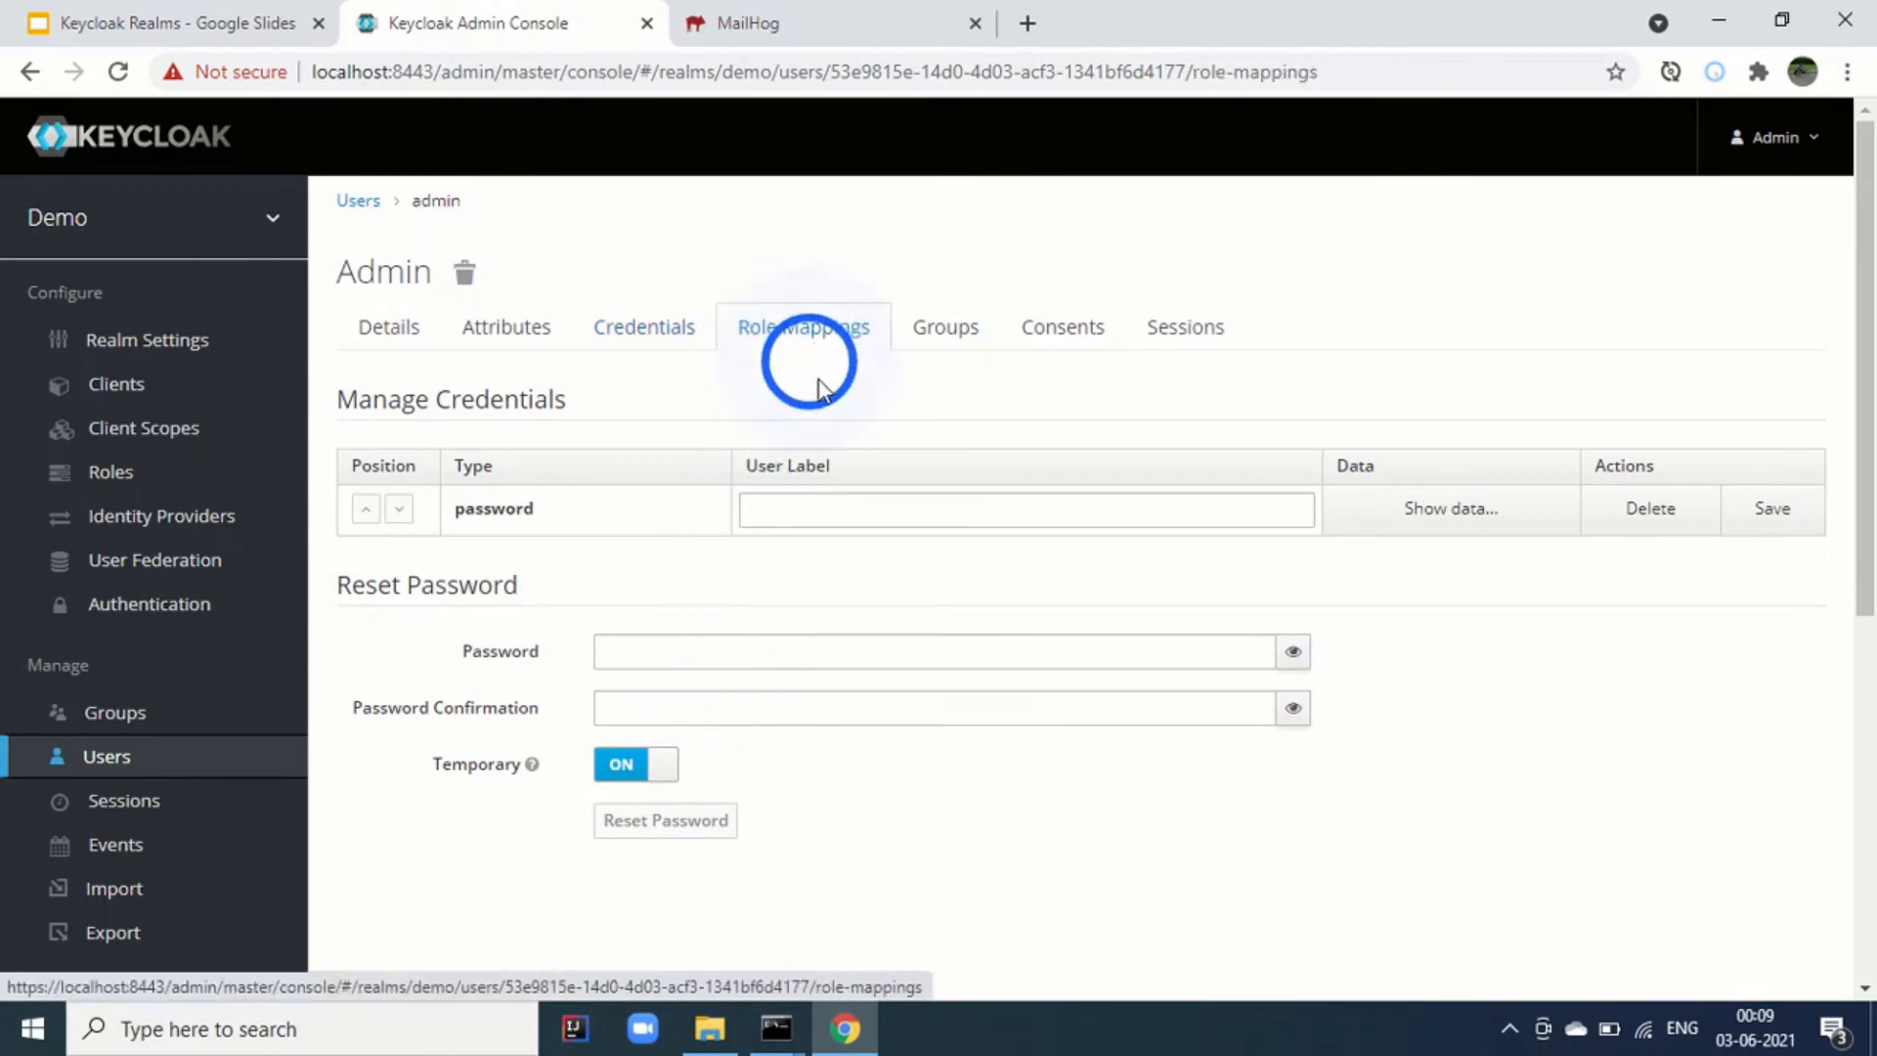
left_click(805, 327)
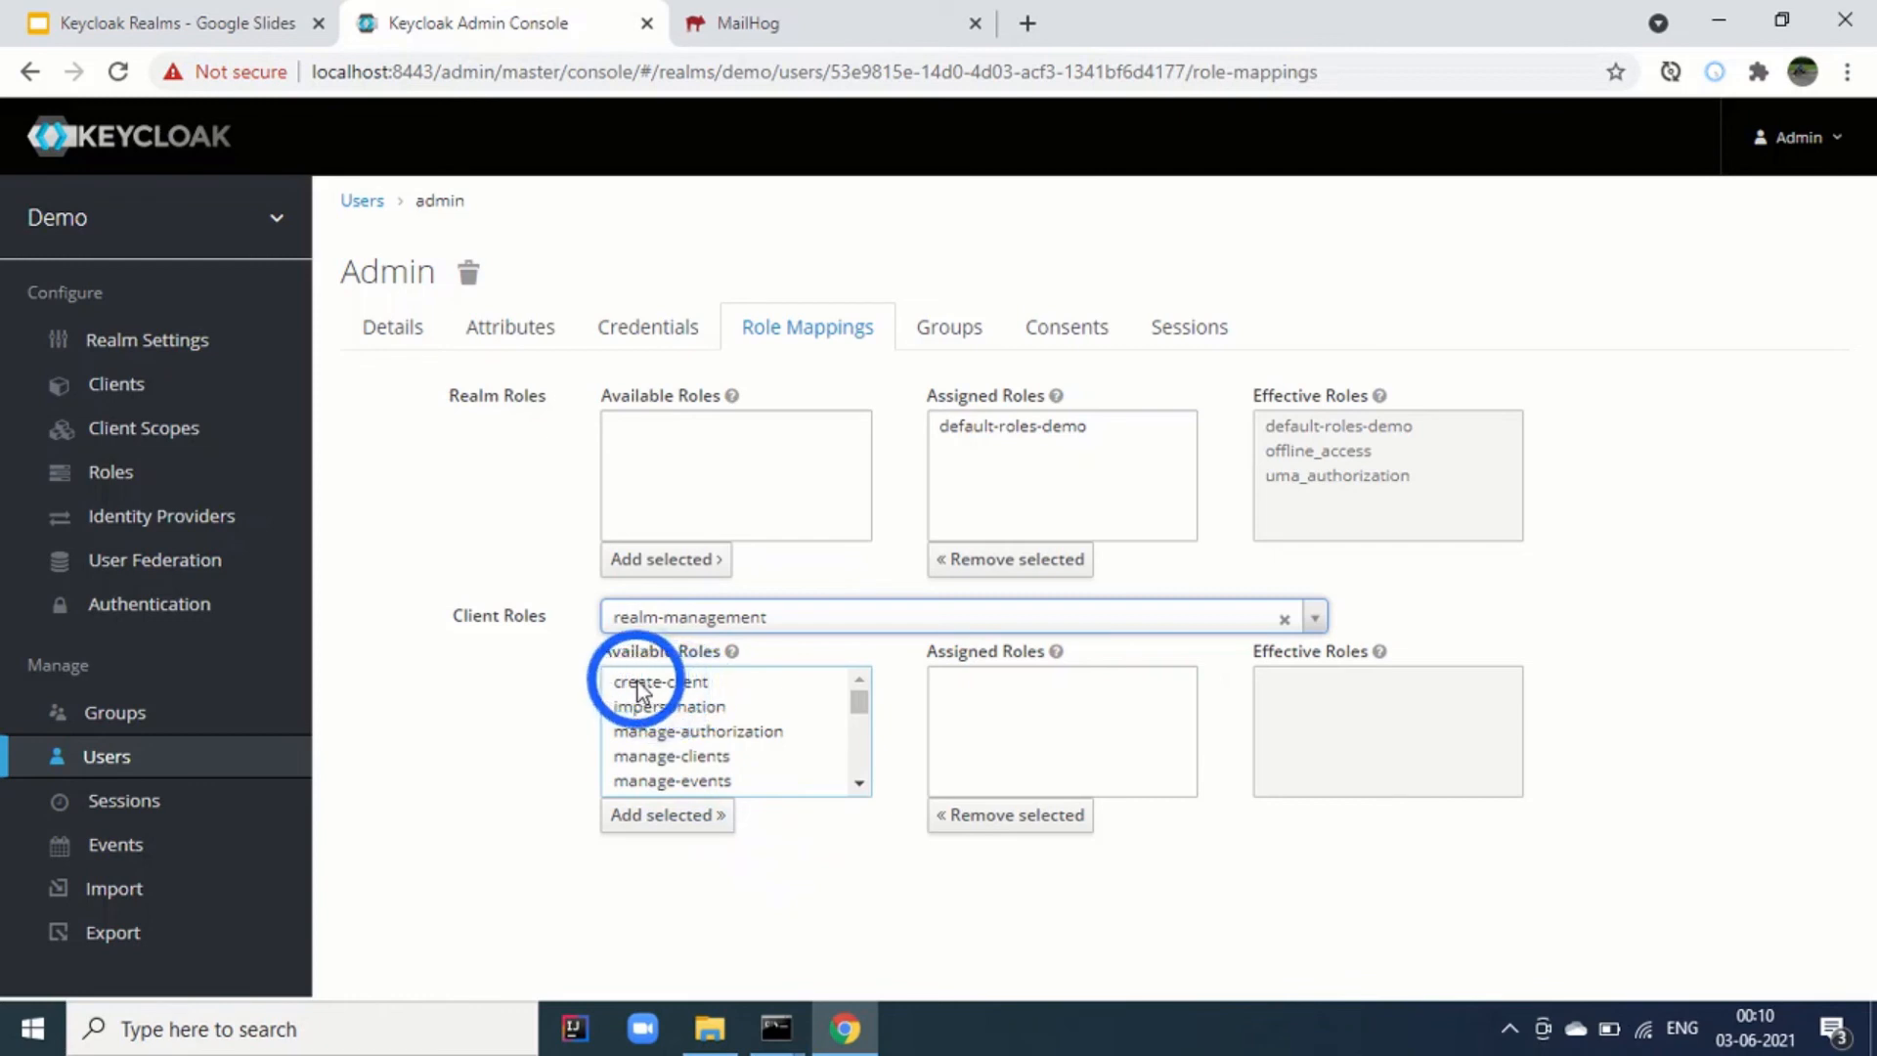
mouse_move(681, 725)
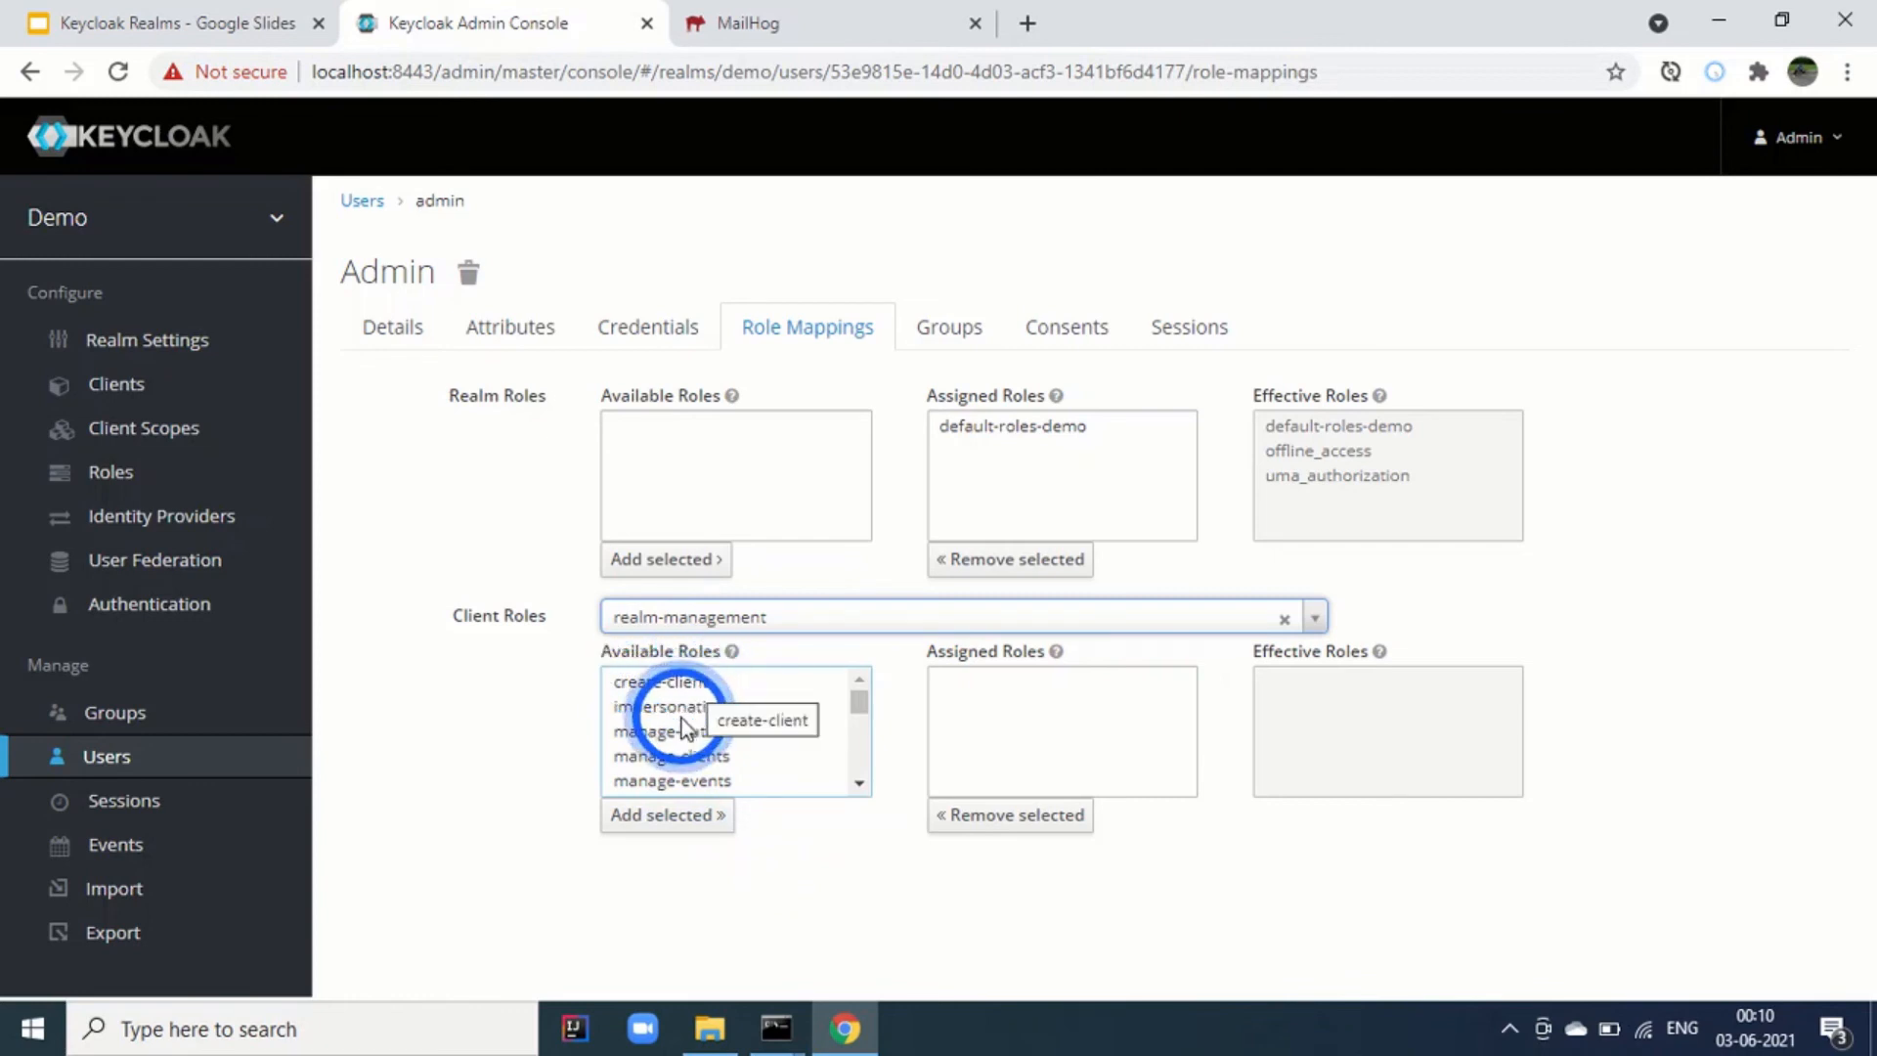
mouse_move(784, 764)
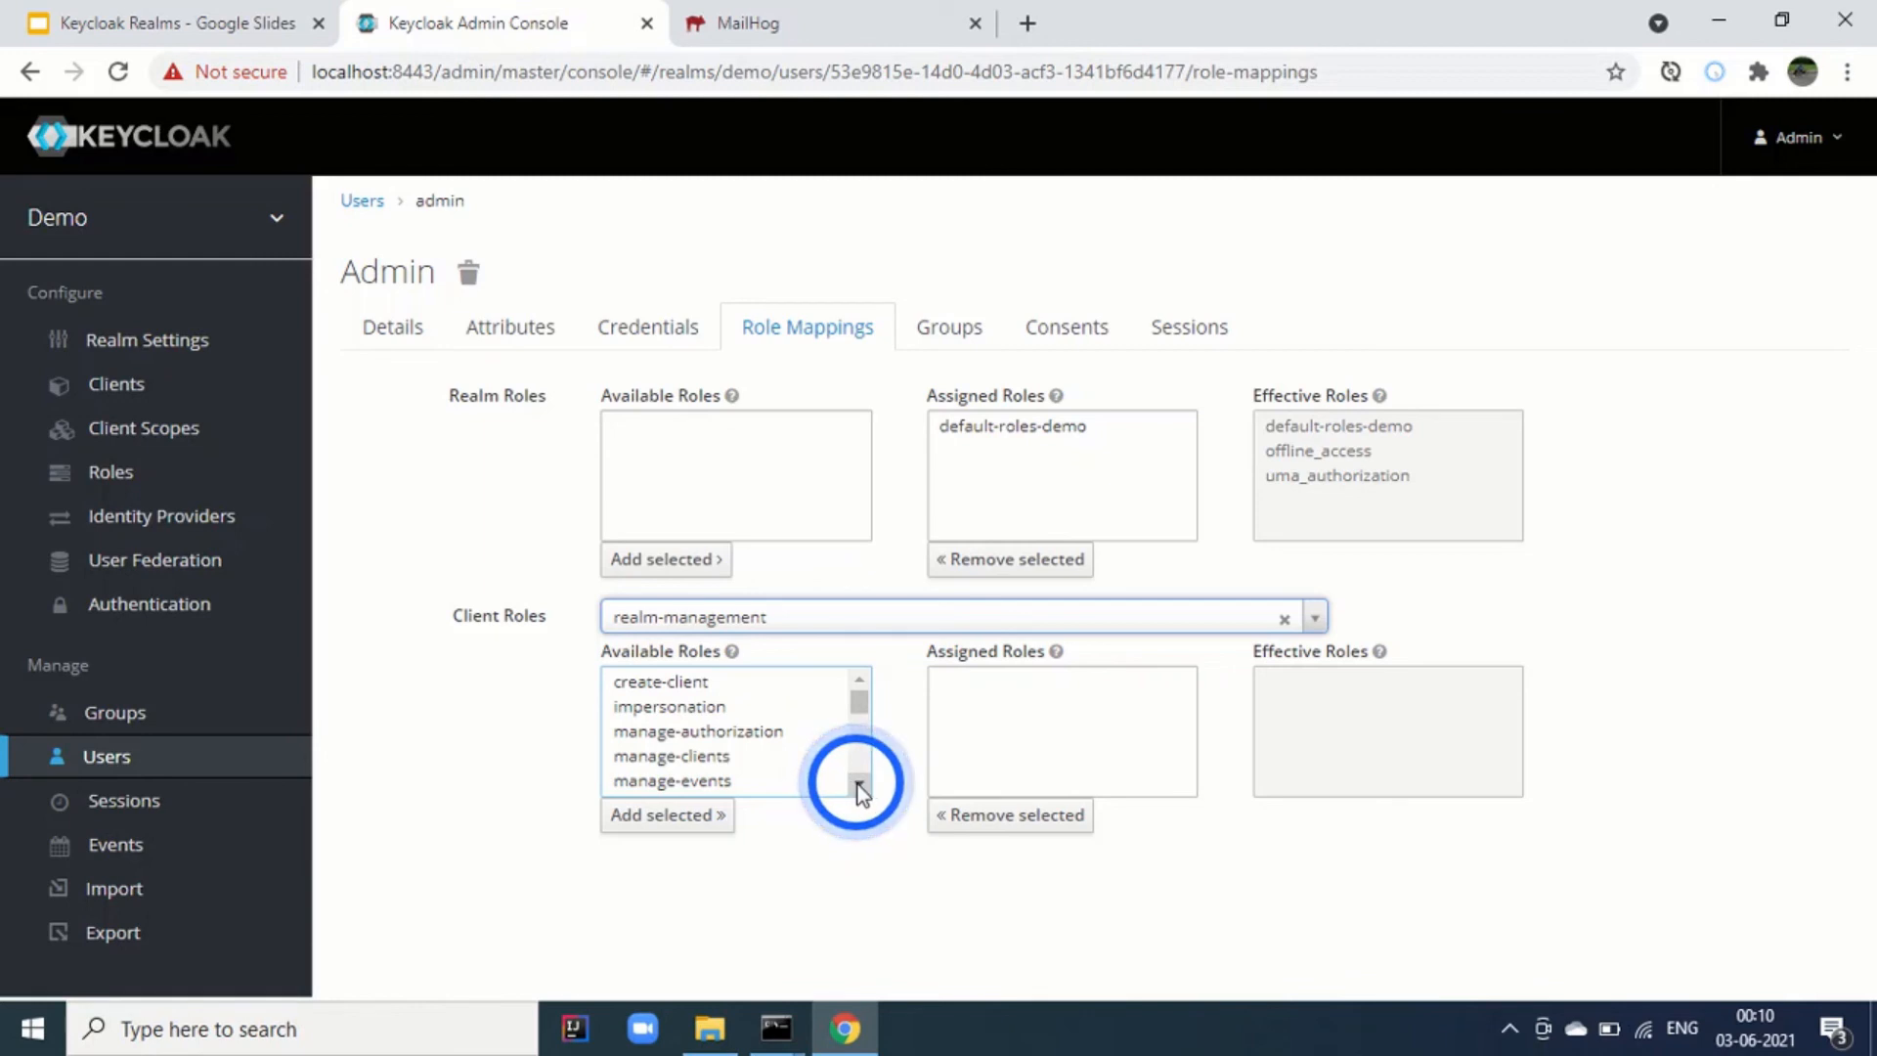
scroll("down", 3)
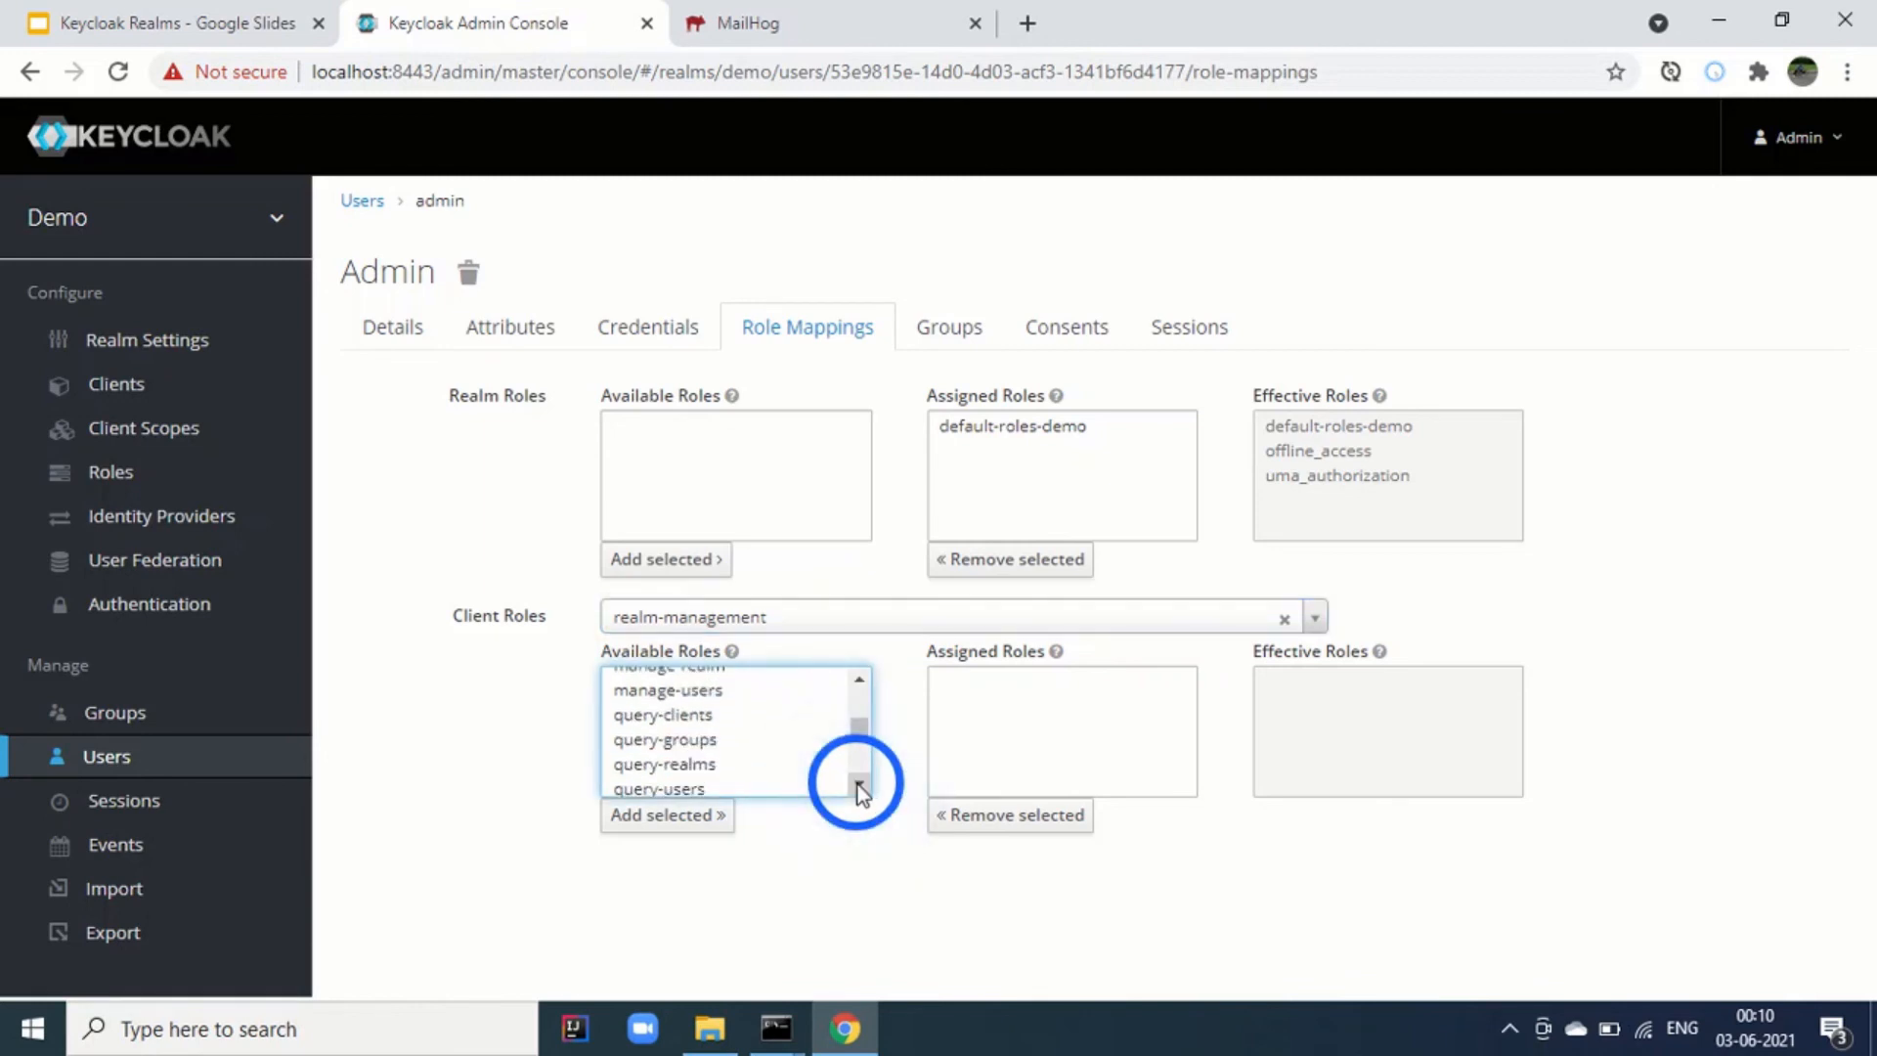
left_click(661, 760)
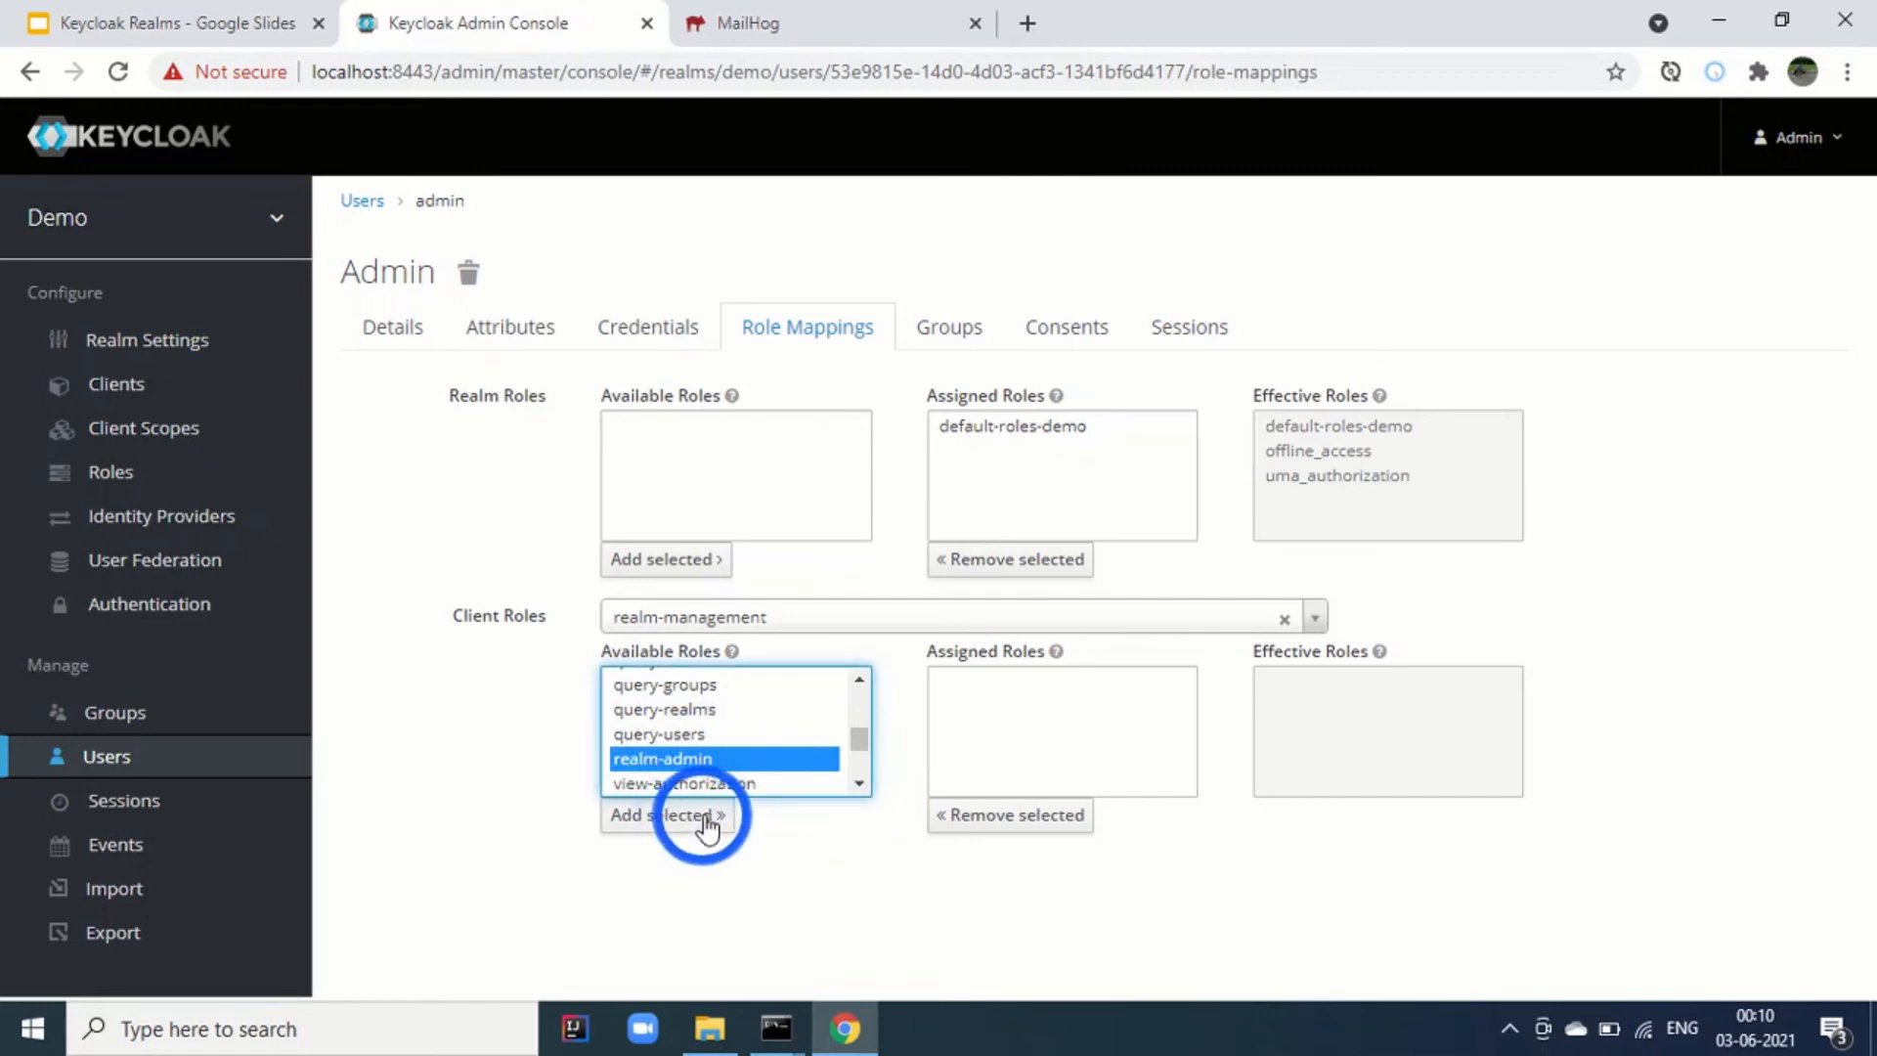
left_click(665, 815)
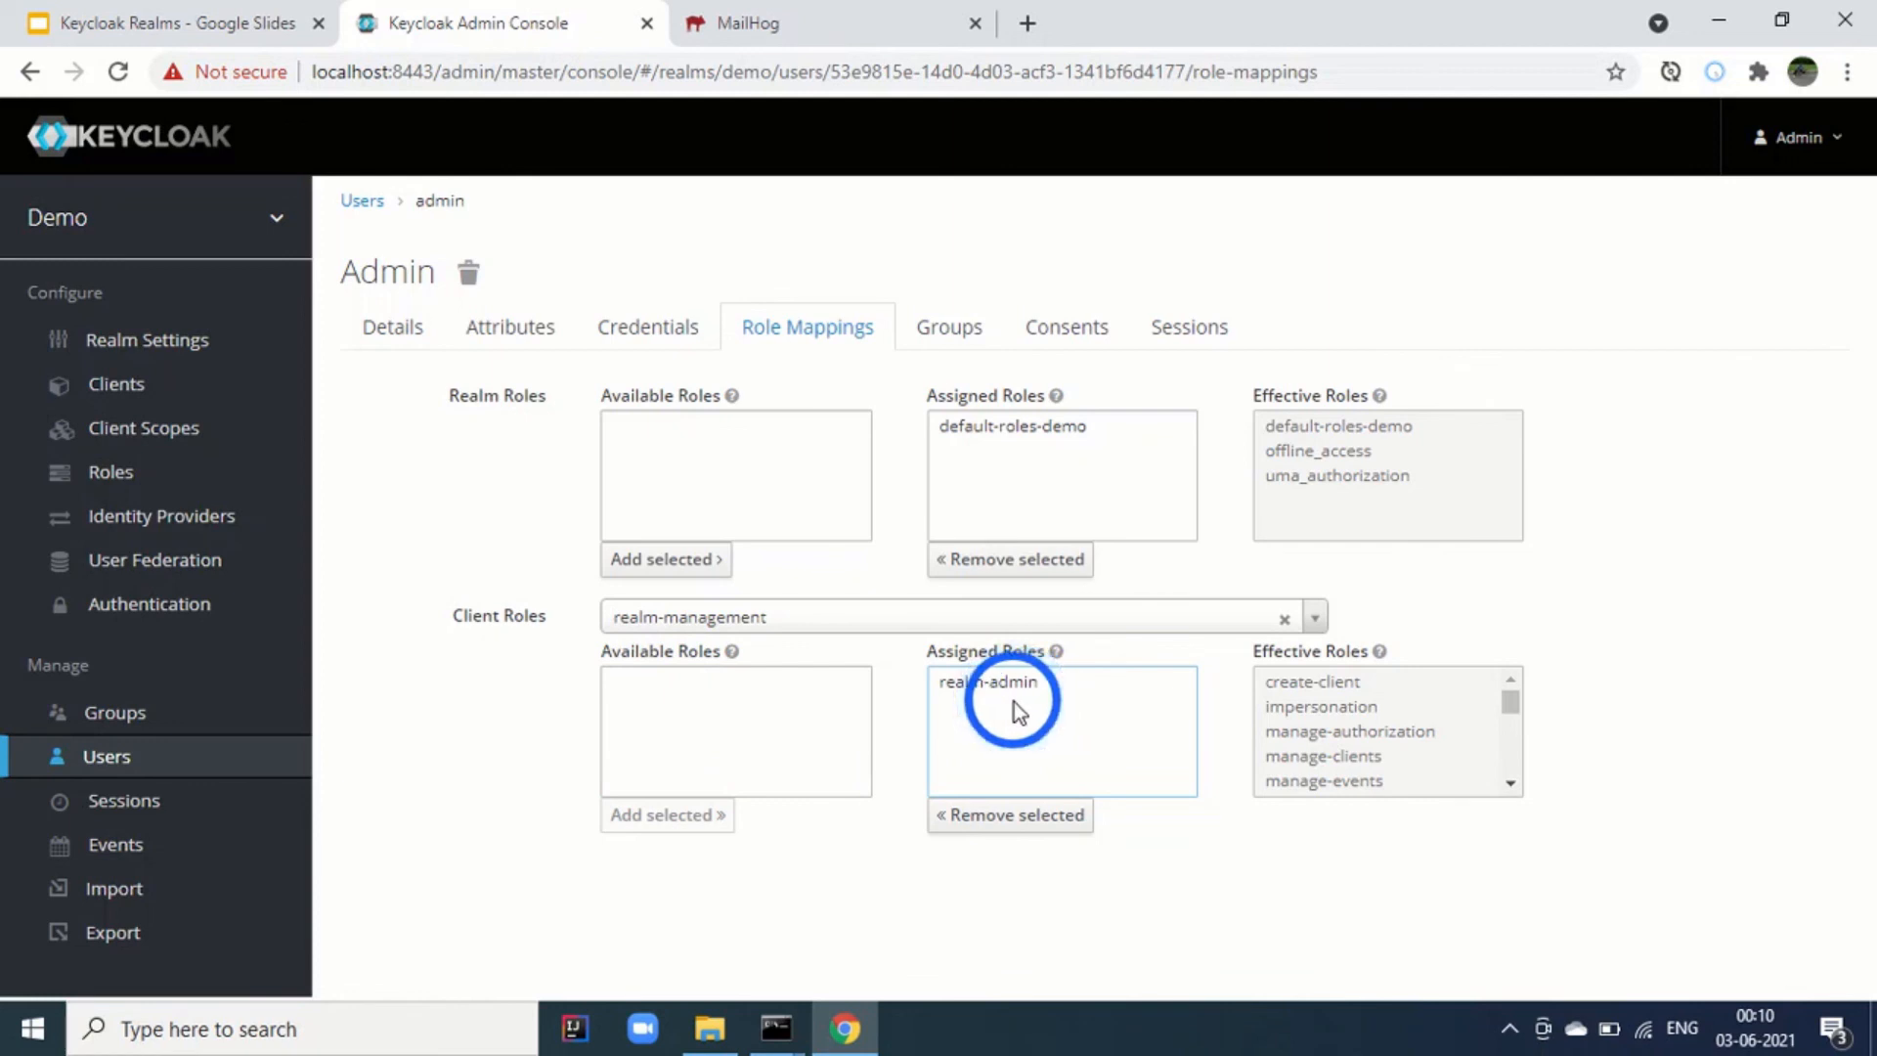
mouse_move(983, 713)
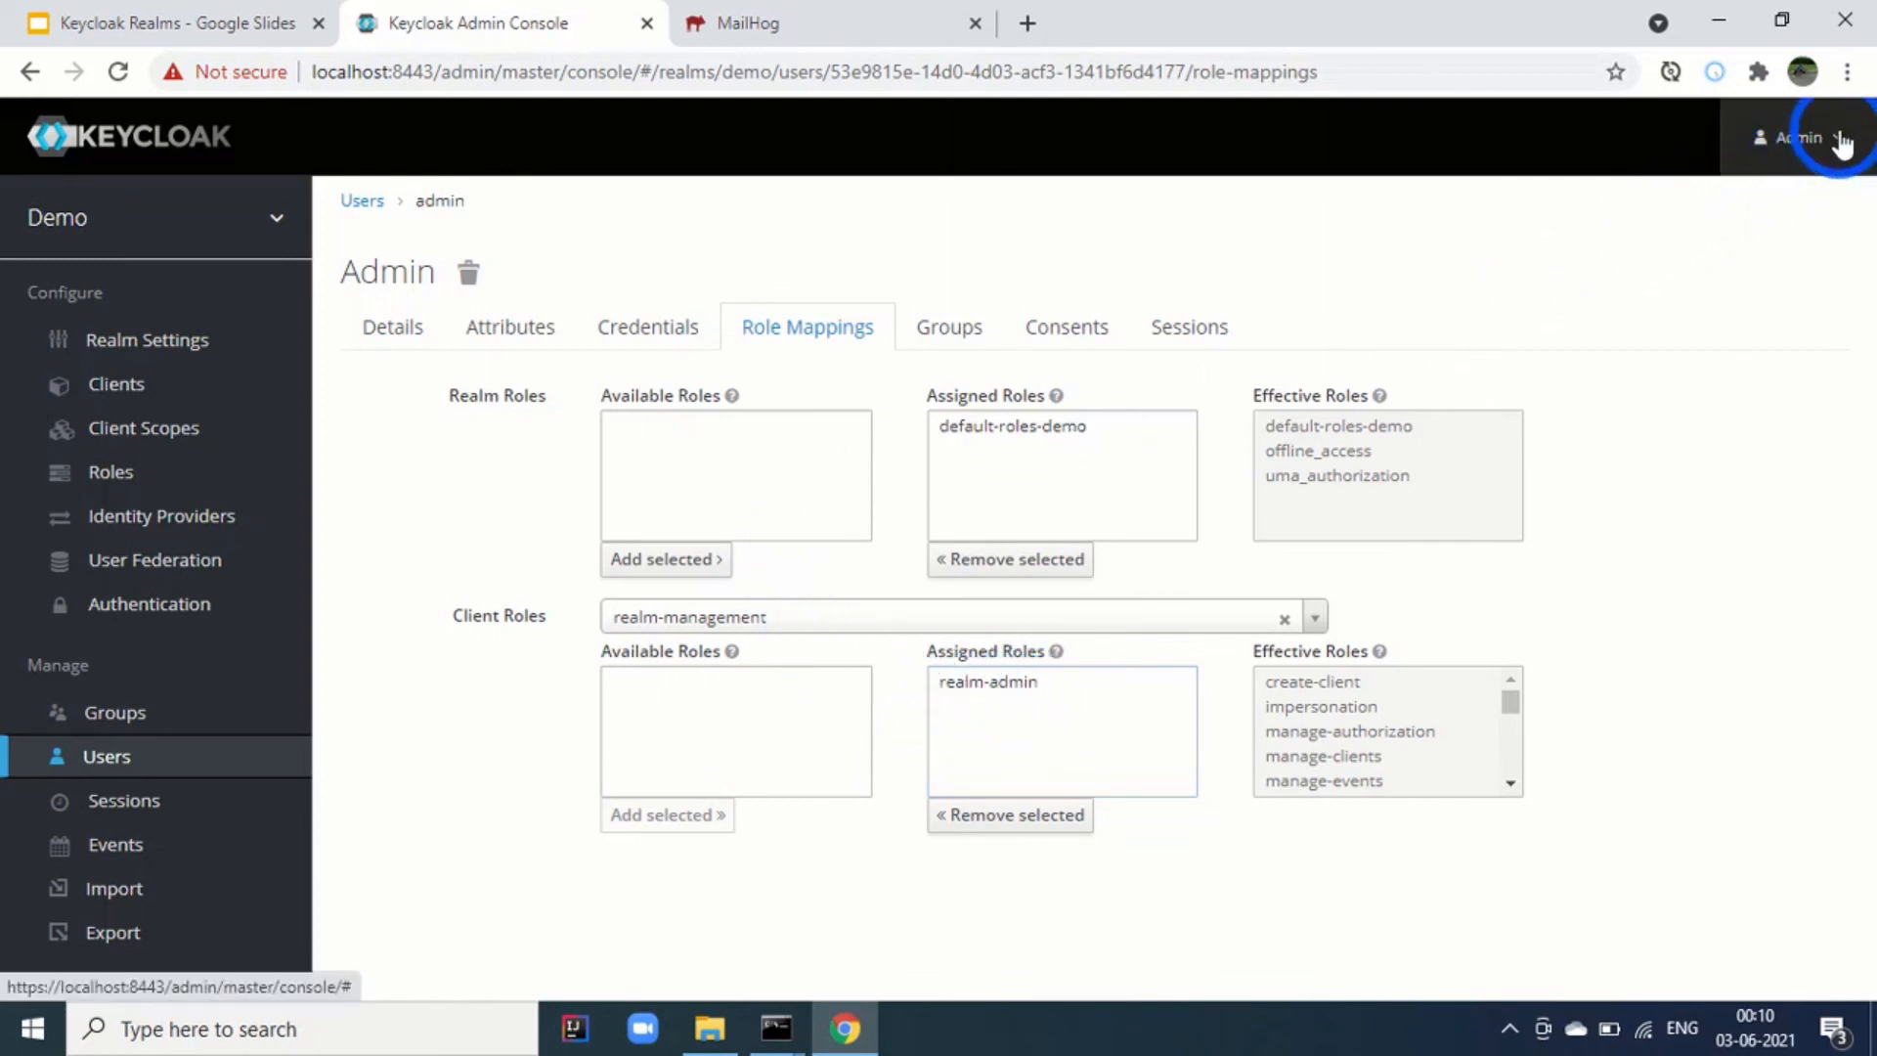
Sign out, go to the demo realm's admin console URL, and sign in as admin
left_click(1800, 136)
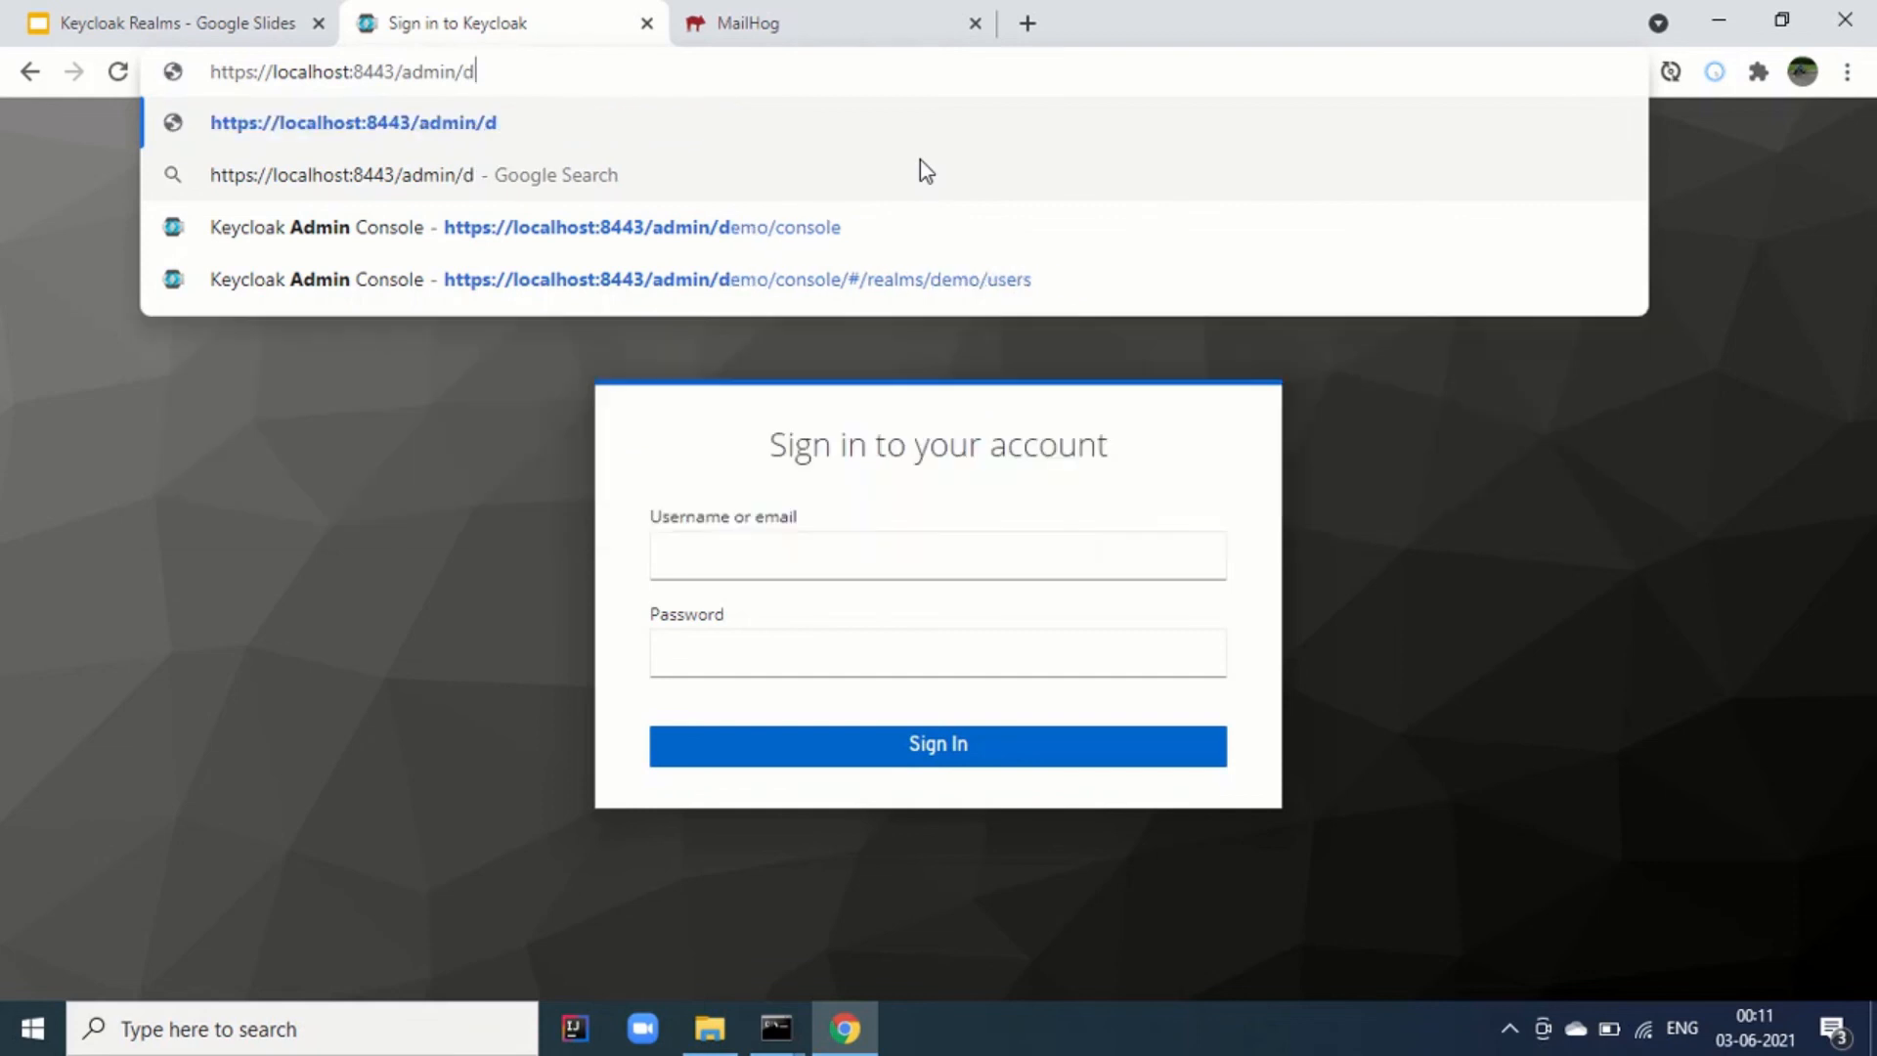
type("emo/protocol/openid-connect/auth?client_id=security-")
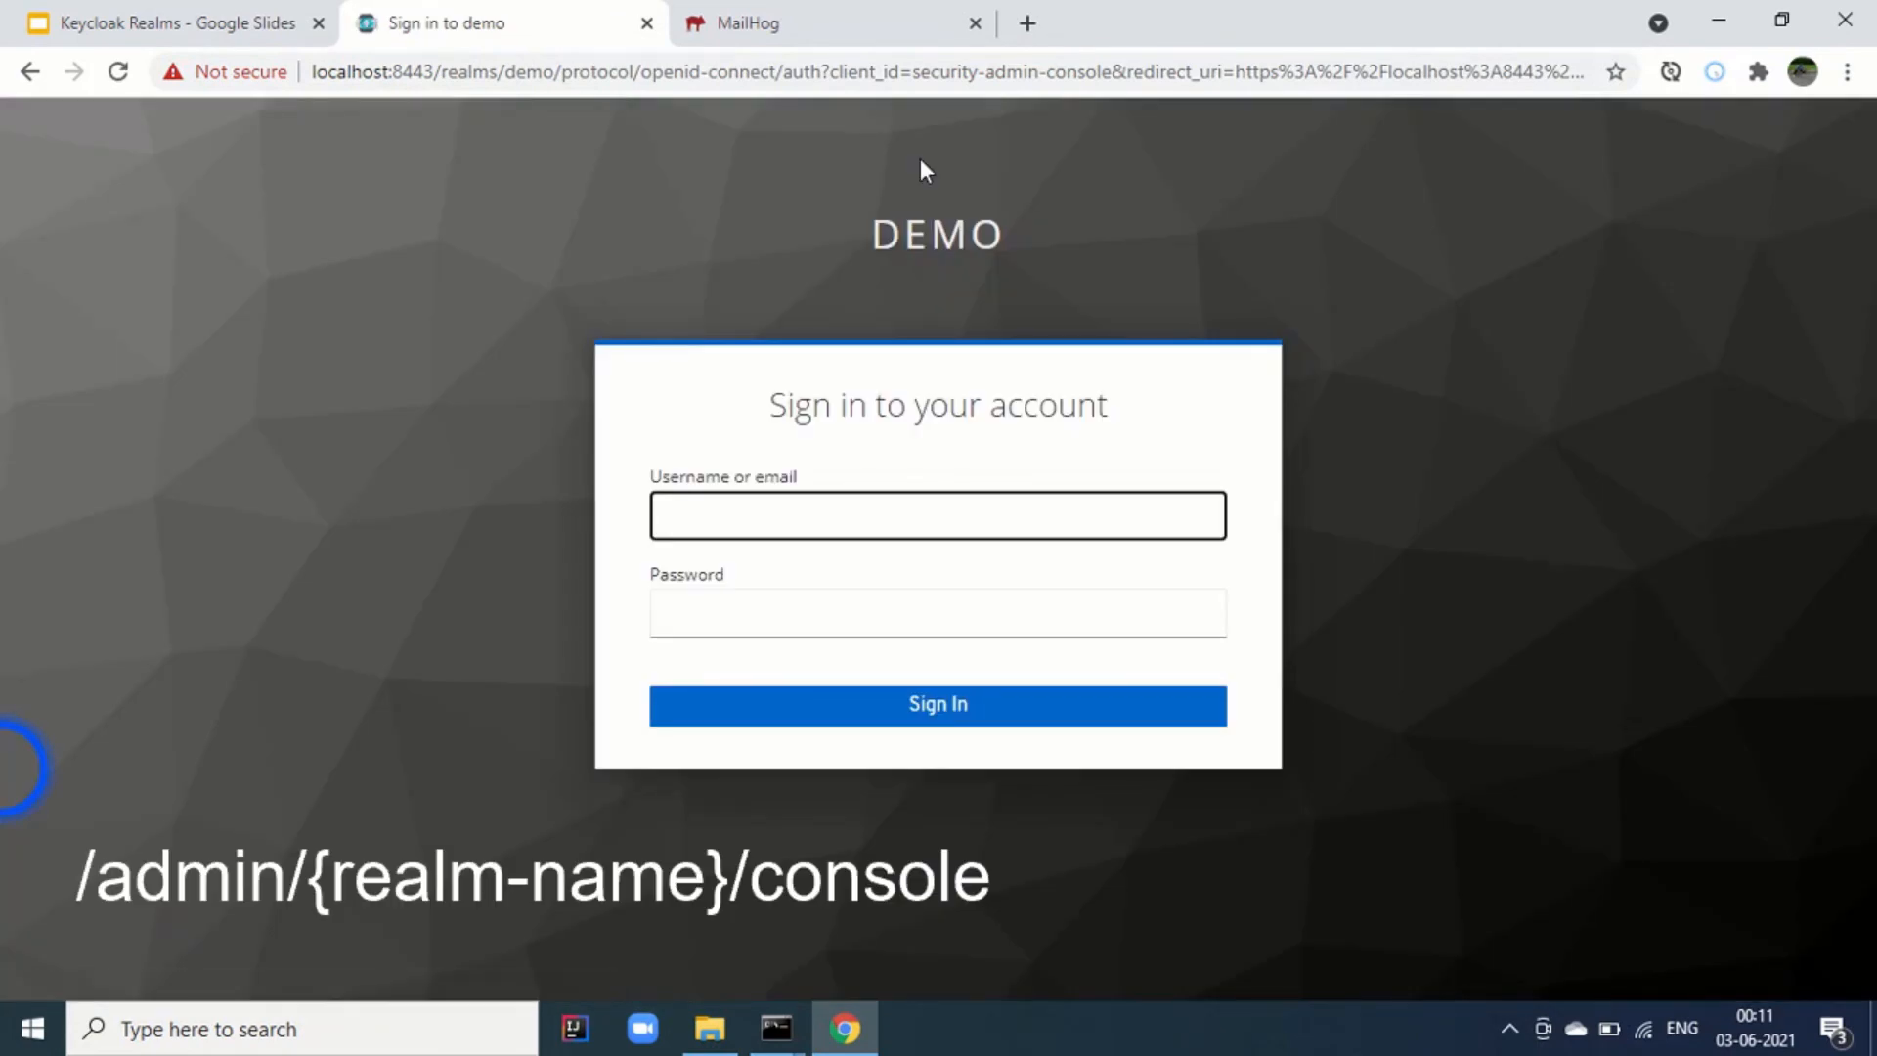
left_click(539, 71)
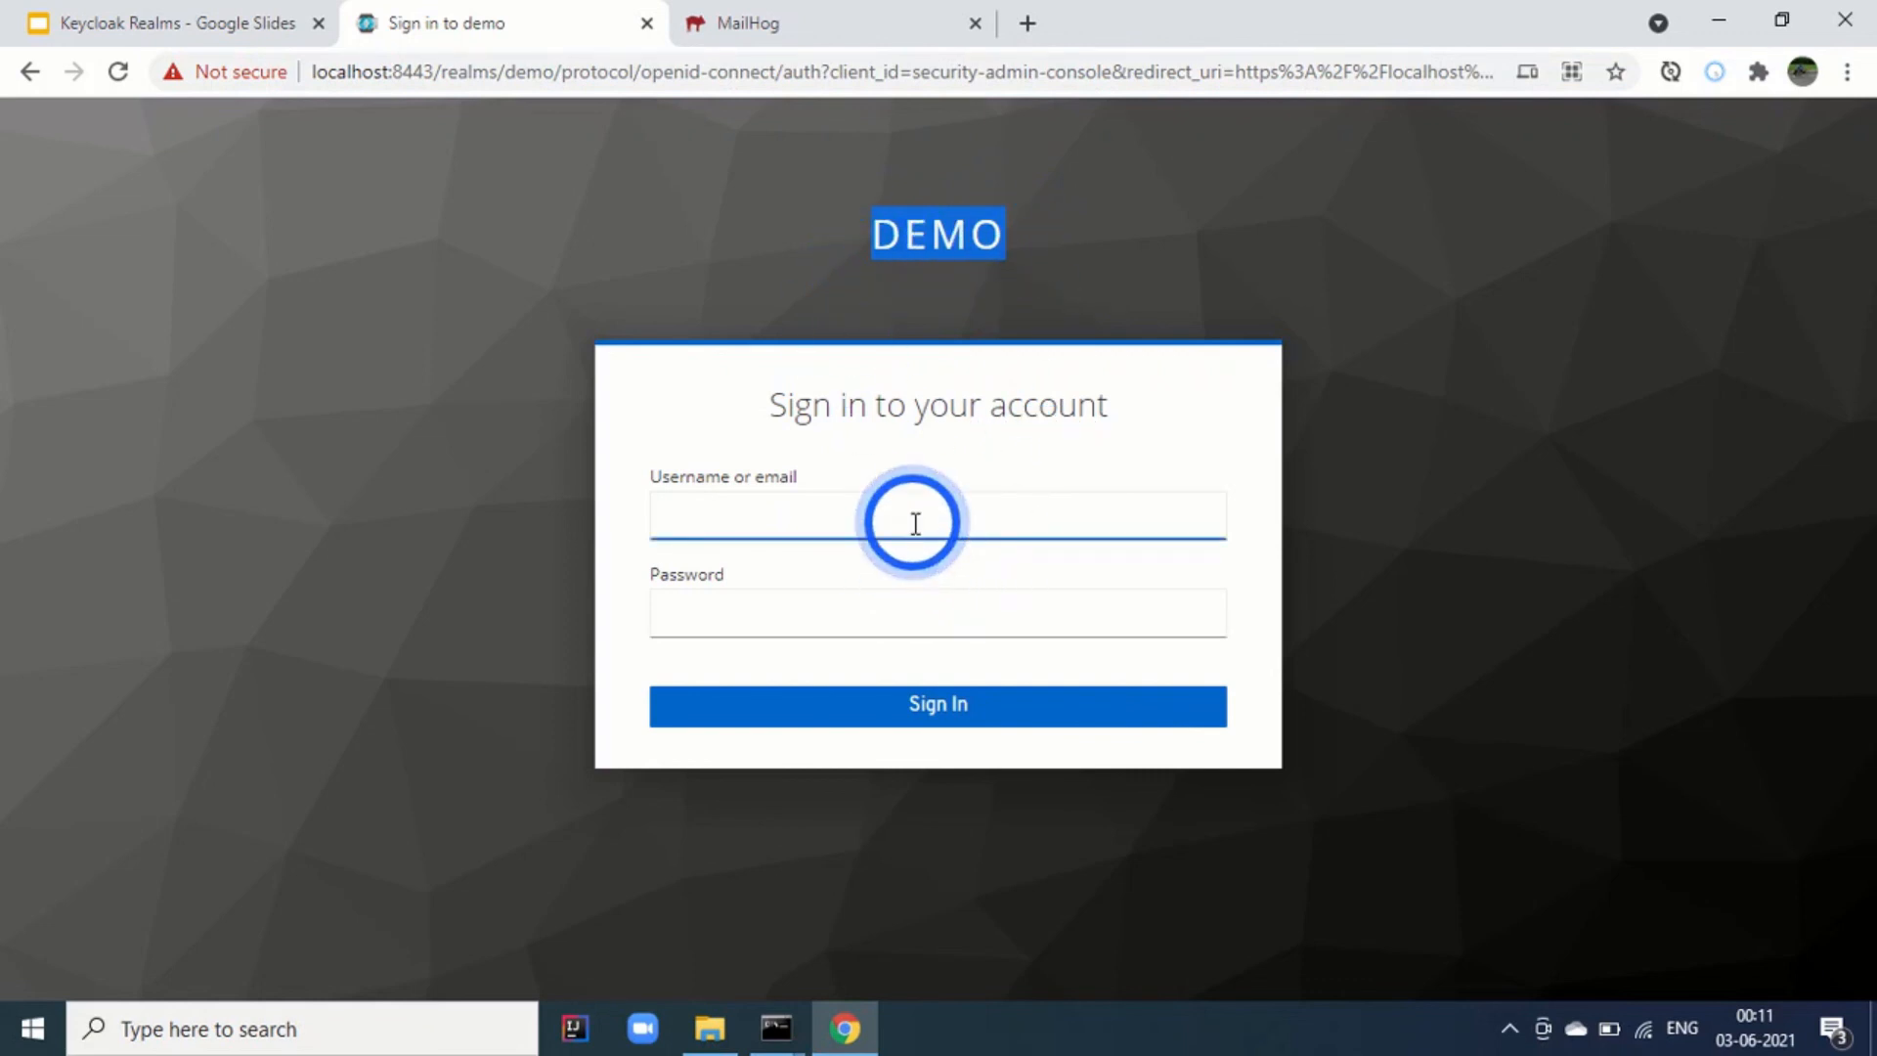
type("admin")
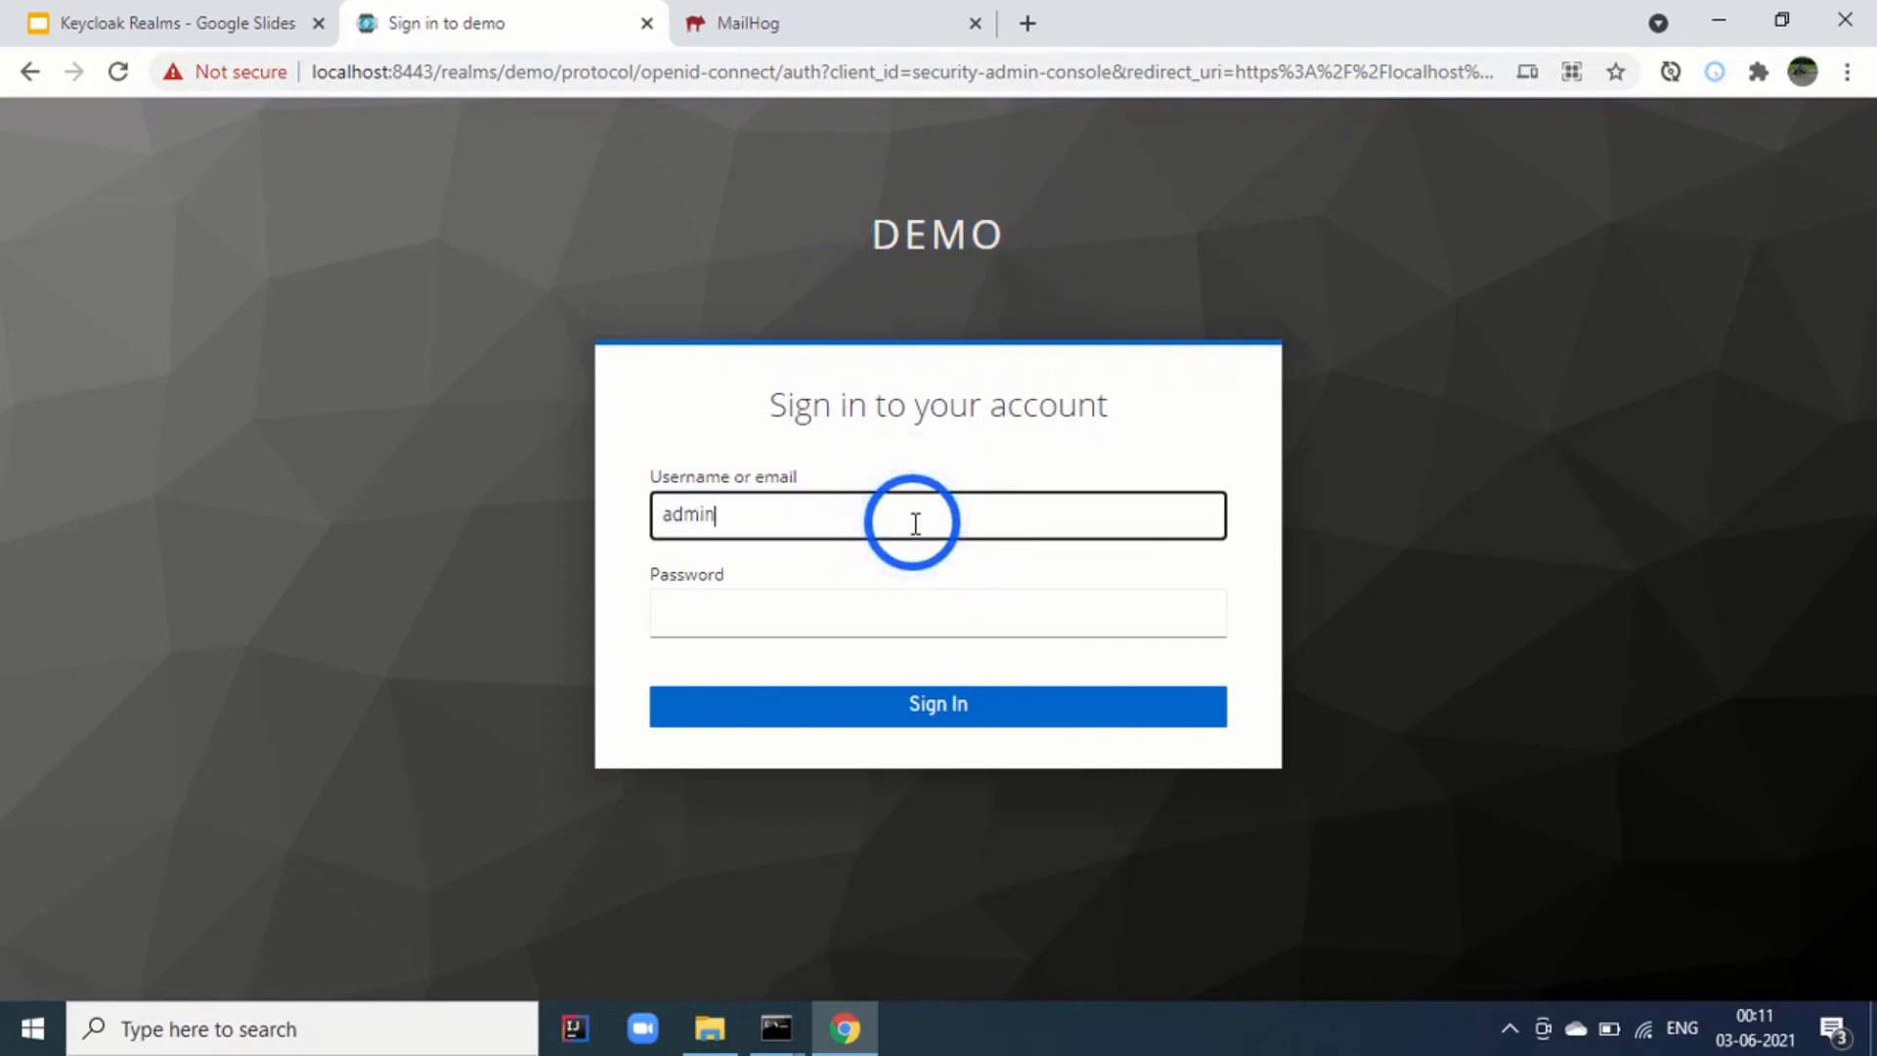
left_click(938, 705)
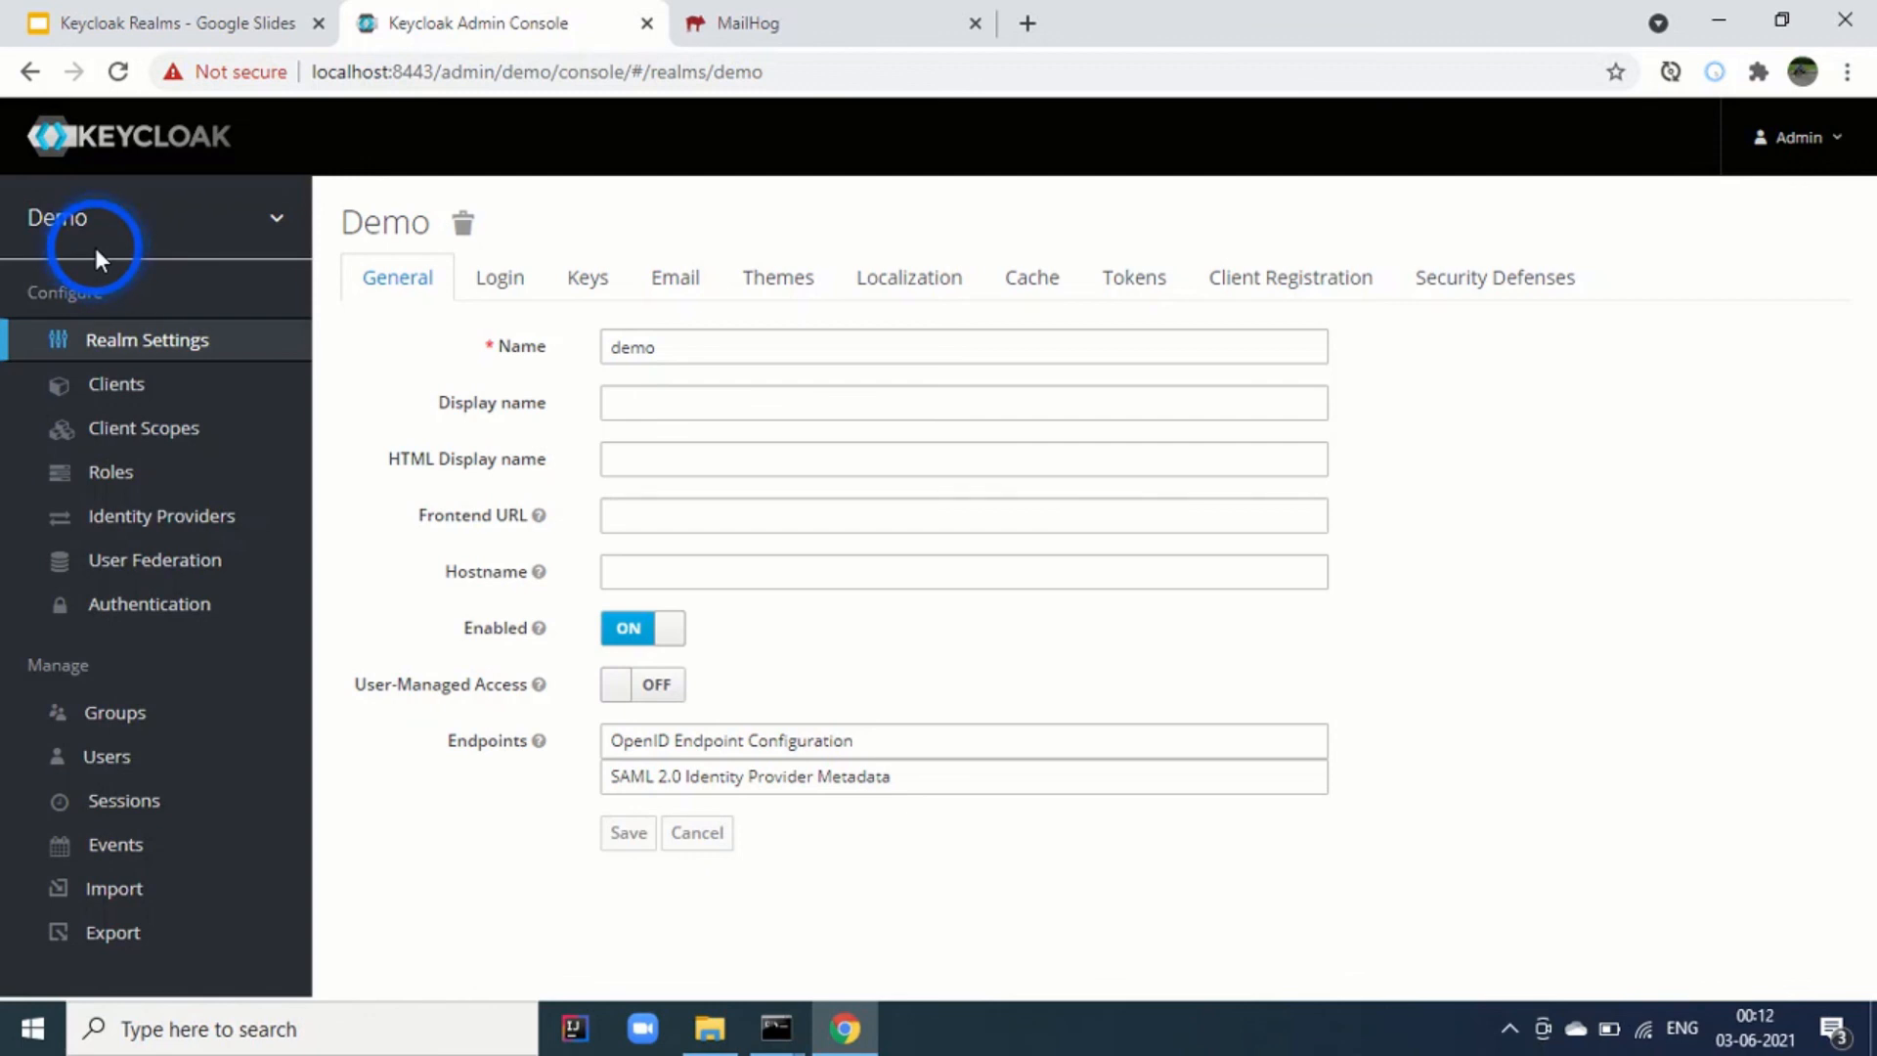
View the demo realm's users, then open its clients list
left_click(106, 757)
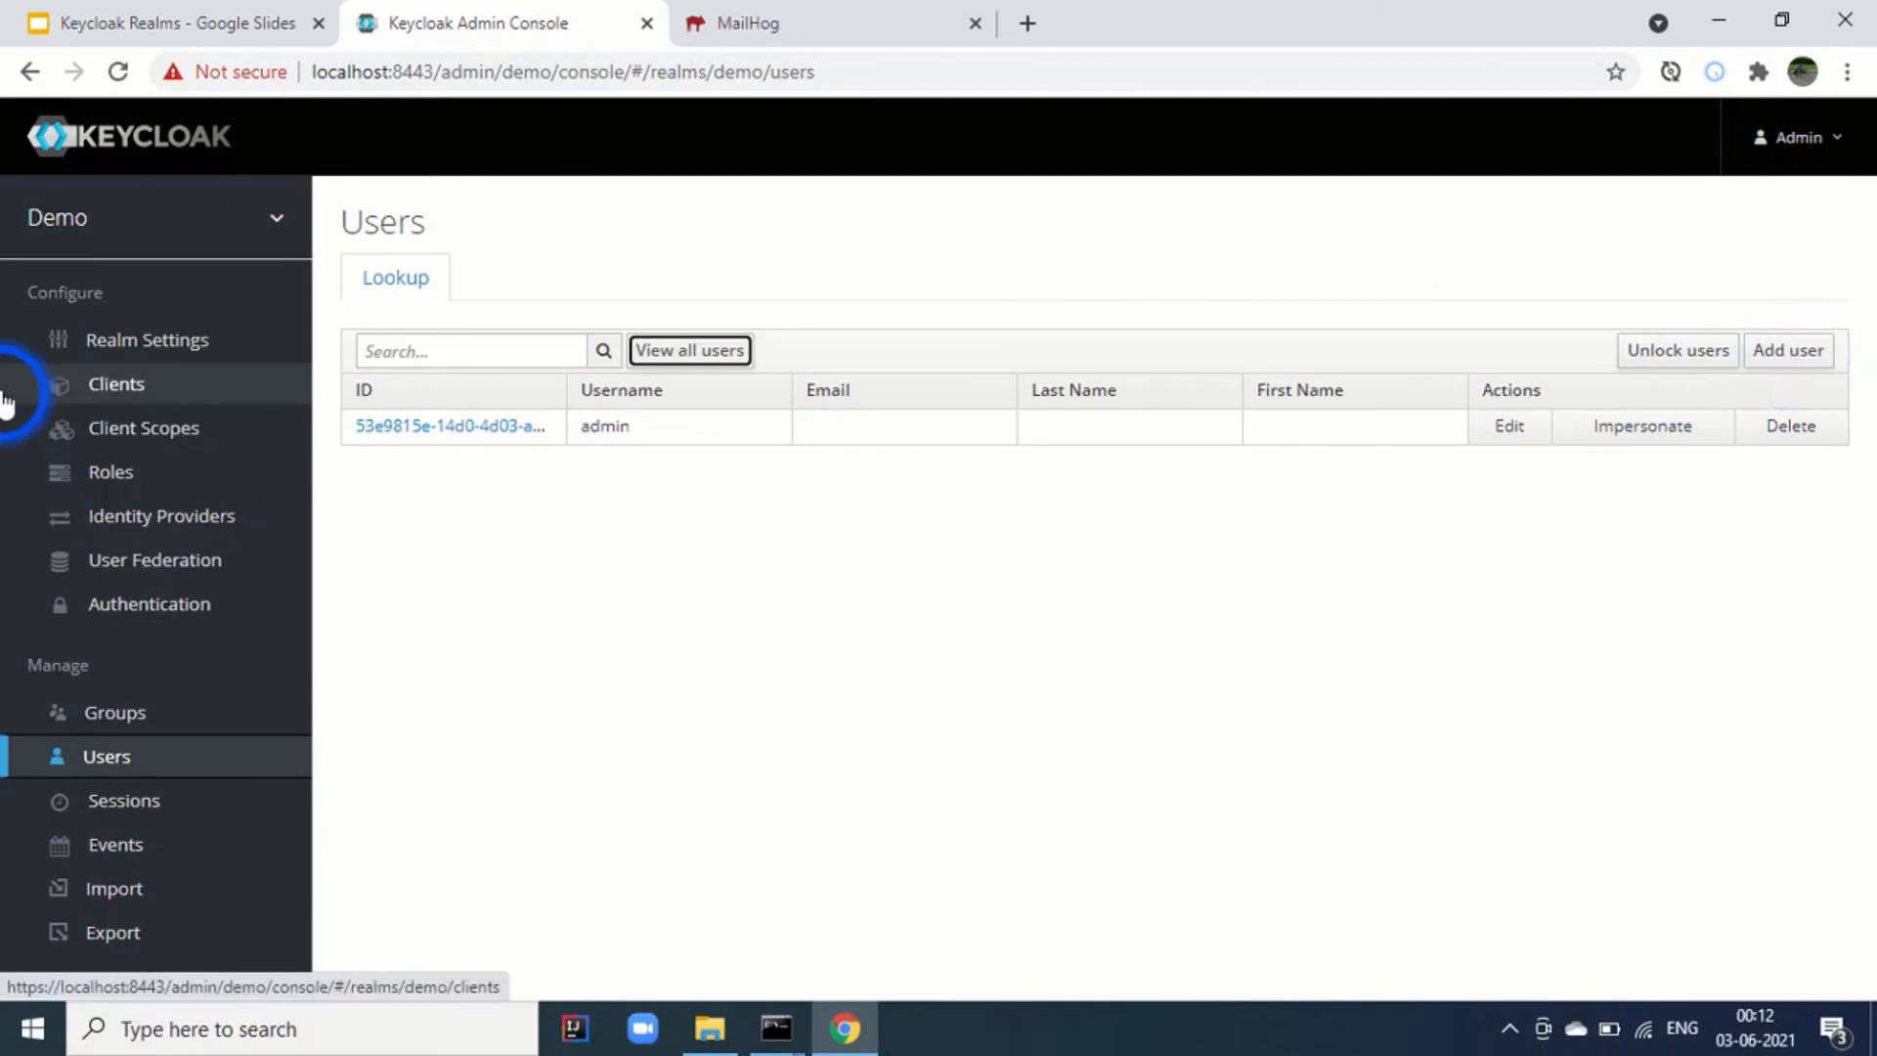
left_click(116, 384)
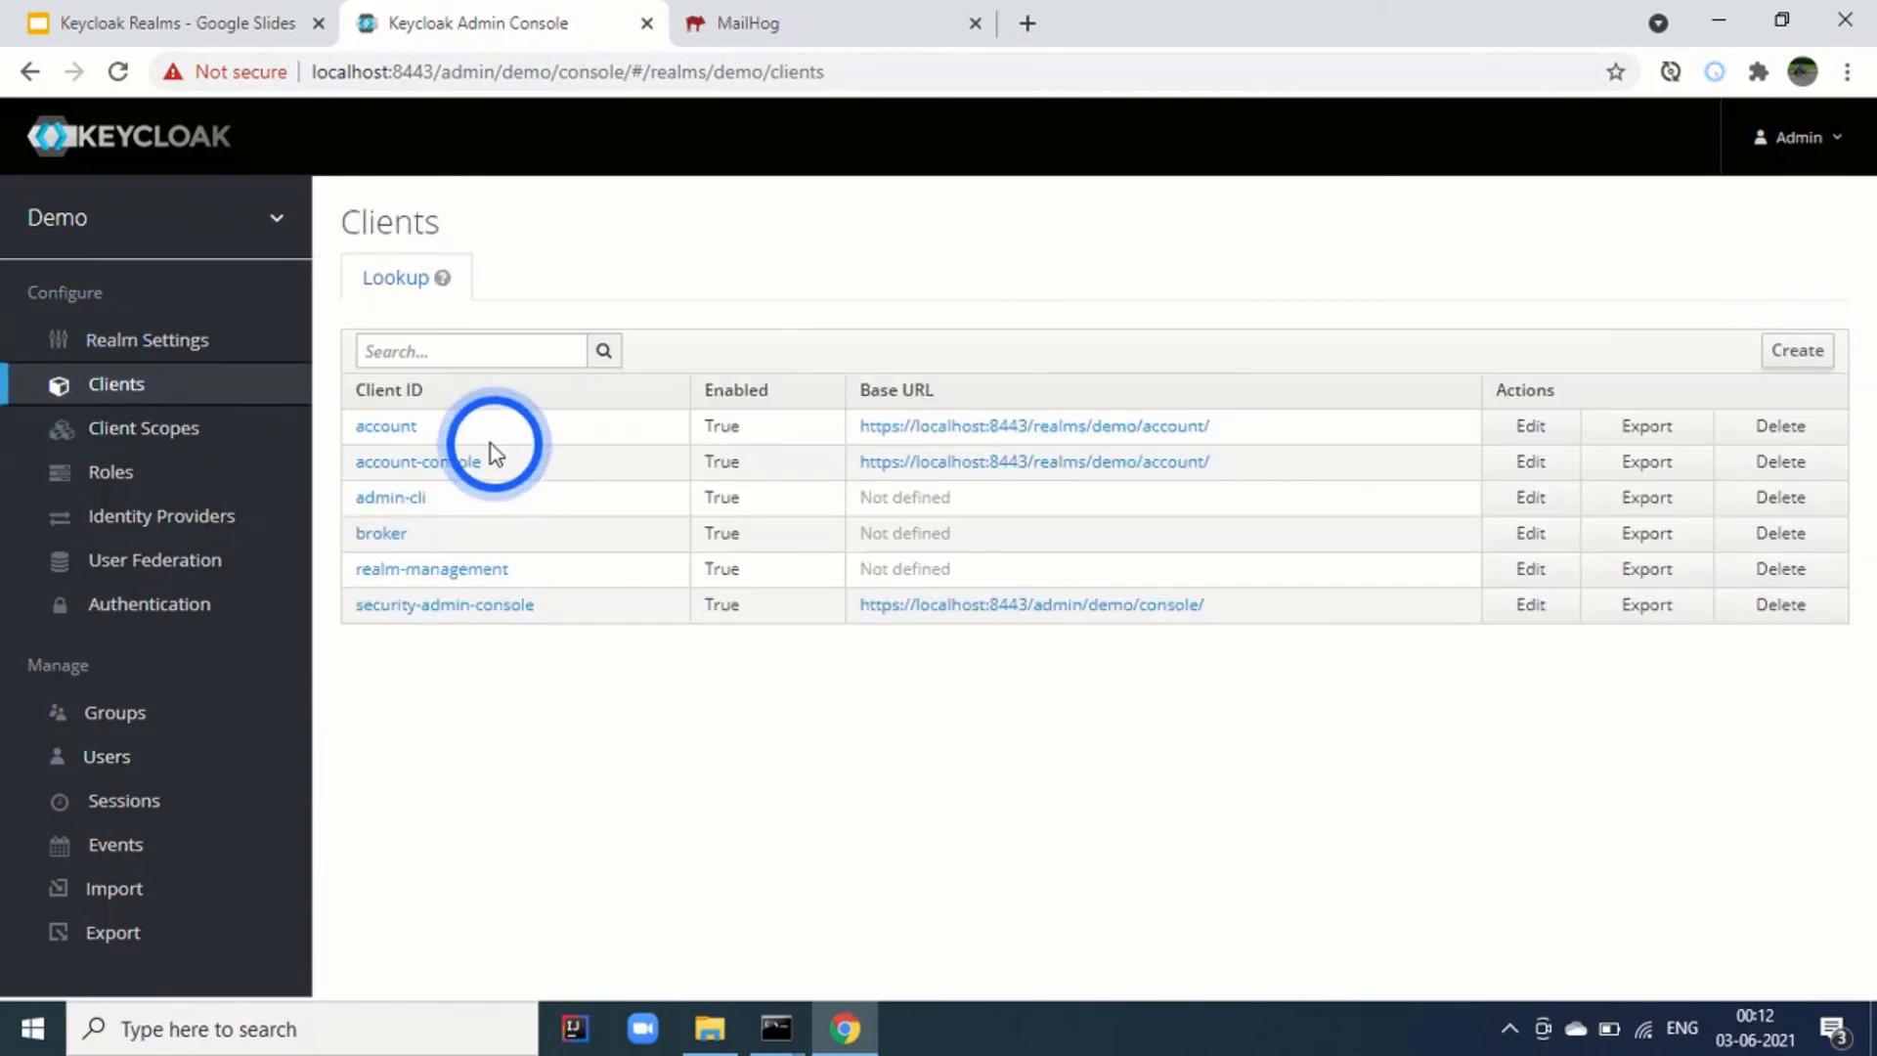
mouse_move(1785, 366)
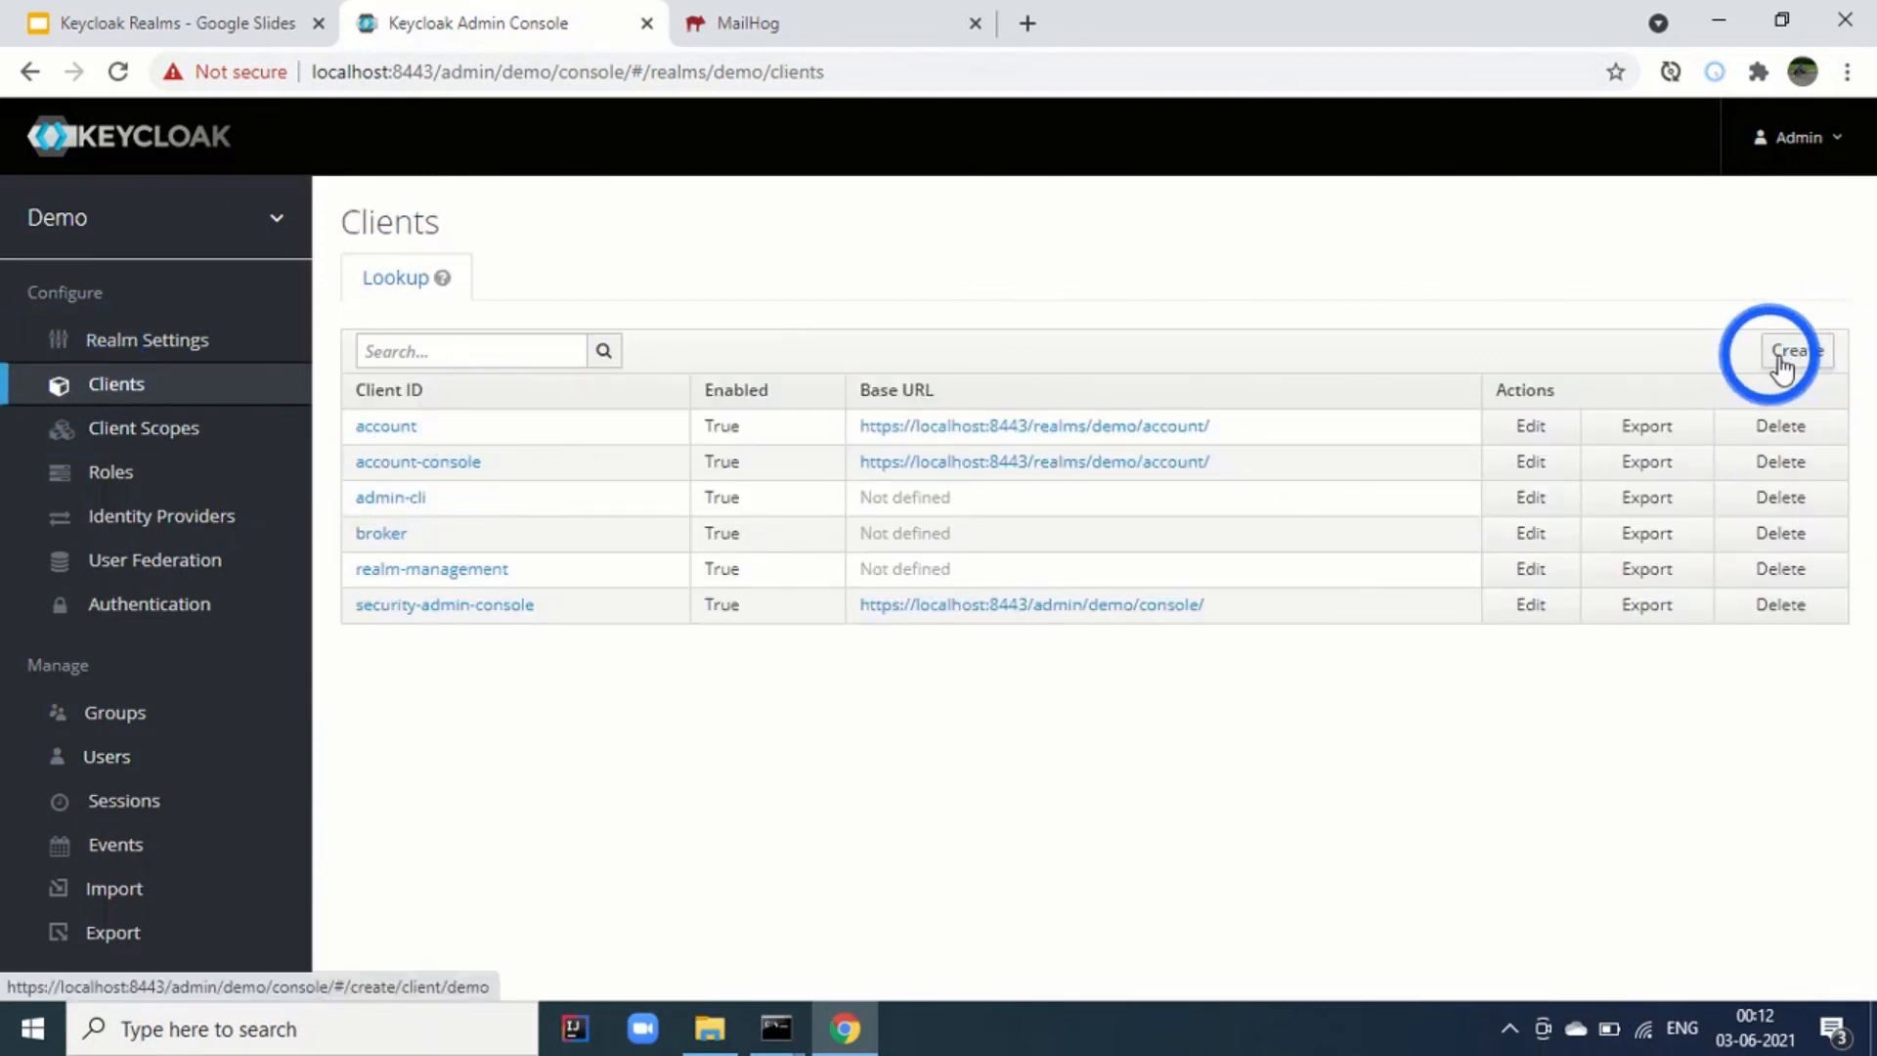
mouse_move(73, 392)
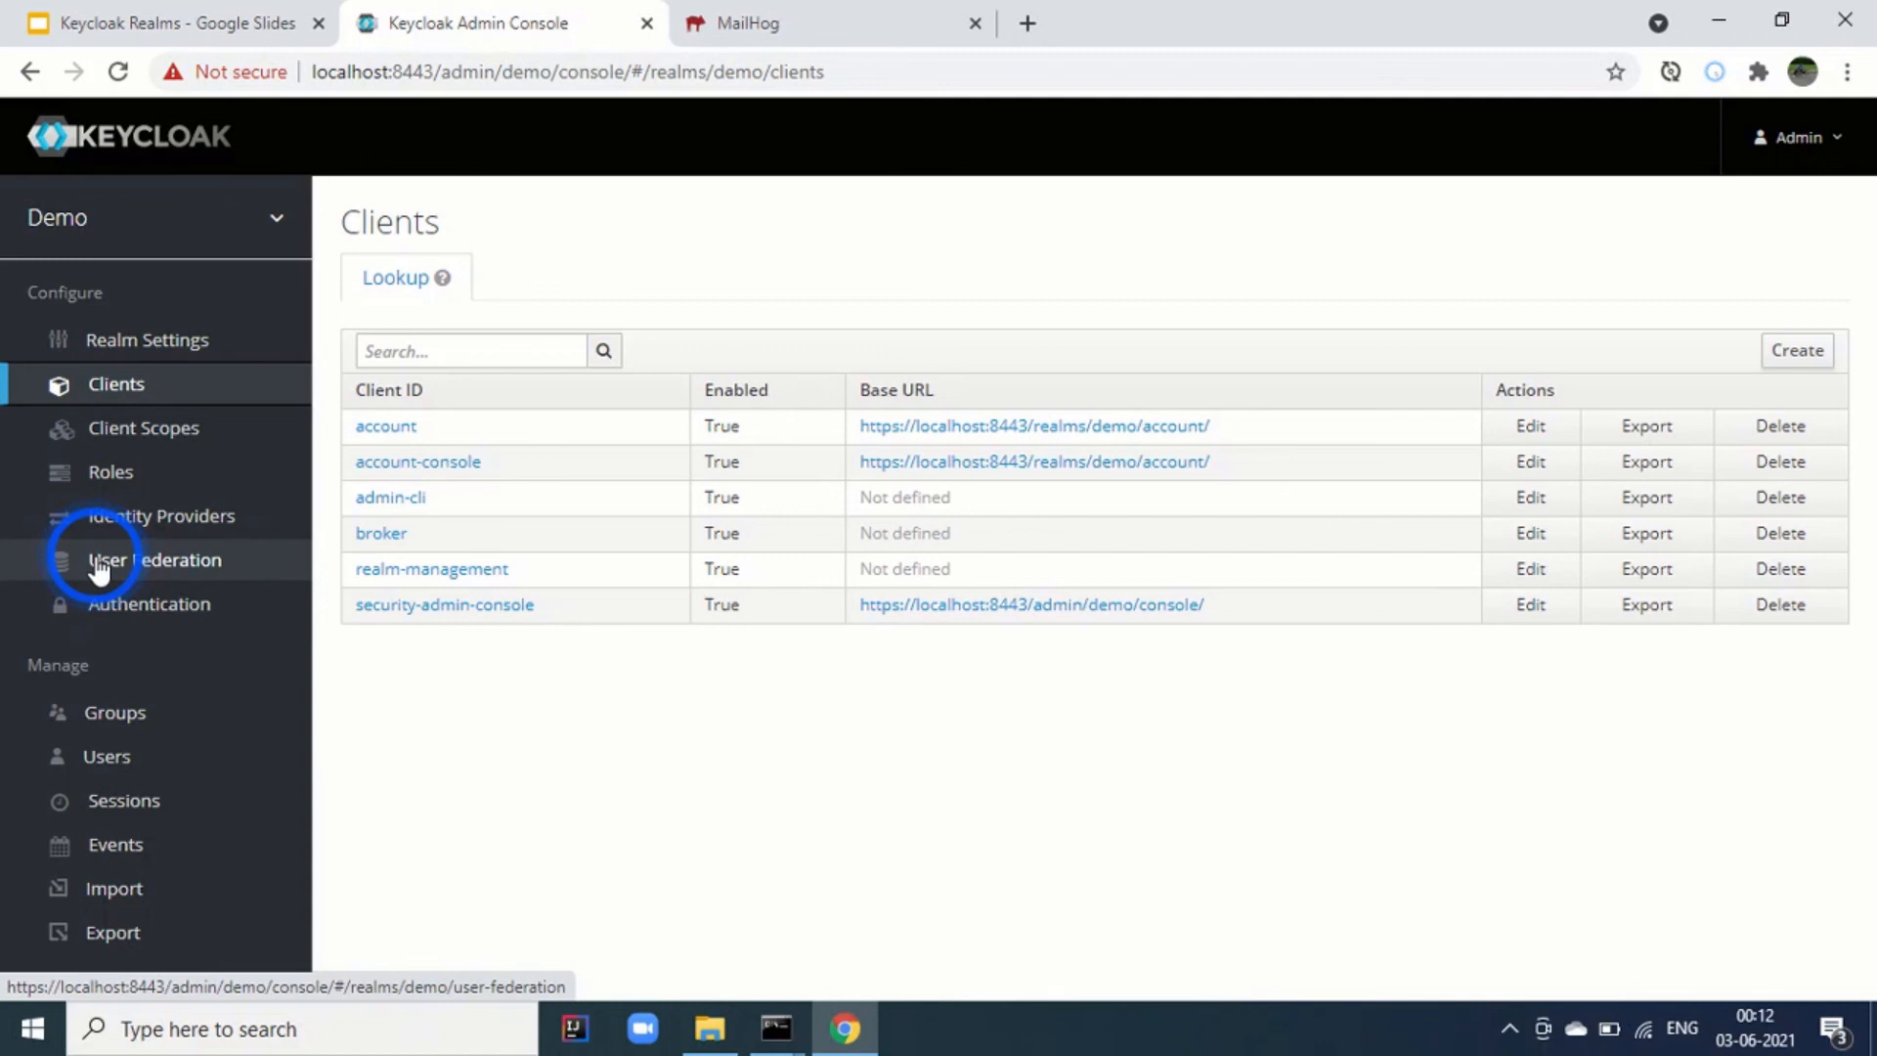
mouse_move(193, 348)
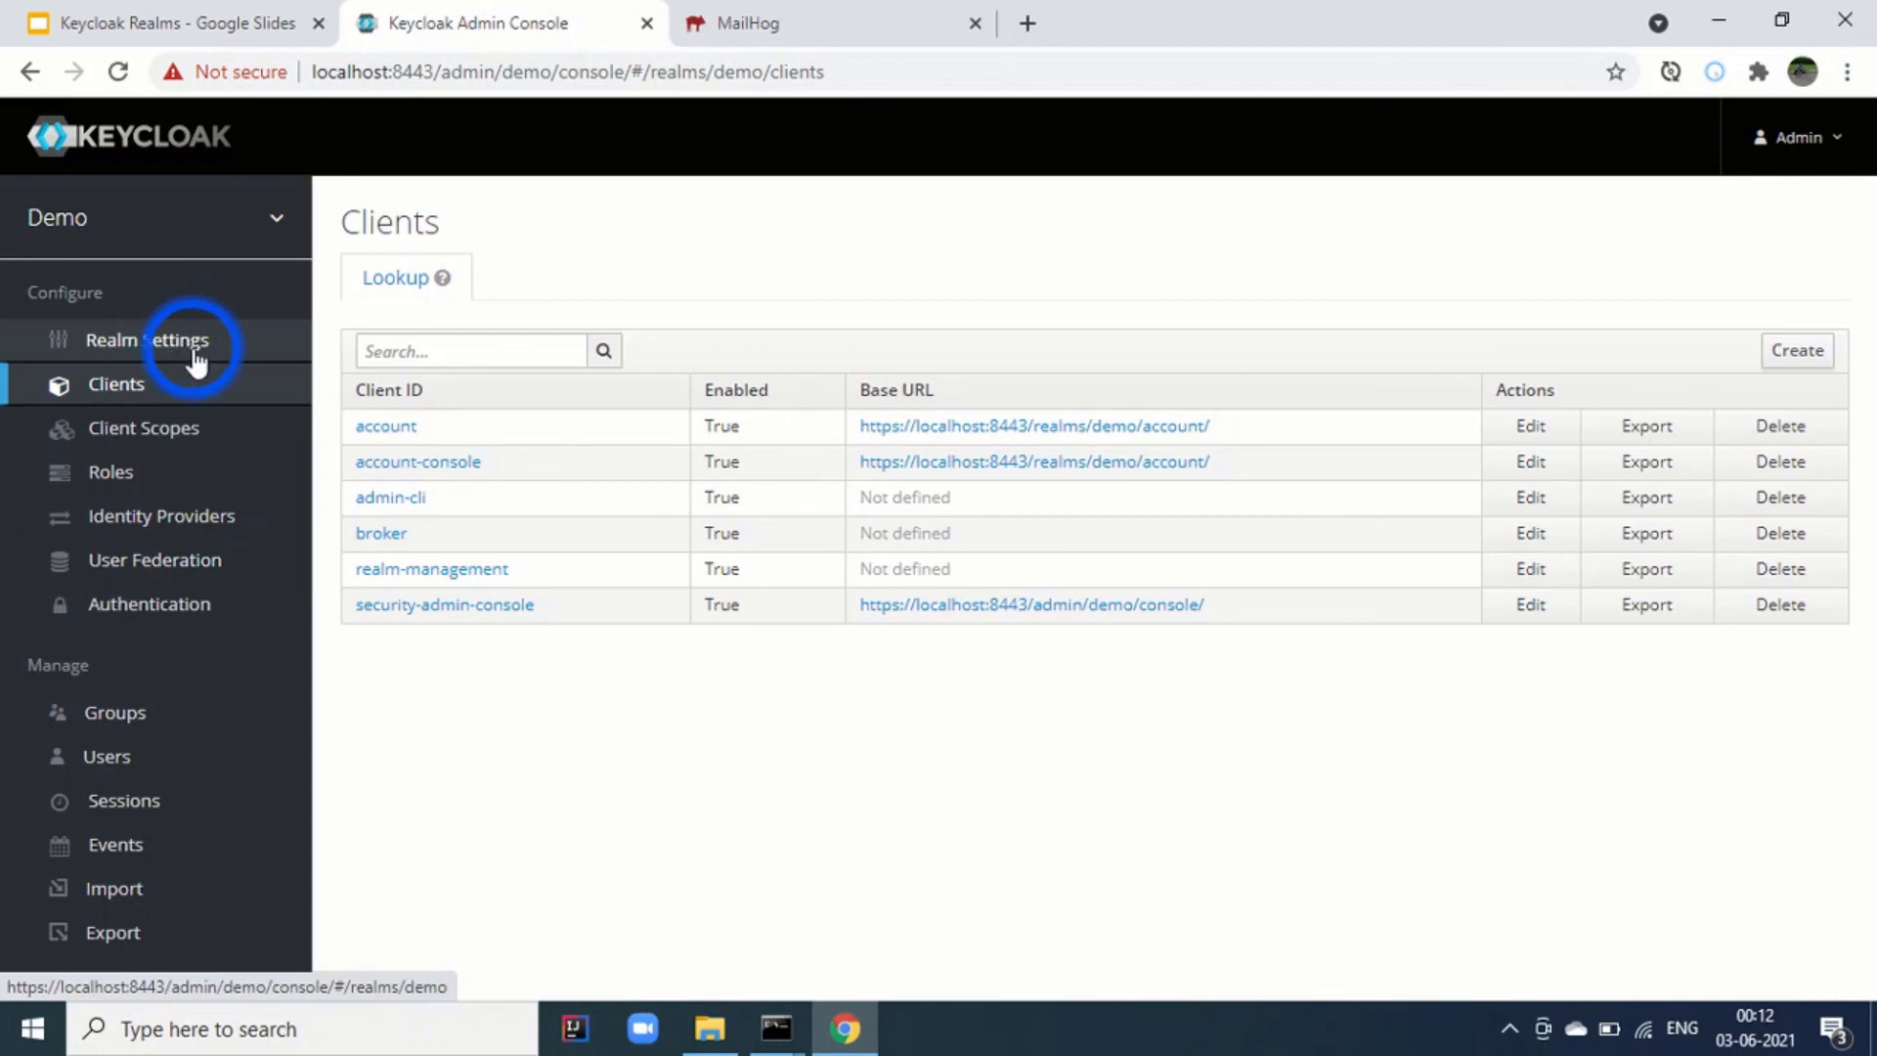